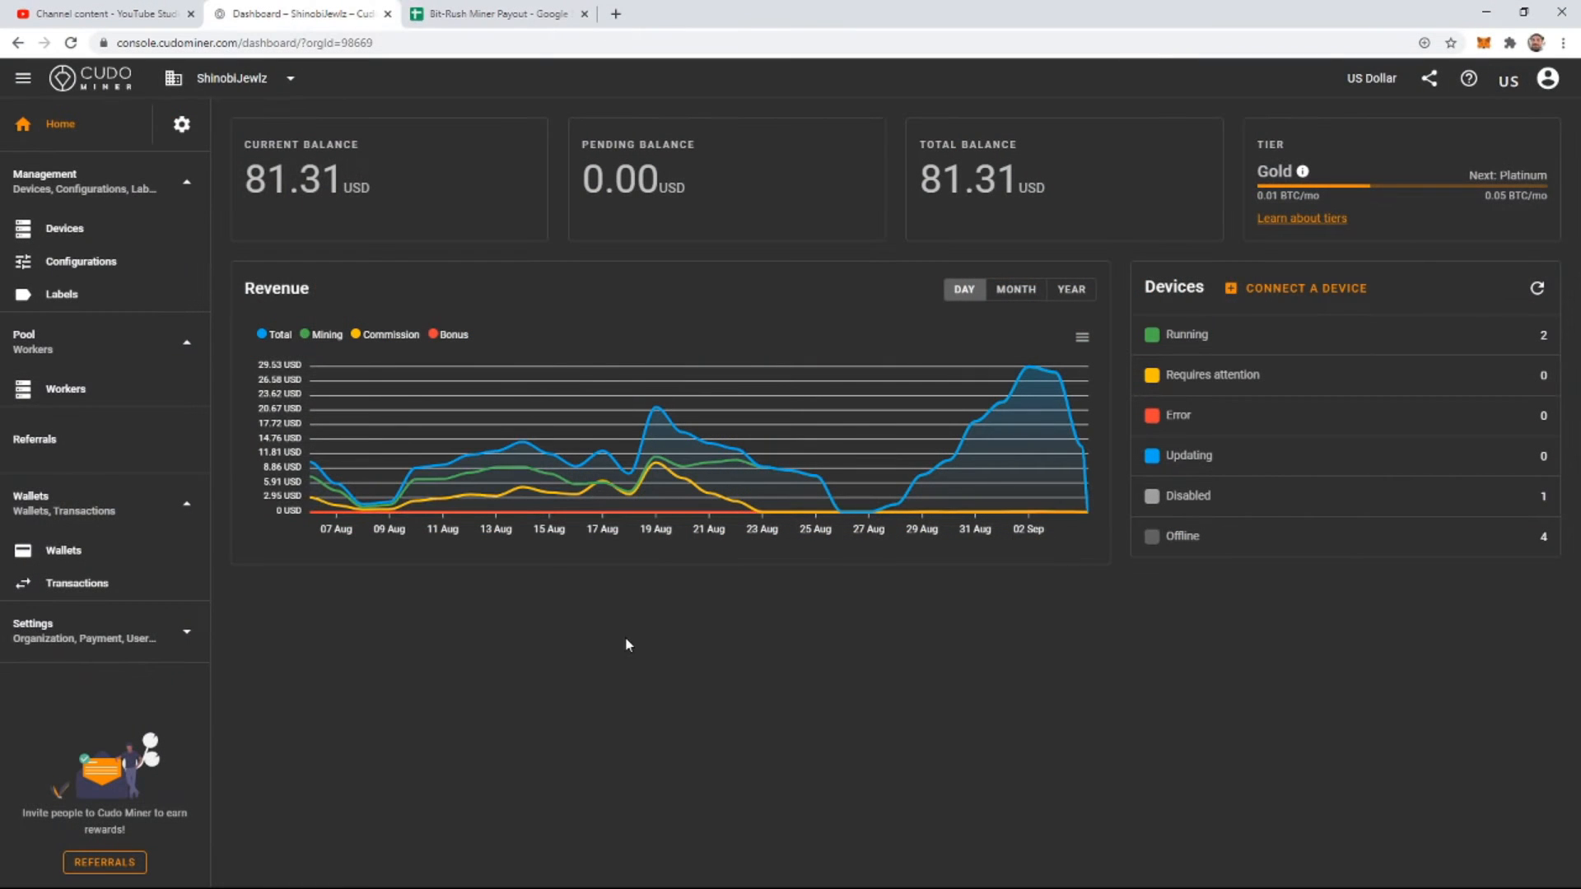
mouse_move(721, 749)
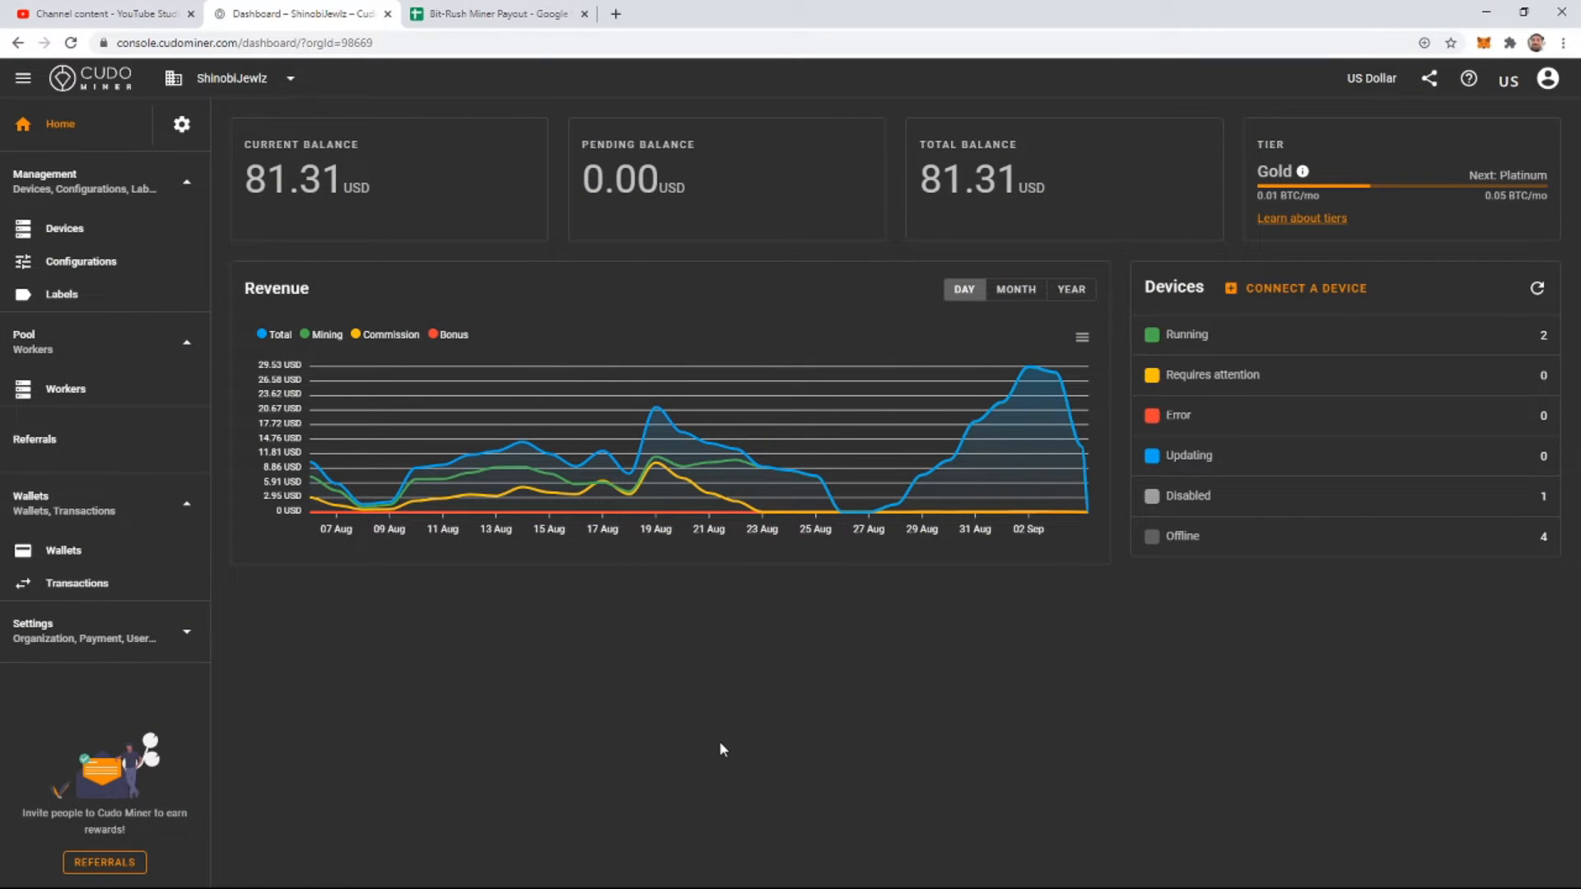
mouse_move(719, 733)
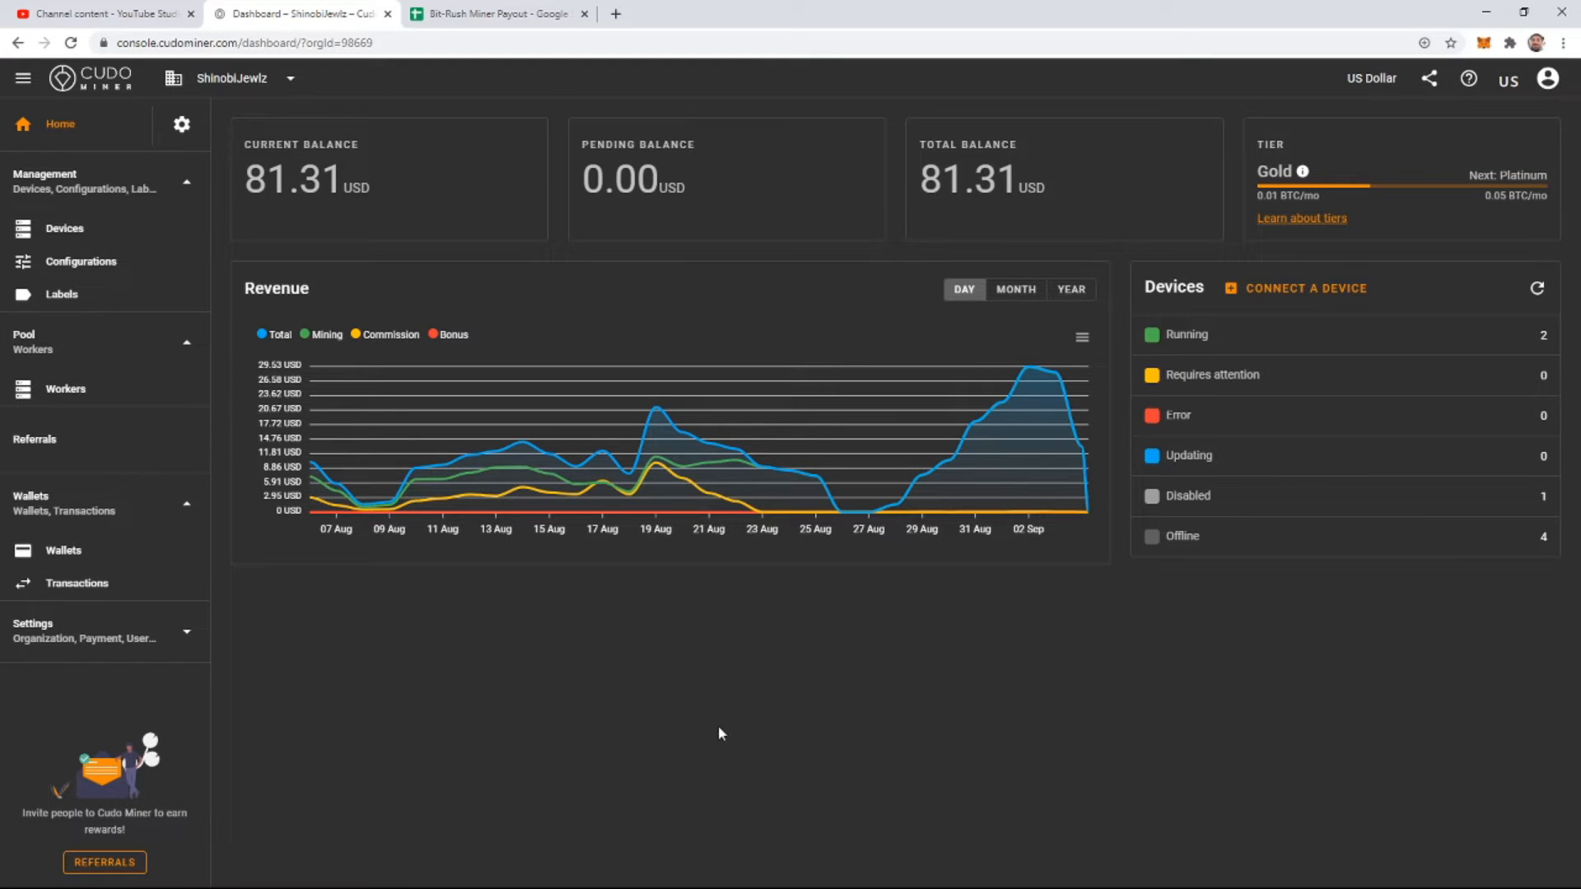
mouse_move(774, 737)
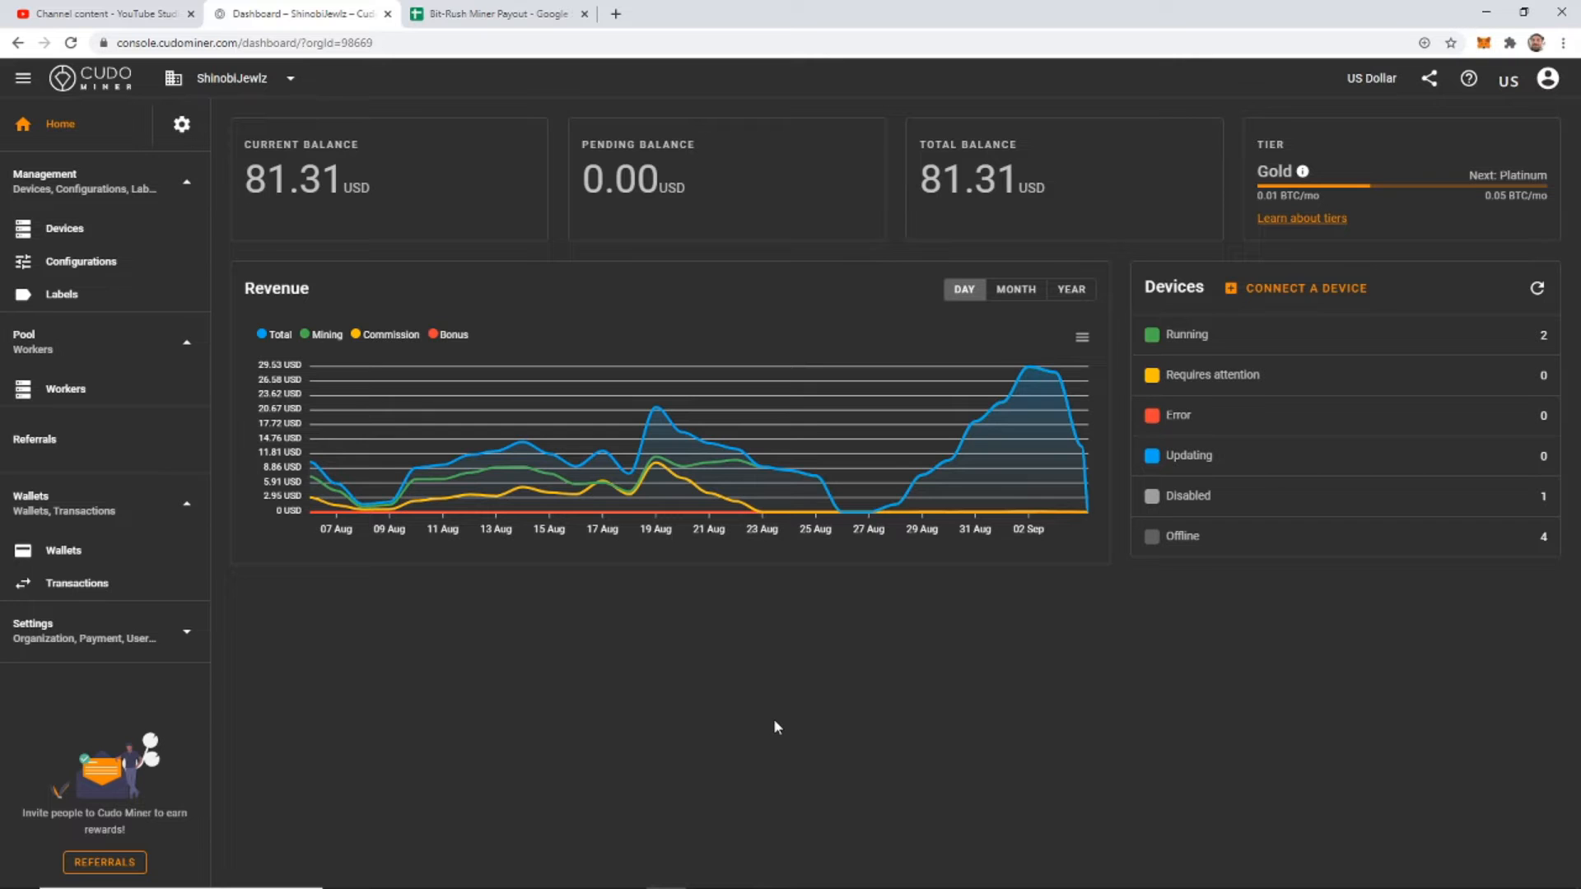
mouse_move(495, 492)
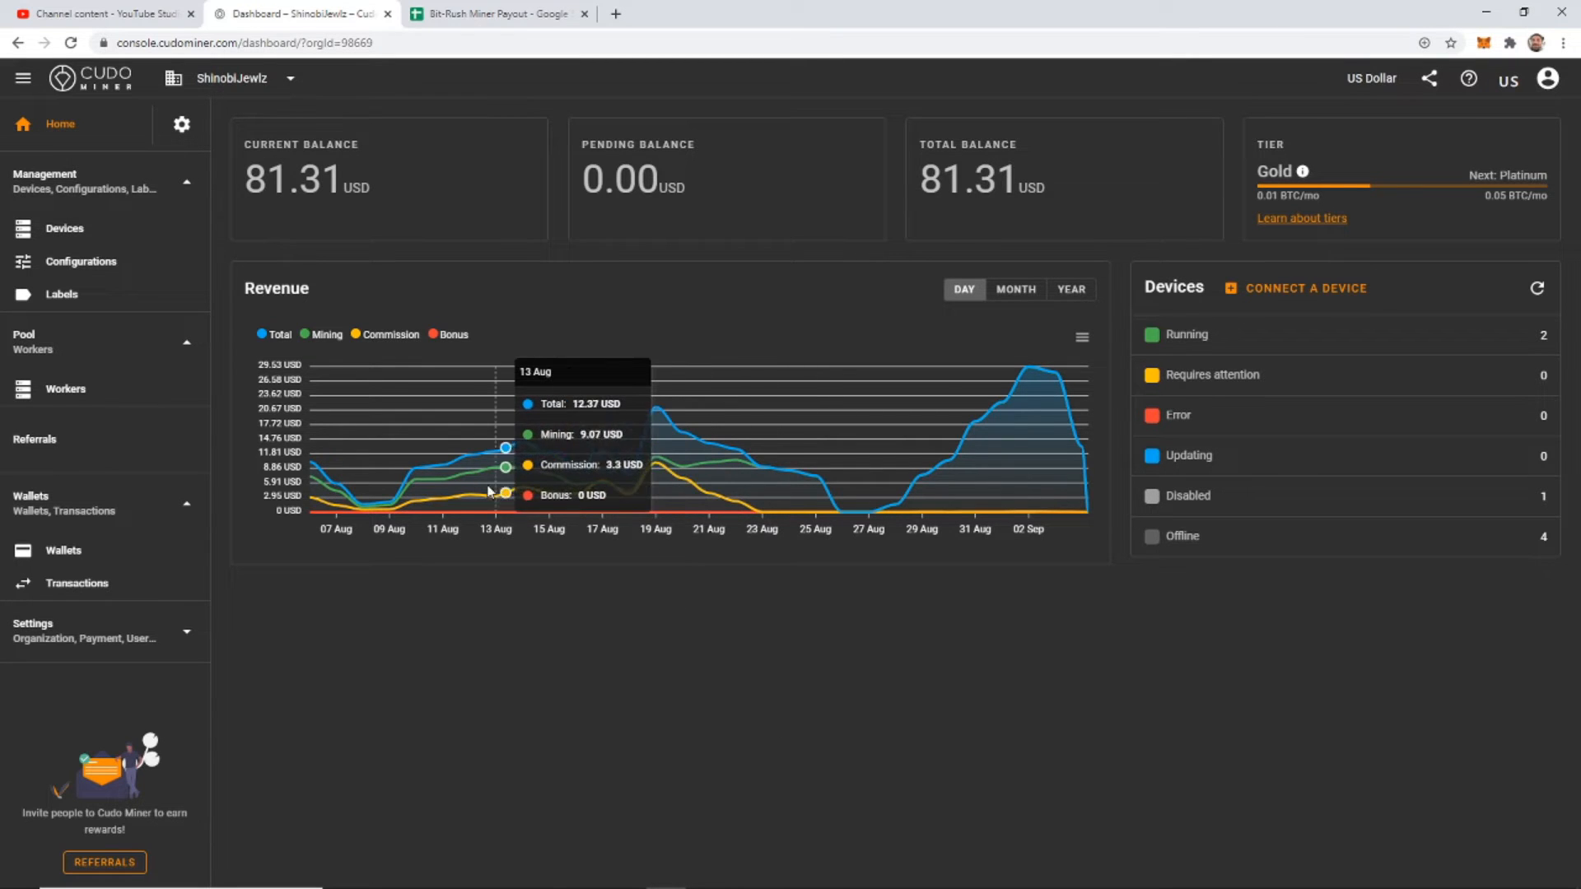
mouse_move(711, 468)
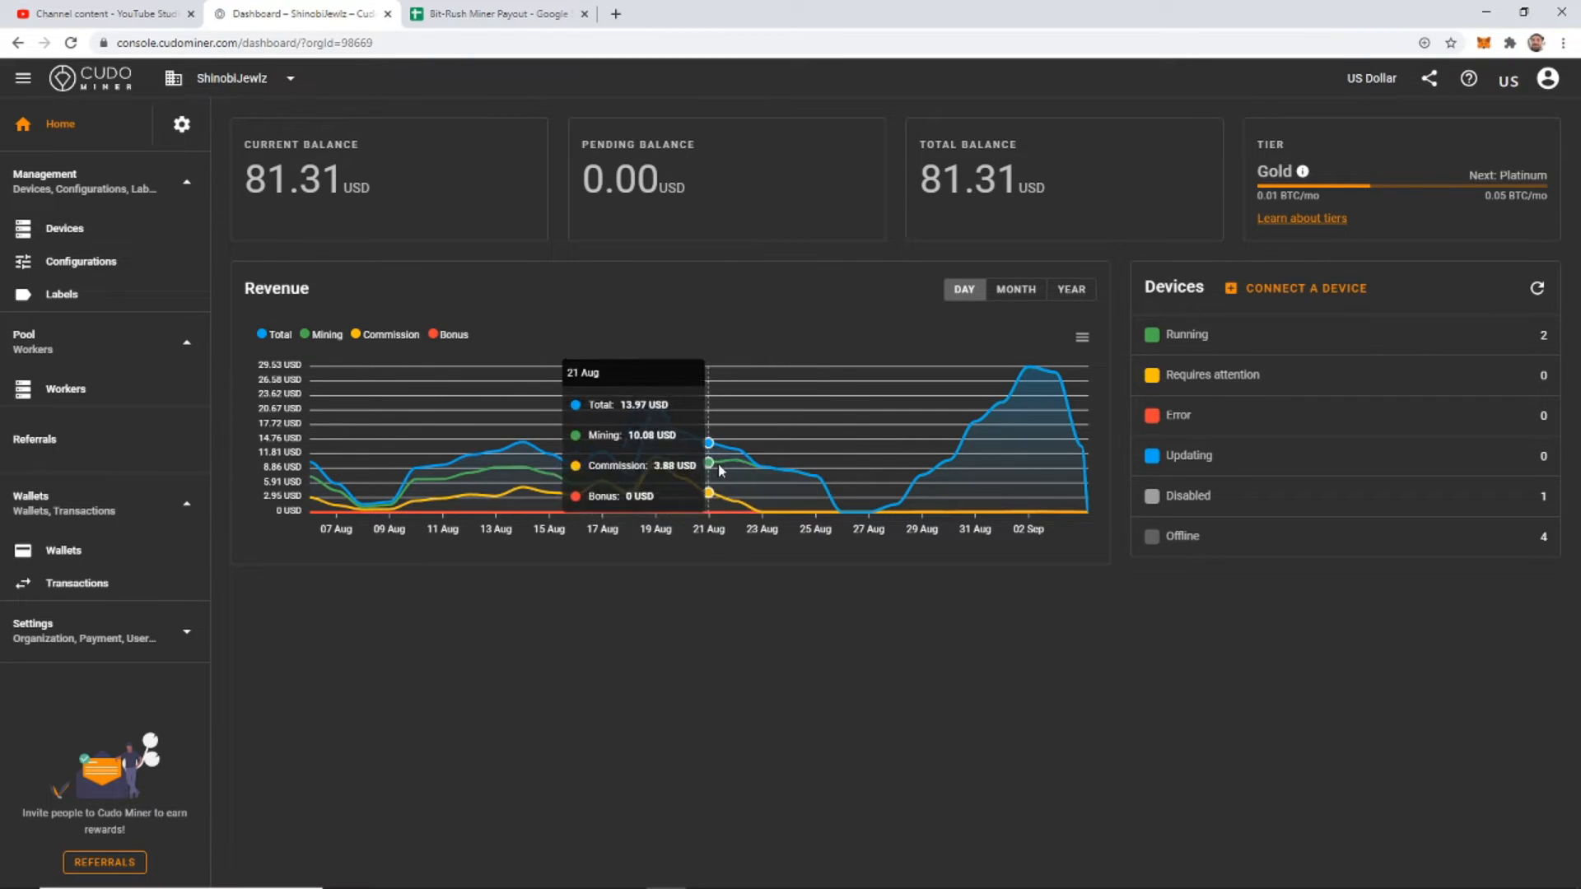
mouse_move(736, 489)
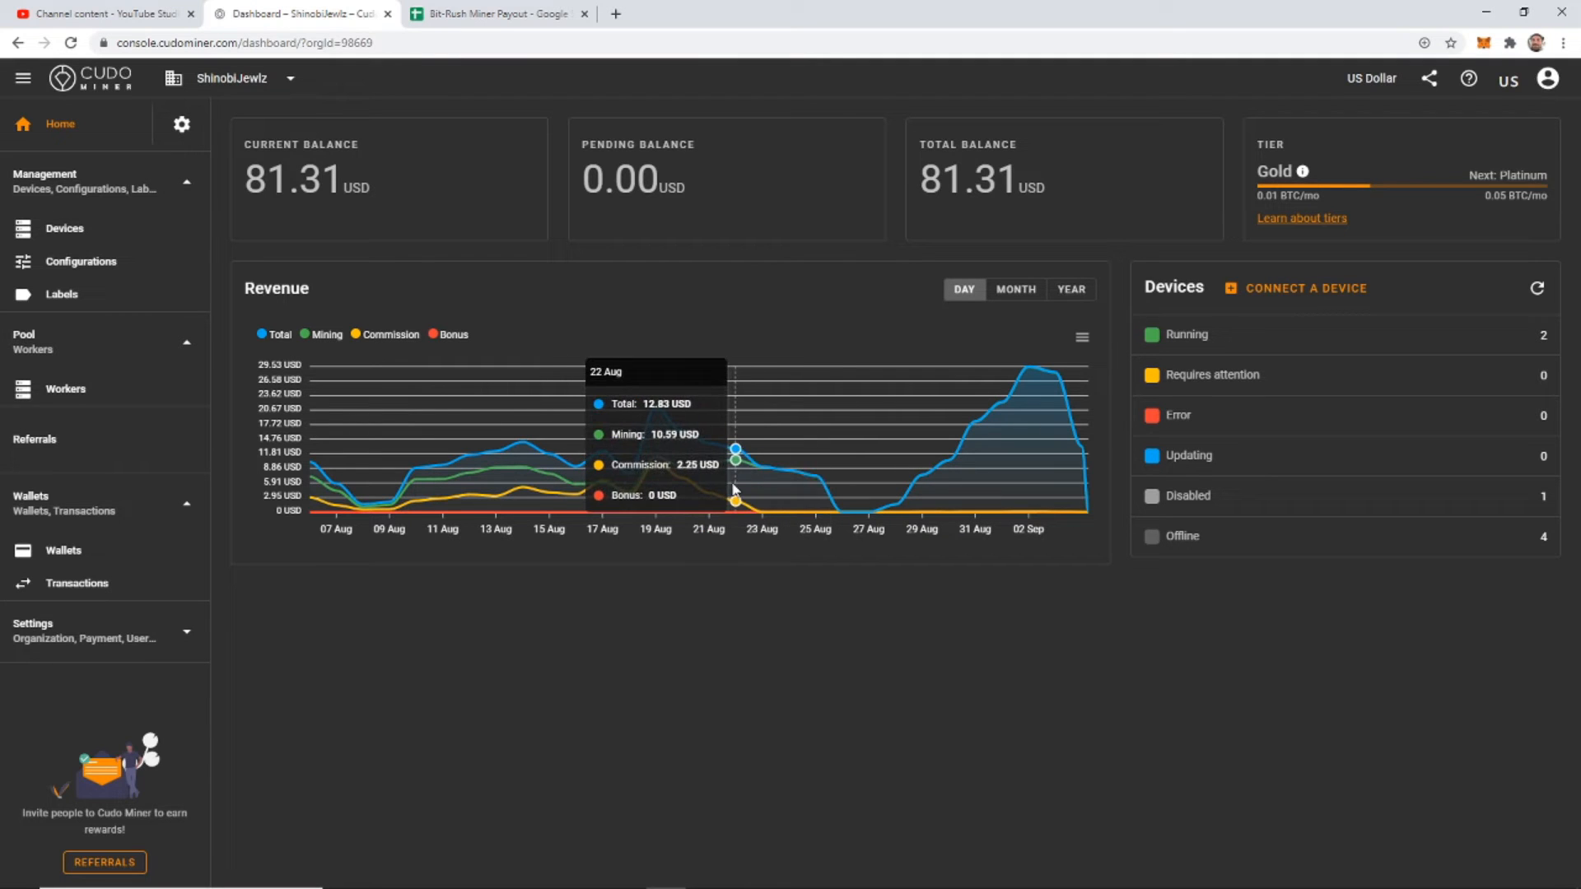
mouse_move(535, 479)
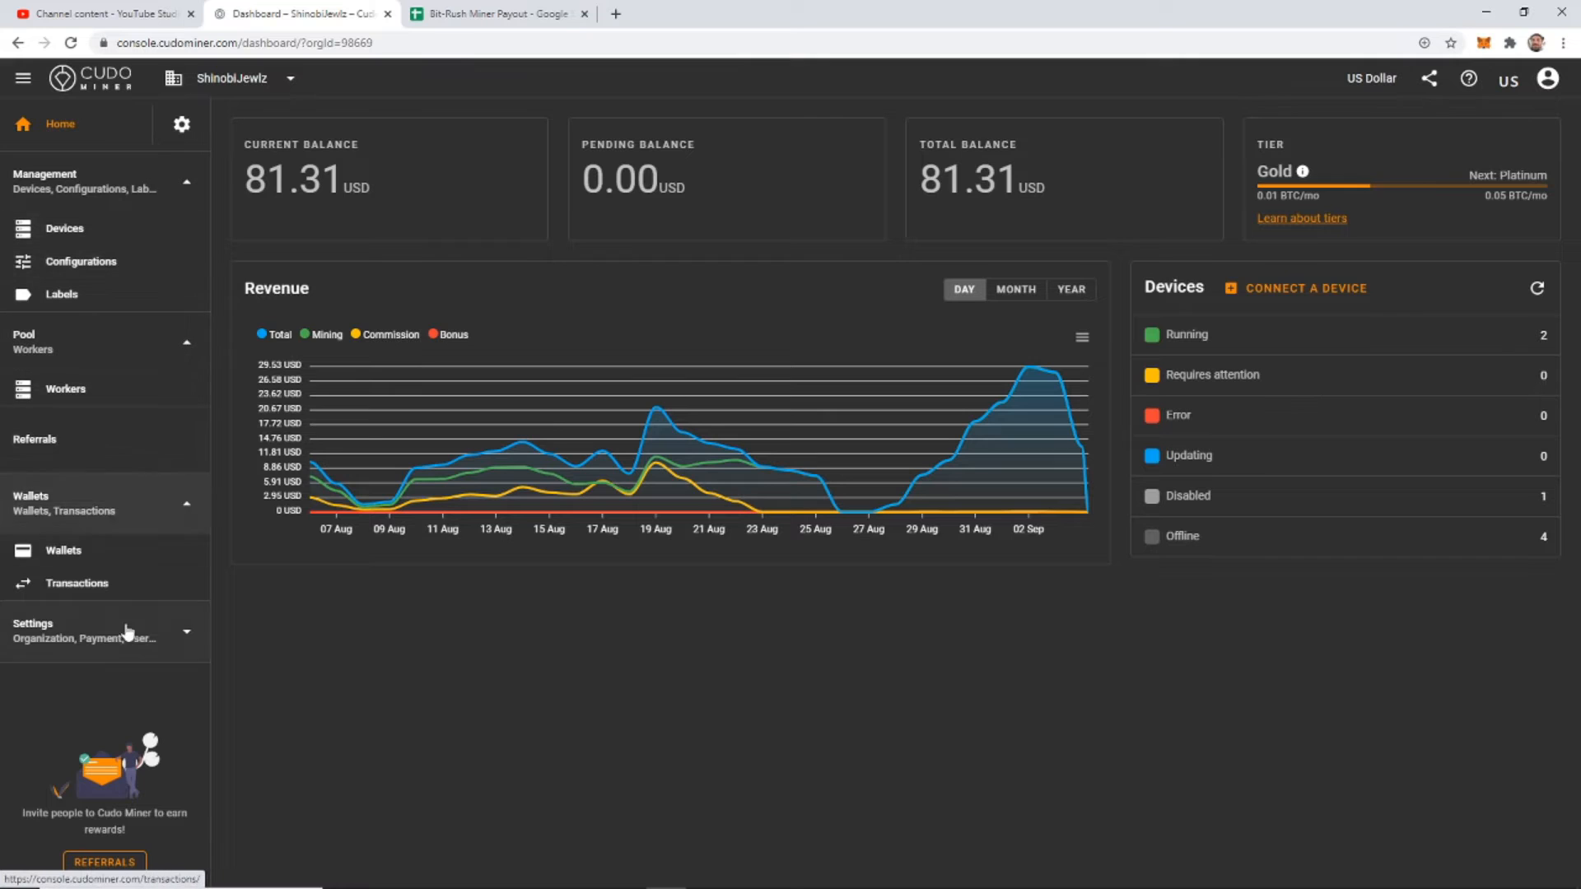
Open the Transactions page in Cudo Miner's sidebar
click(77, 583)
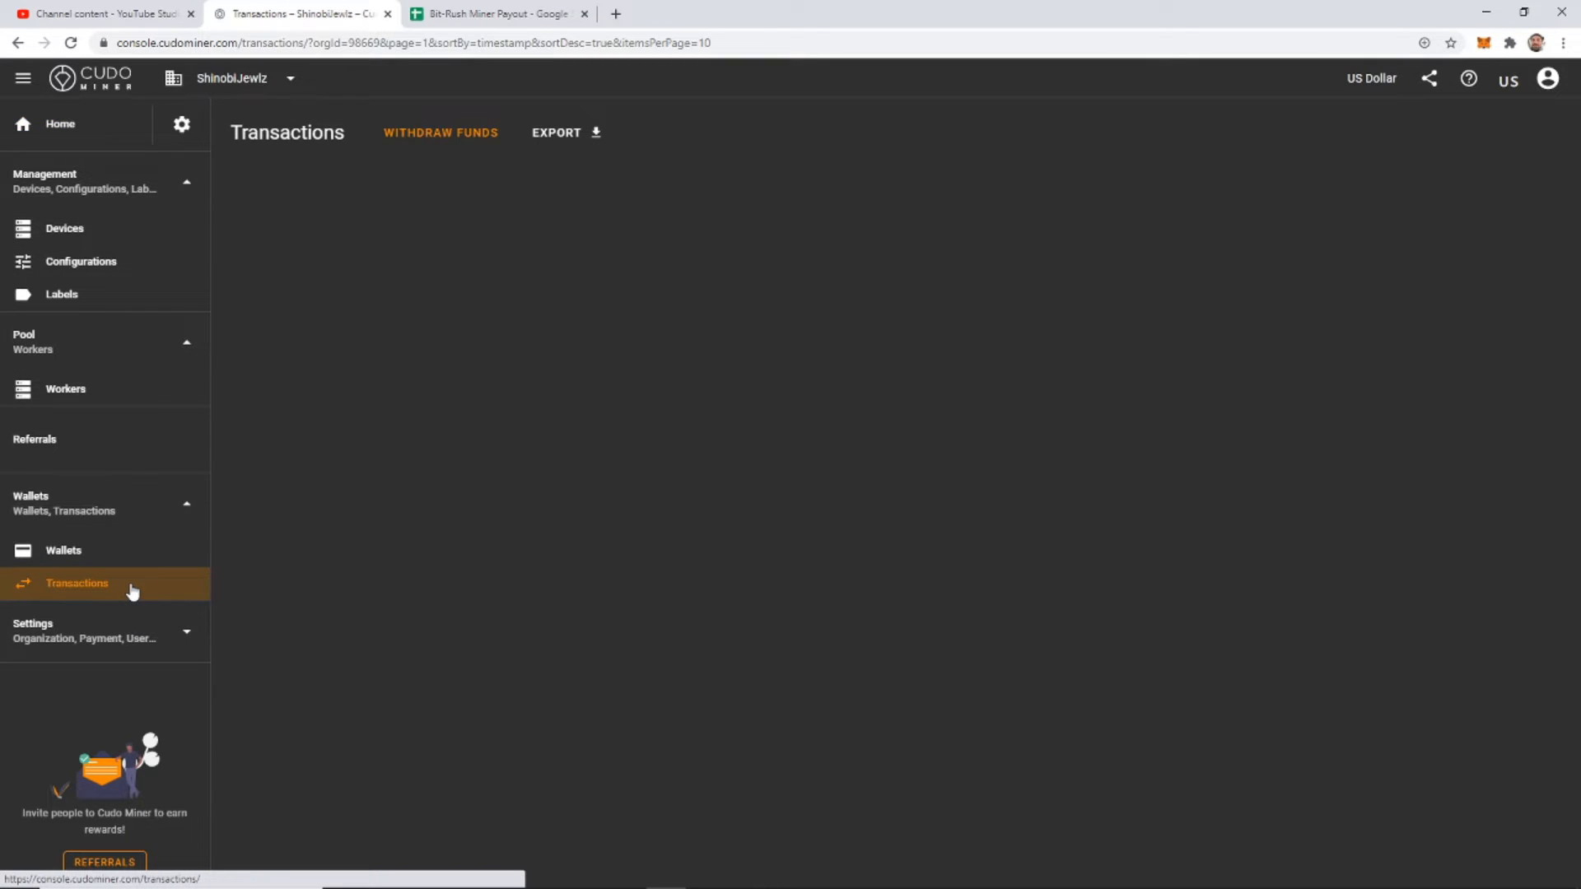
mouse_move(557, 455)
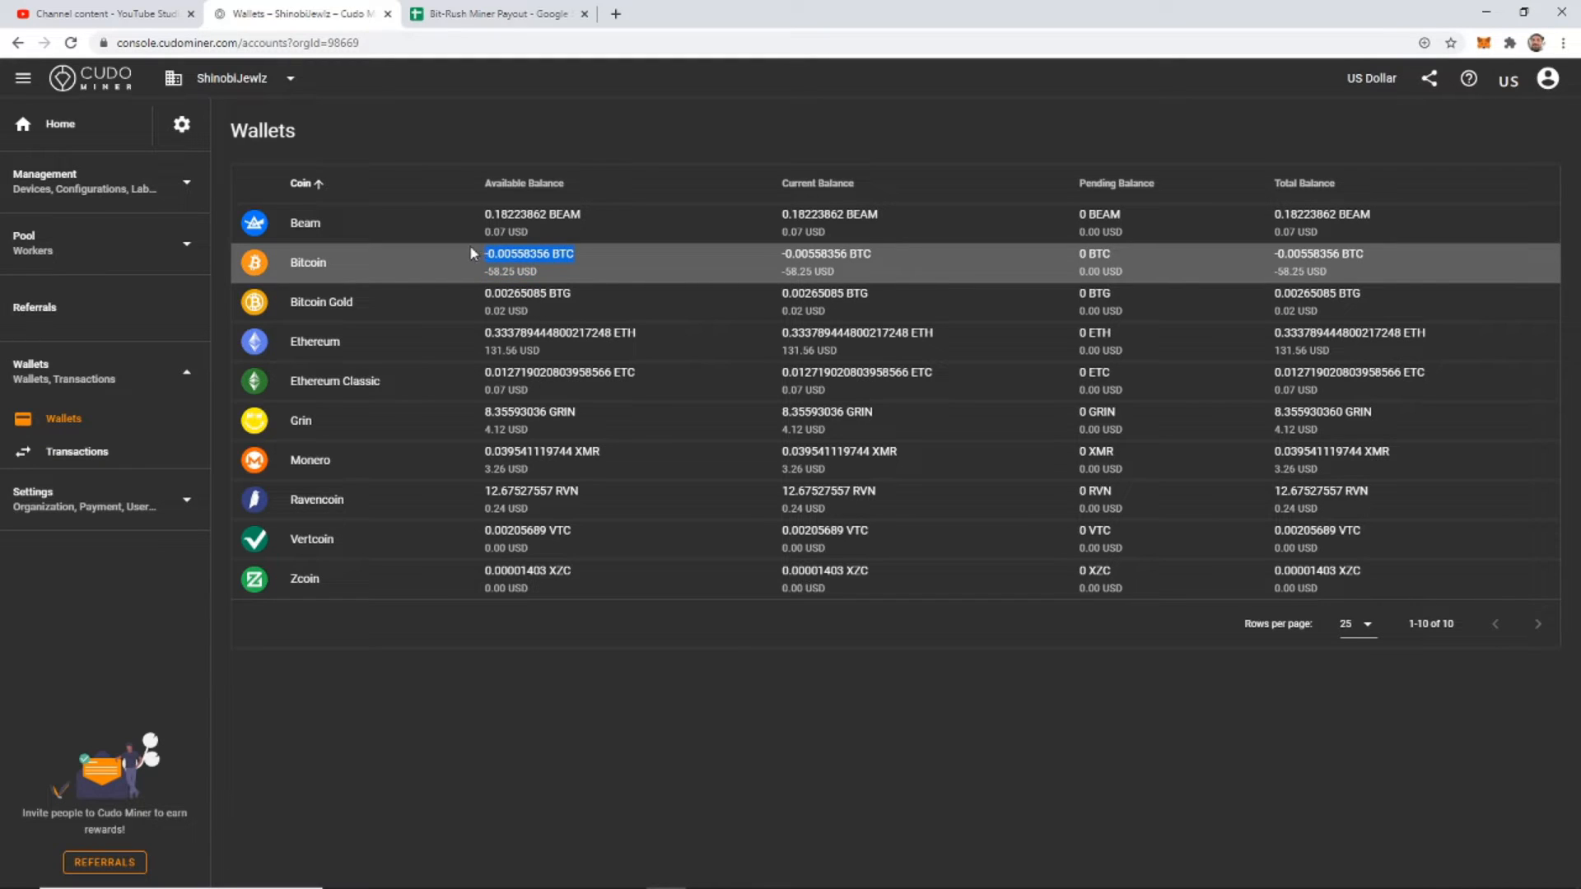
mouse_move(605, 381)
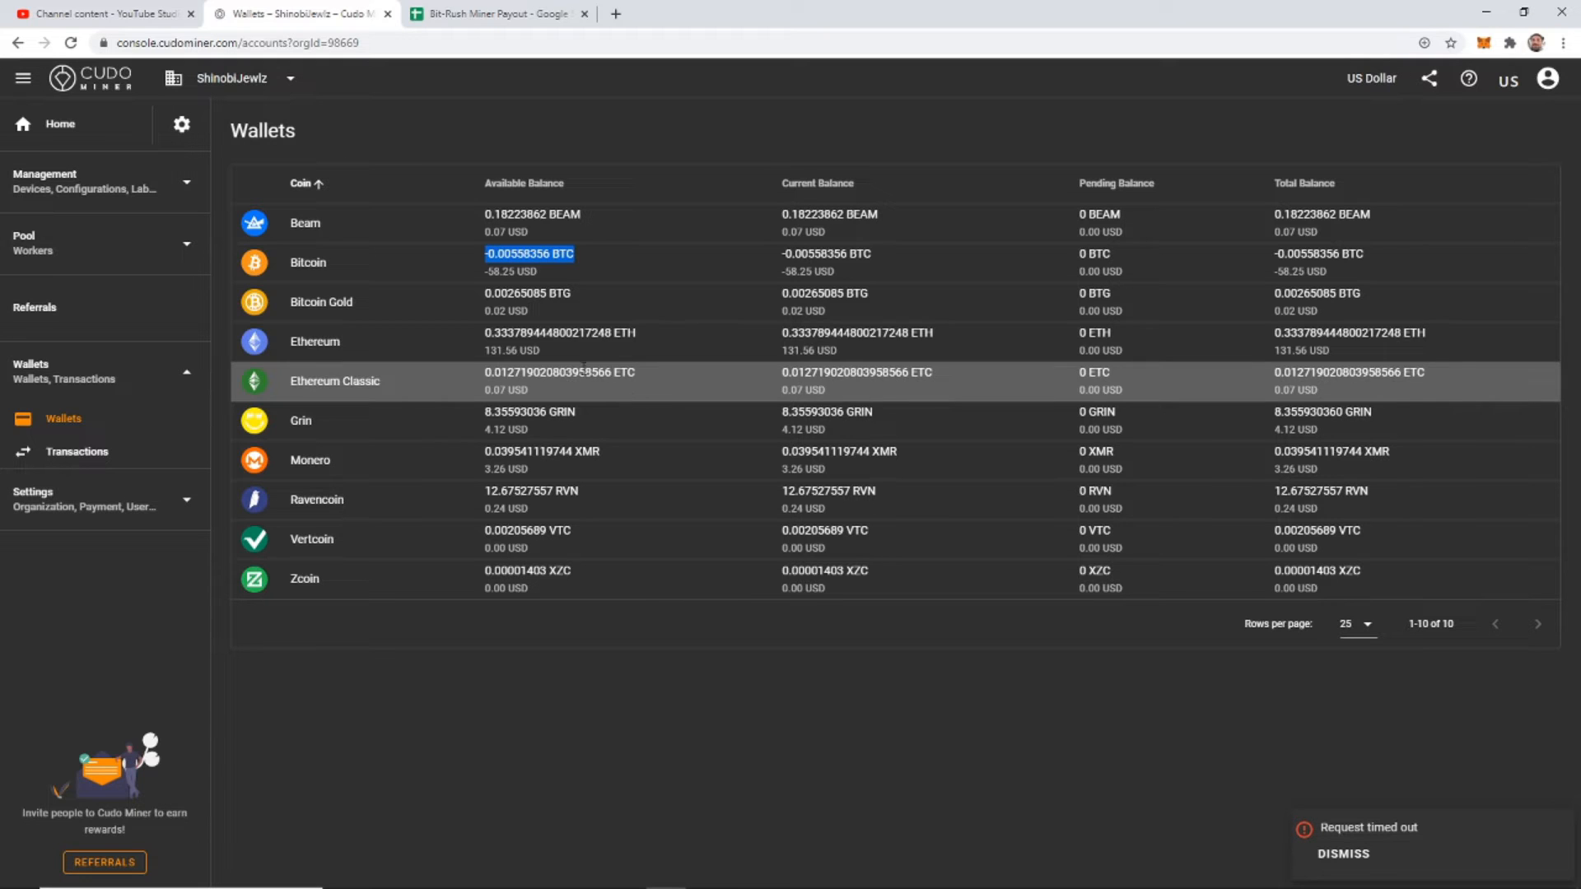
mouse_move(1240, 878)
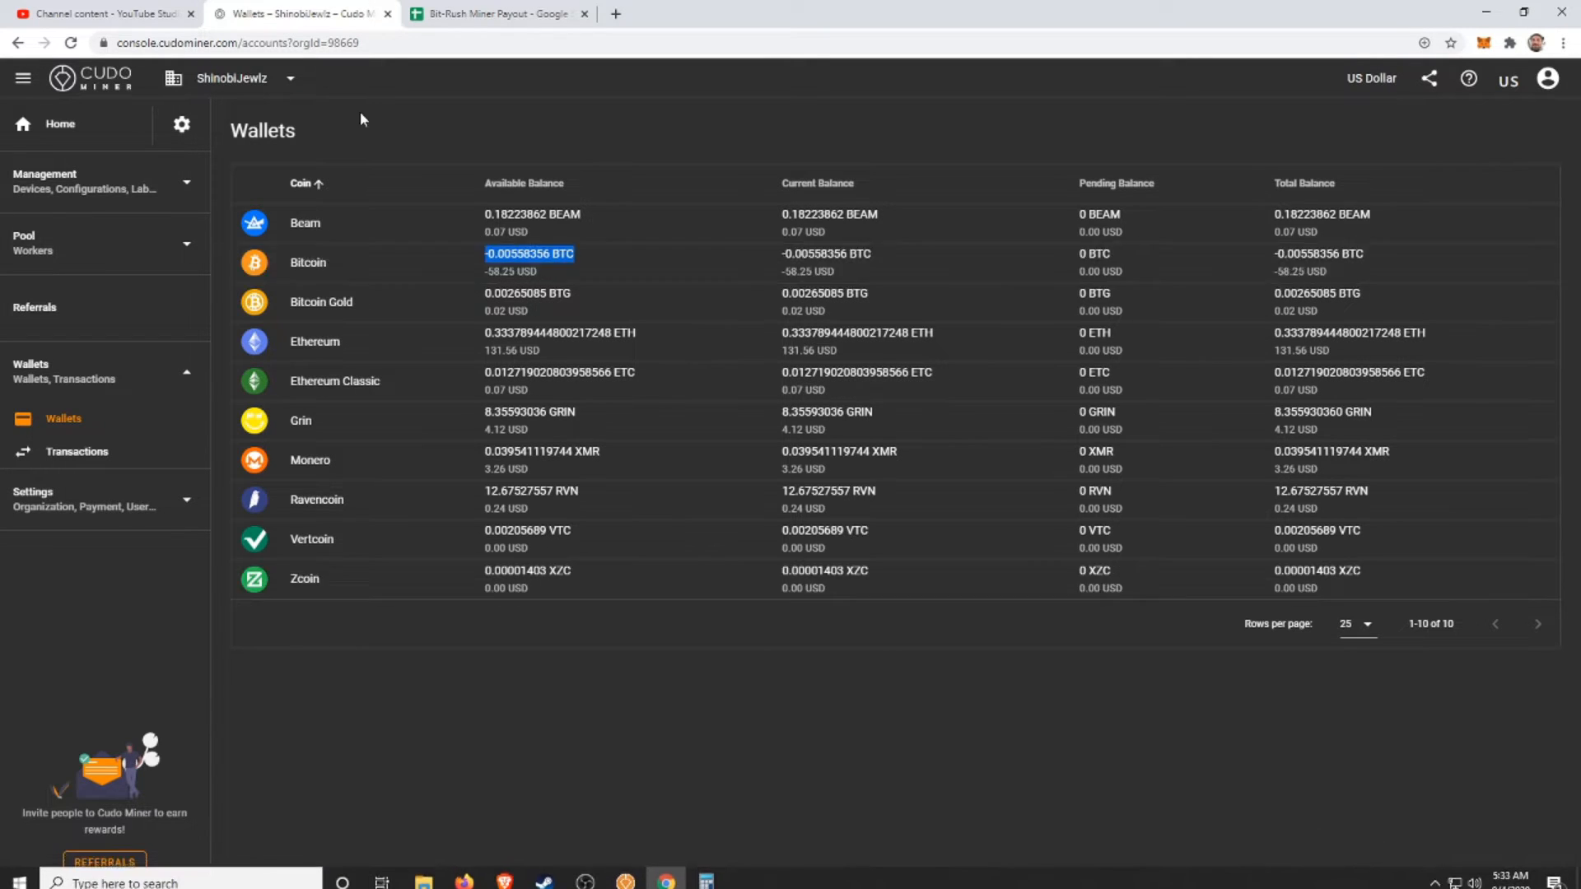
mouse_move(437, 306)
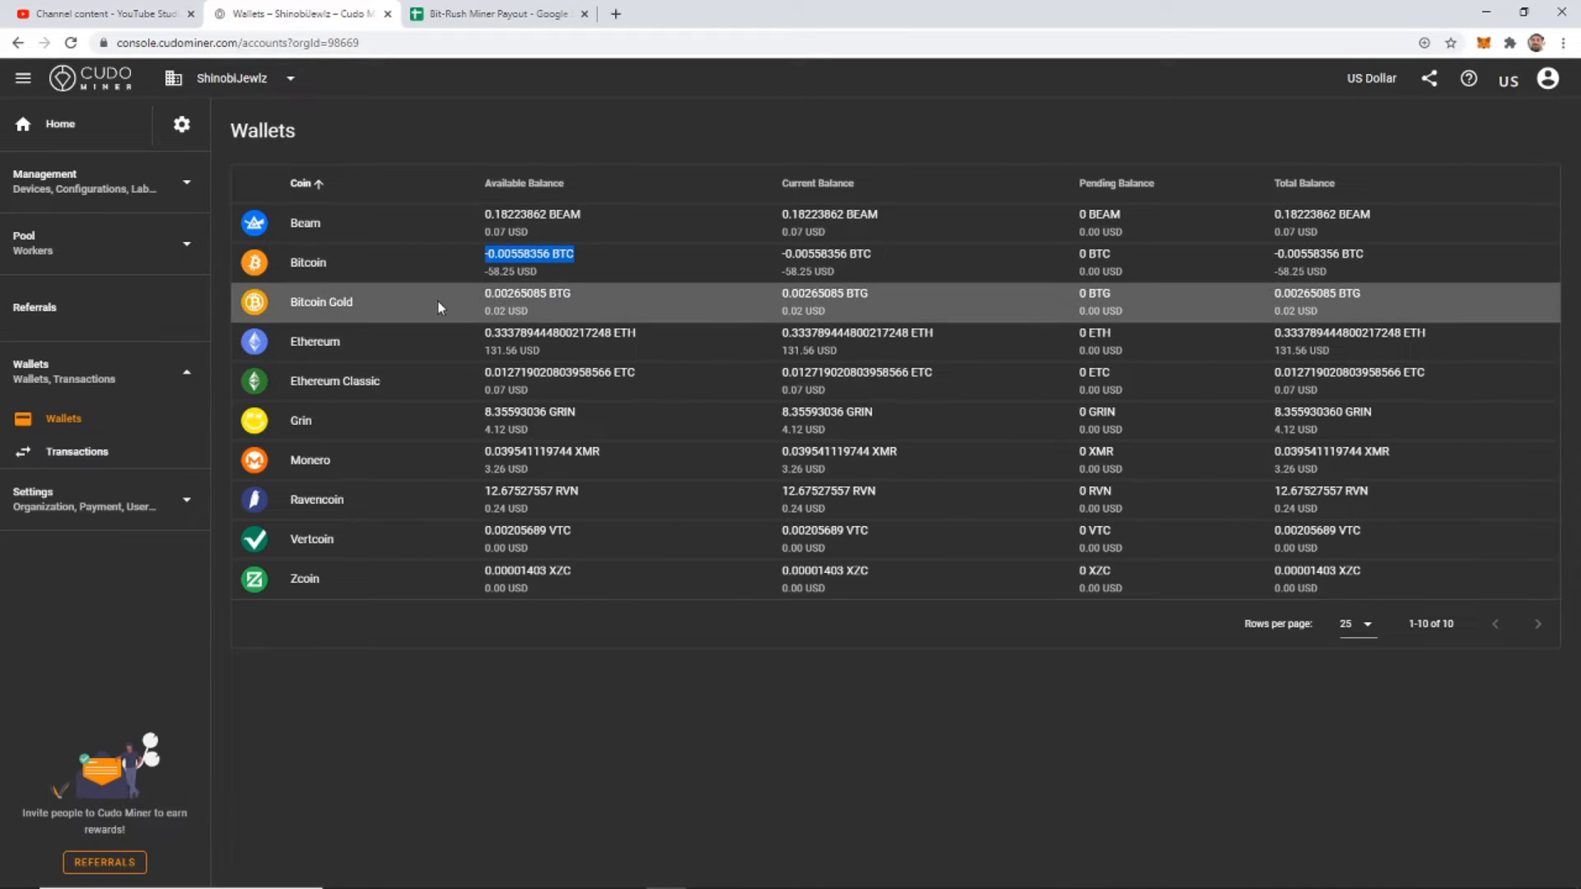
mouse_move(606, 252)
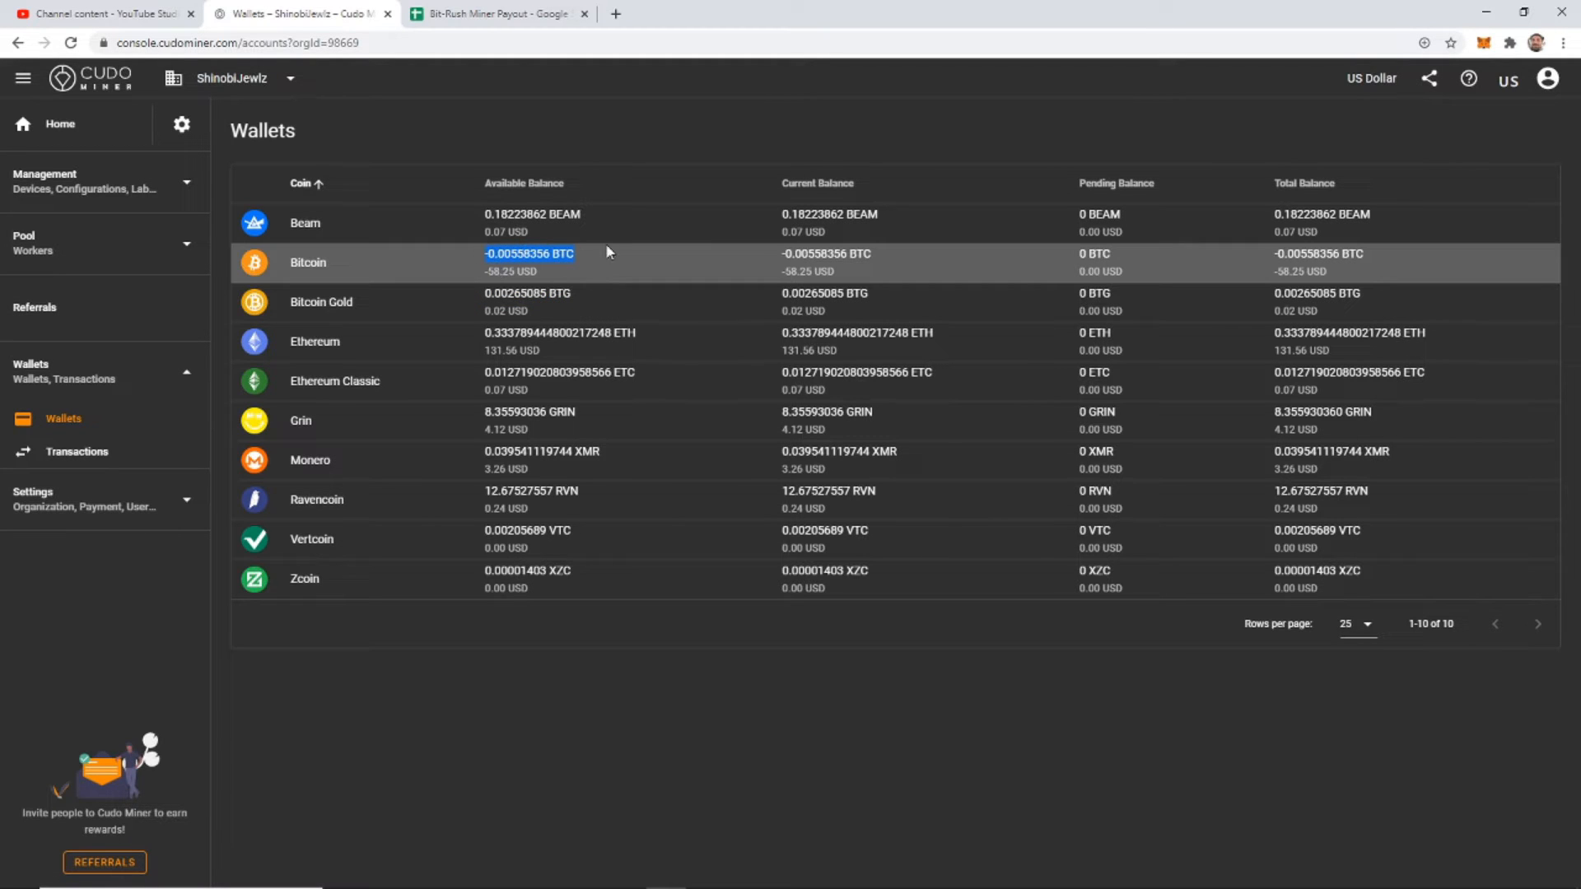
mouse_move(431, 239)
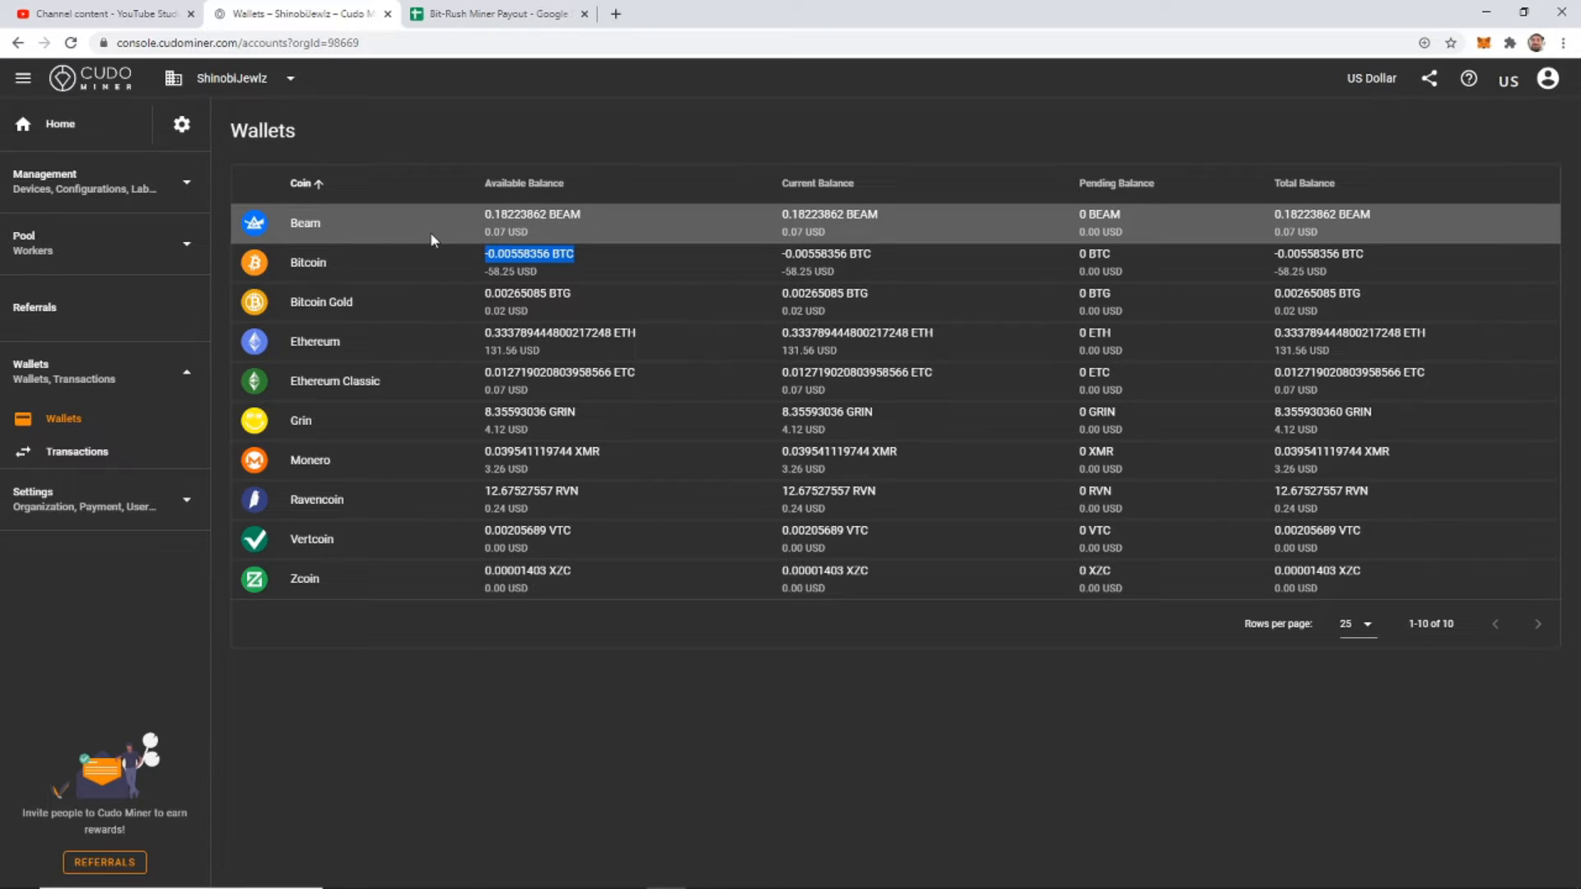
mouse_move(474, 234)
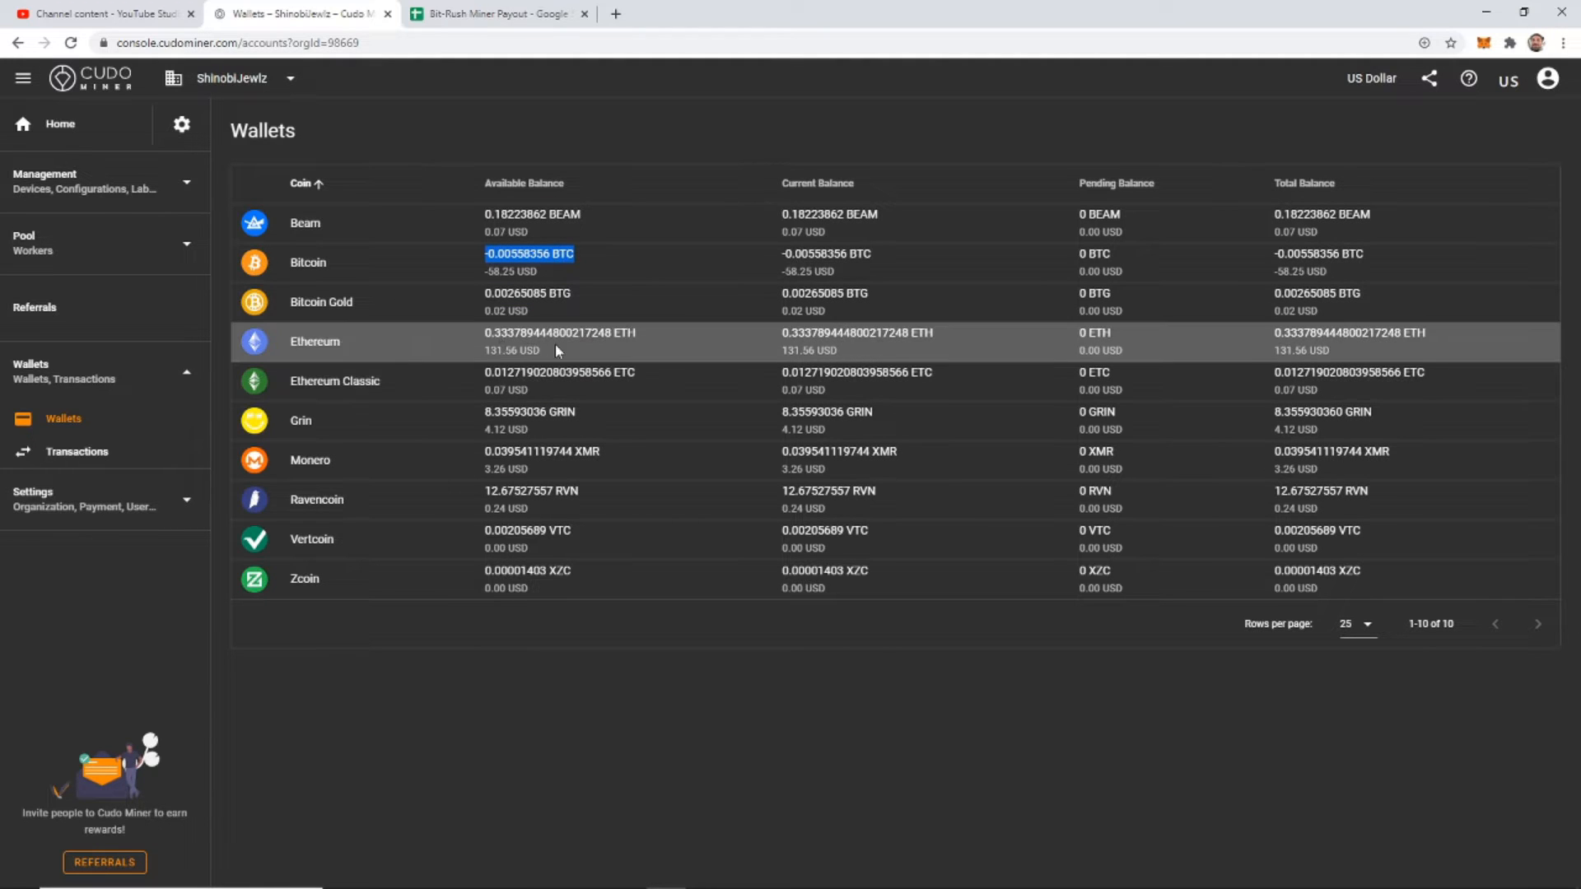
Switch to the Bit-Rush Miner Payout spreadsheet tab
click(494, 13)
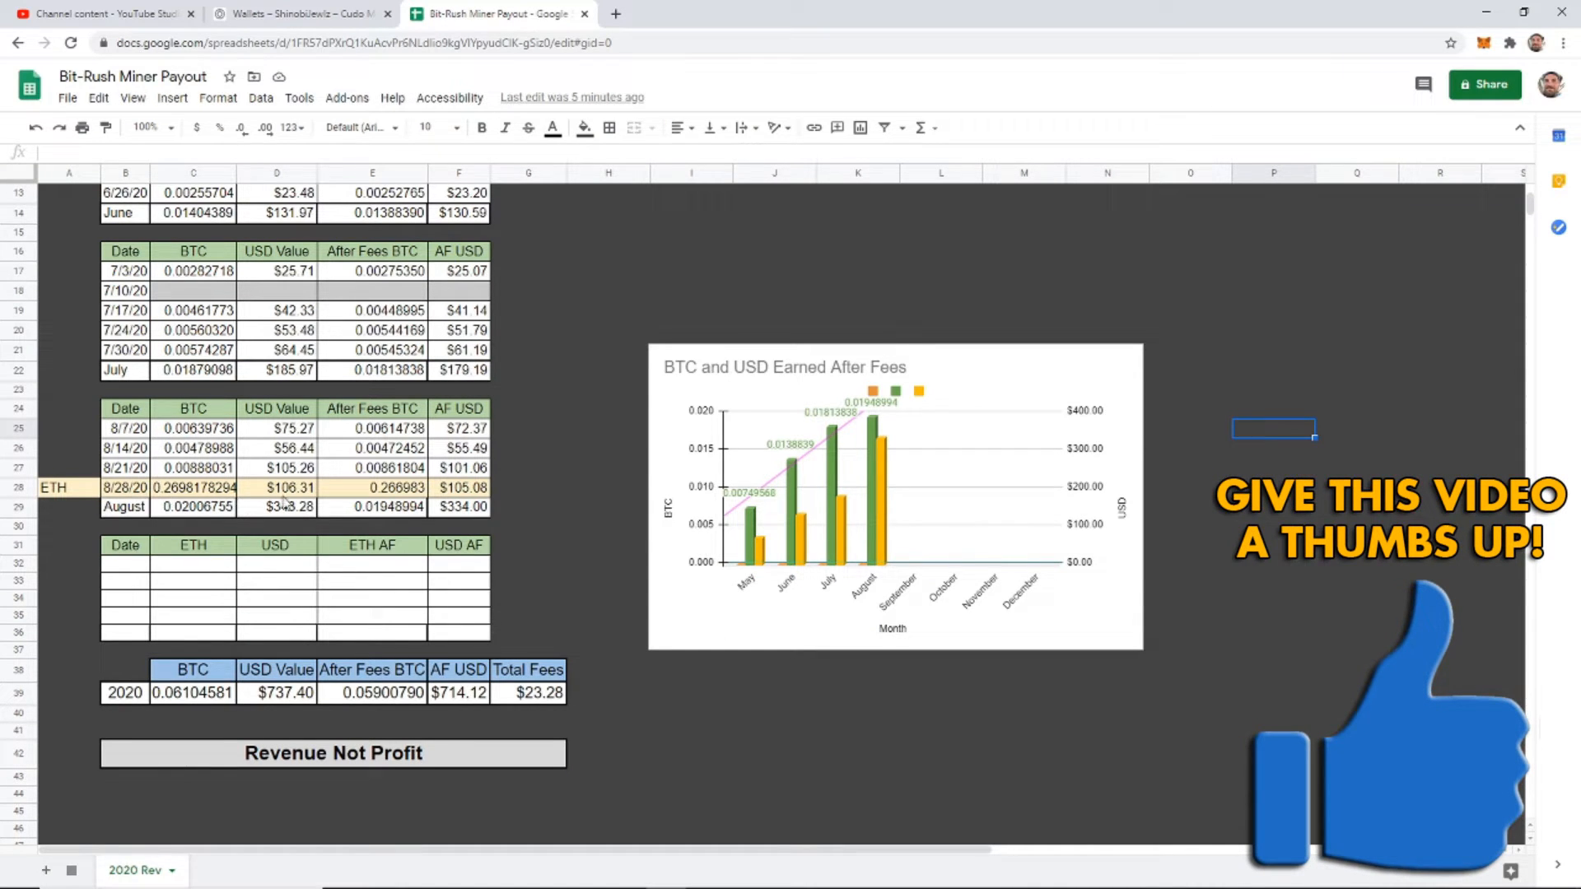
mouse_move(464, 503)
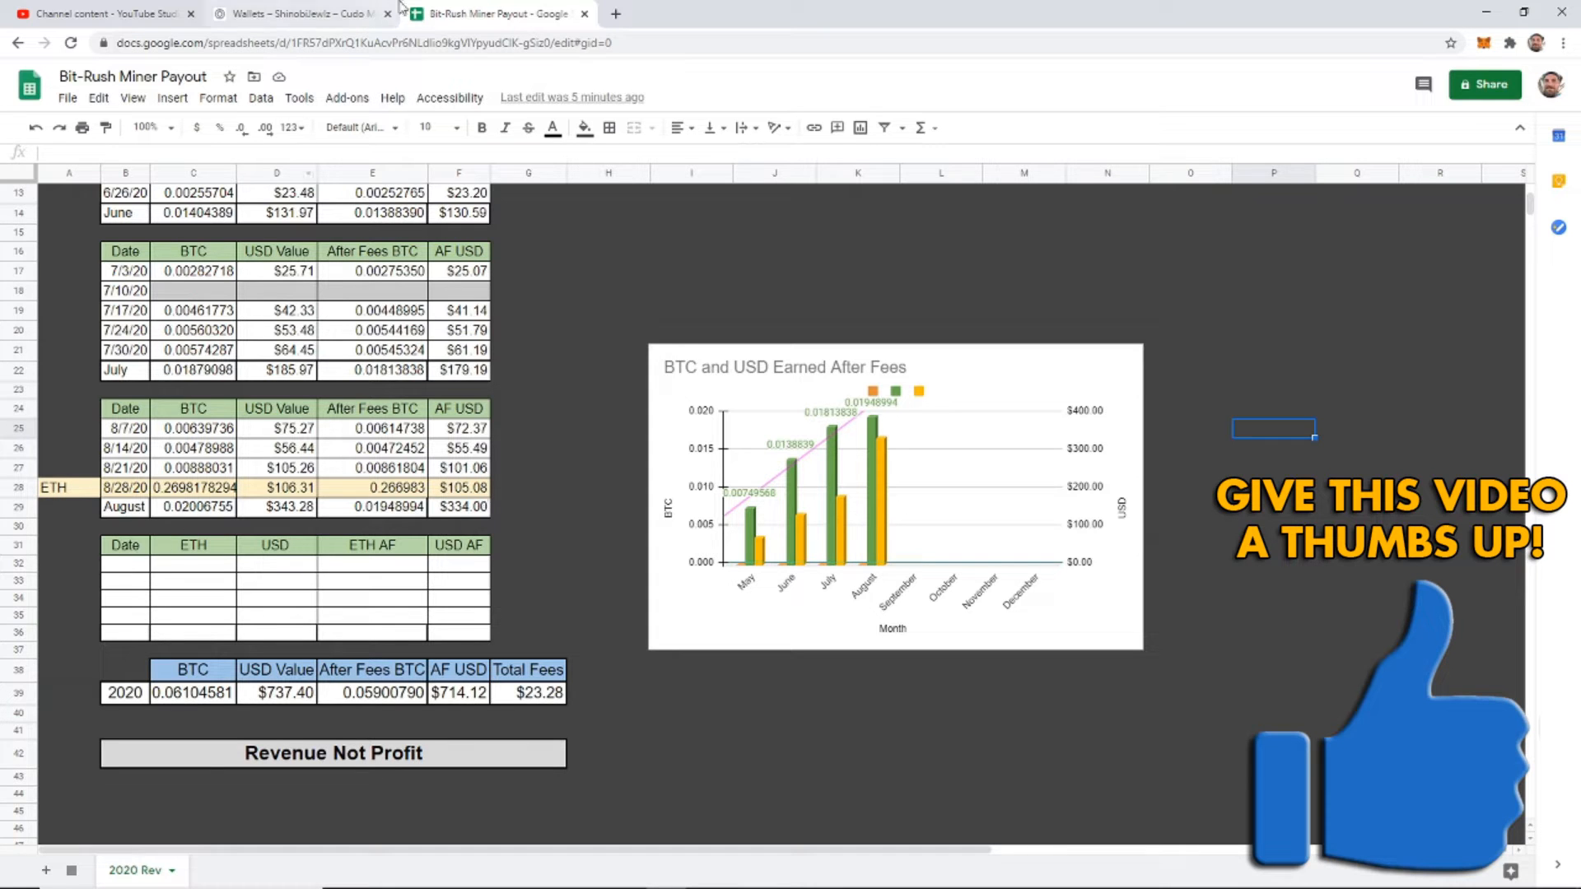
Back on the Cudo Miner wallets, select the Ethereum wallet's 131.56 USD value
click(300, 13)
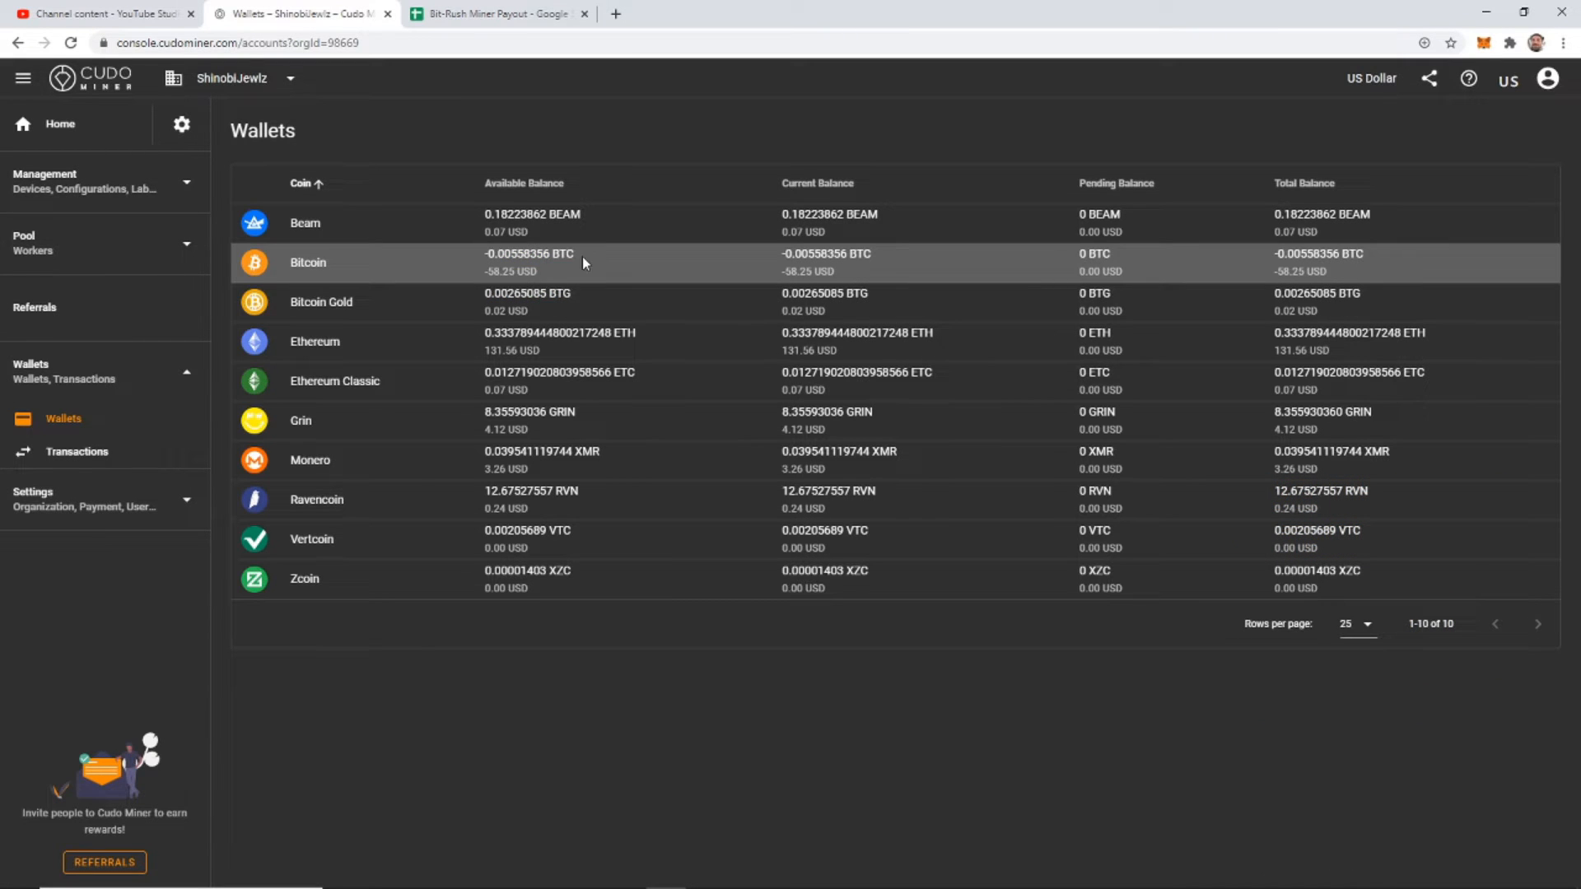
mouse_move(469, 302)
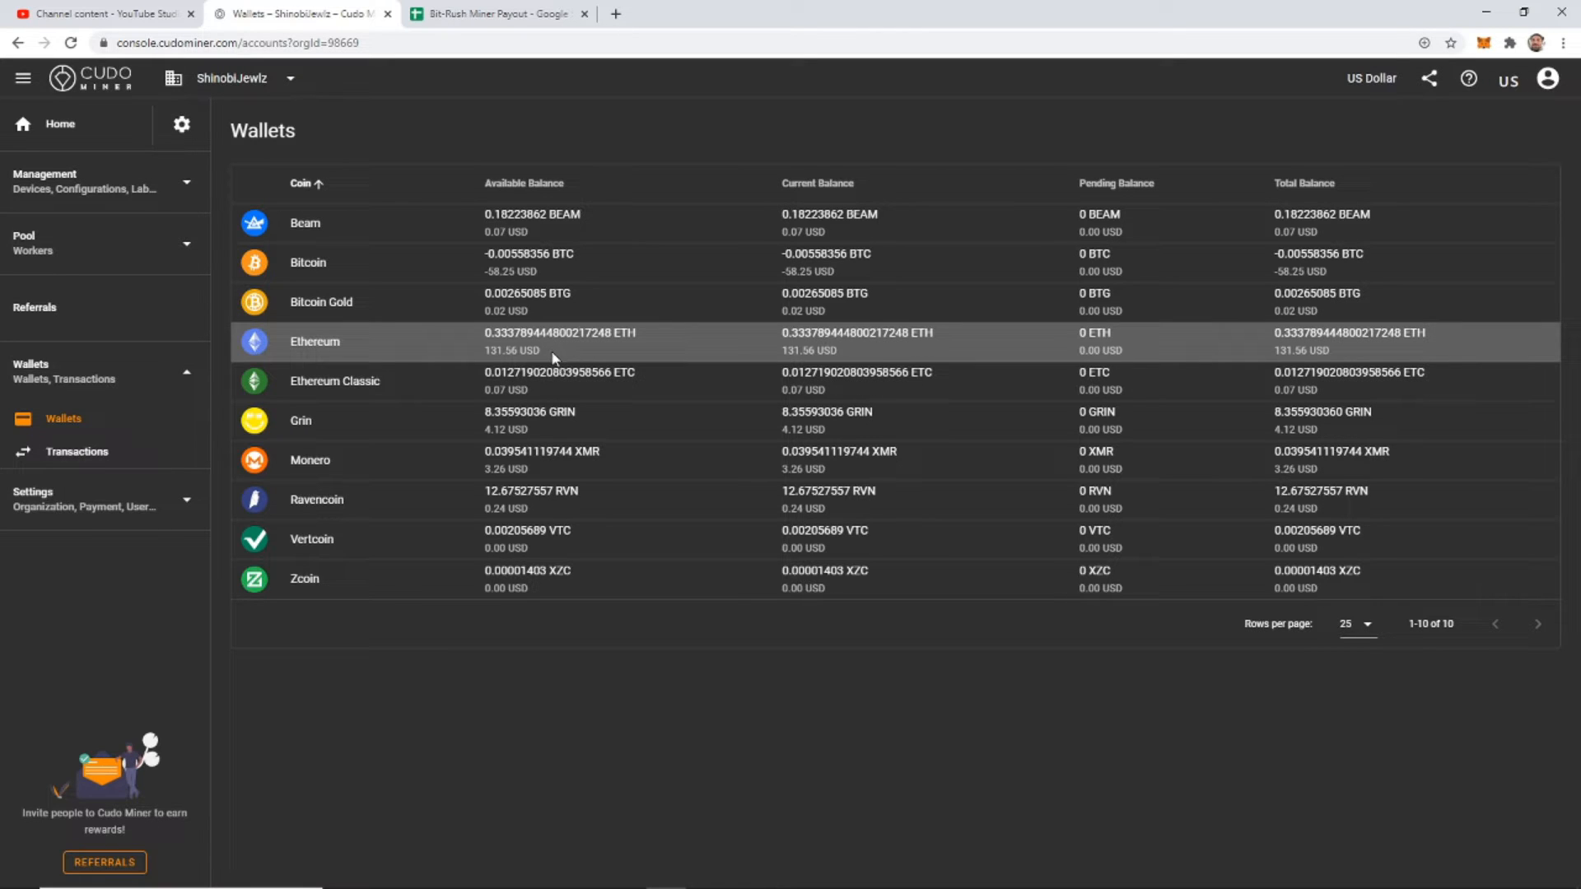
double_click(512, 350)
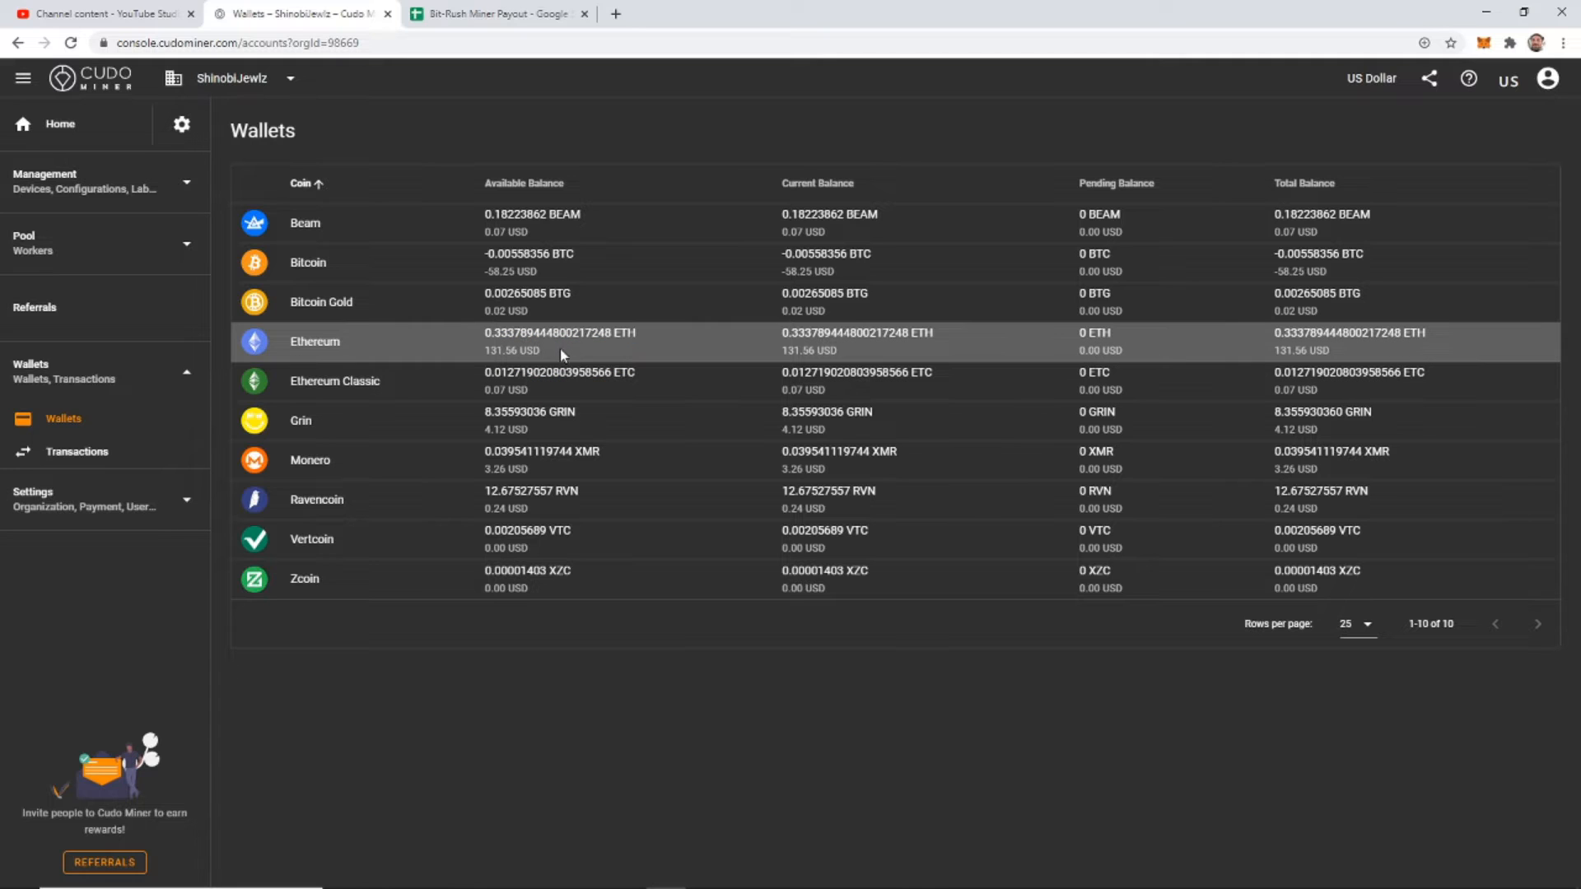
mouse_move(568, 365)
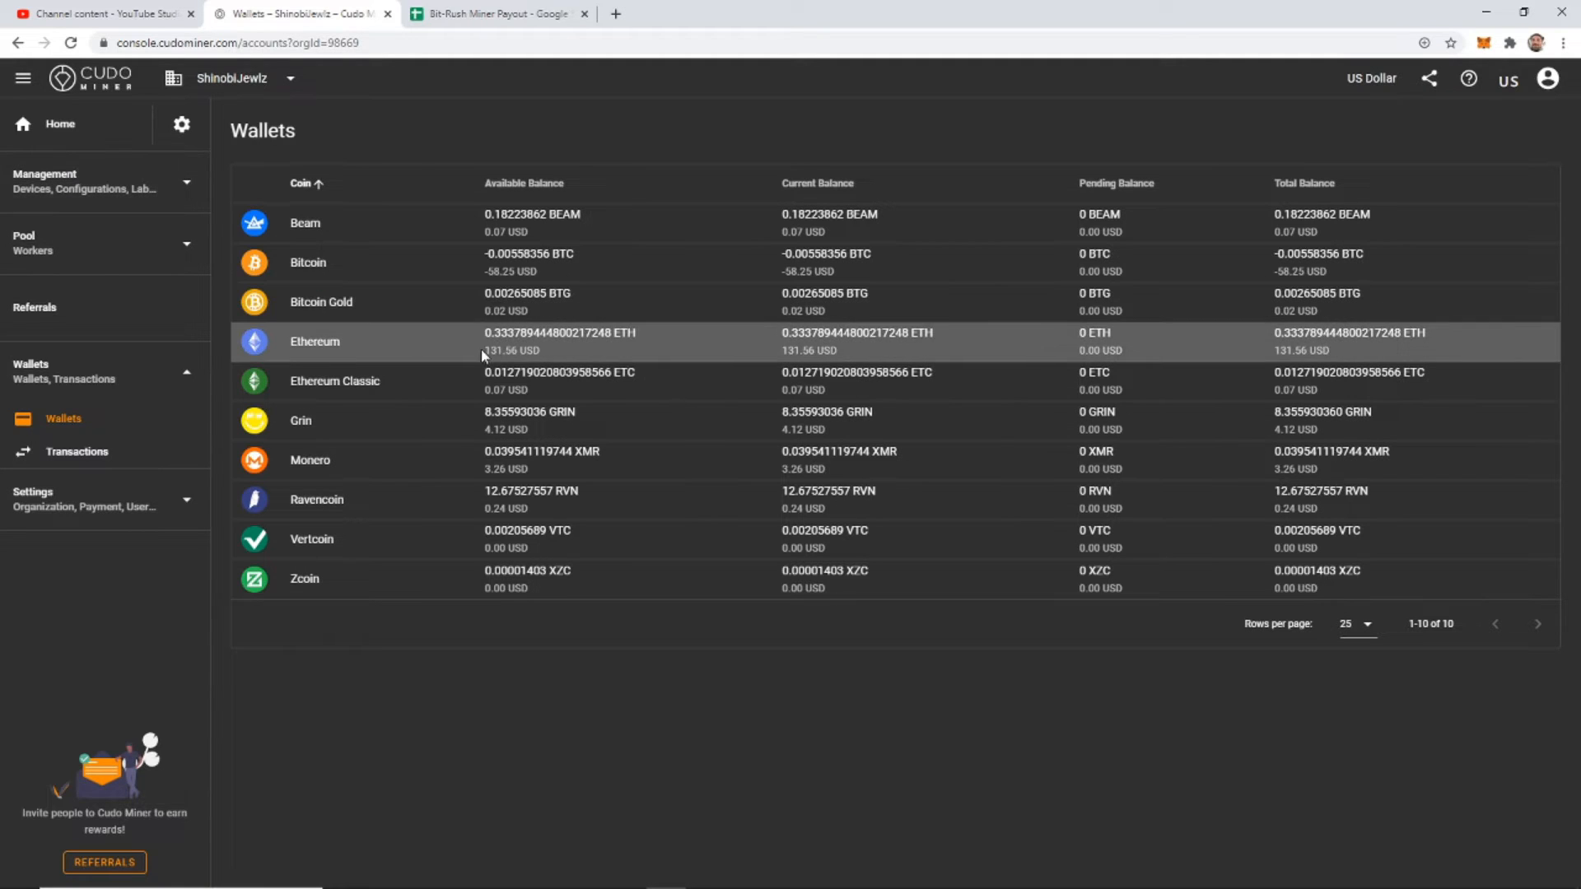
mouse_move(482, 338)
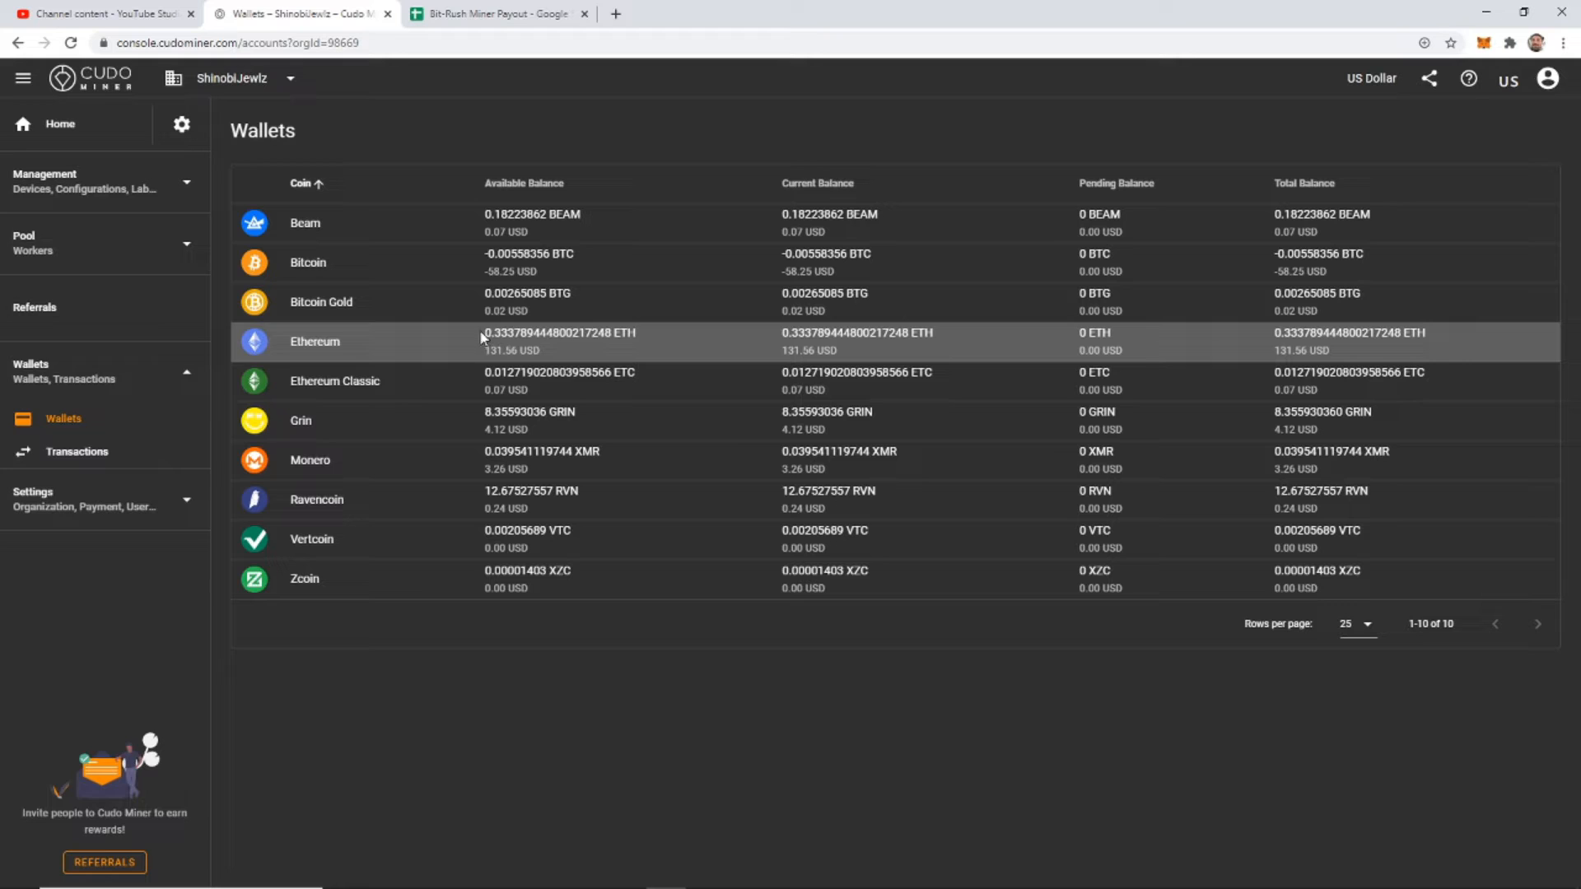
mouse_move(484, 355)
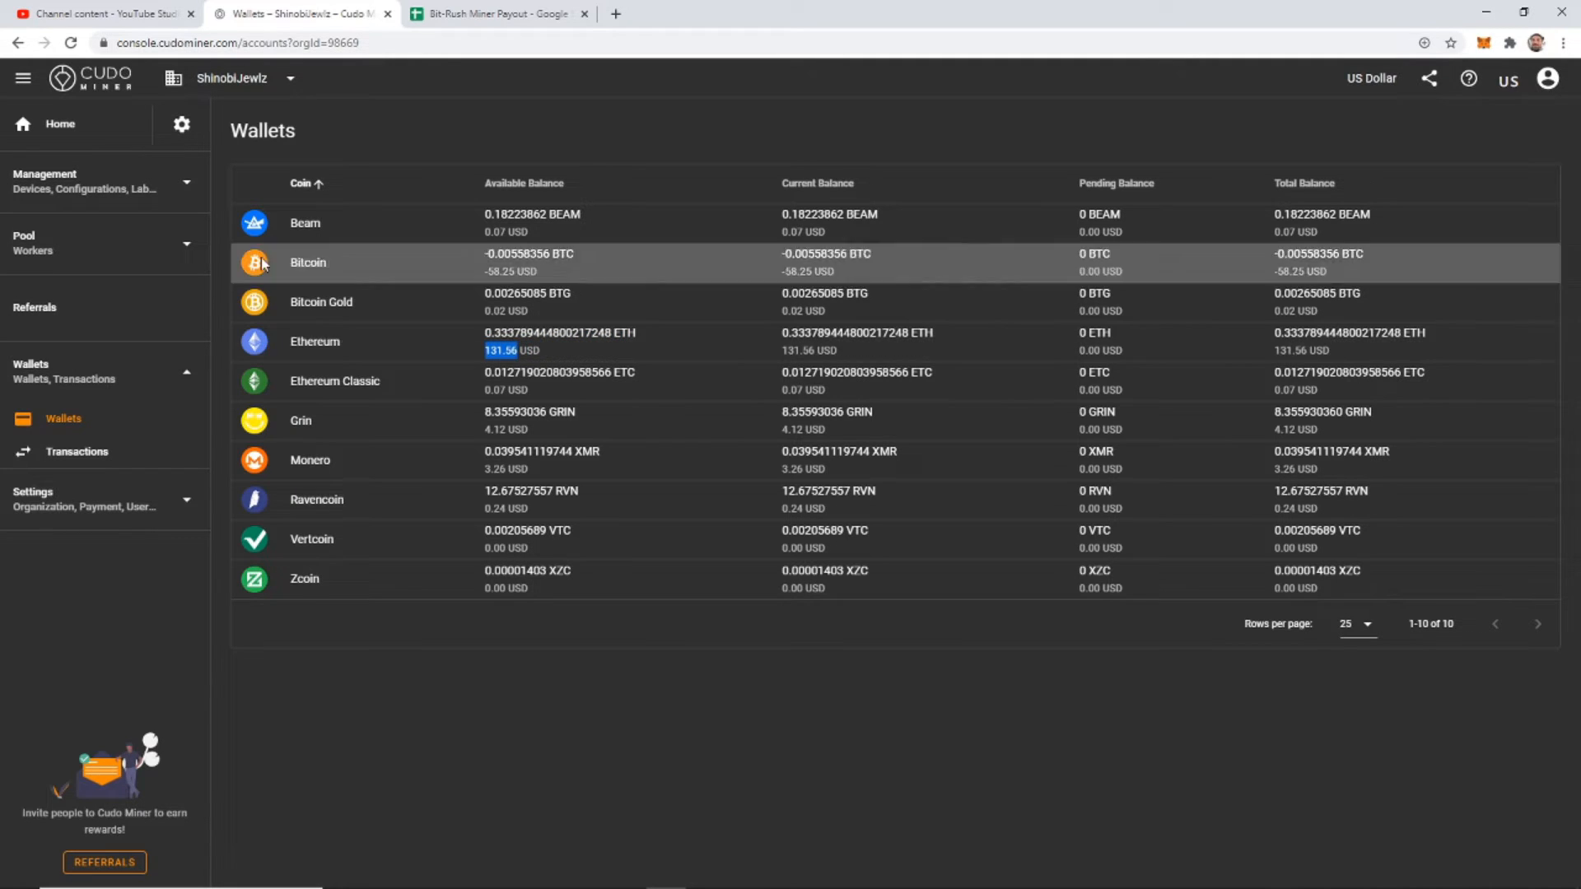
click(59, 123)
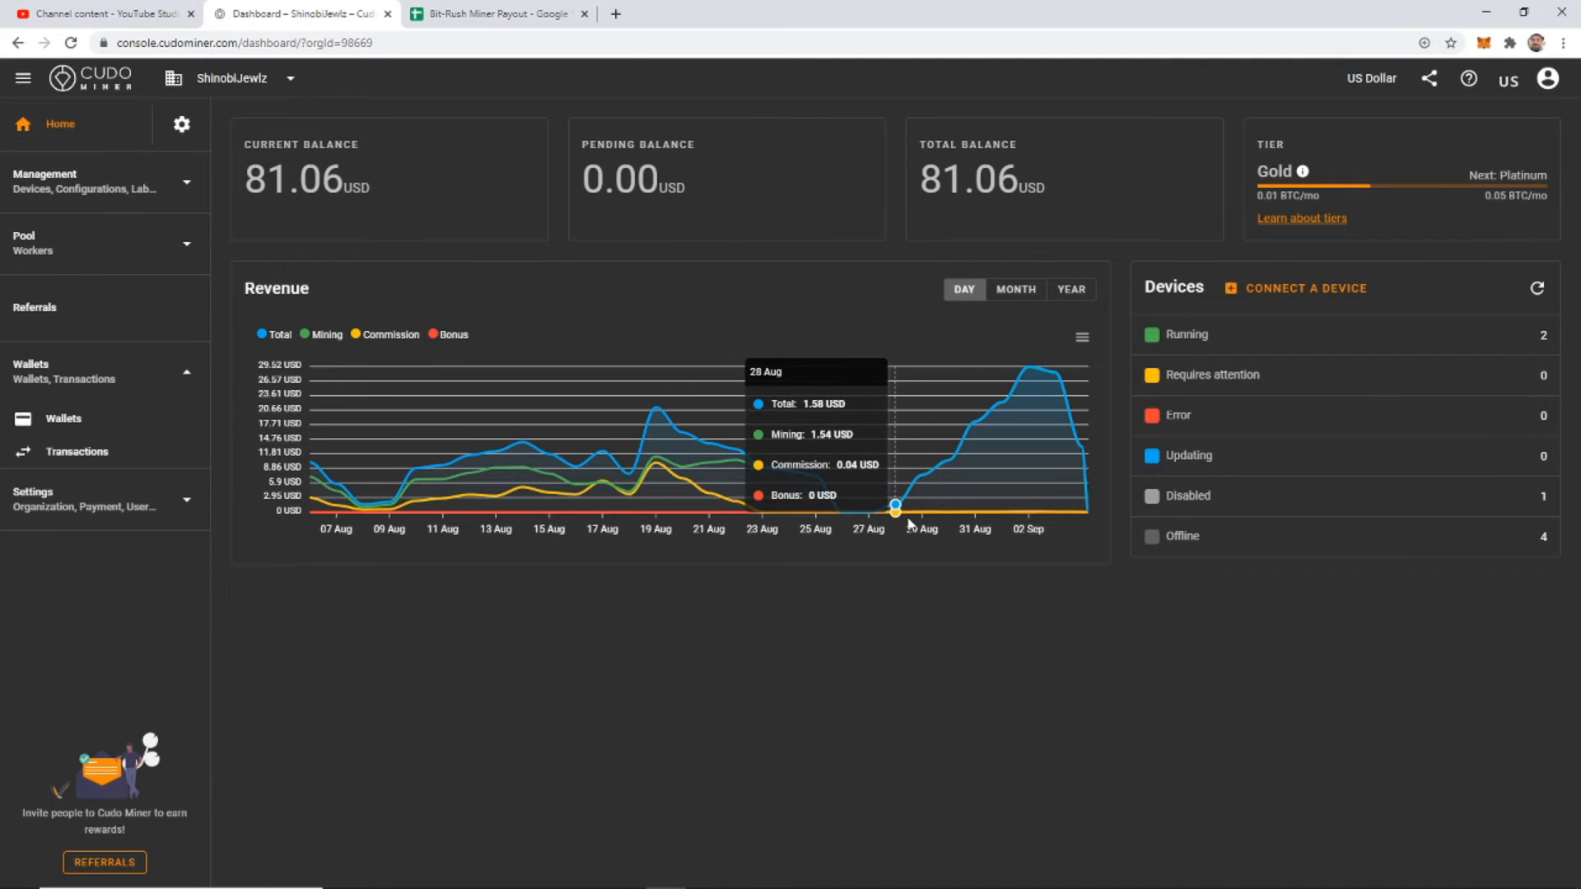
mouse_move(895, 520)
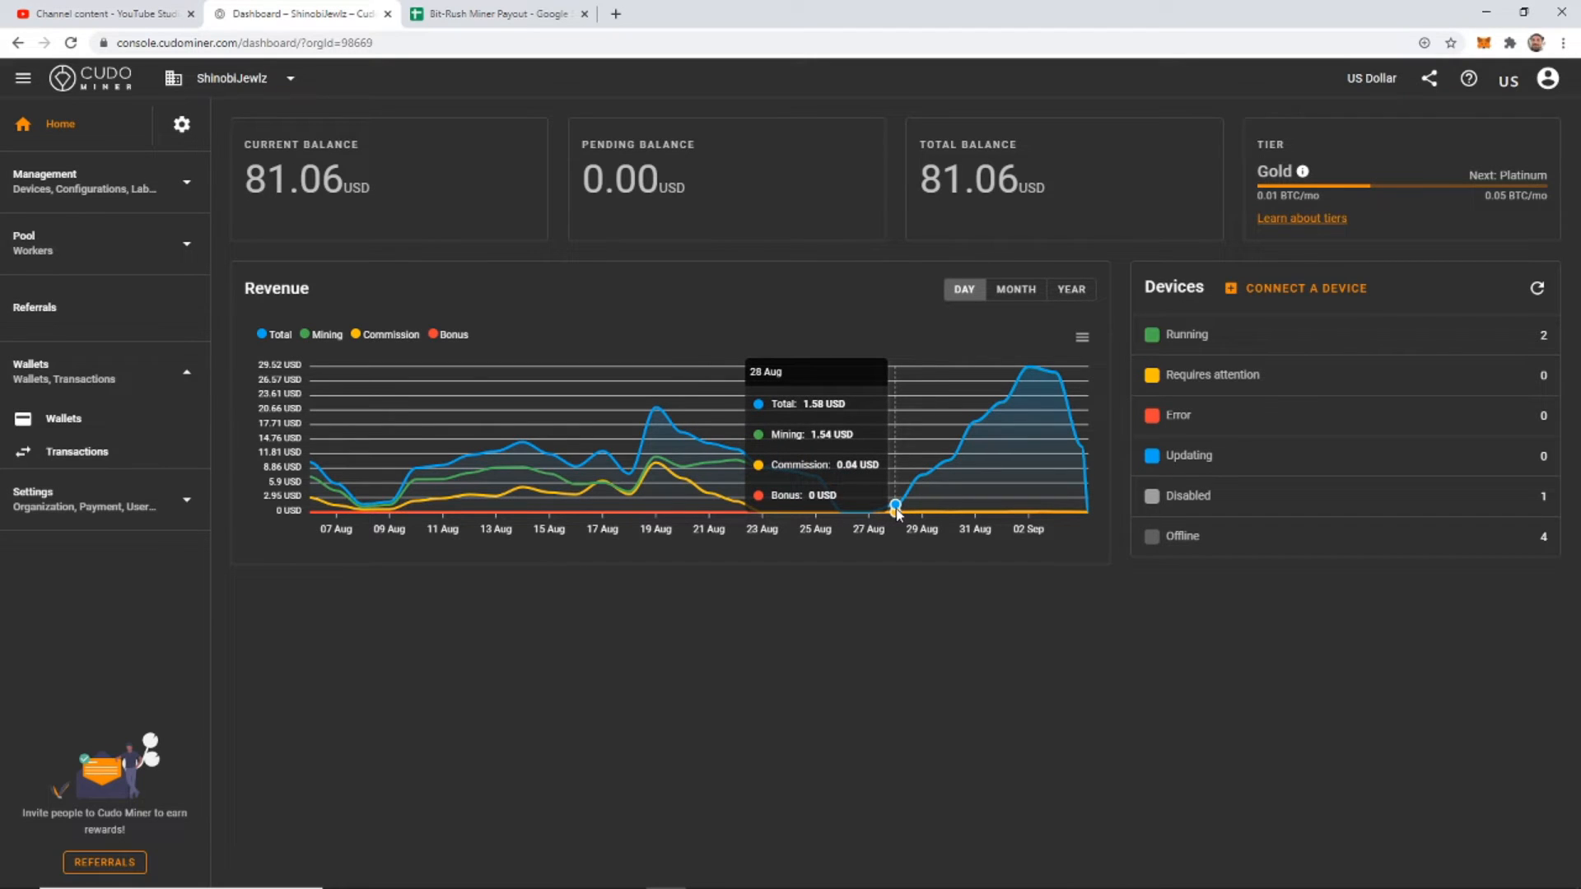
mouse_move(920, 485)
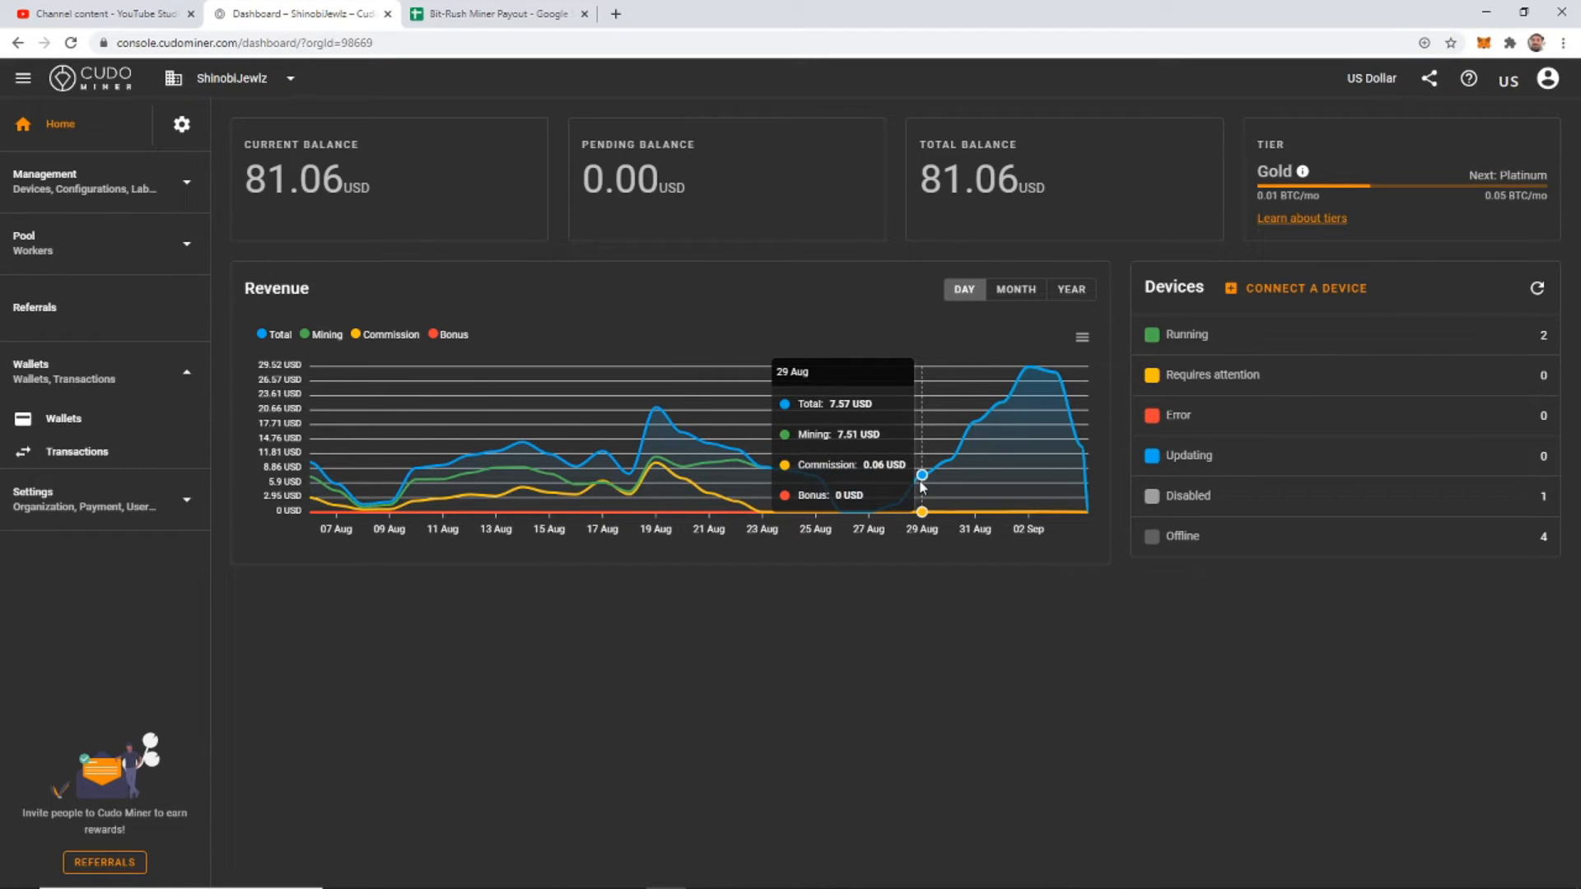
mouse_move(912, 479)
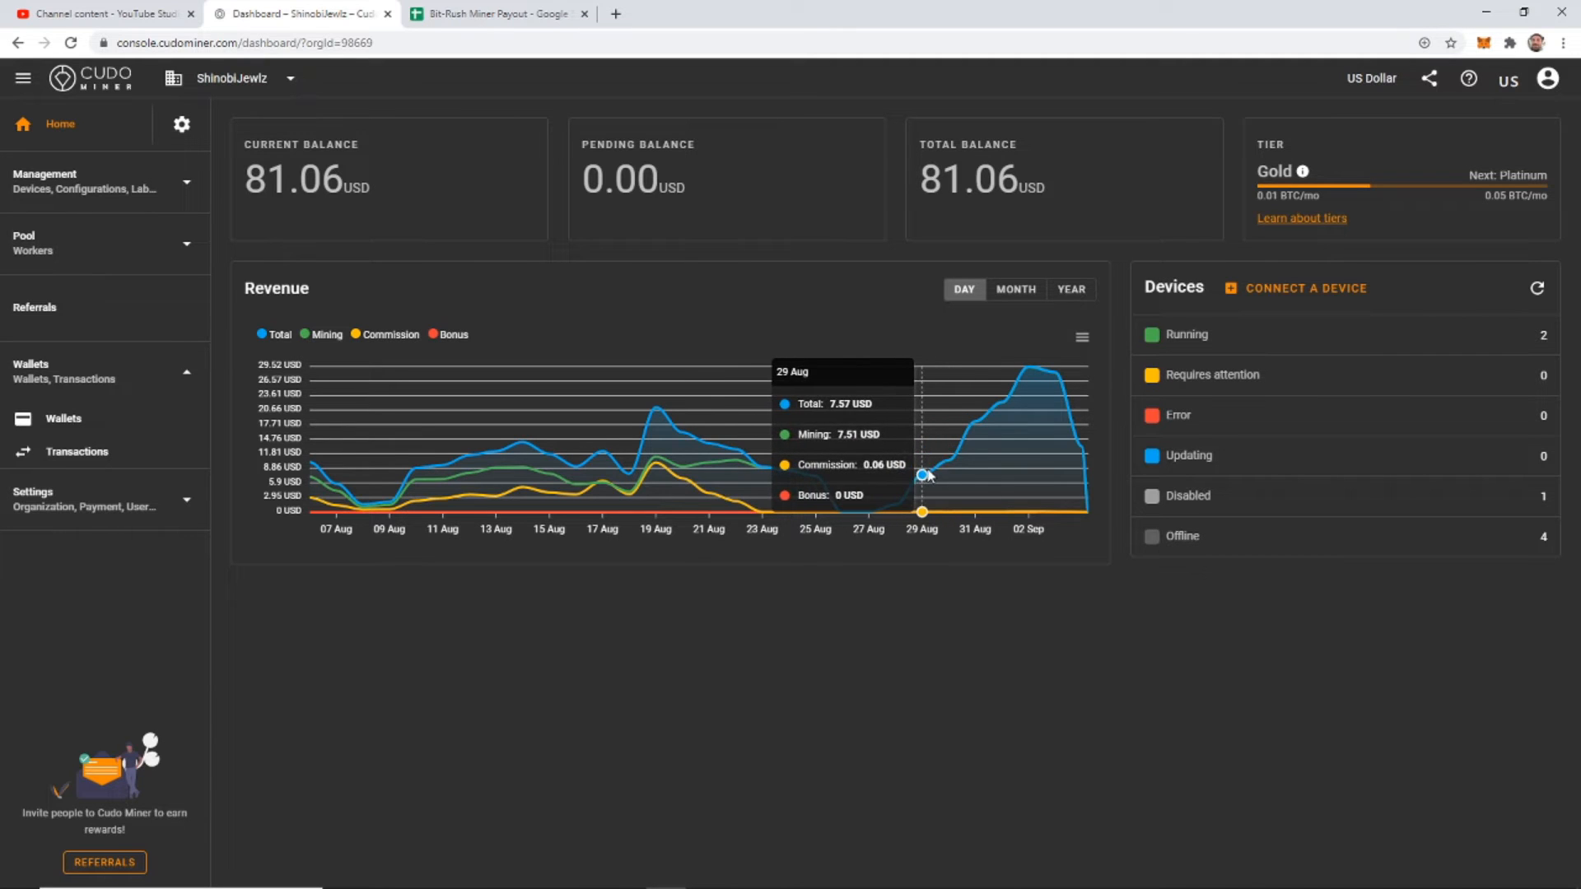
mouse_move(944, 466)
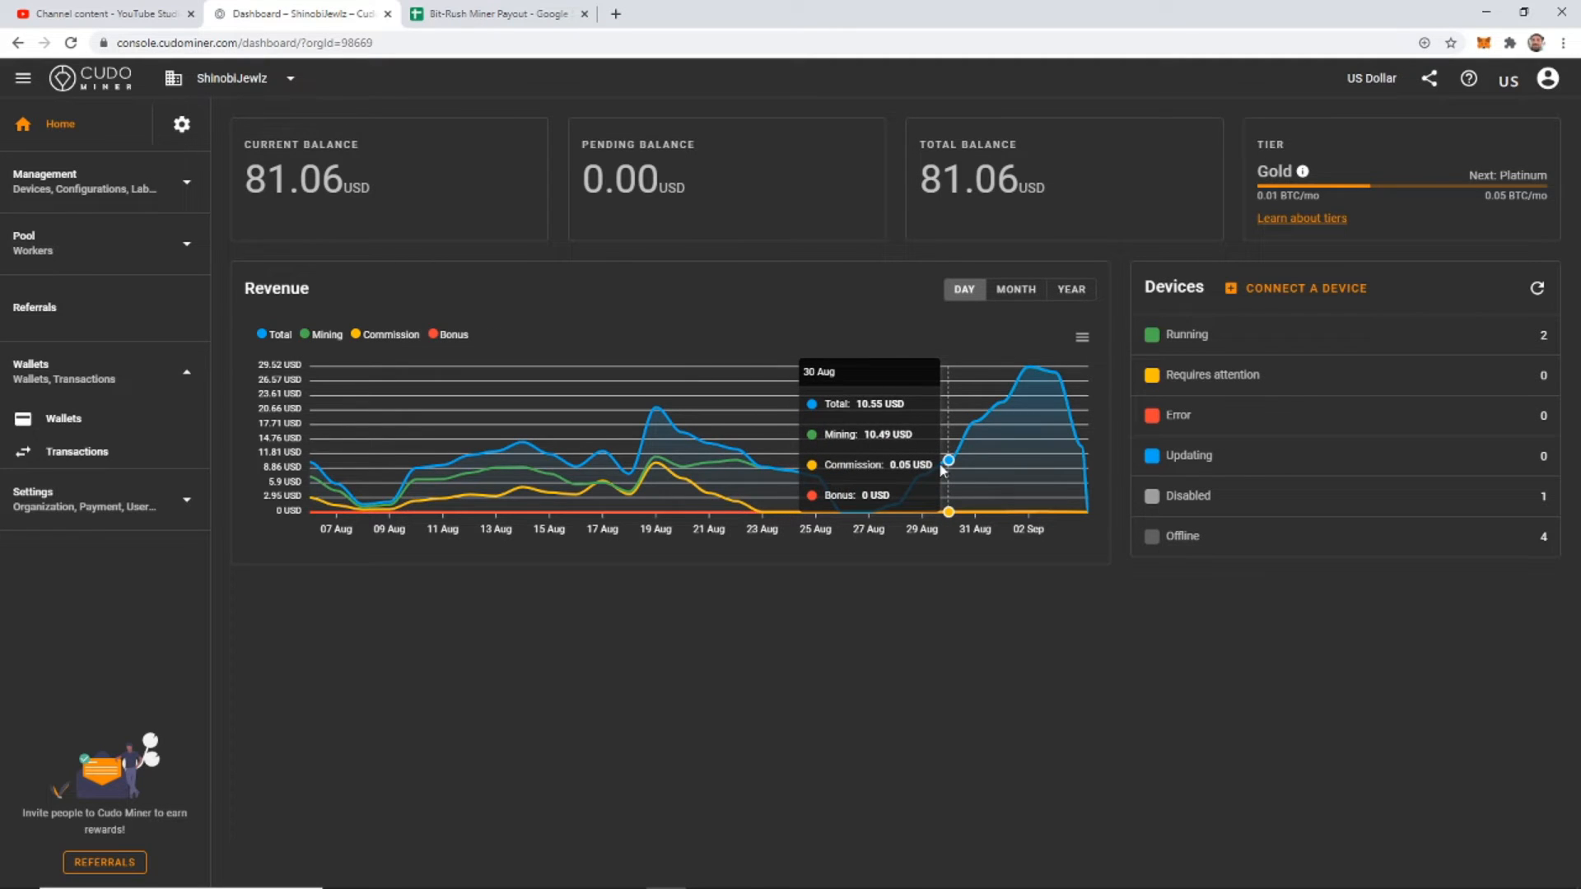
mouse_move(974, 437)
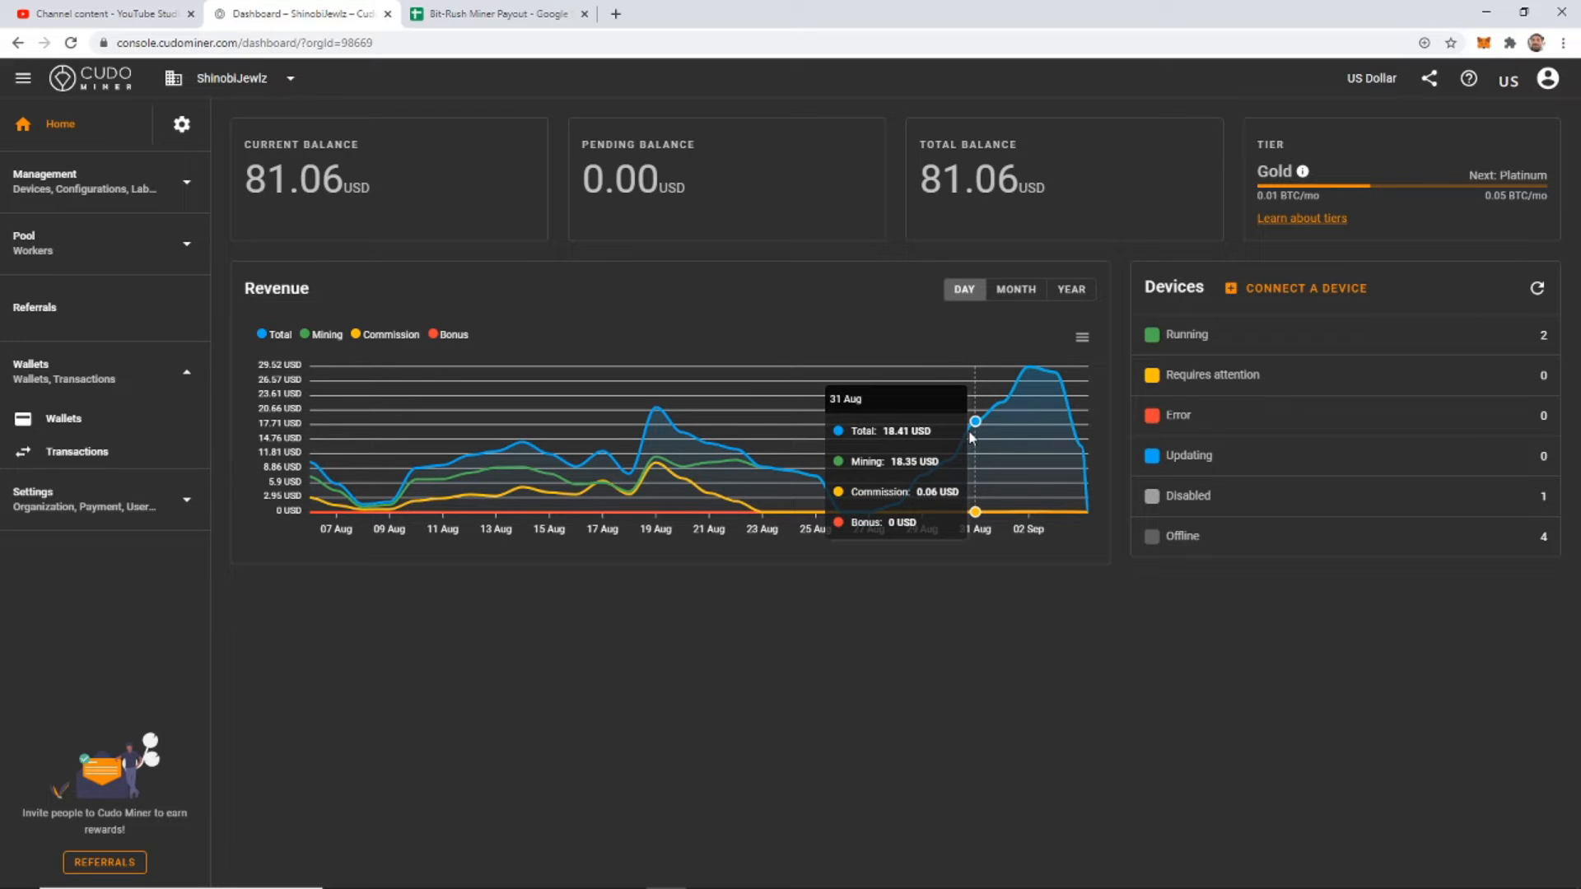
mouse_move(975, 430)
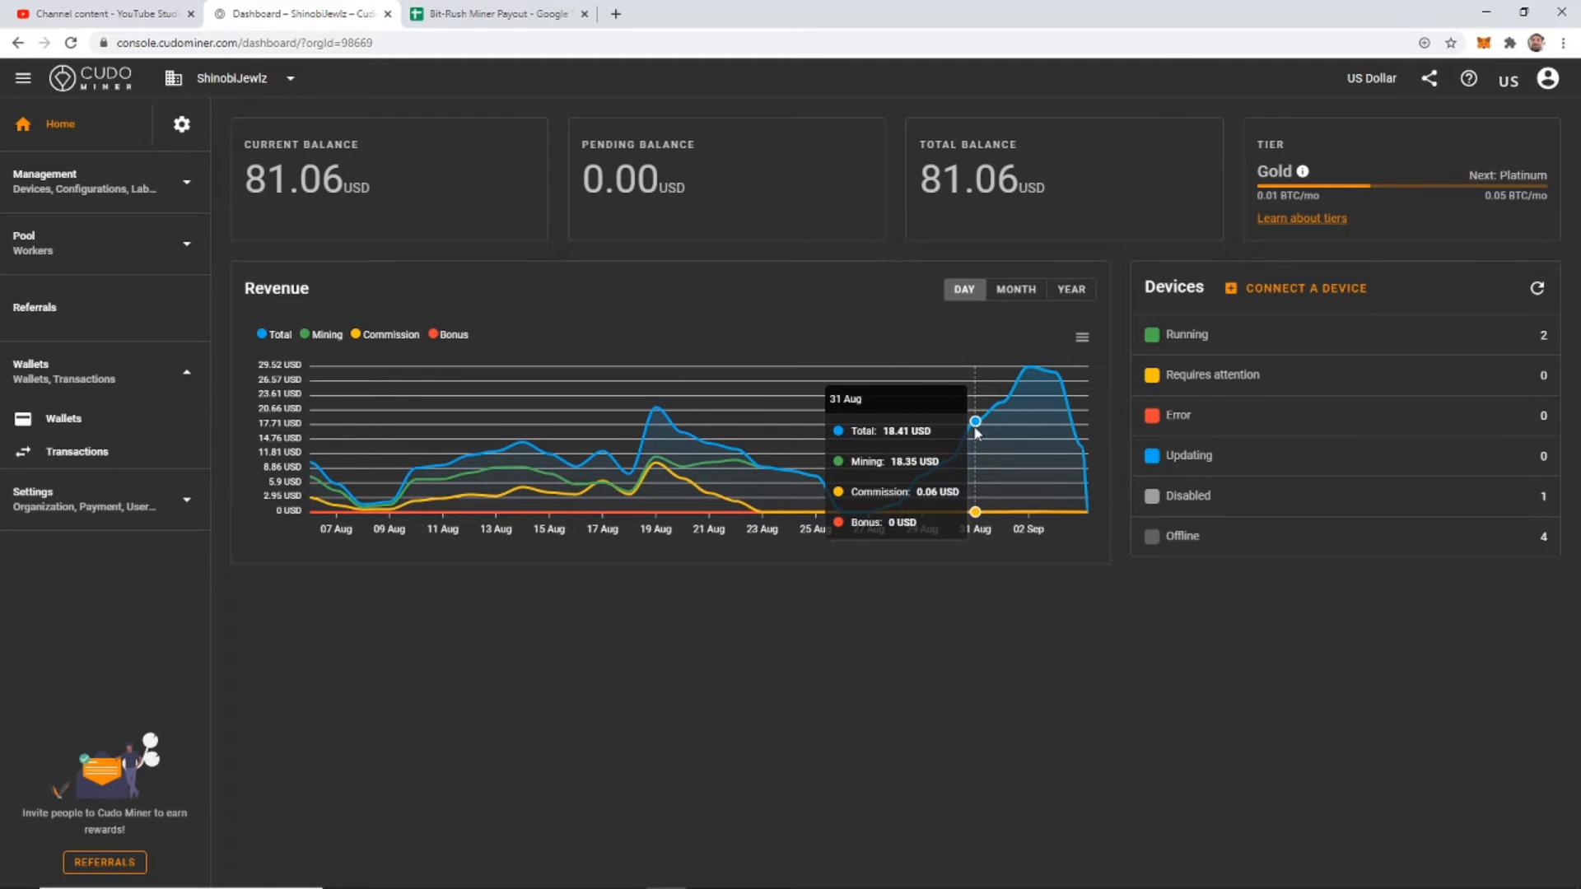
mouse_move(973, 426)
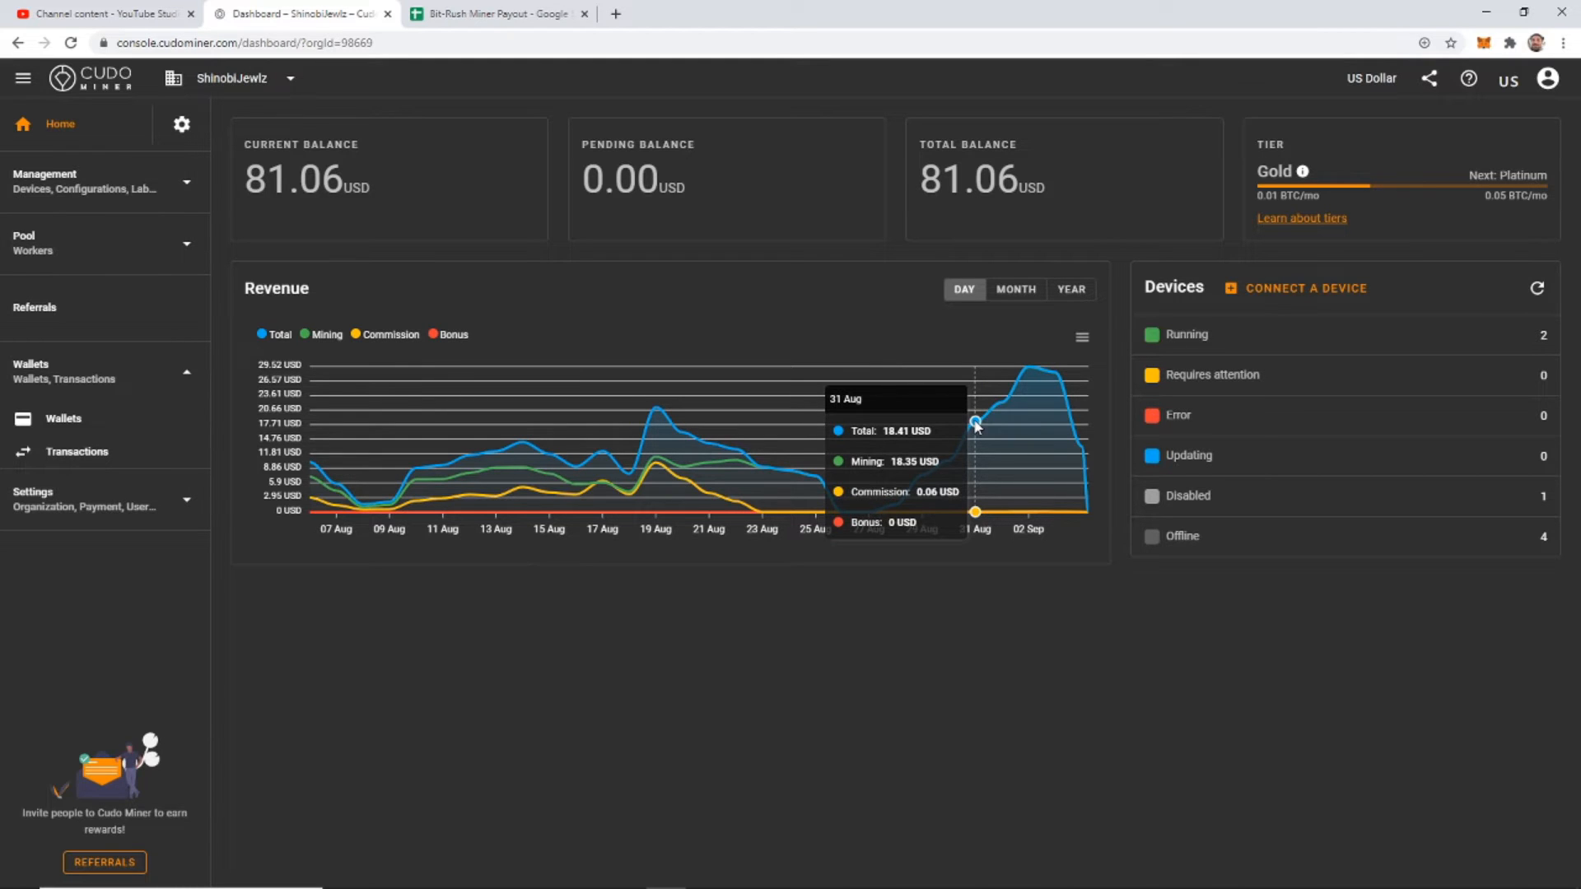
mouse_move(1001, 404)
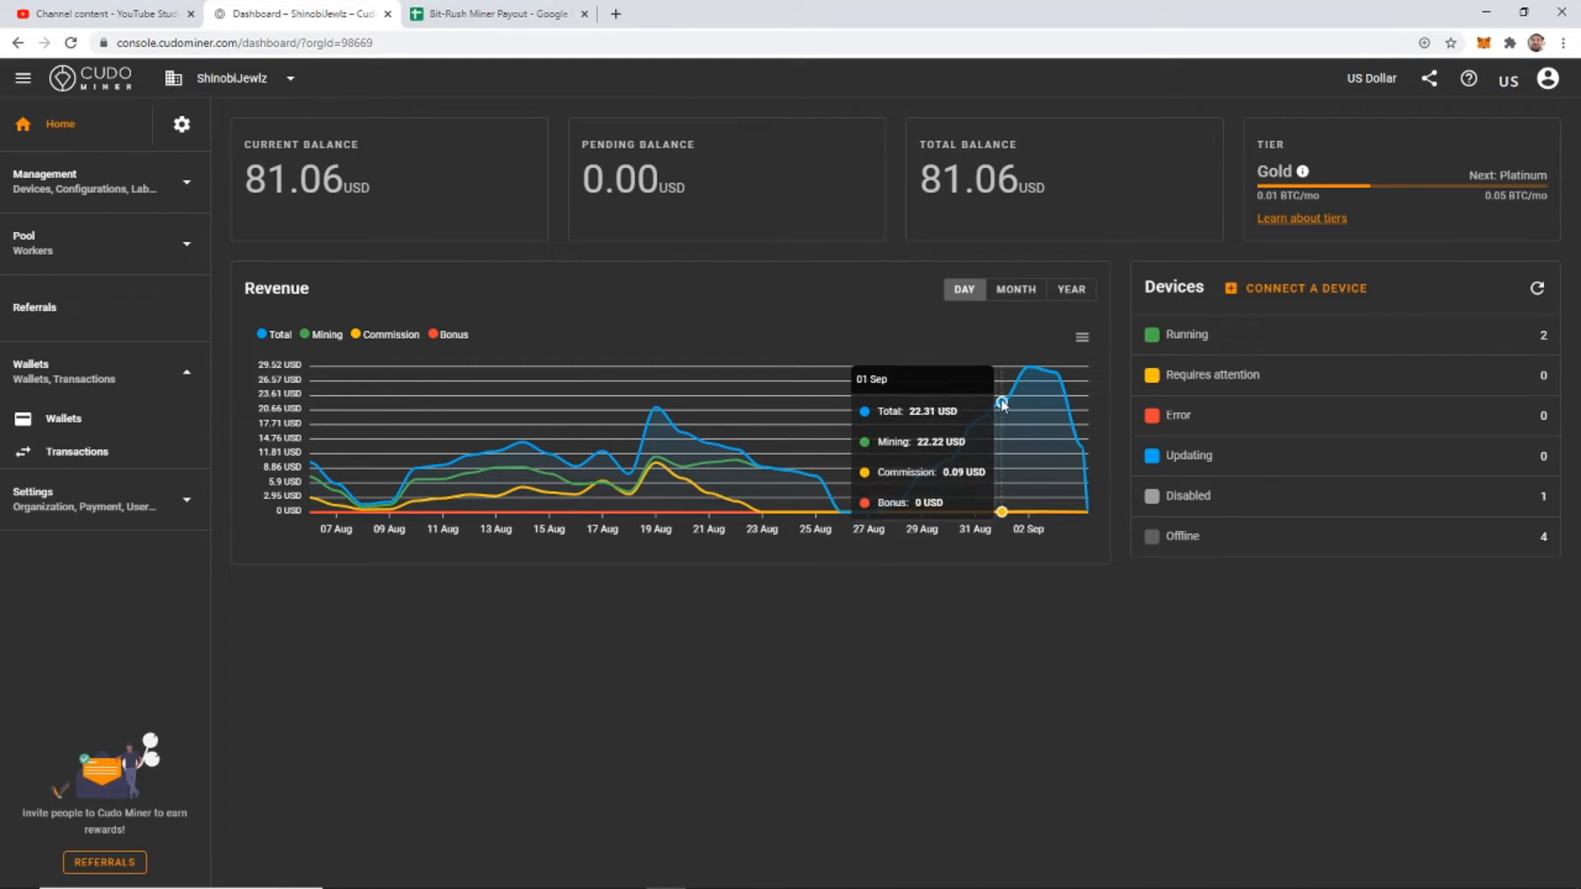
mouse_move(1027, 368)
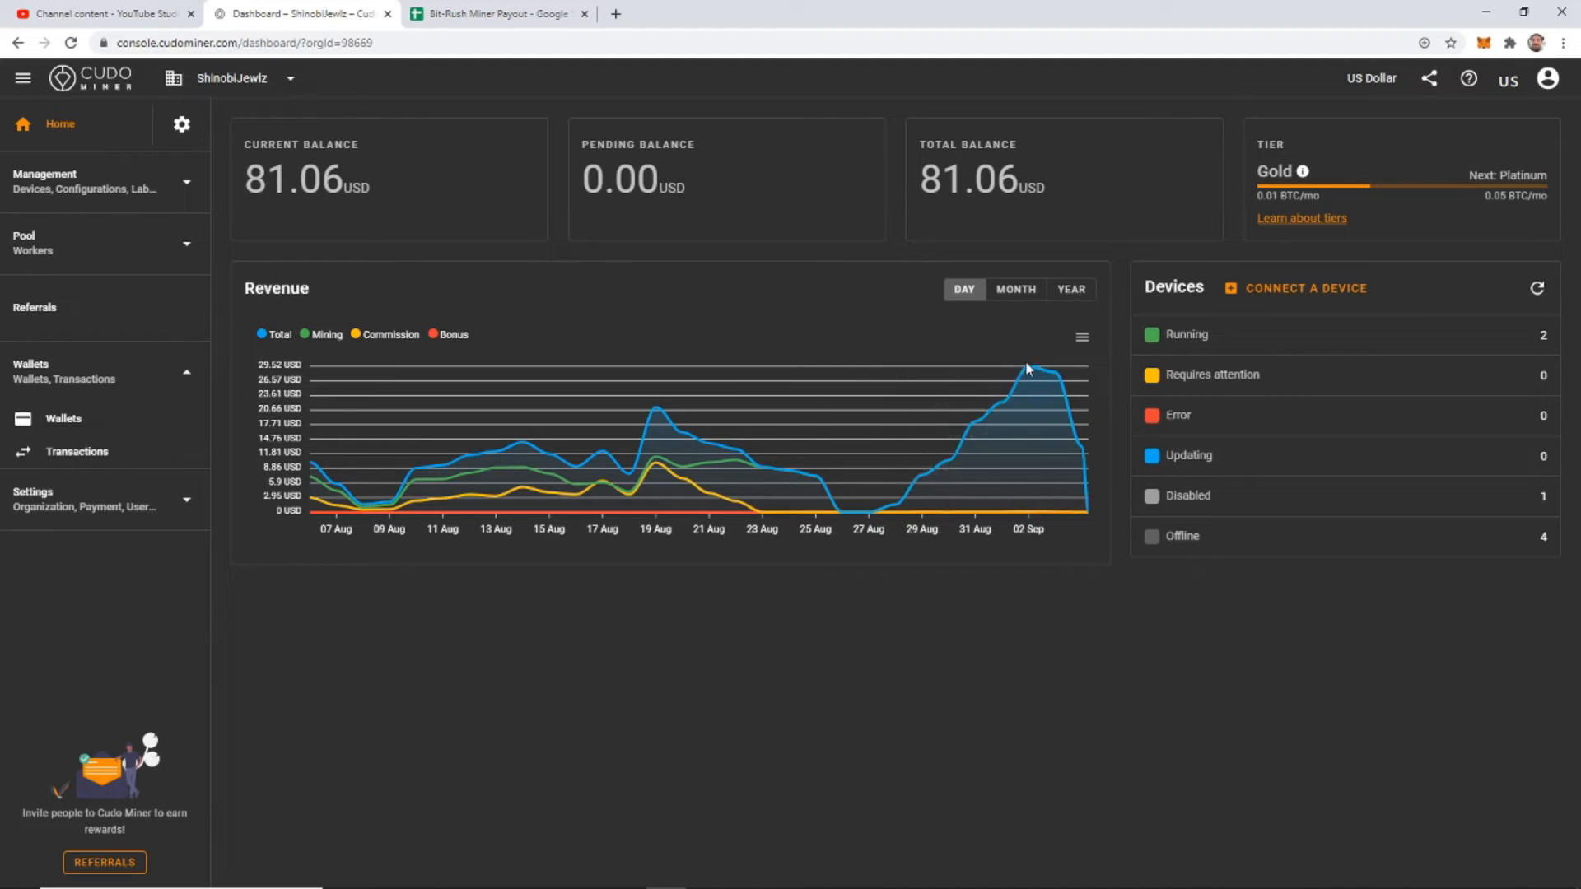
mouse_move(1056, 375)
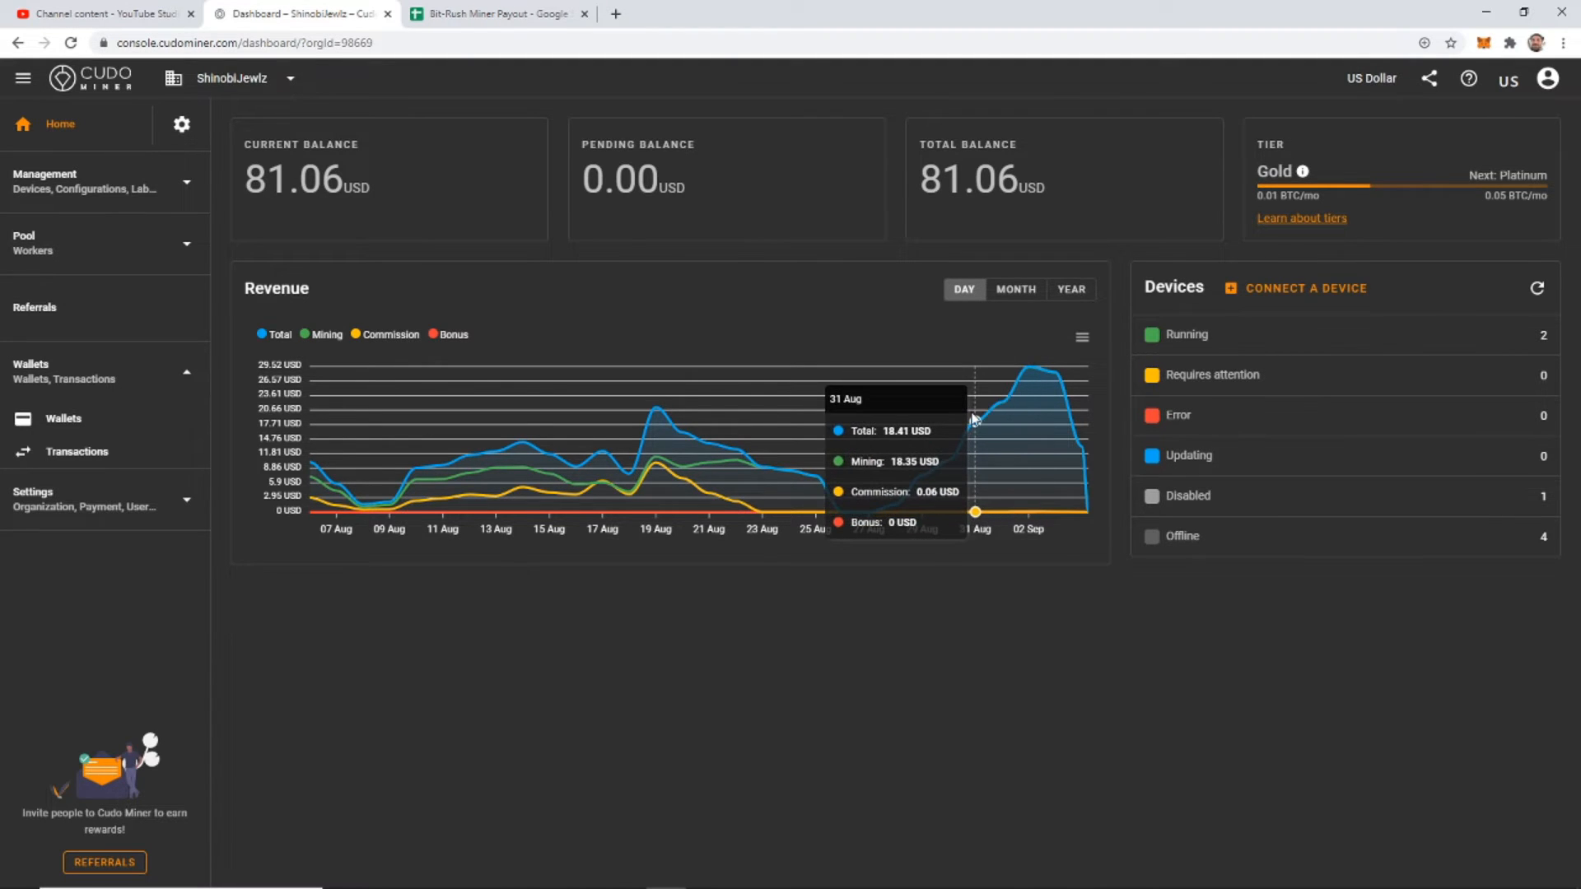
mouse_move(33, 286)
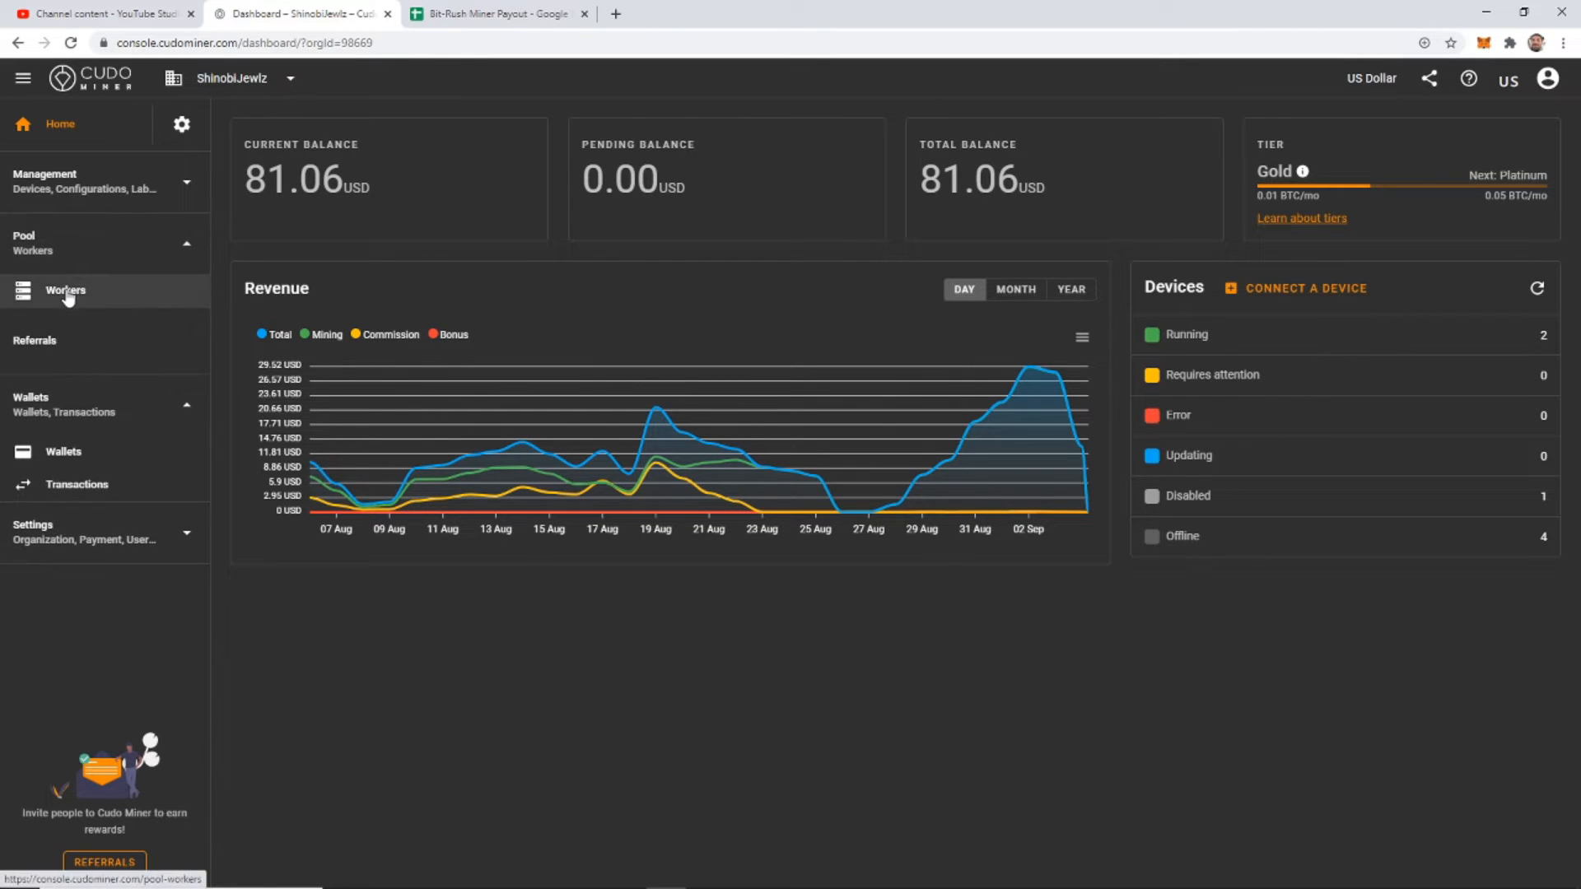
Open Management > Devices to list Pickaxe 1, Pickaxe 2 and Part Time Gamer
click(85, 181)
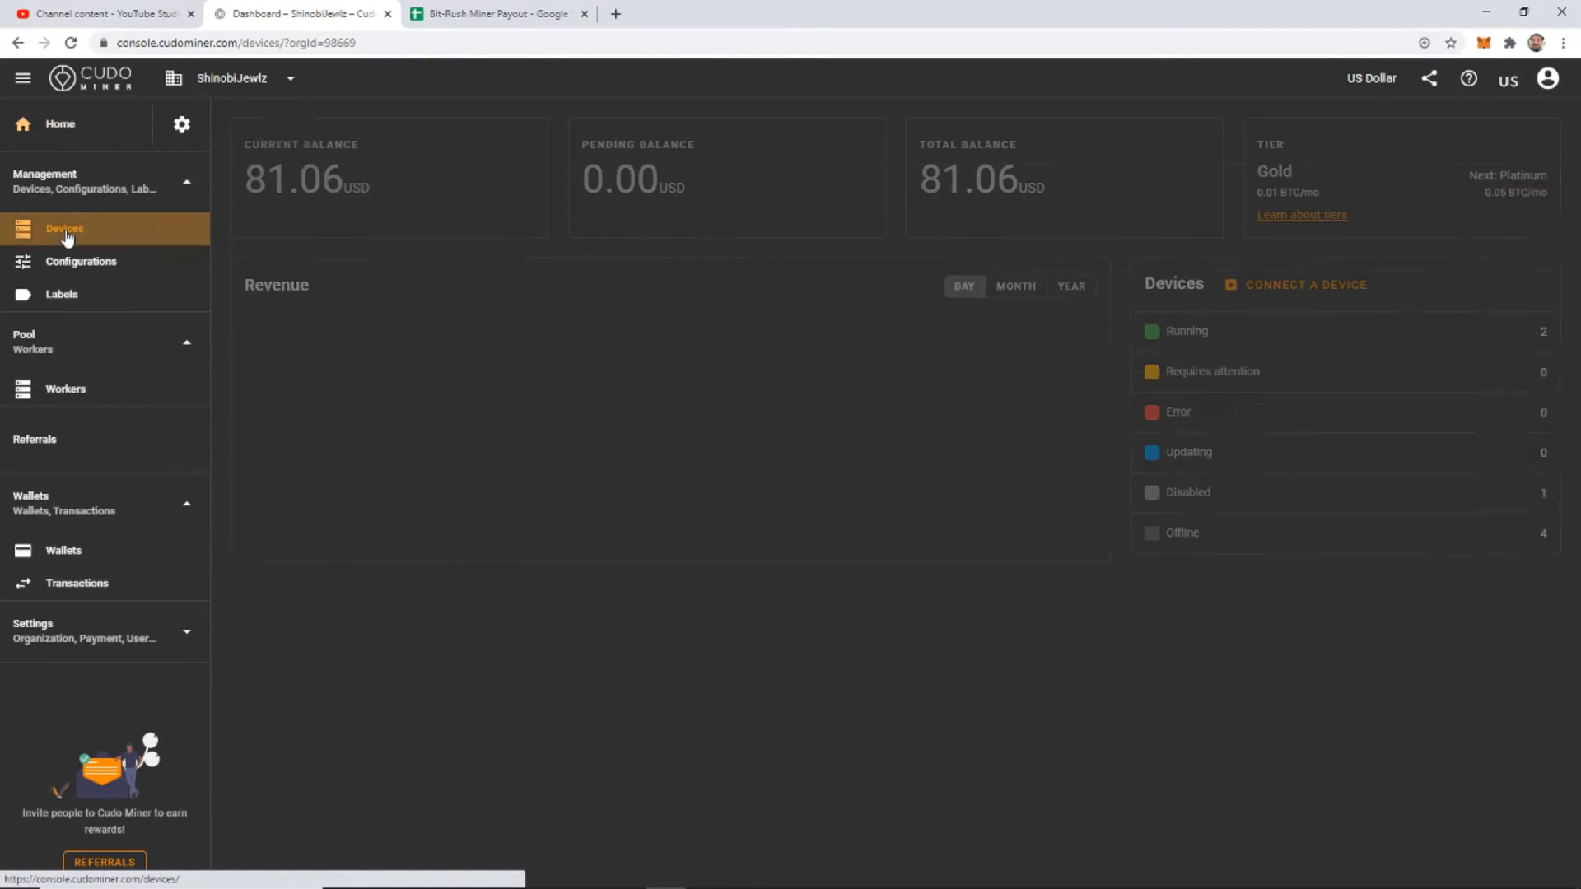
click(64, 228)
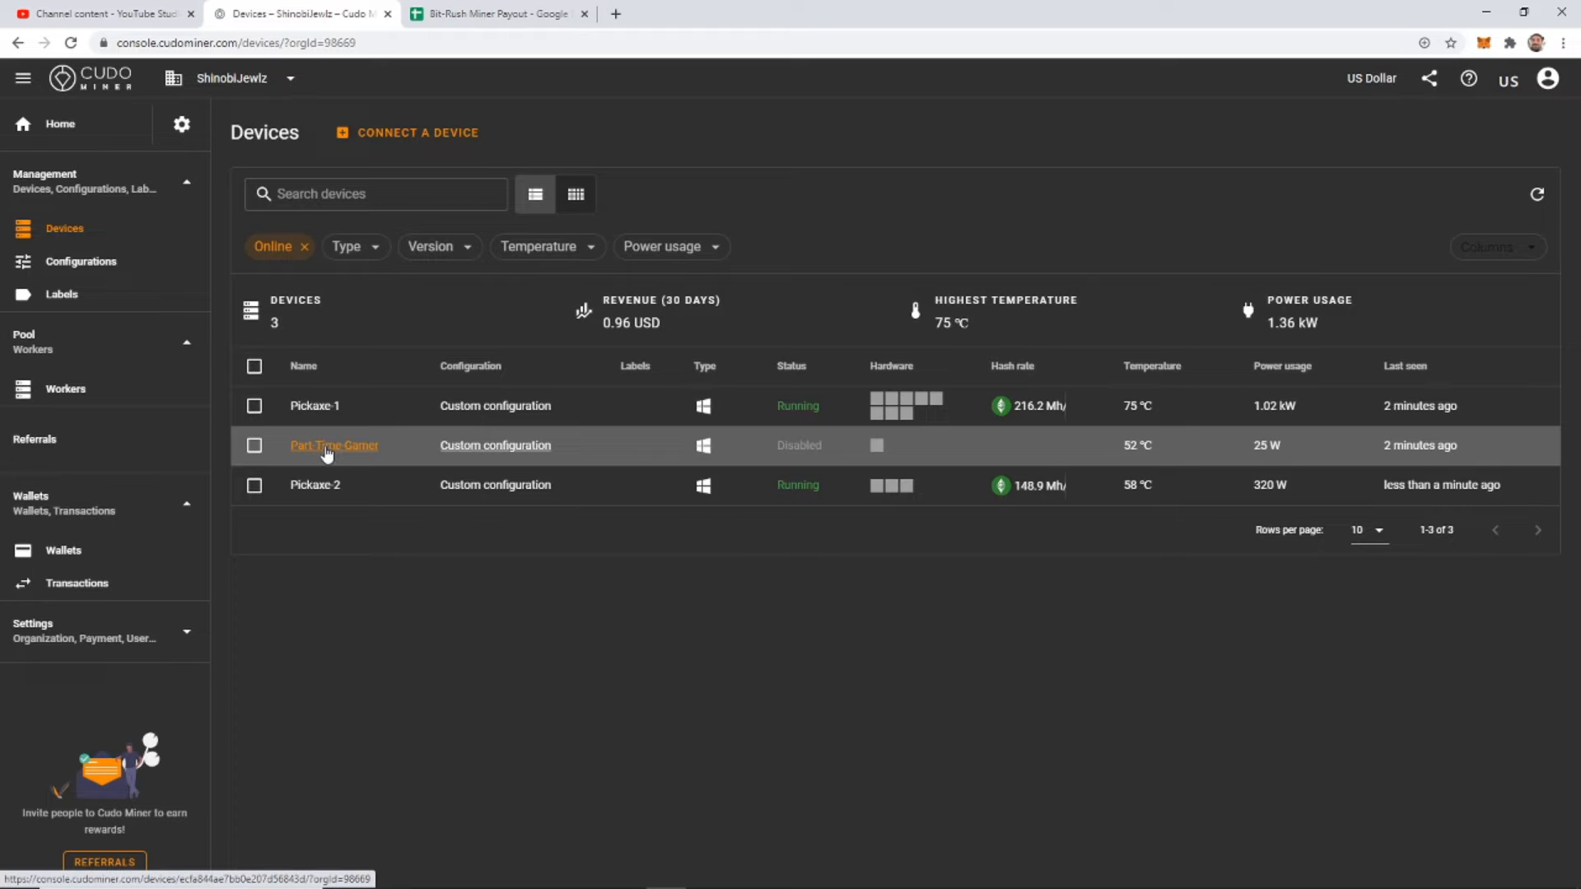
mouse_move(370, 457)
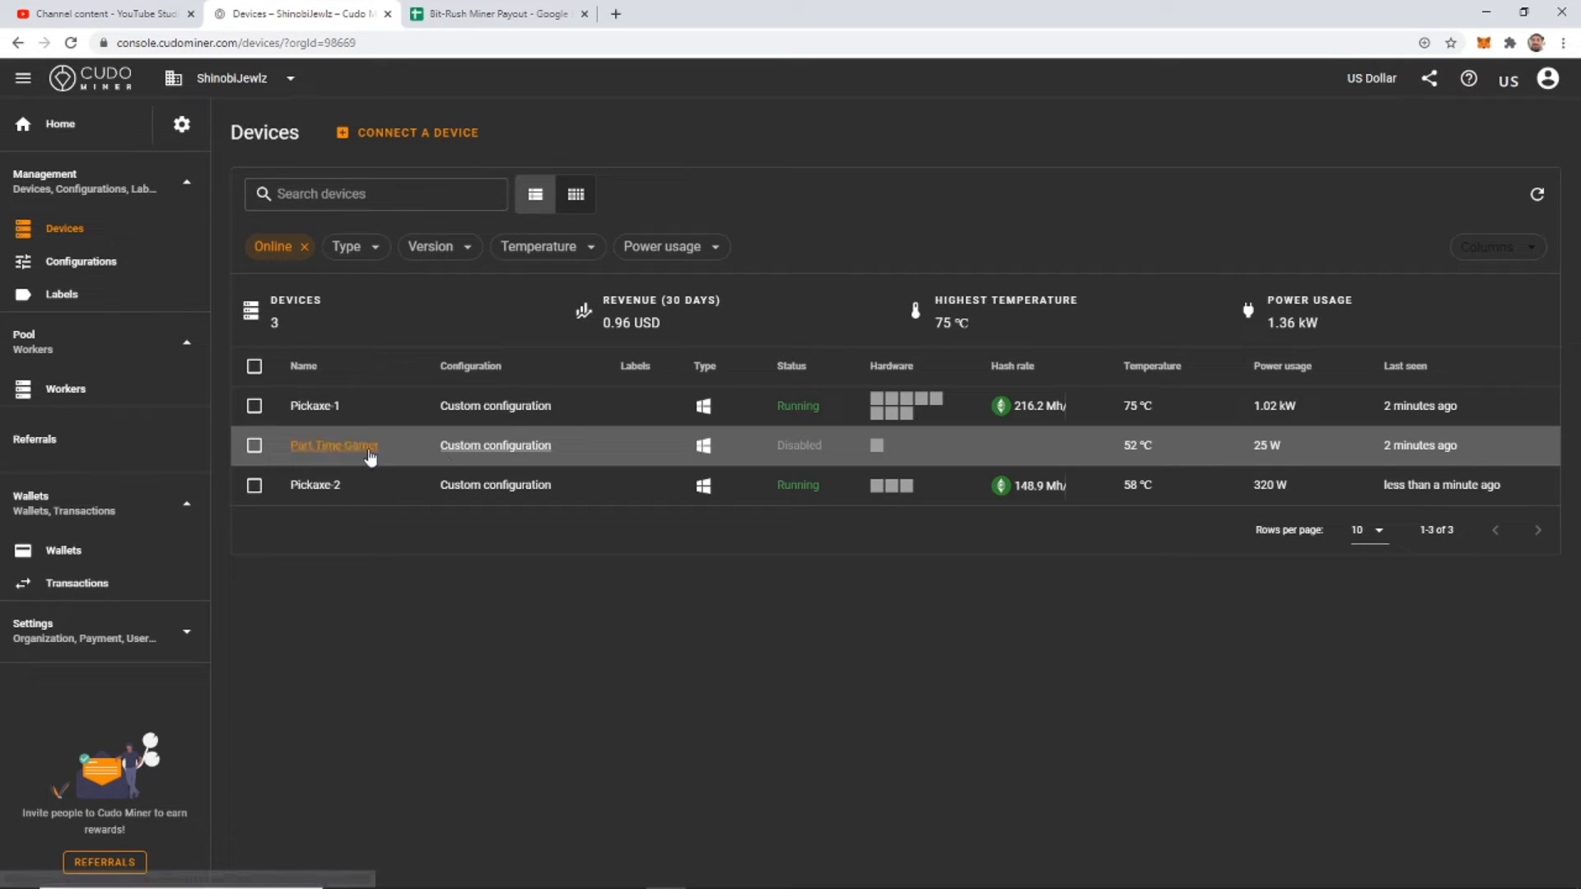
mouse_move(844, 445)
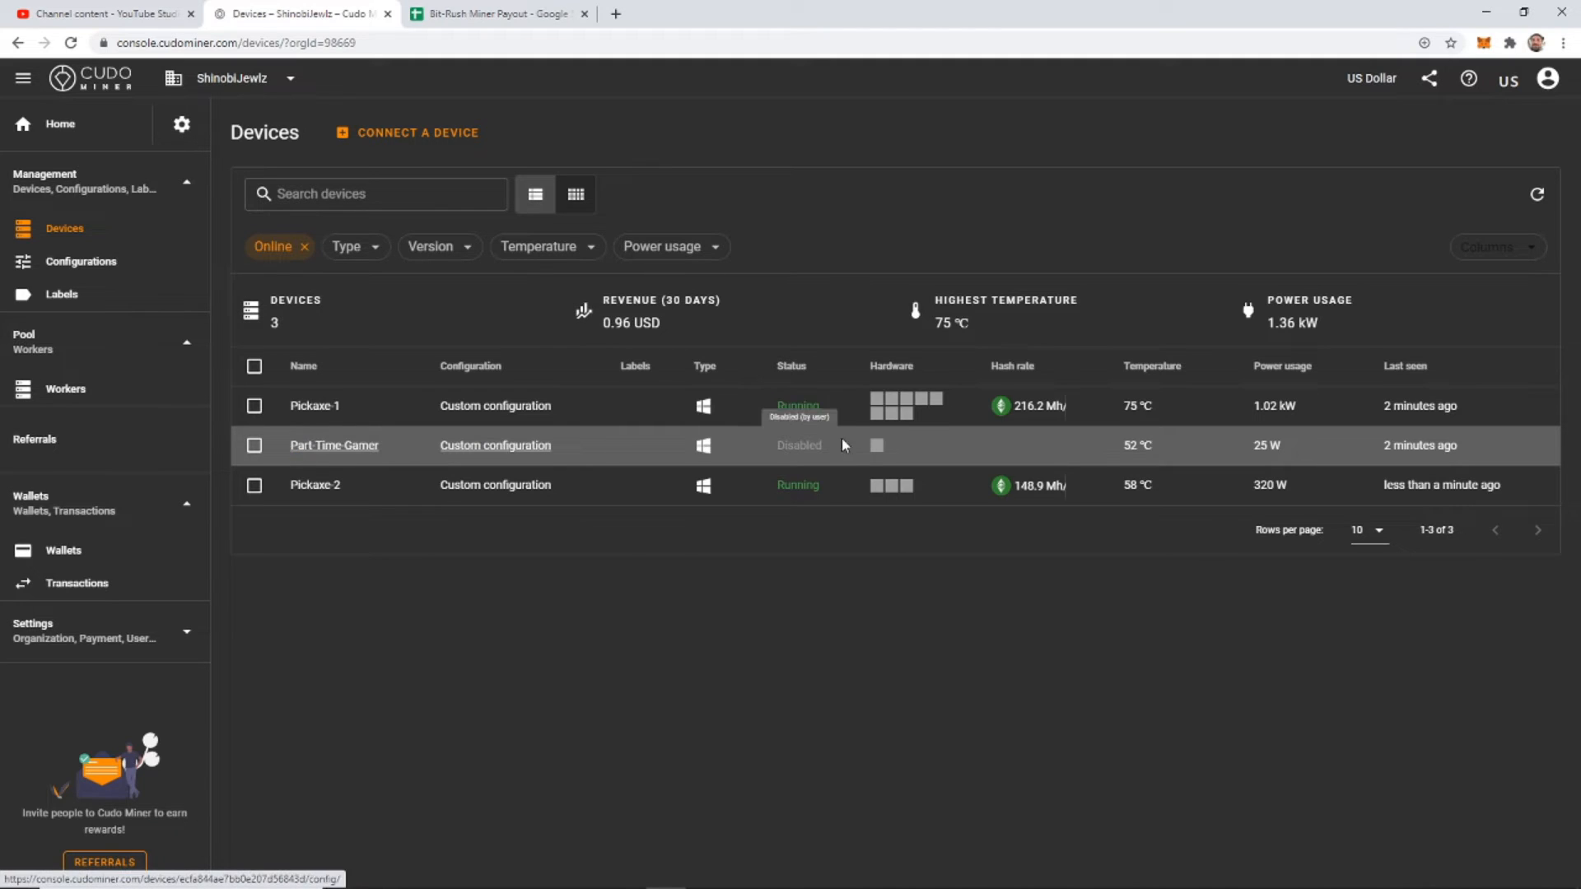
mouse_move(876, 446)
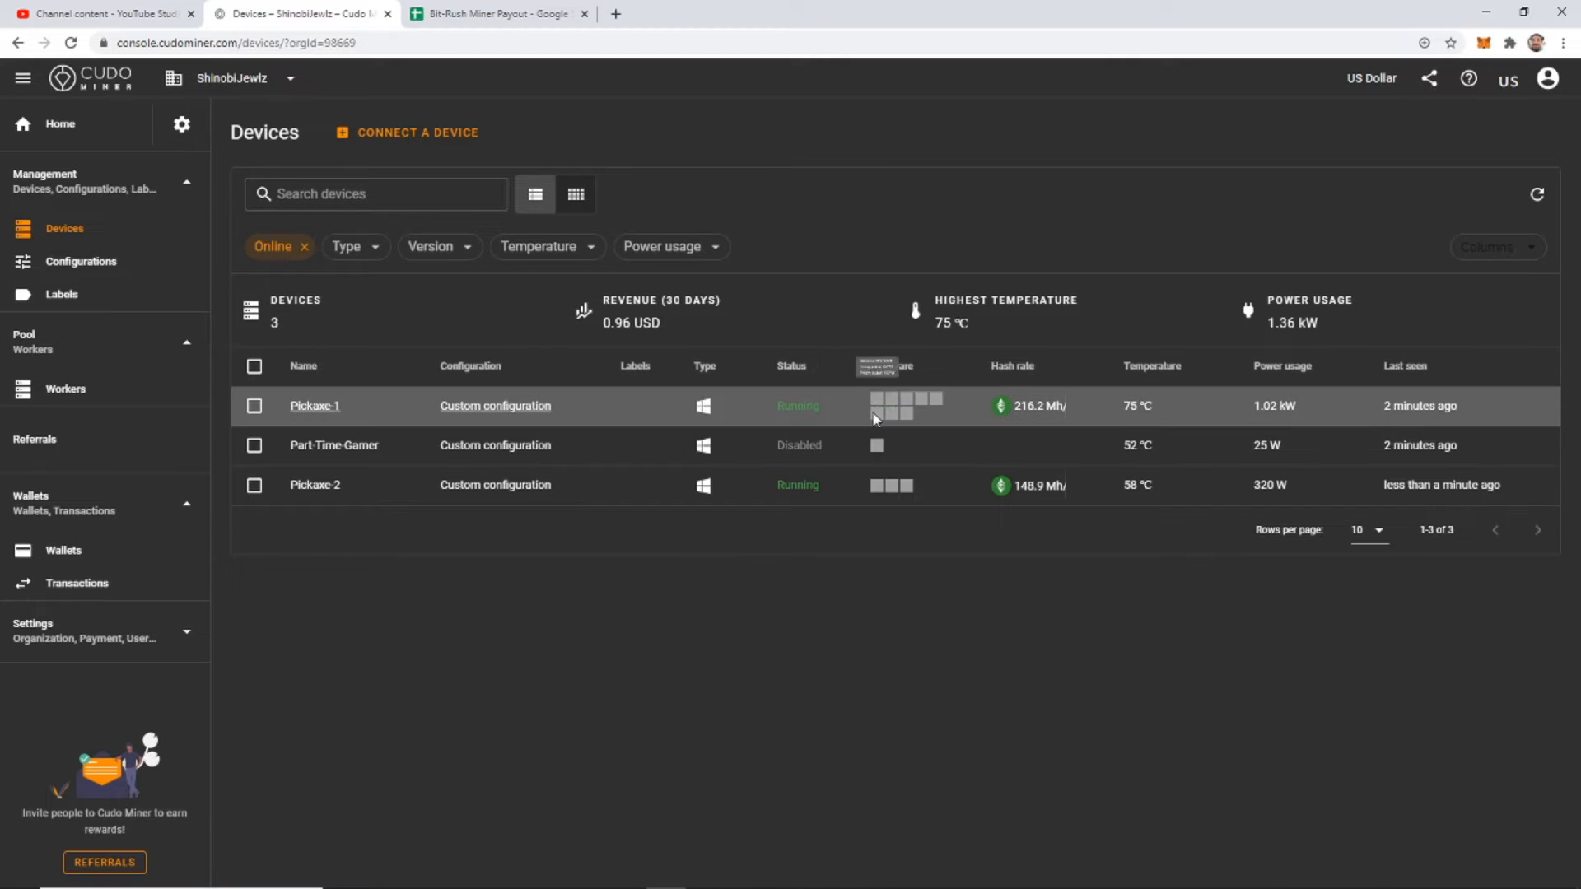
mouse_move(875, 405)
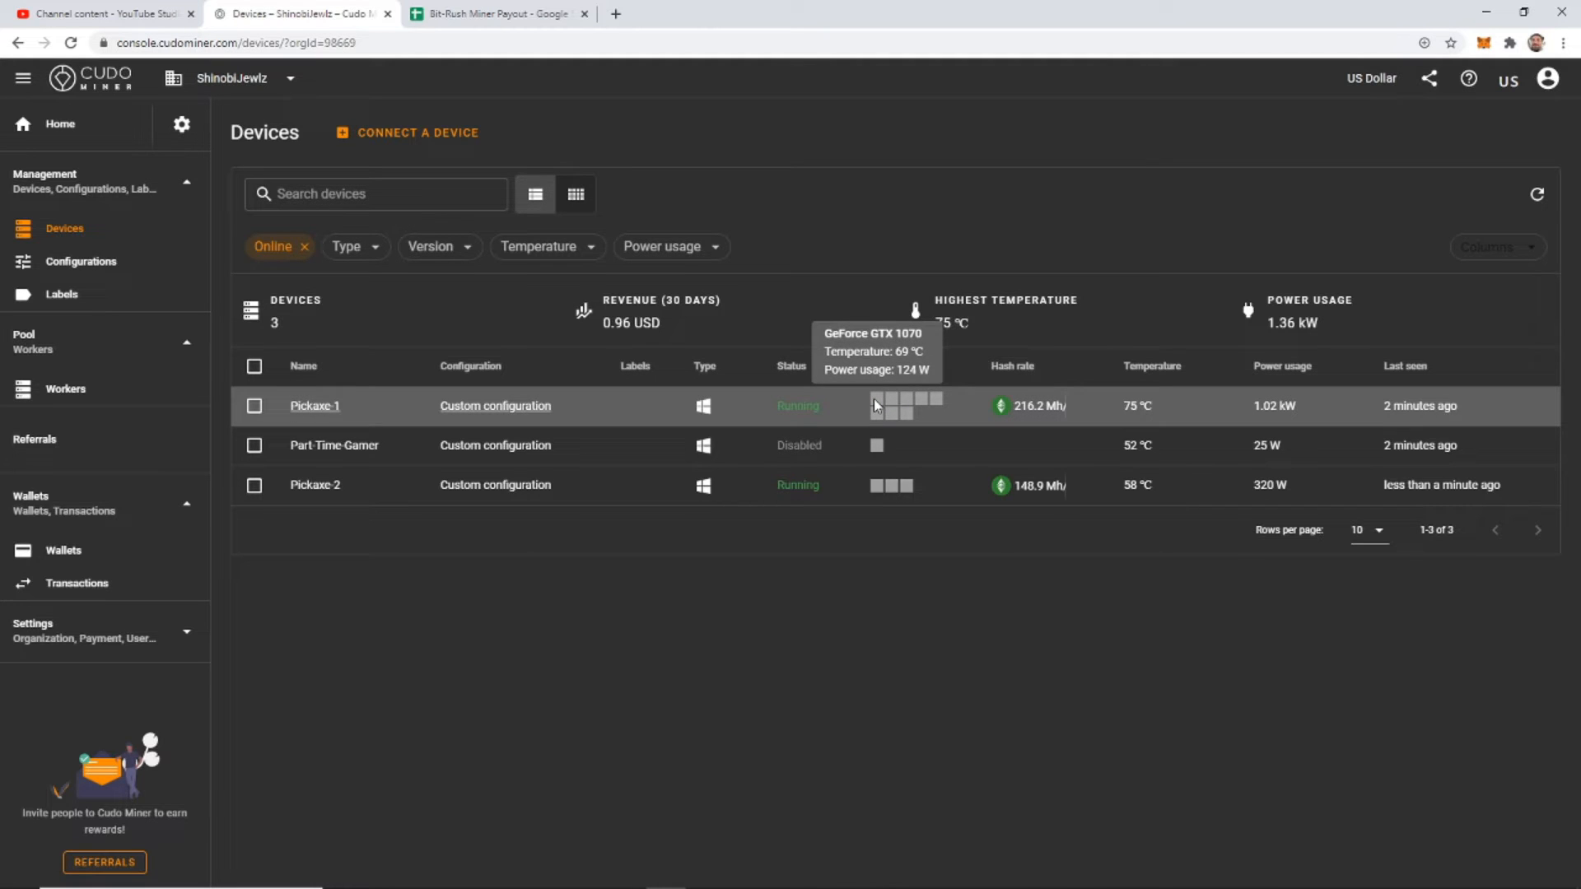
mouse_move(935, 406)
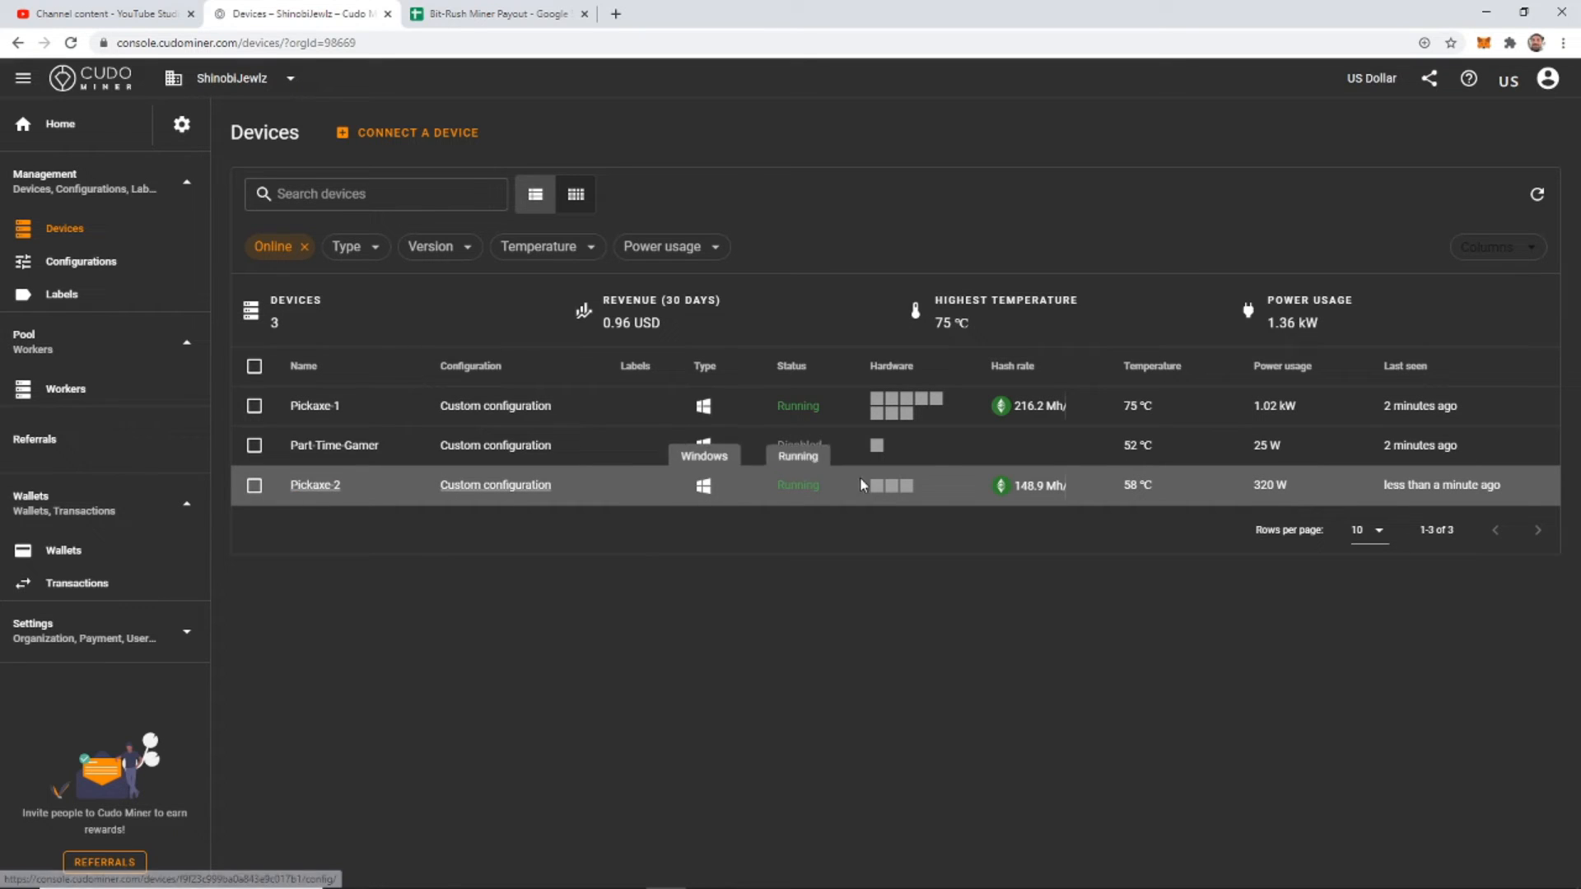
mouse_move(879, 489)
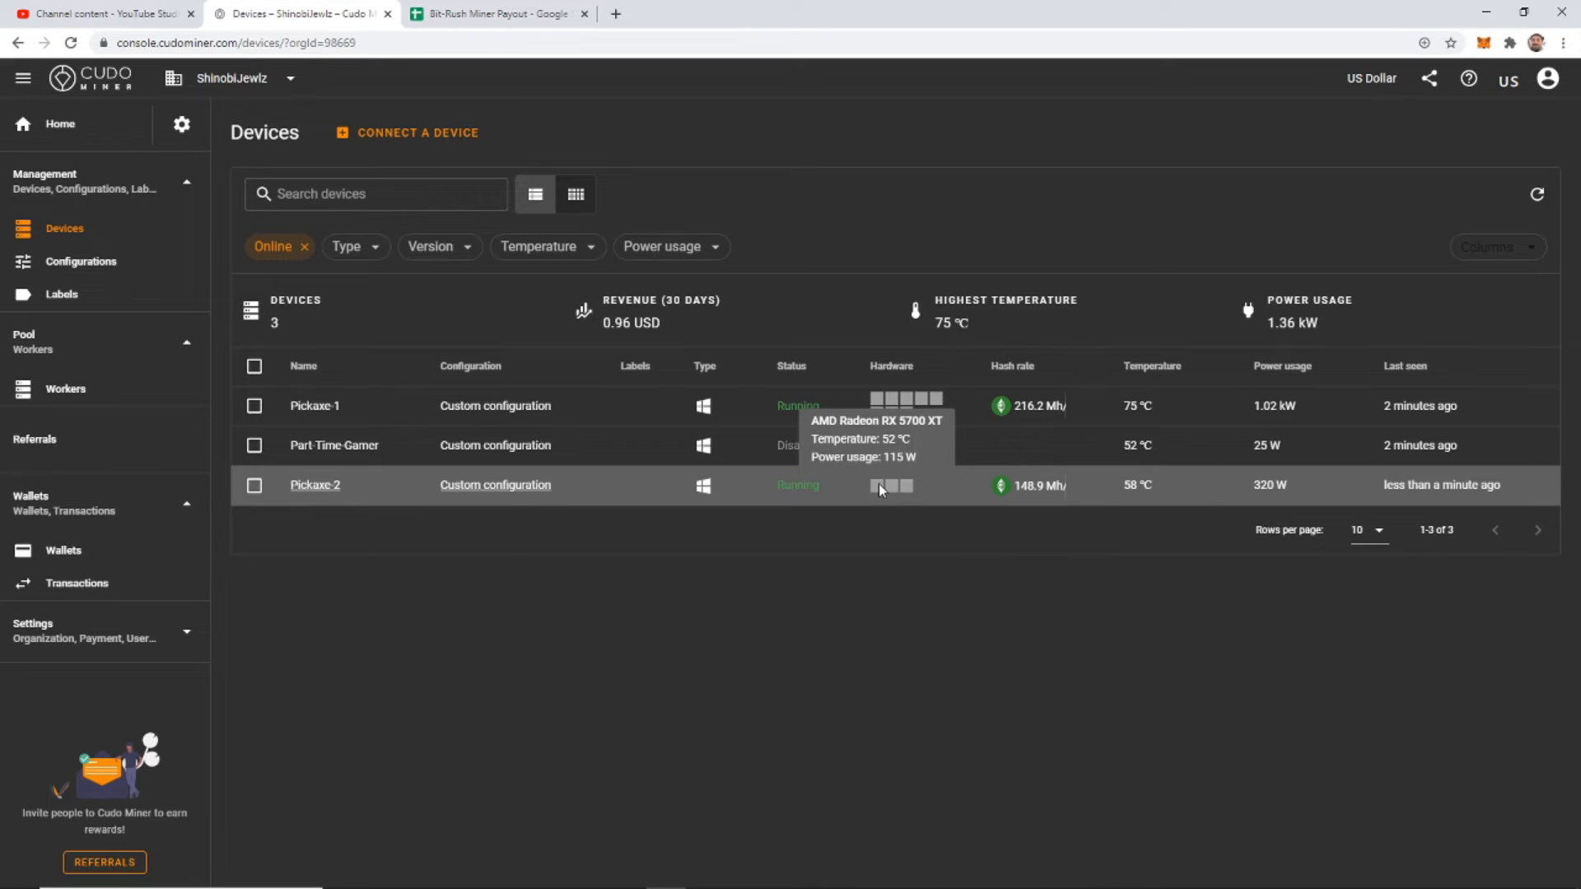
mouse_move(879, 494)
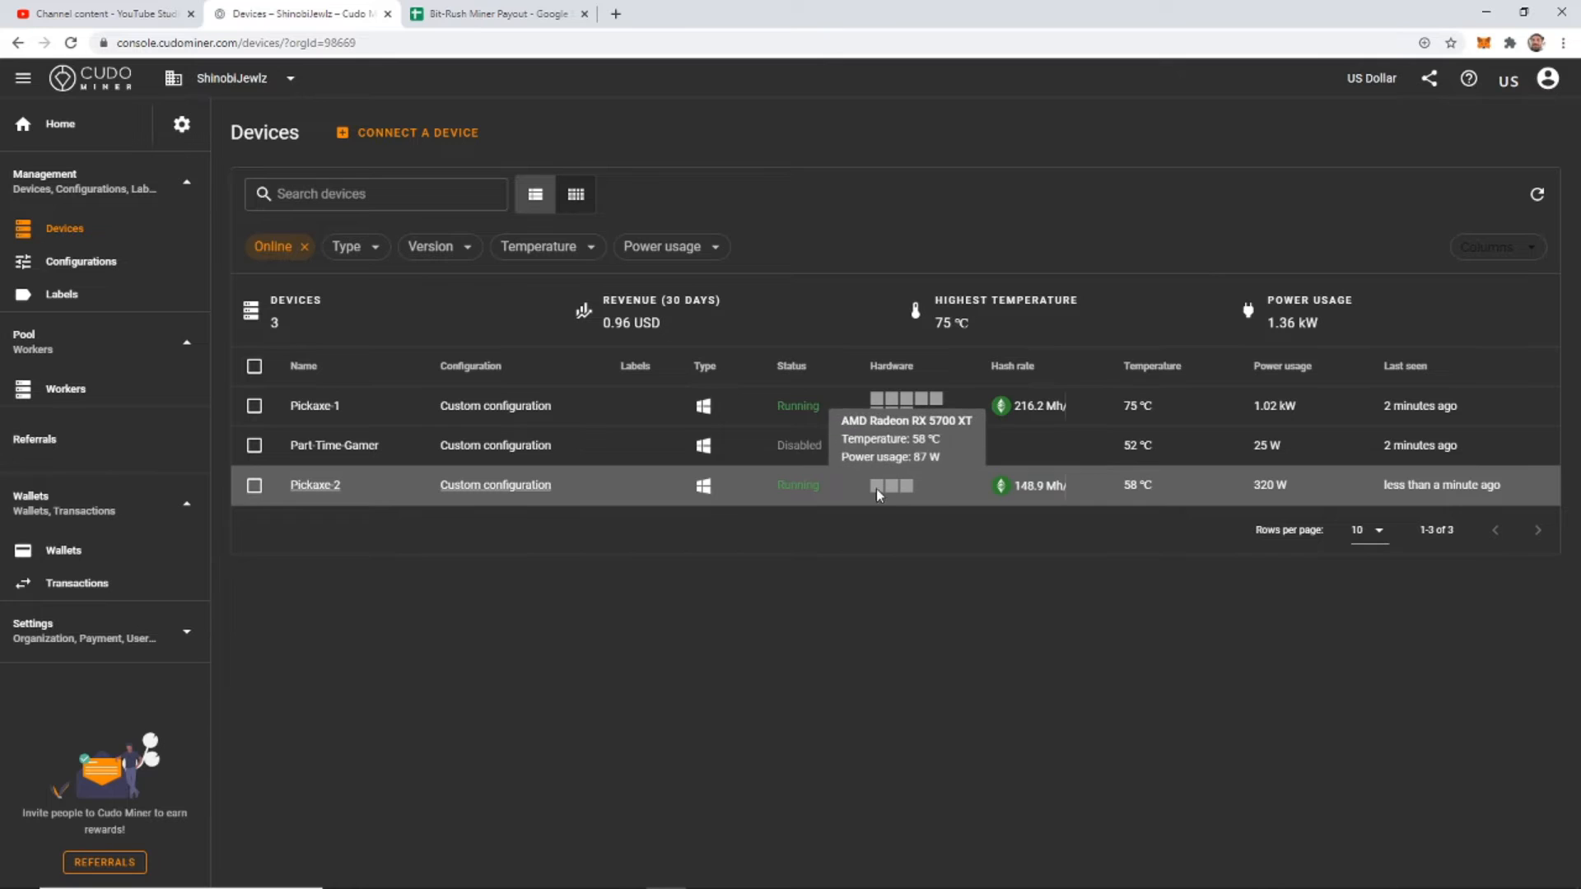
mouse_move(924, 501)
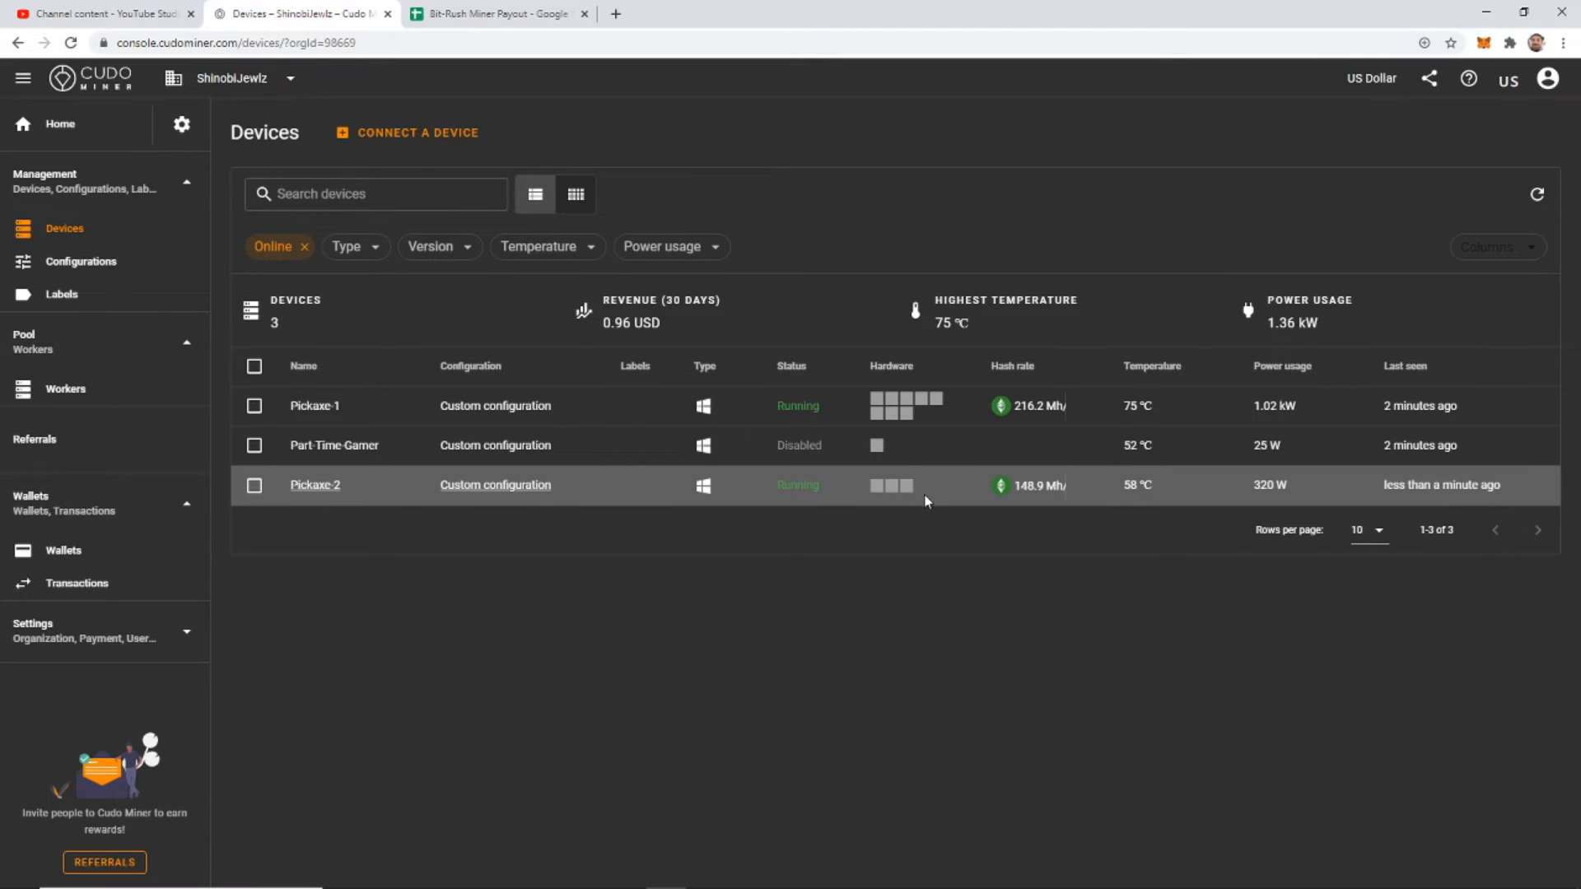
mouse_move(920, 485)
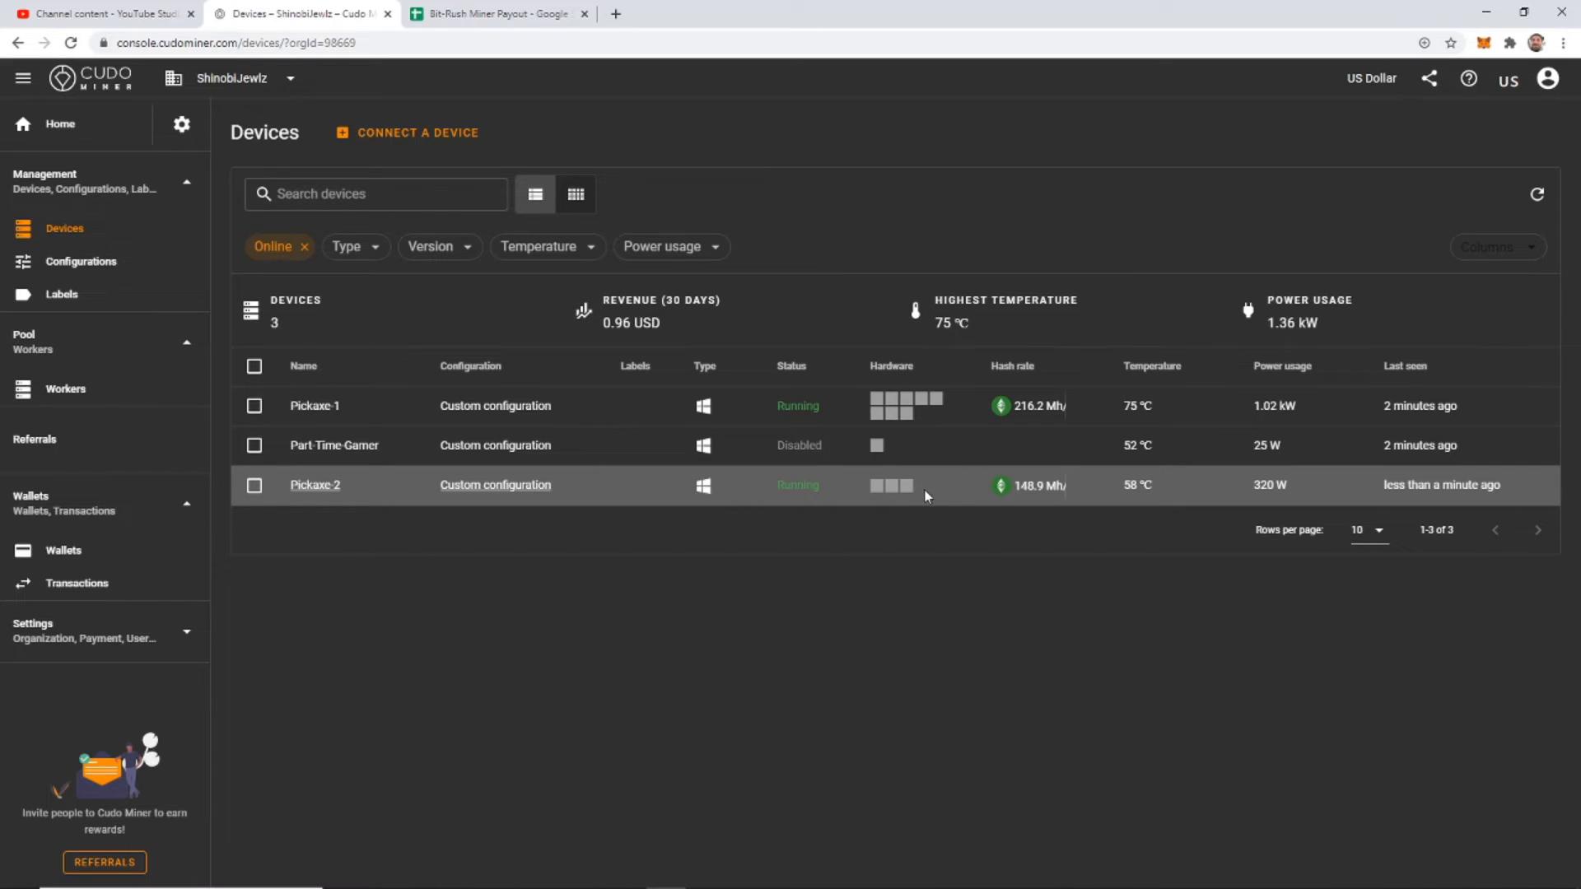
mouse_move(890, 485)
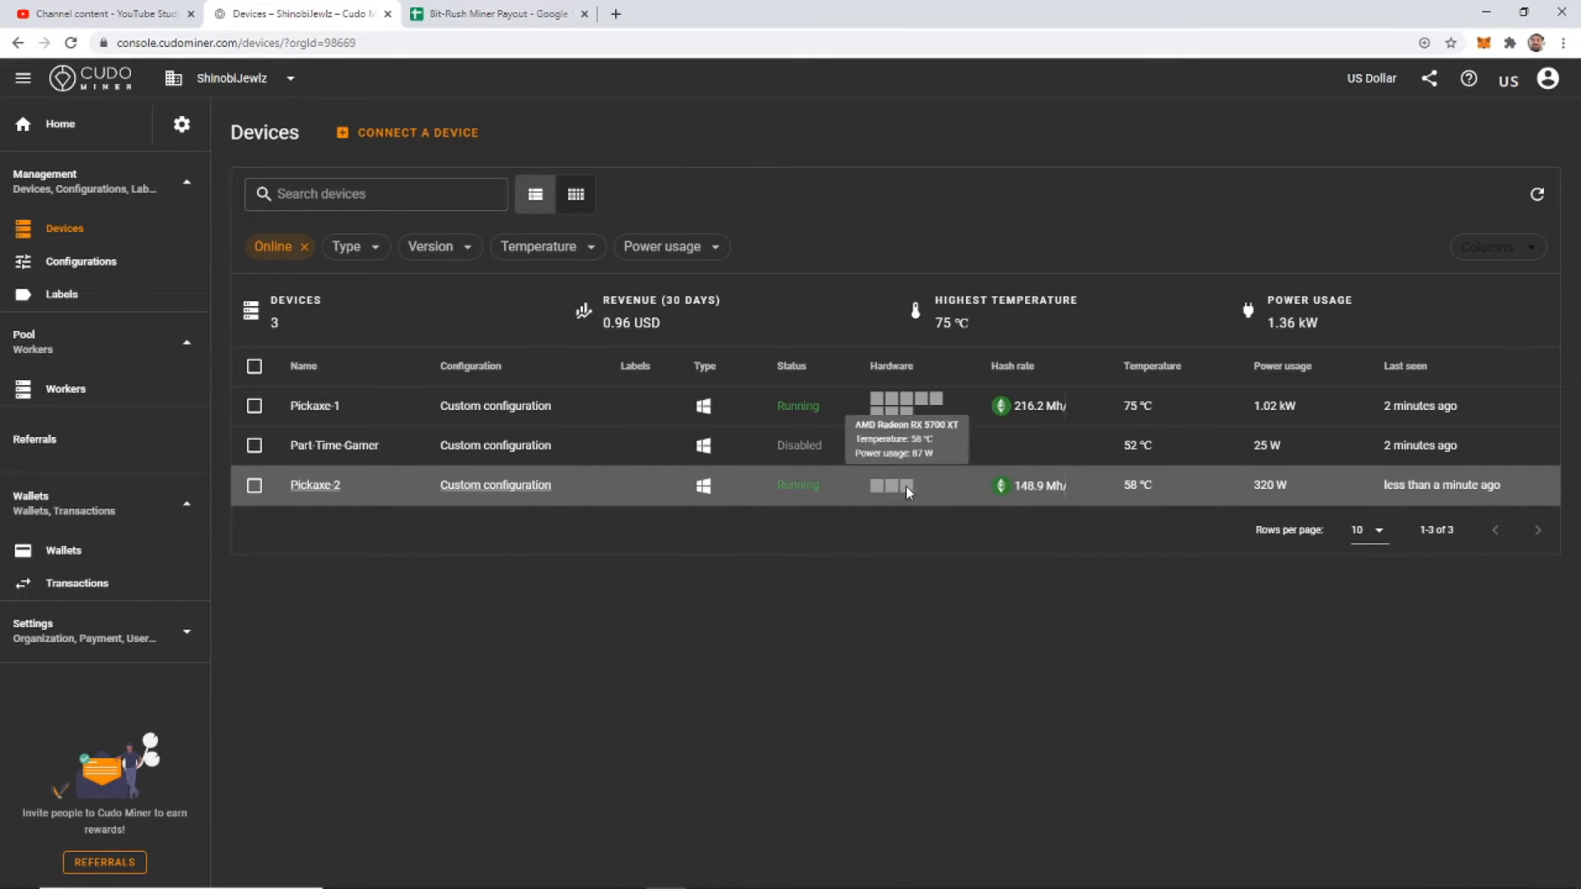
mouse_move(902, 494)
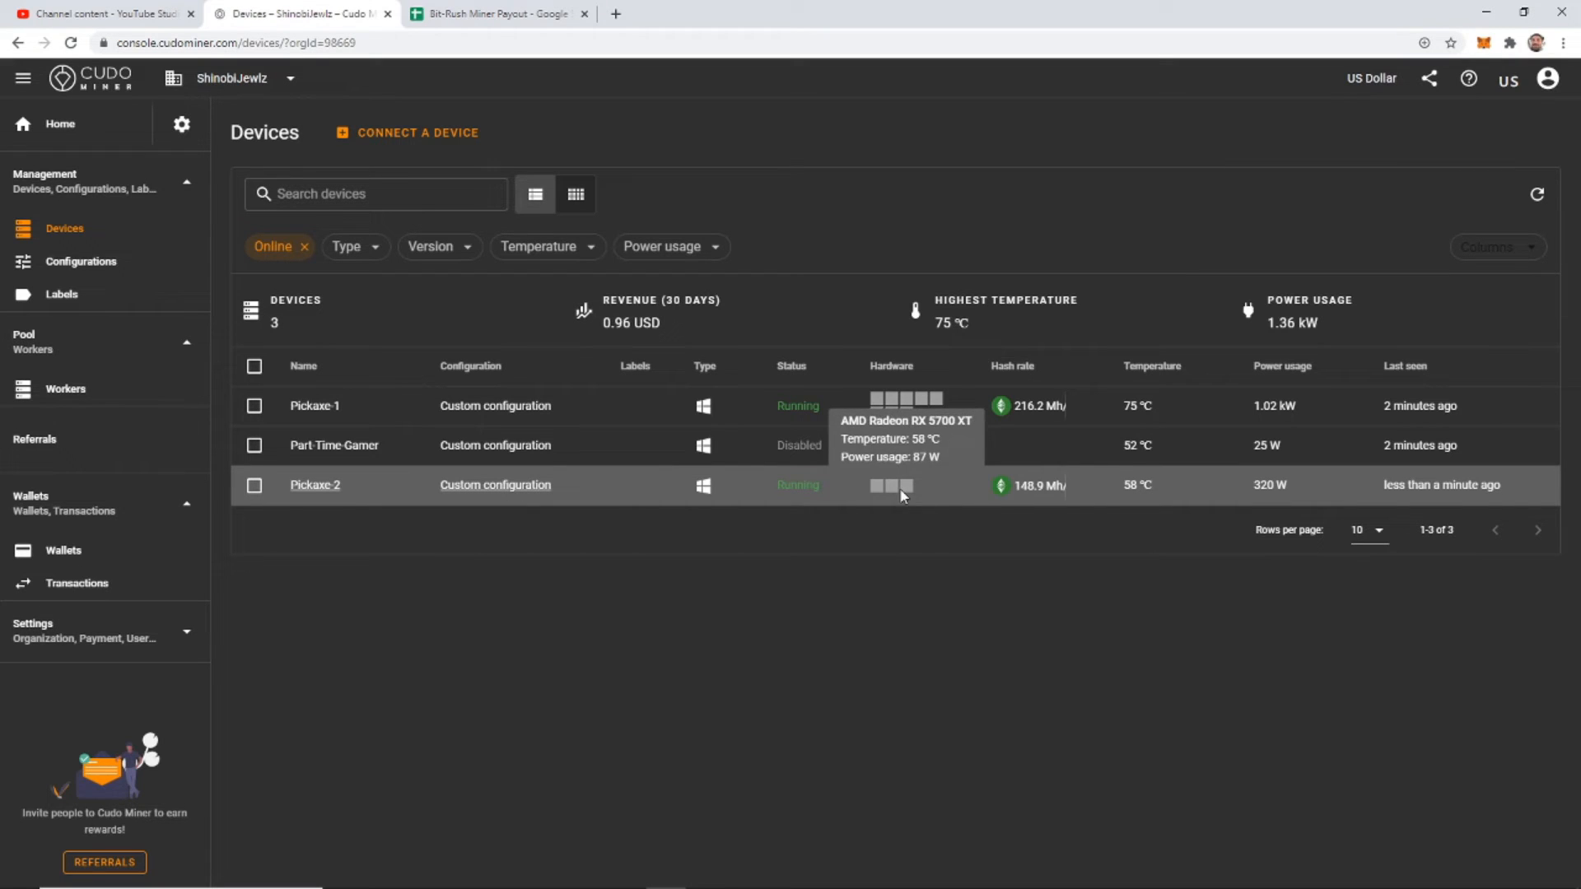
mouse_move(904, 513)
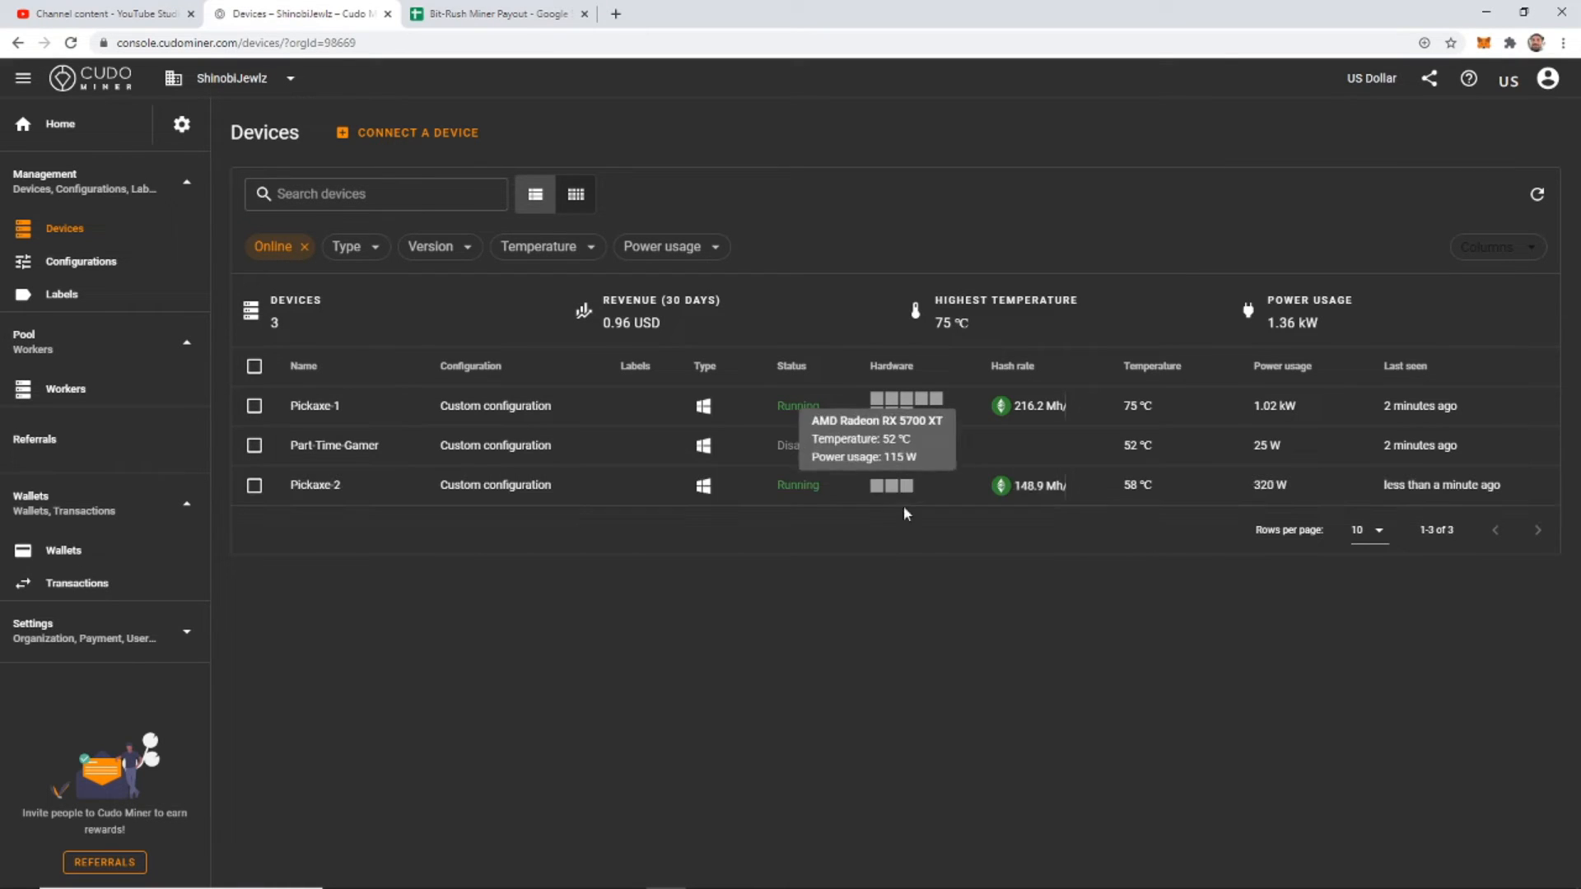
mouse_move(889, 489)
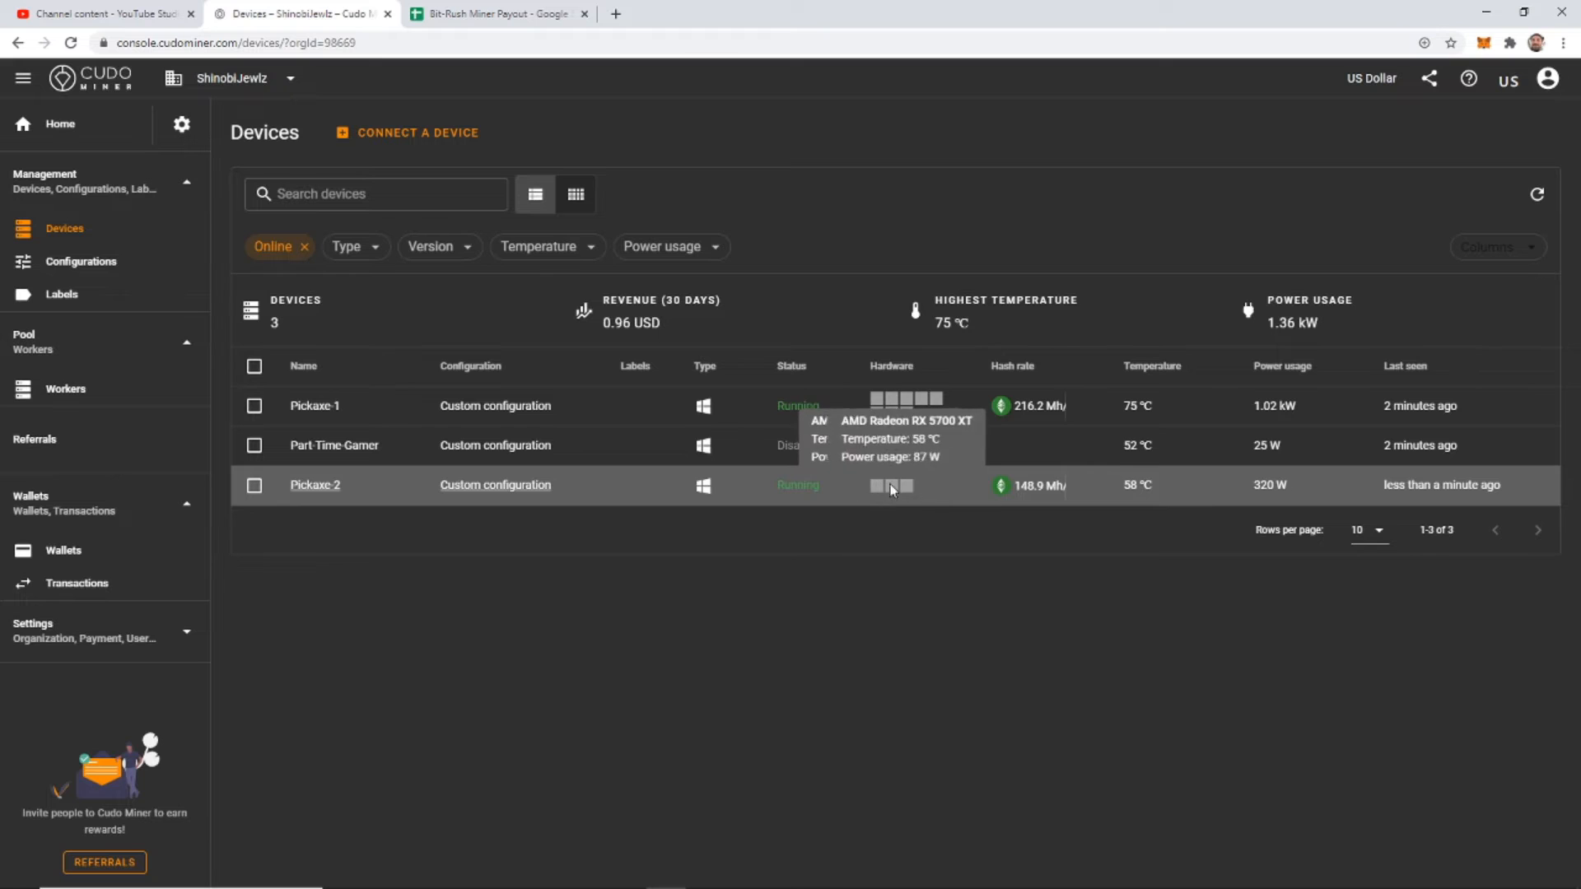
mouse_move(917, 491)
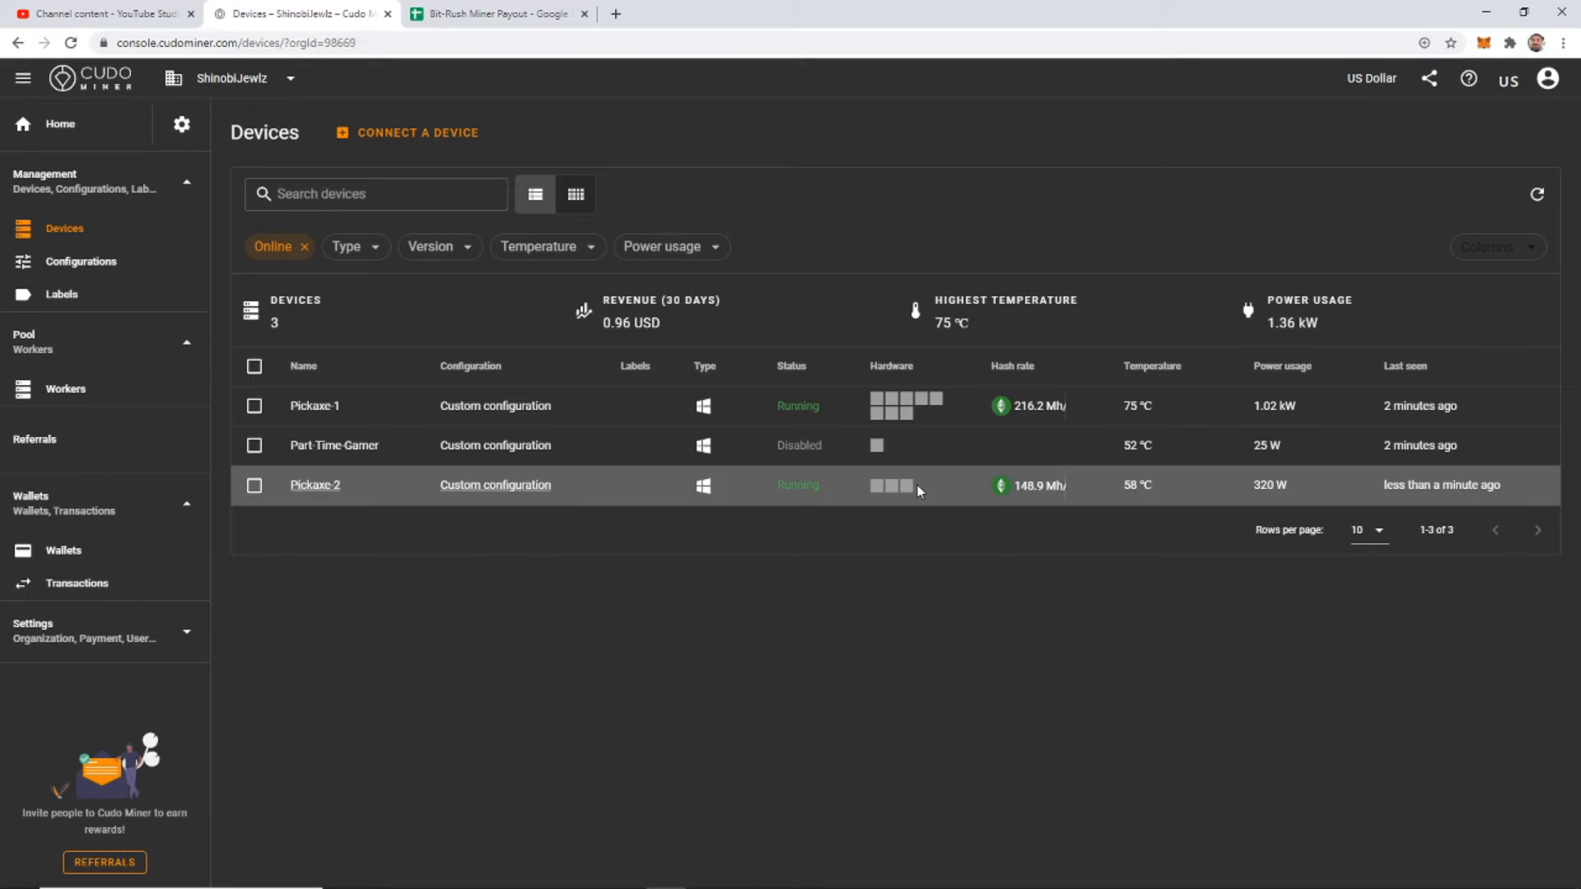
mouse_move(919, 494)
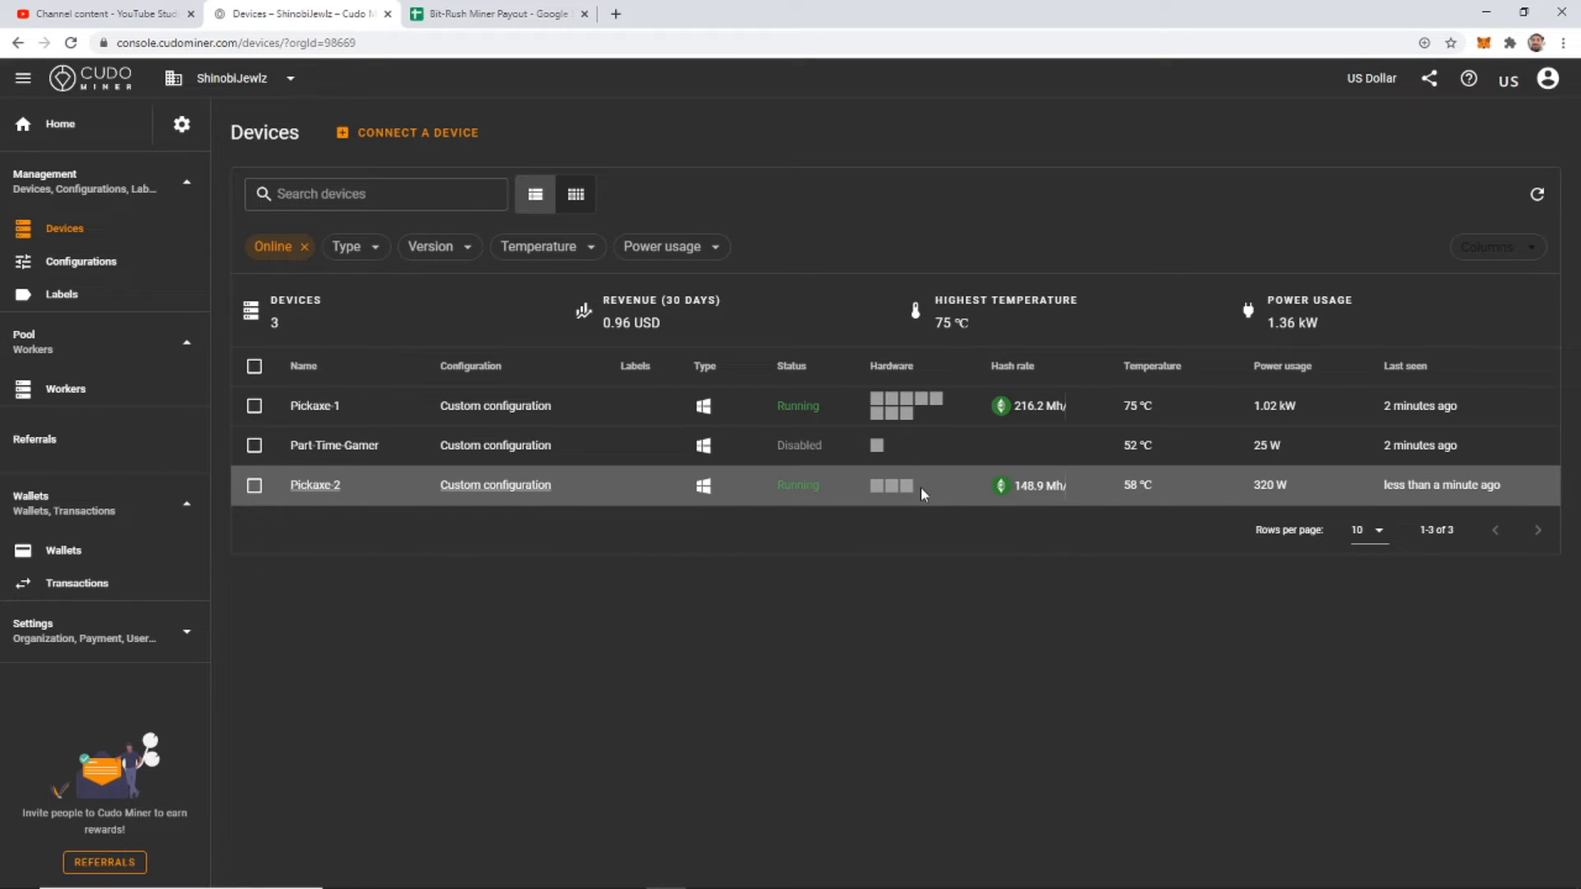
mouse_move(975, 495)
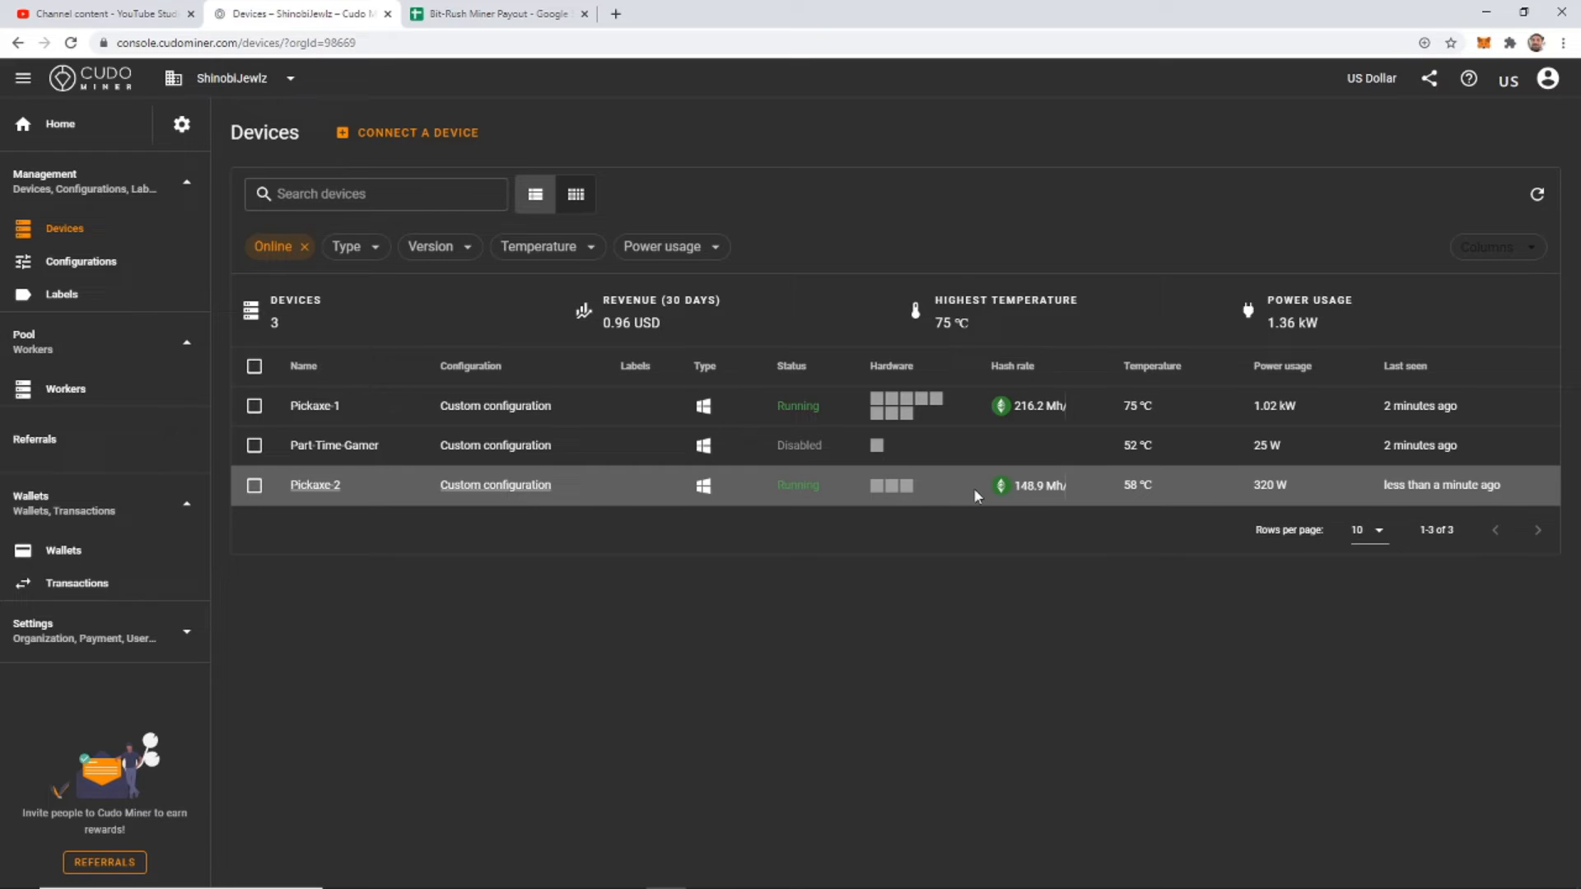
mouse_move(876, 485)
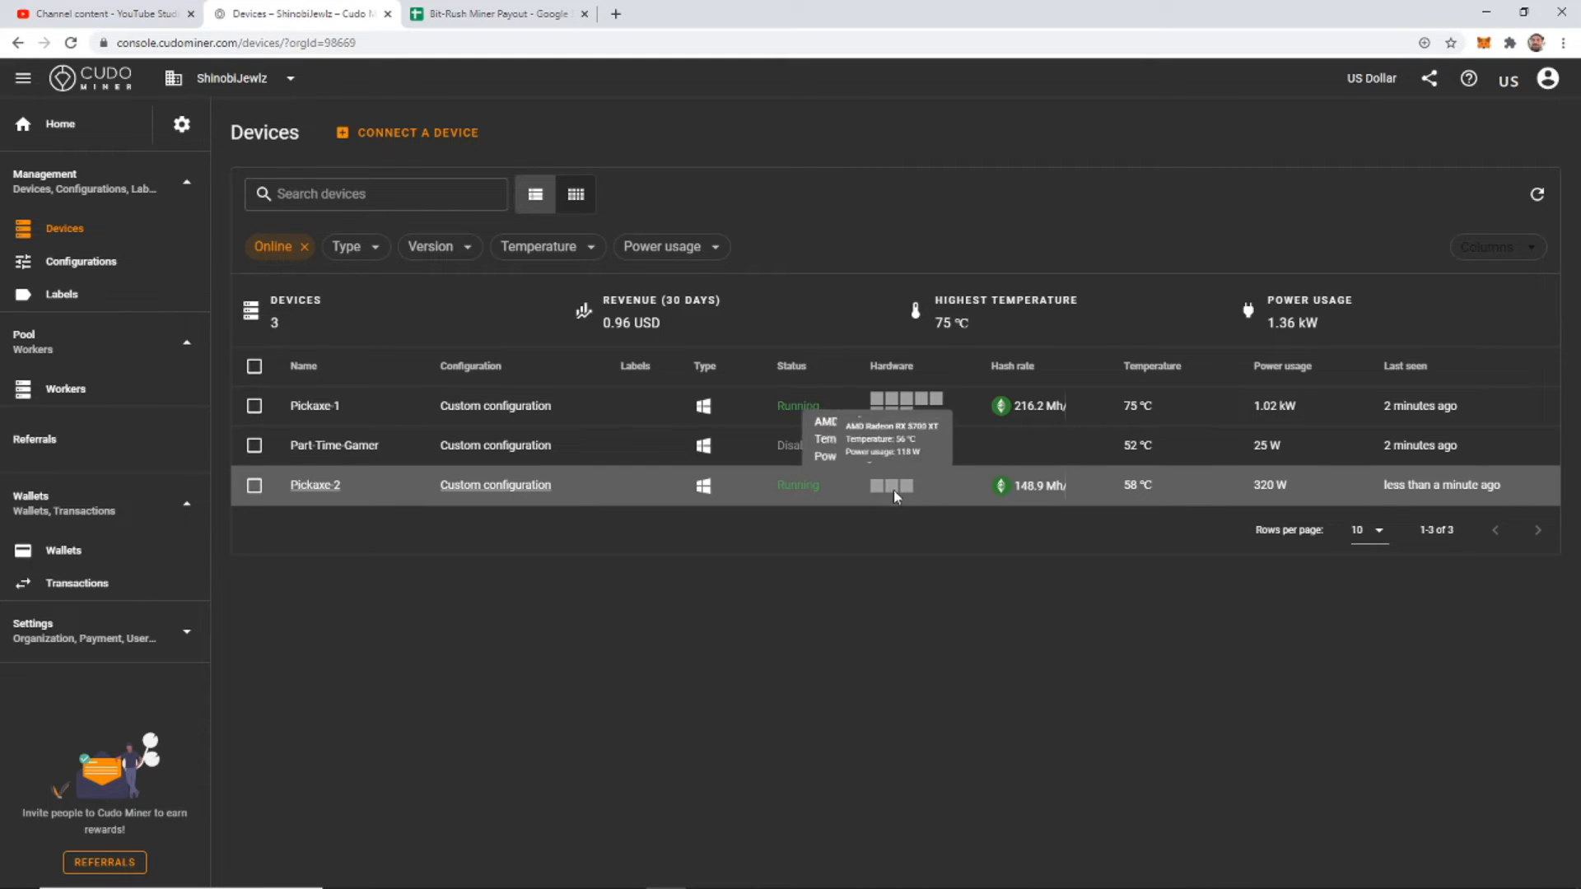
mouse_move(907, 486)
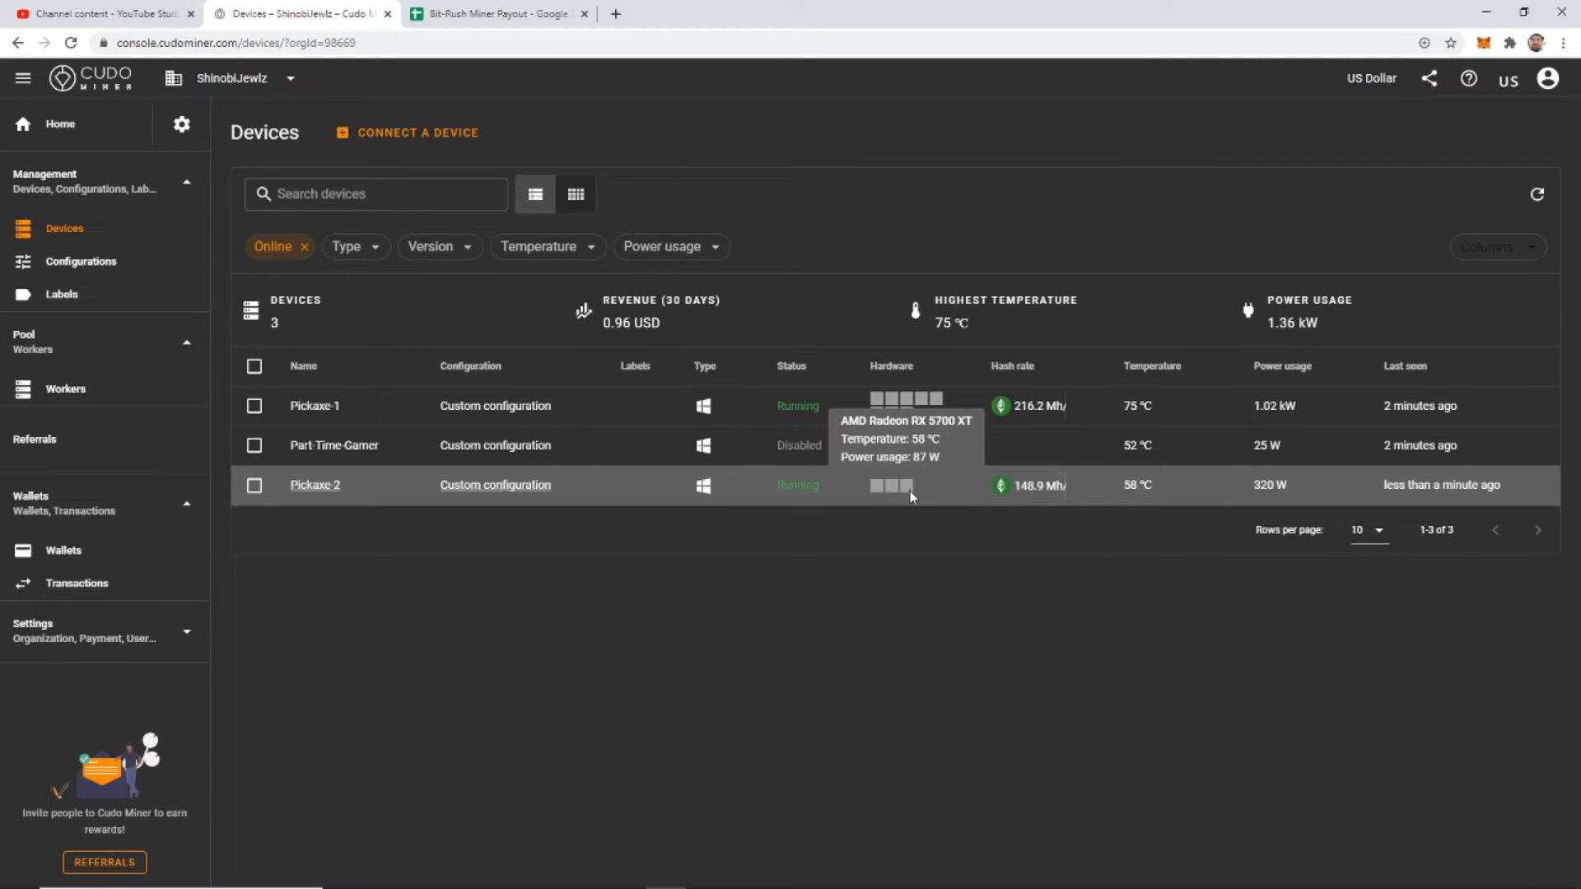
mouse_move(873, 498)
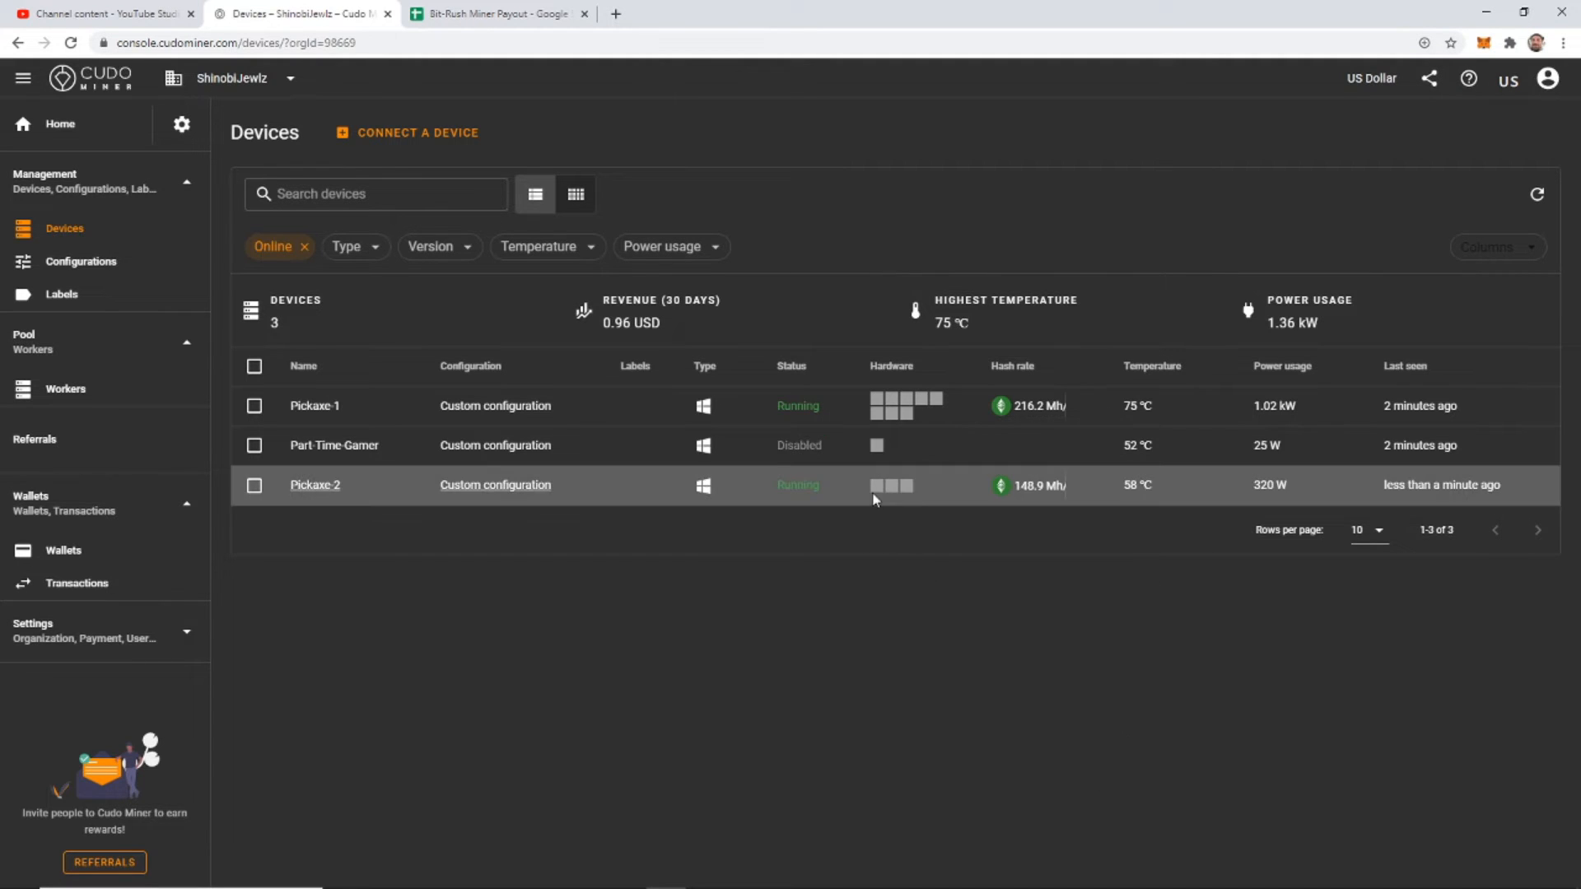
mouse_move(880, 405)
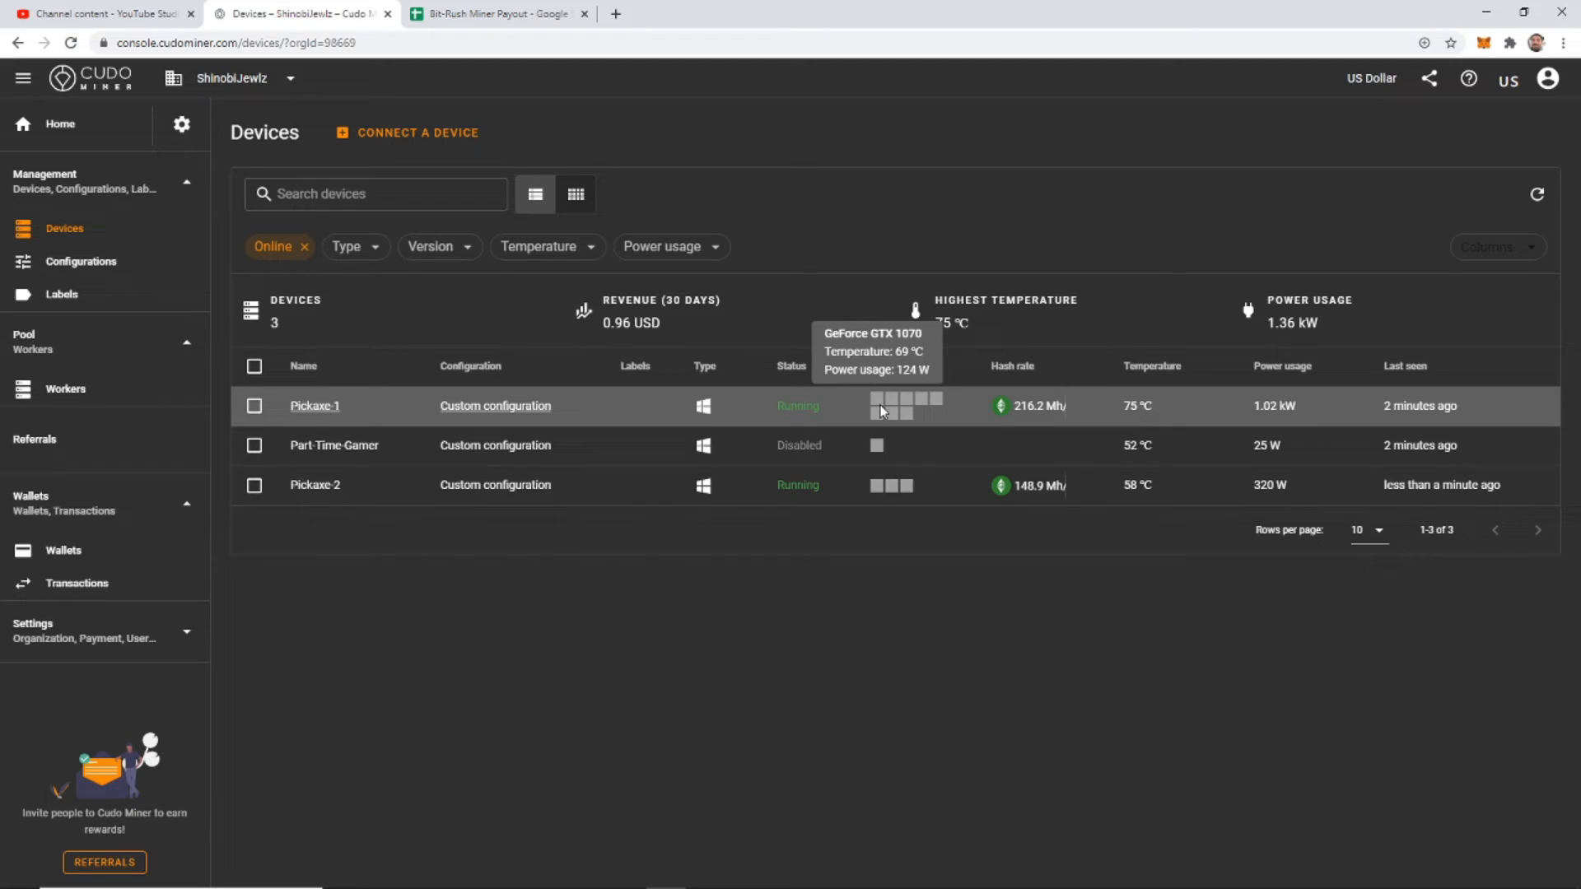
mouse_move(875, 445)
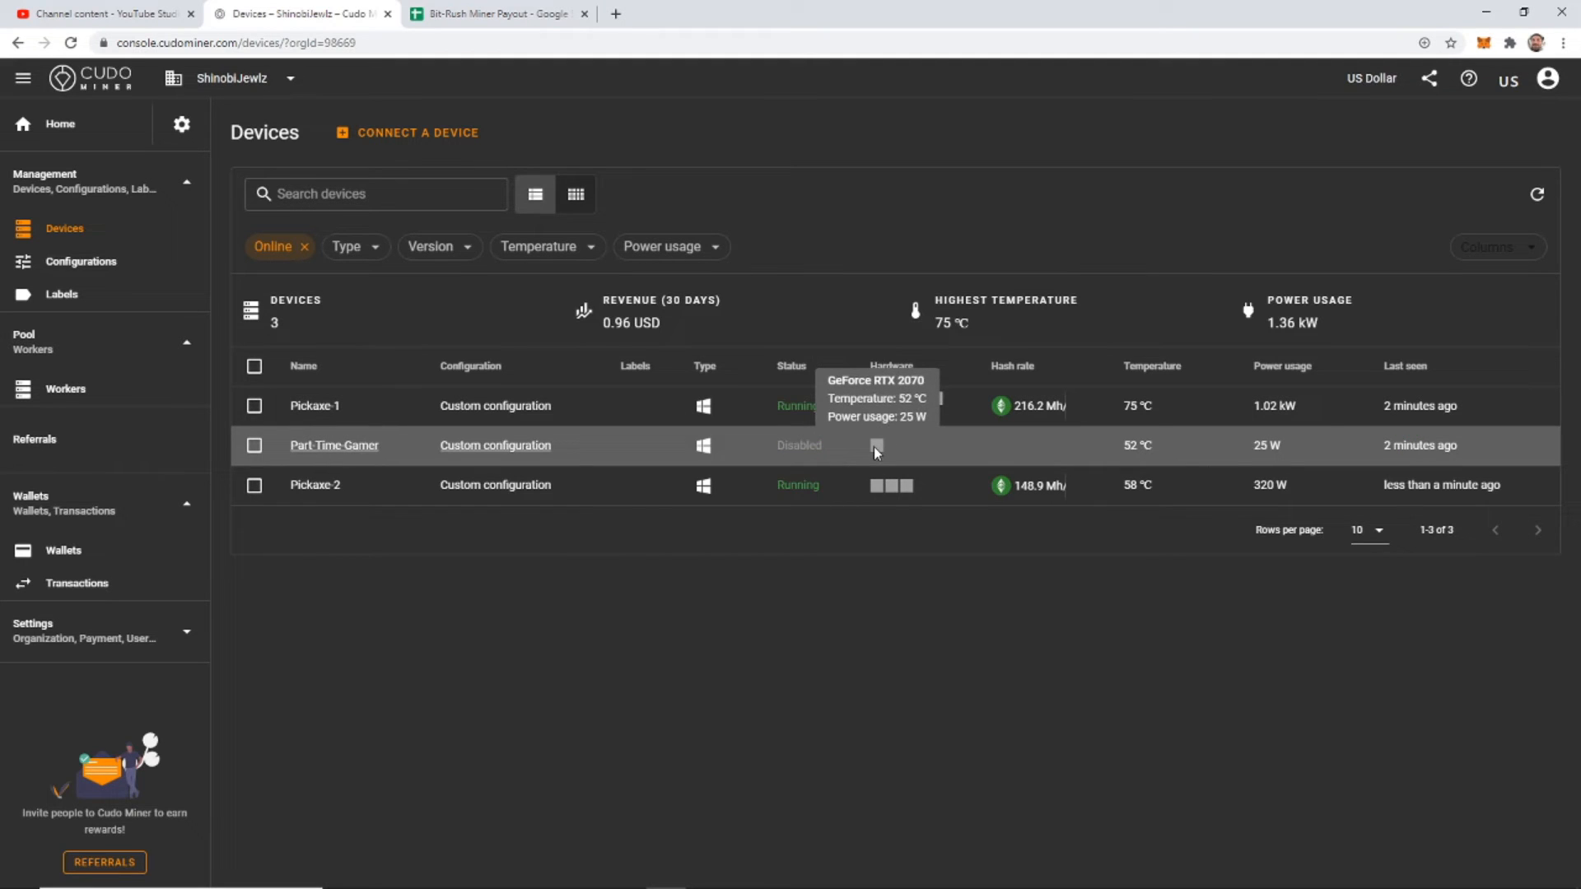
mouse_move(1217, 606)
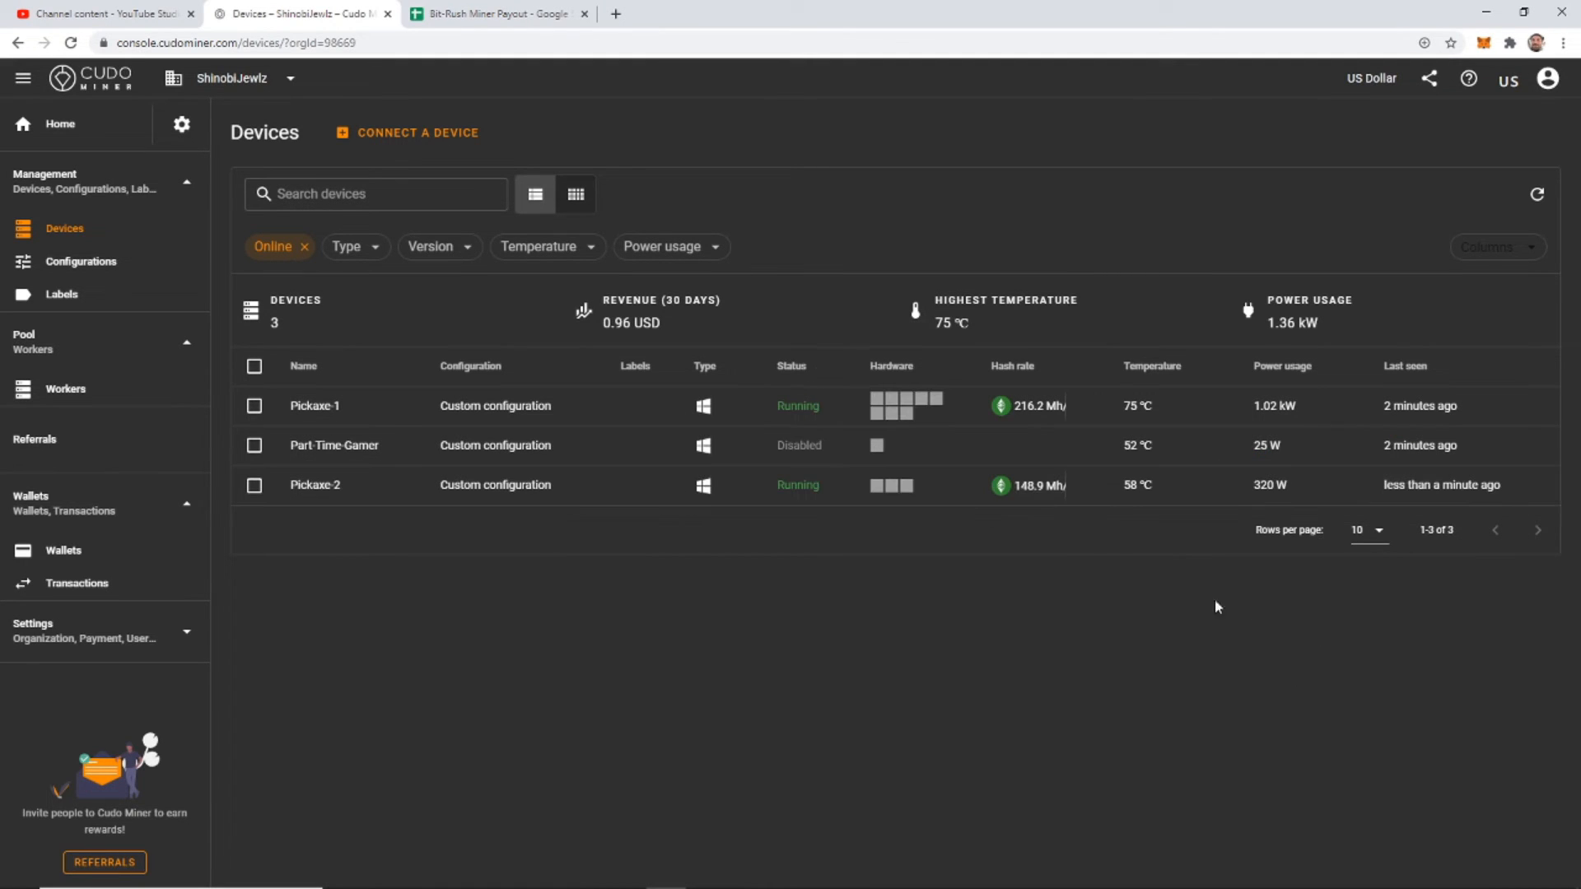
mouse_move(997, 650)
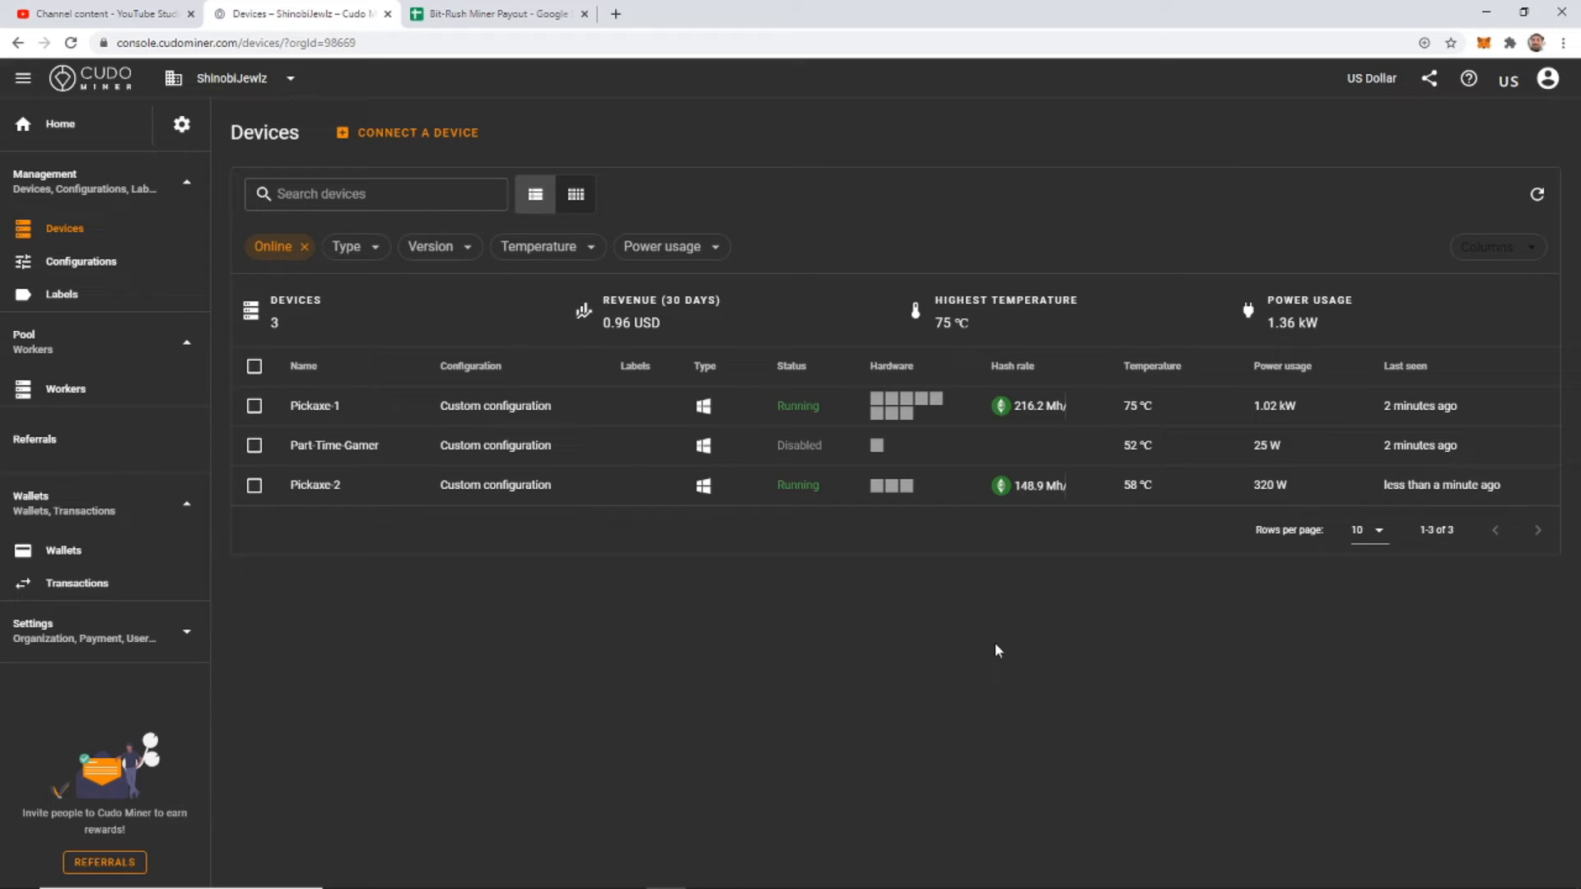
mouse_move(121, 228)
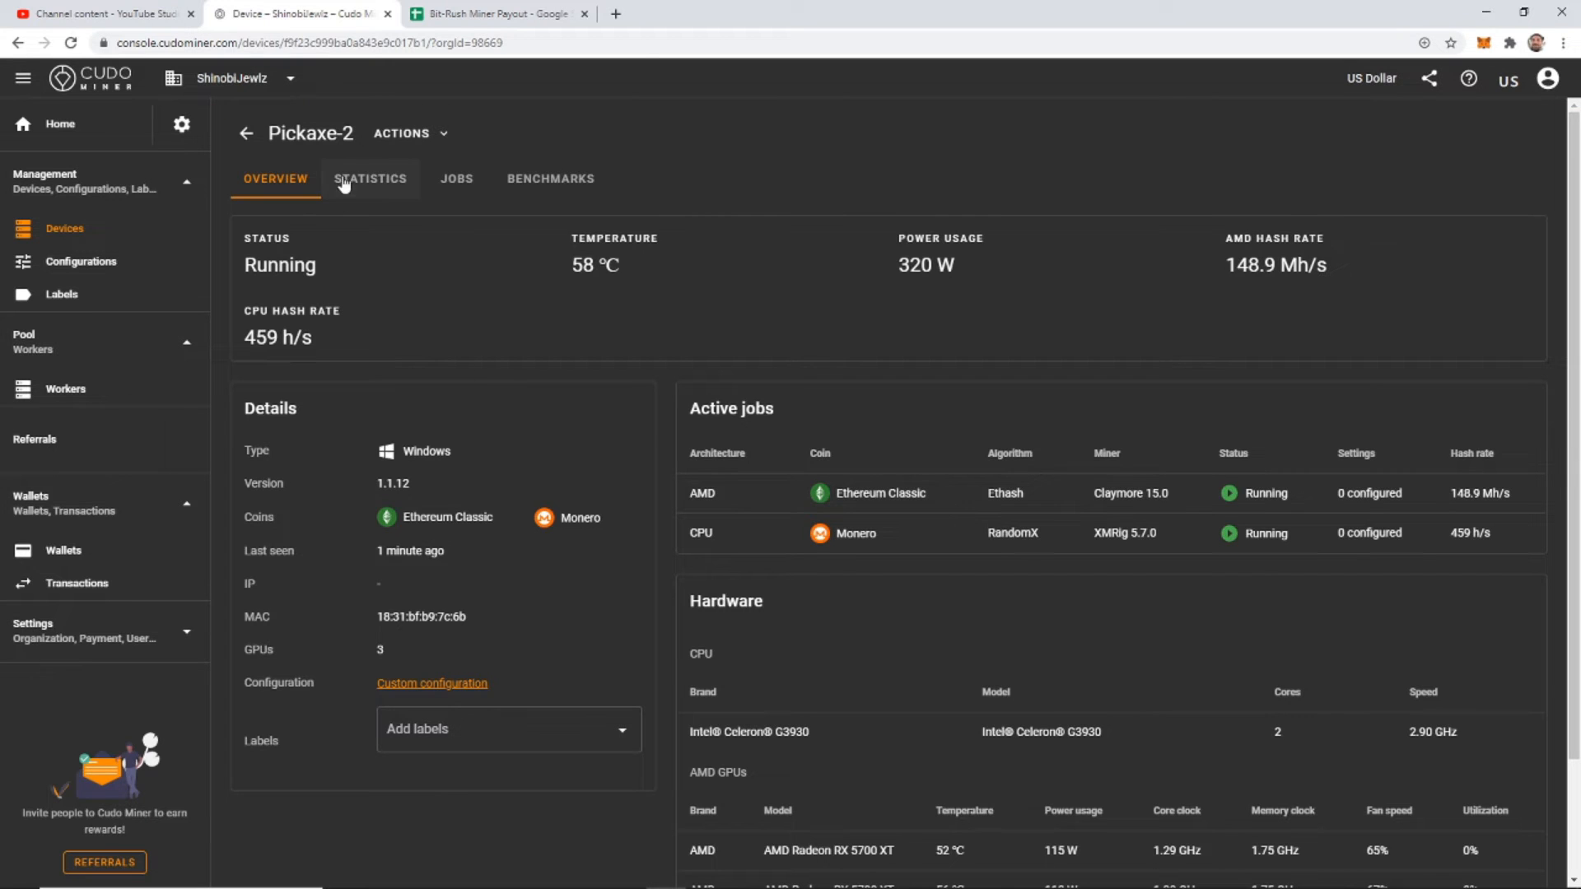
Open Pickaxe-2's Statistics tab with revenue and hash rate charts
click(369, 179)
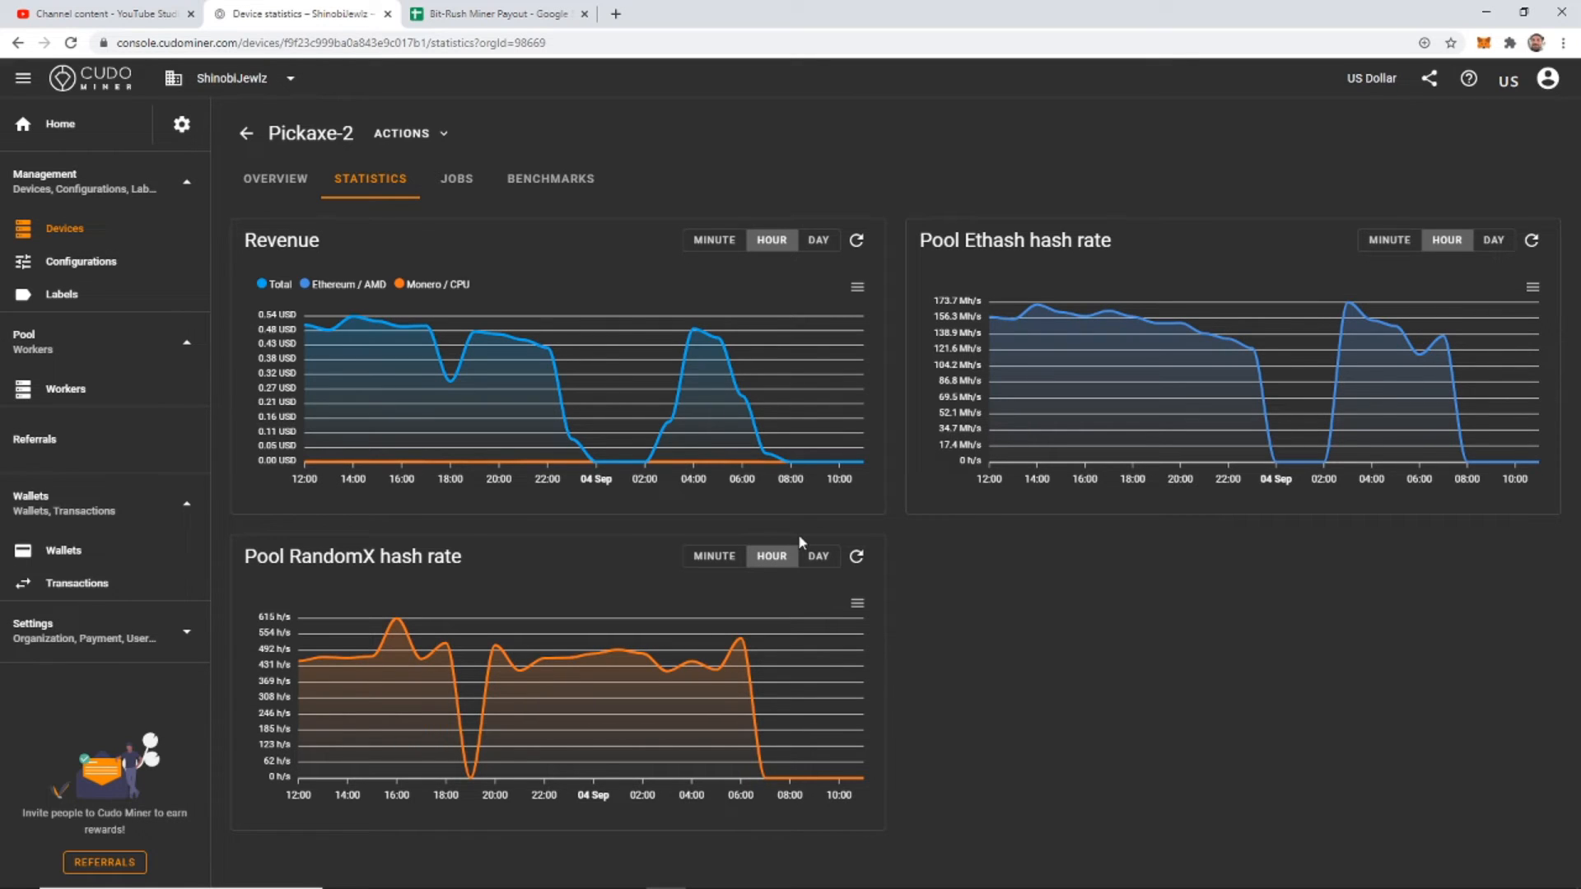
mouse_move(818, 556)
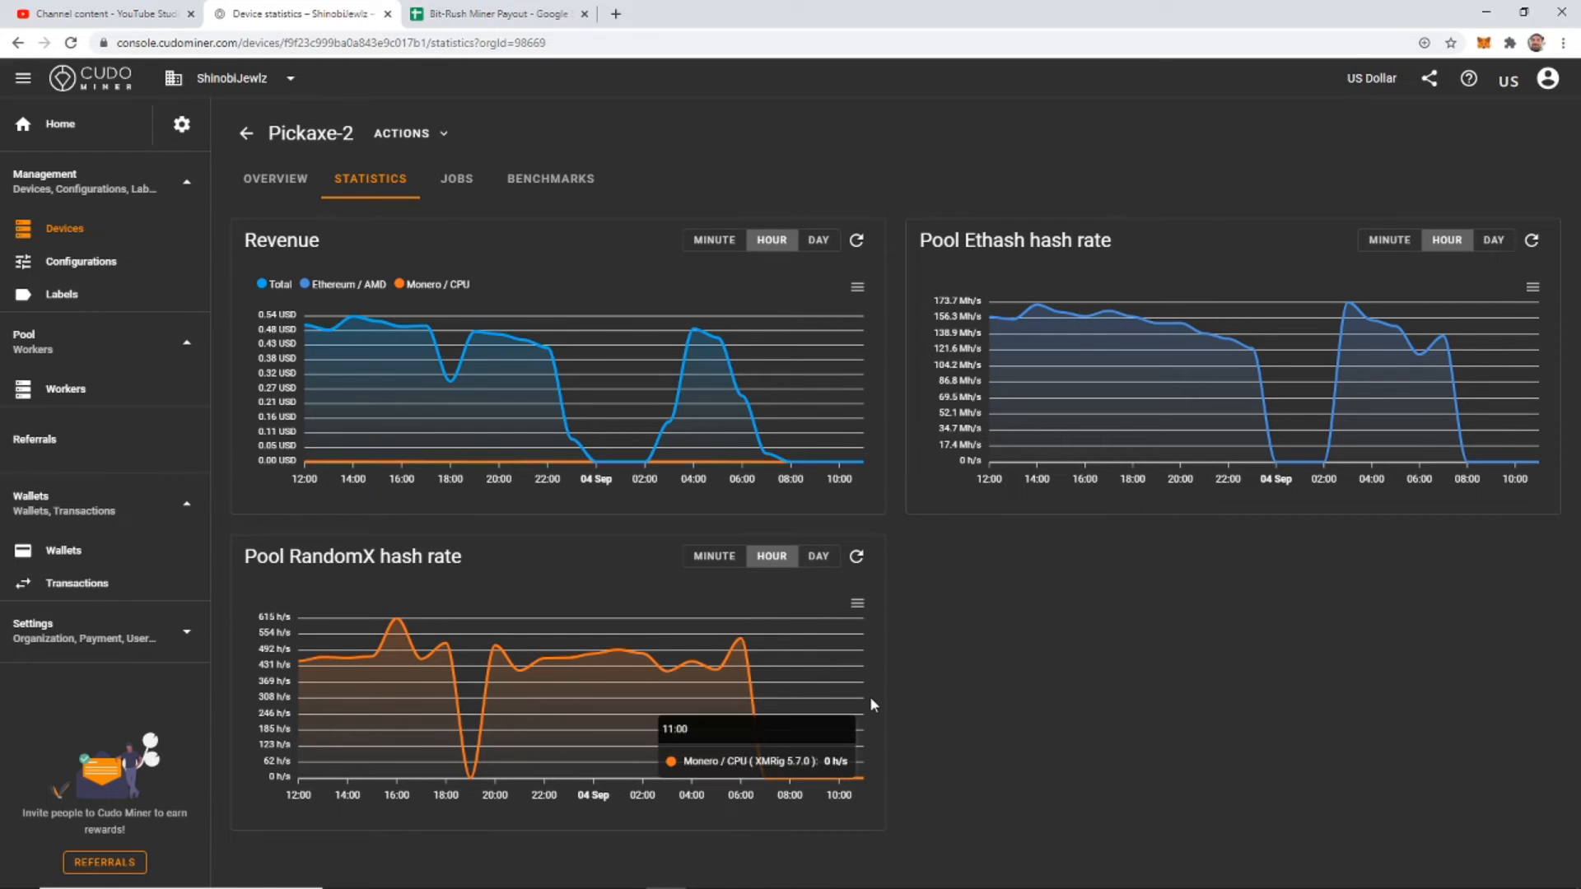
mouse_move(1006, 717)
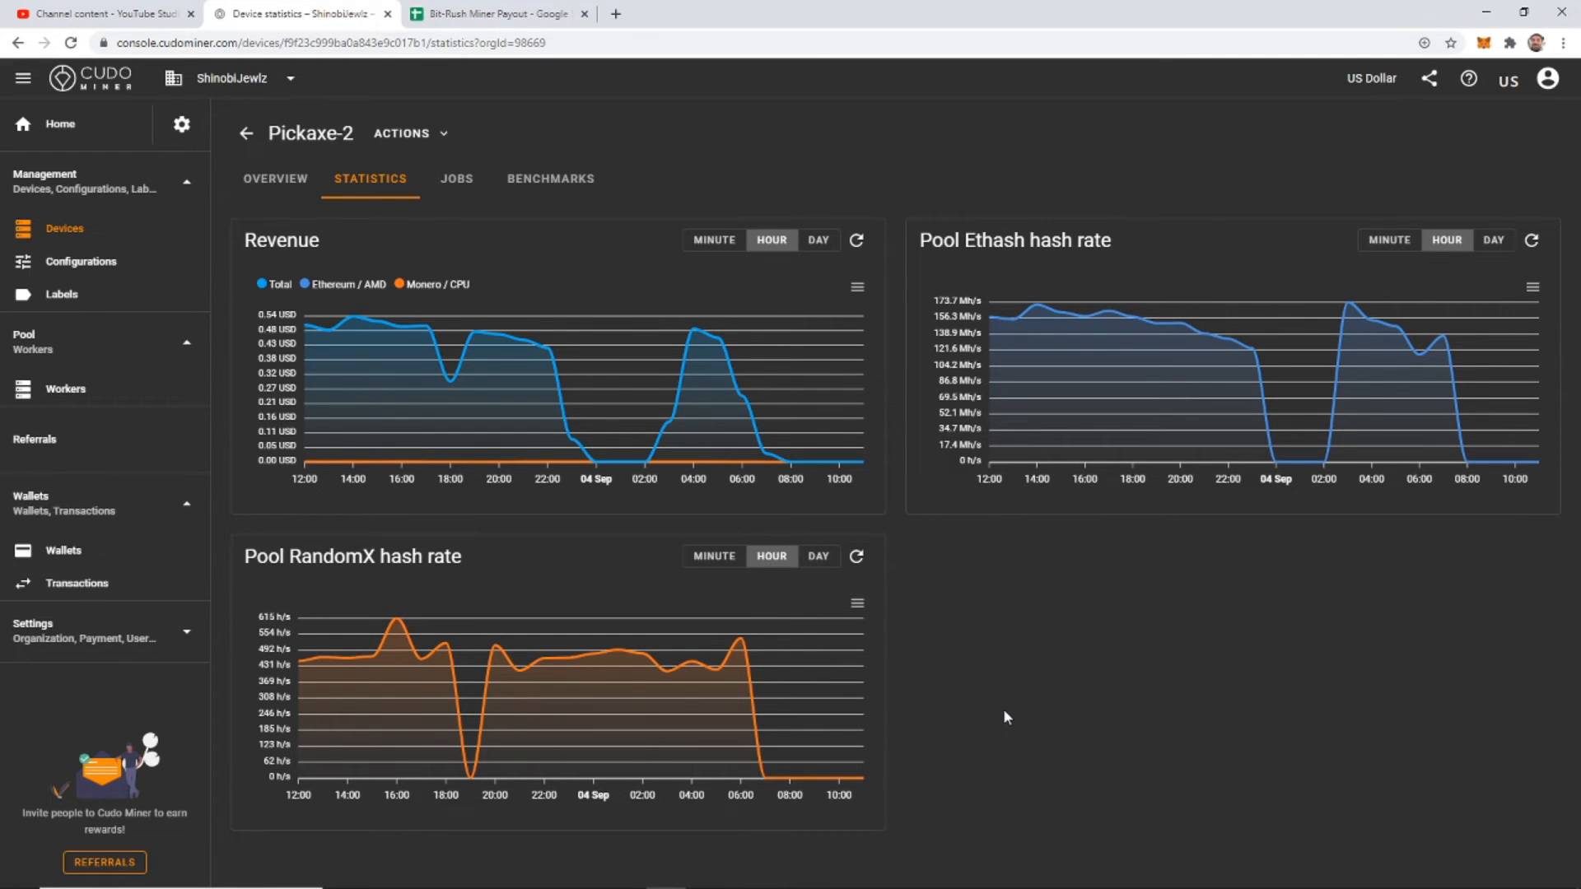
mouse_move(1175, 215)
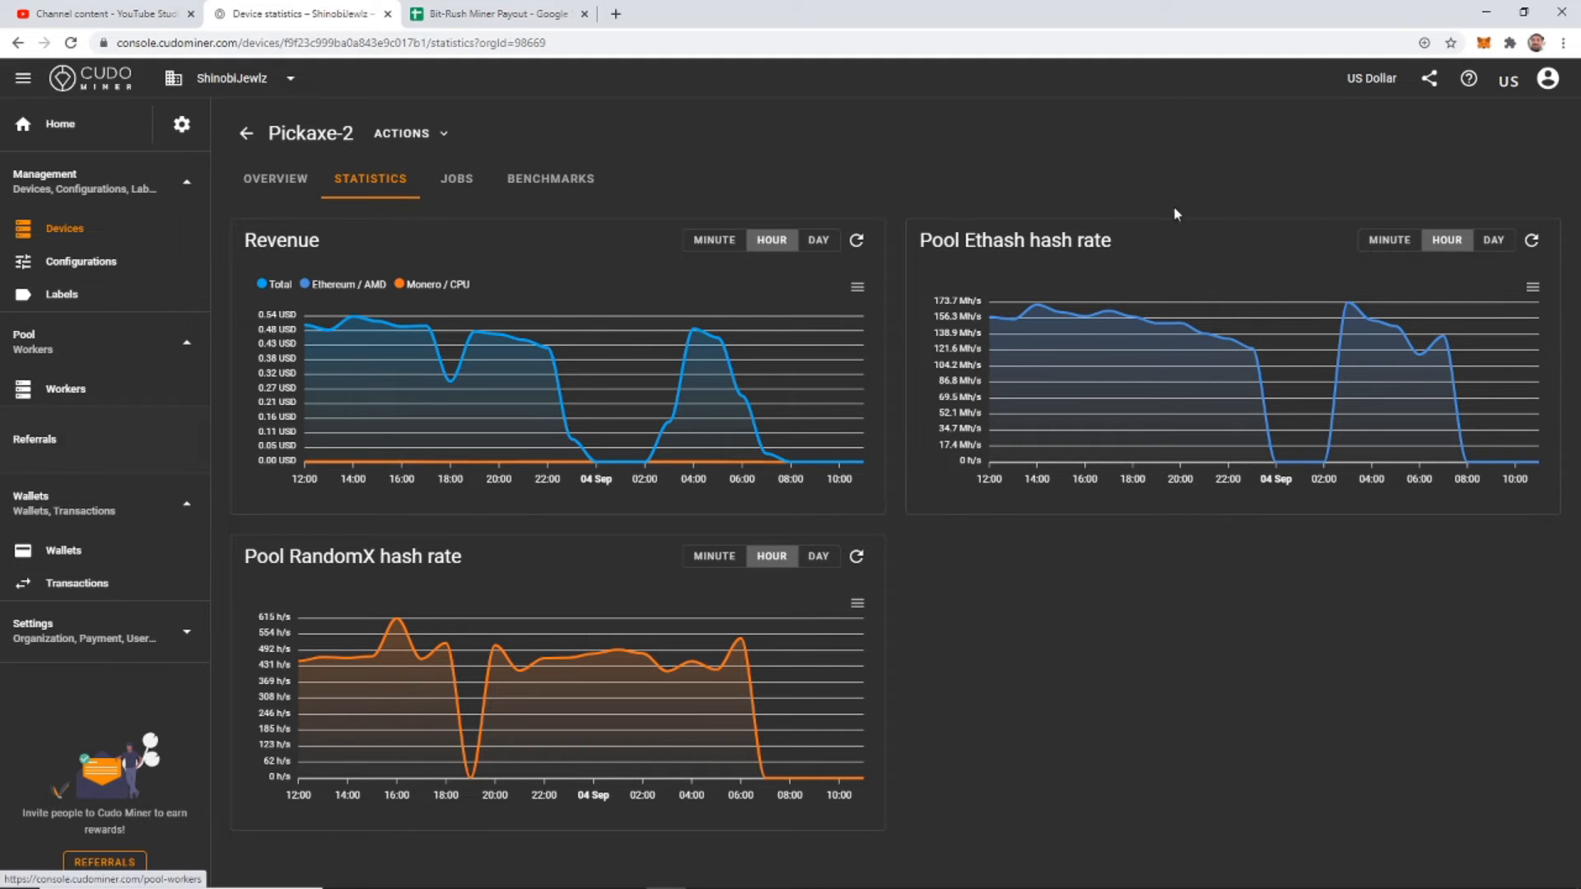
Go to Home to show the 81.06 USD balance dashboard
click(58, 123)
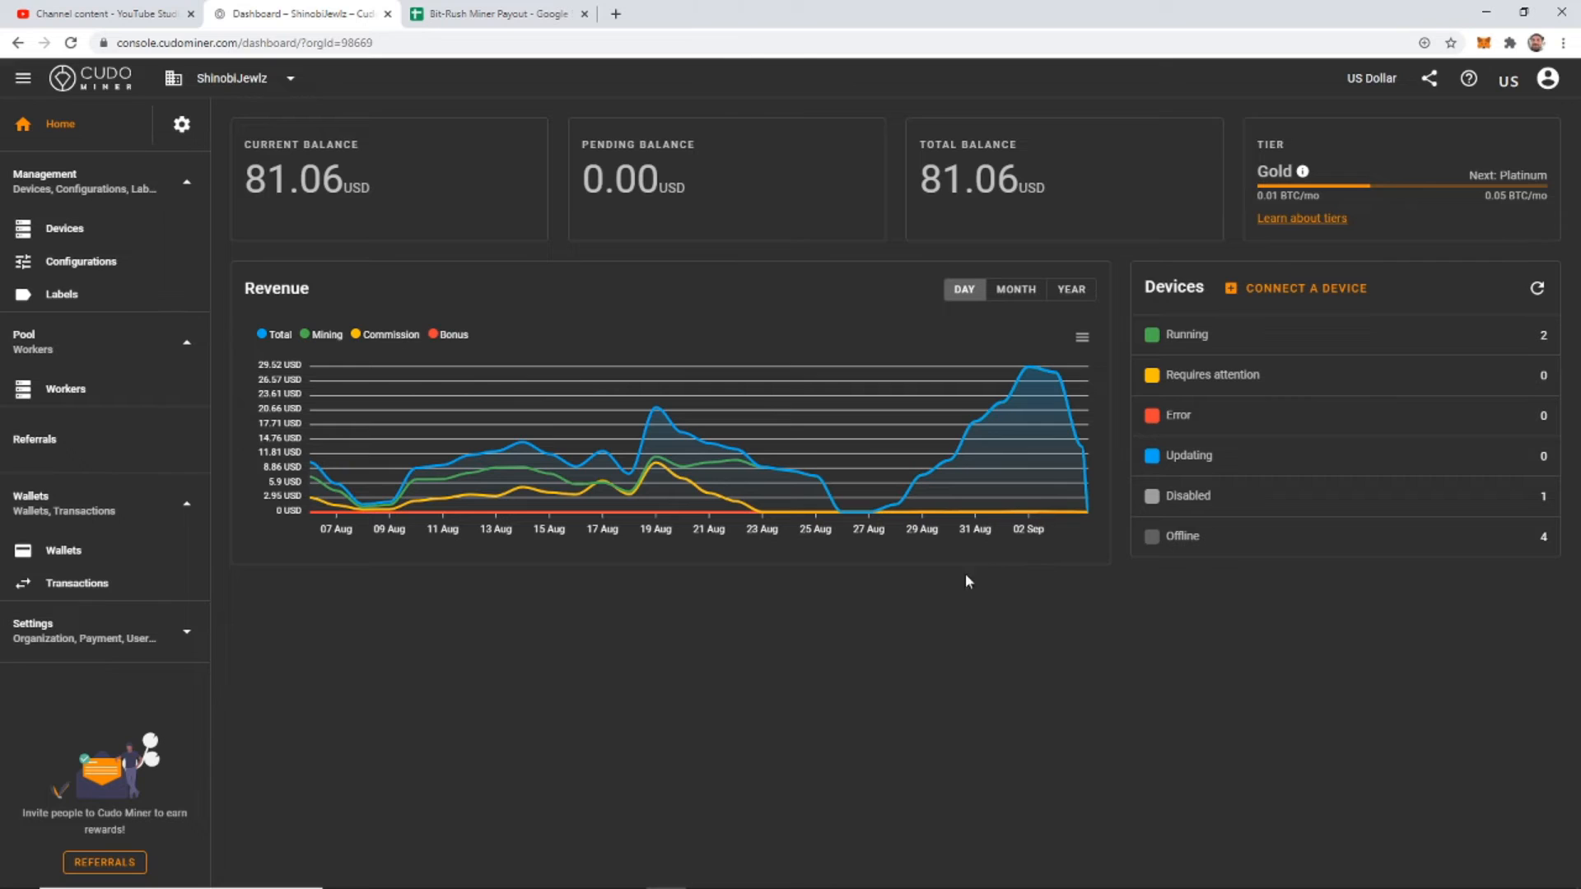
mouse_move(60, 77)
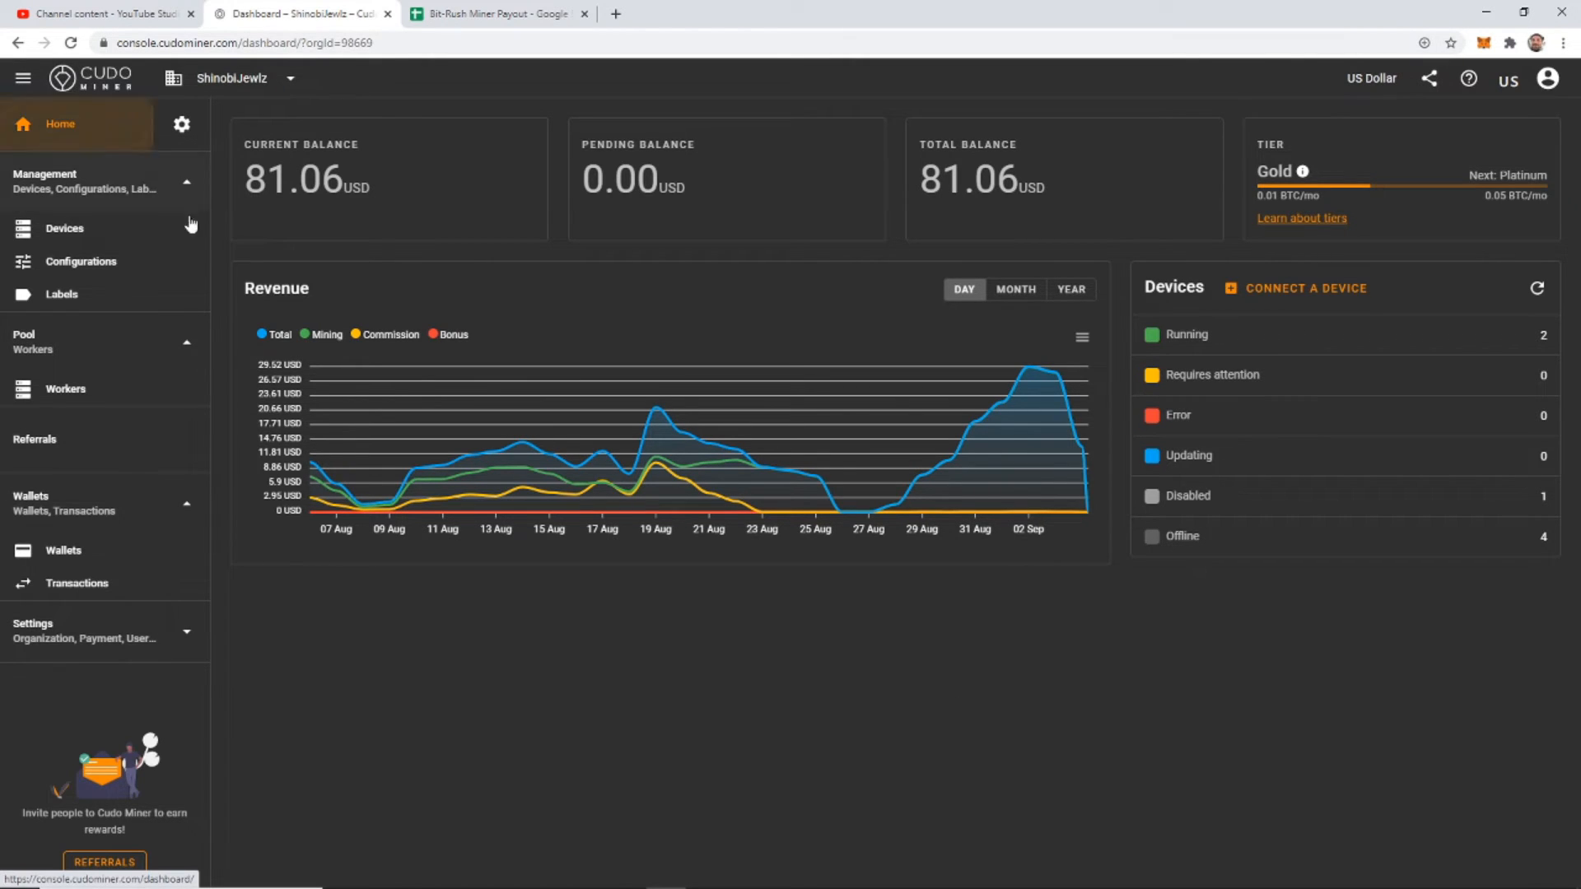
mouse_move(1185, 838)
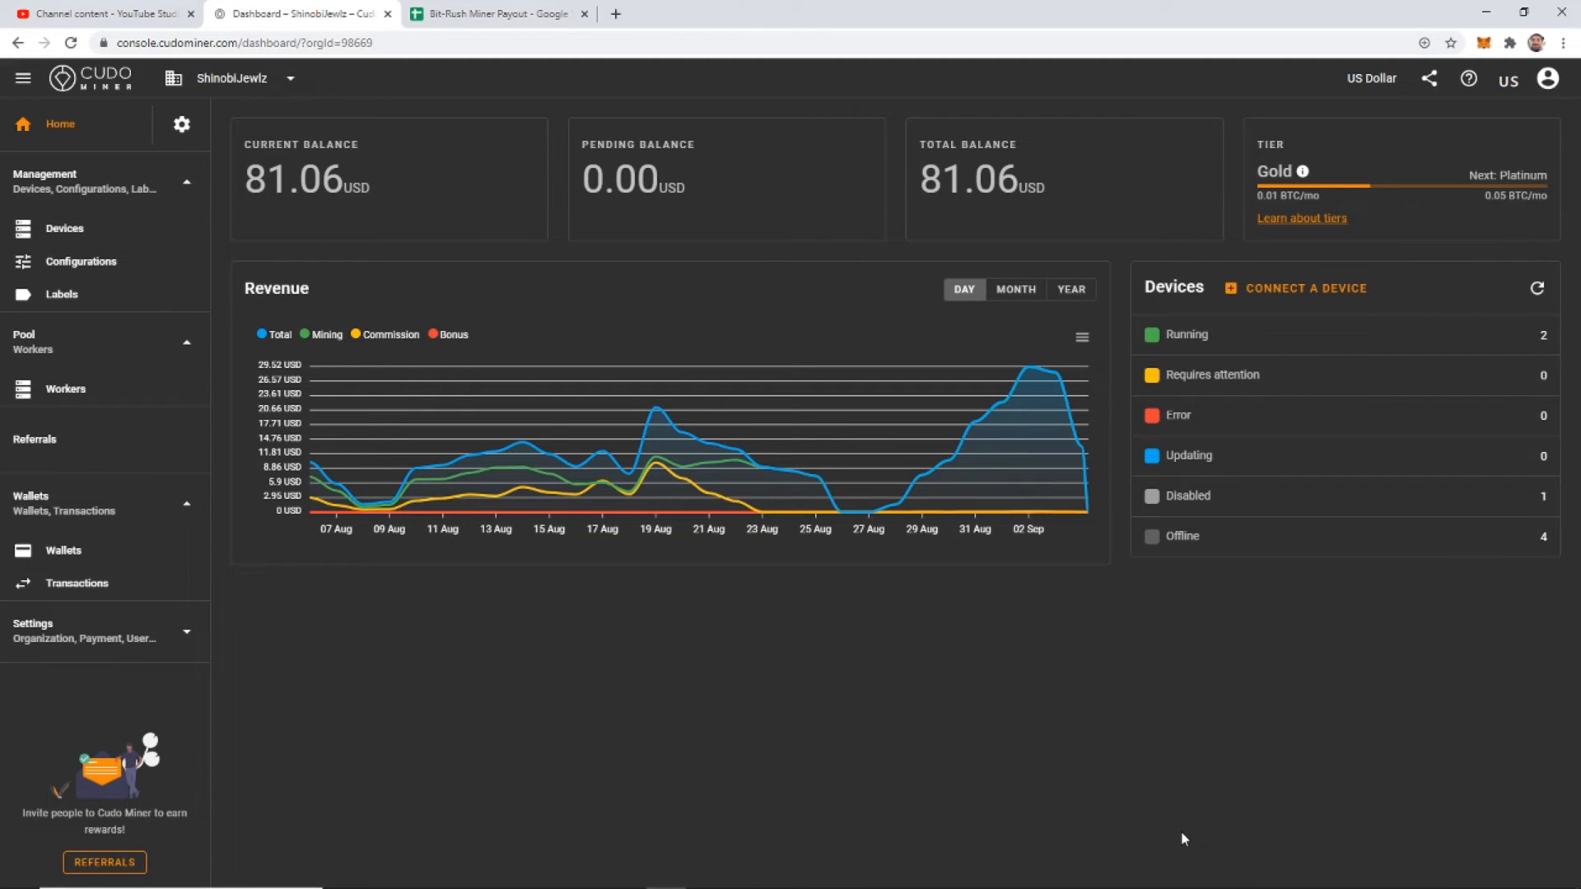
mouse_move(1169, 784)
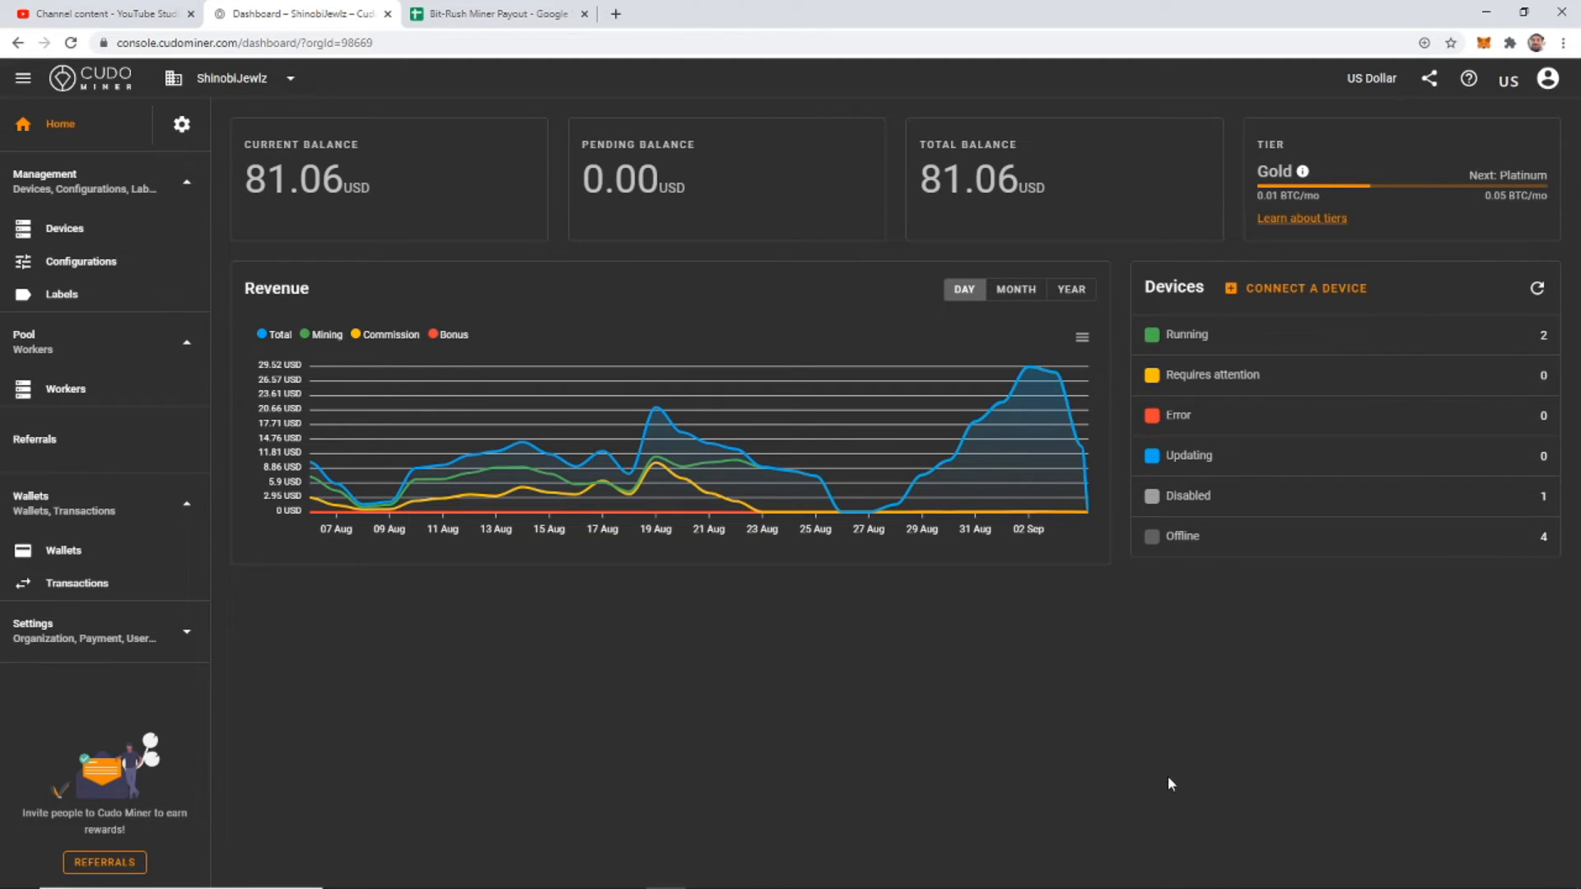
mouse_move(1124, 756)
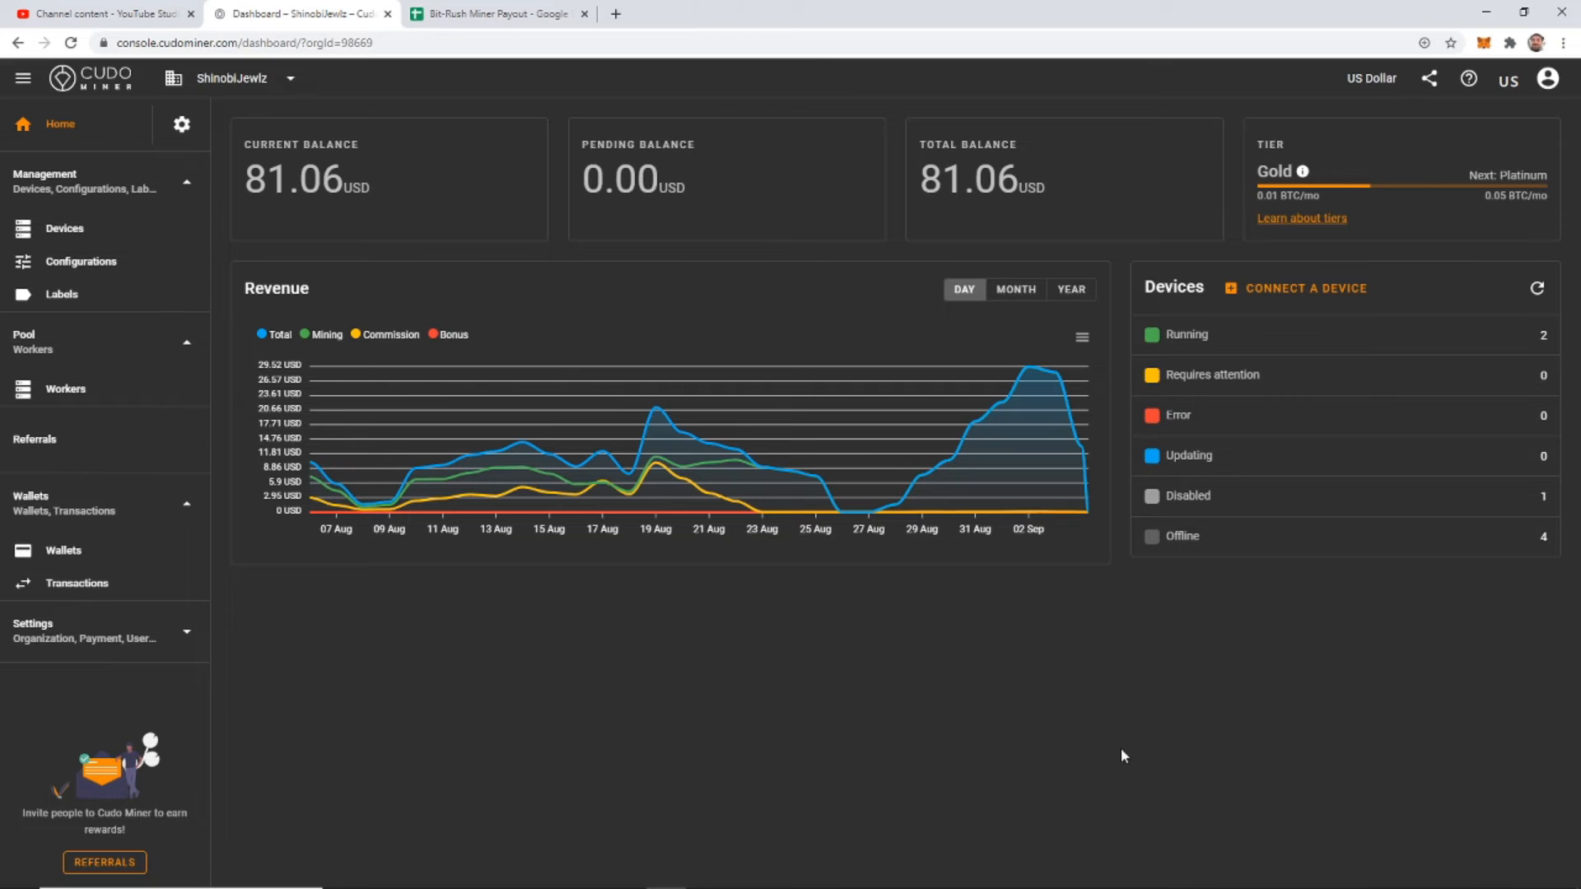
mouse_move(424, 644)
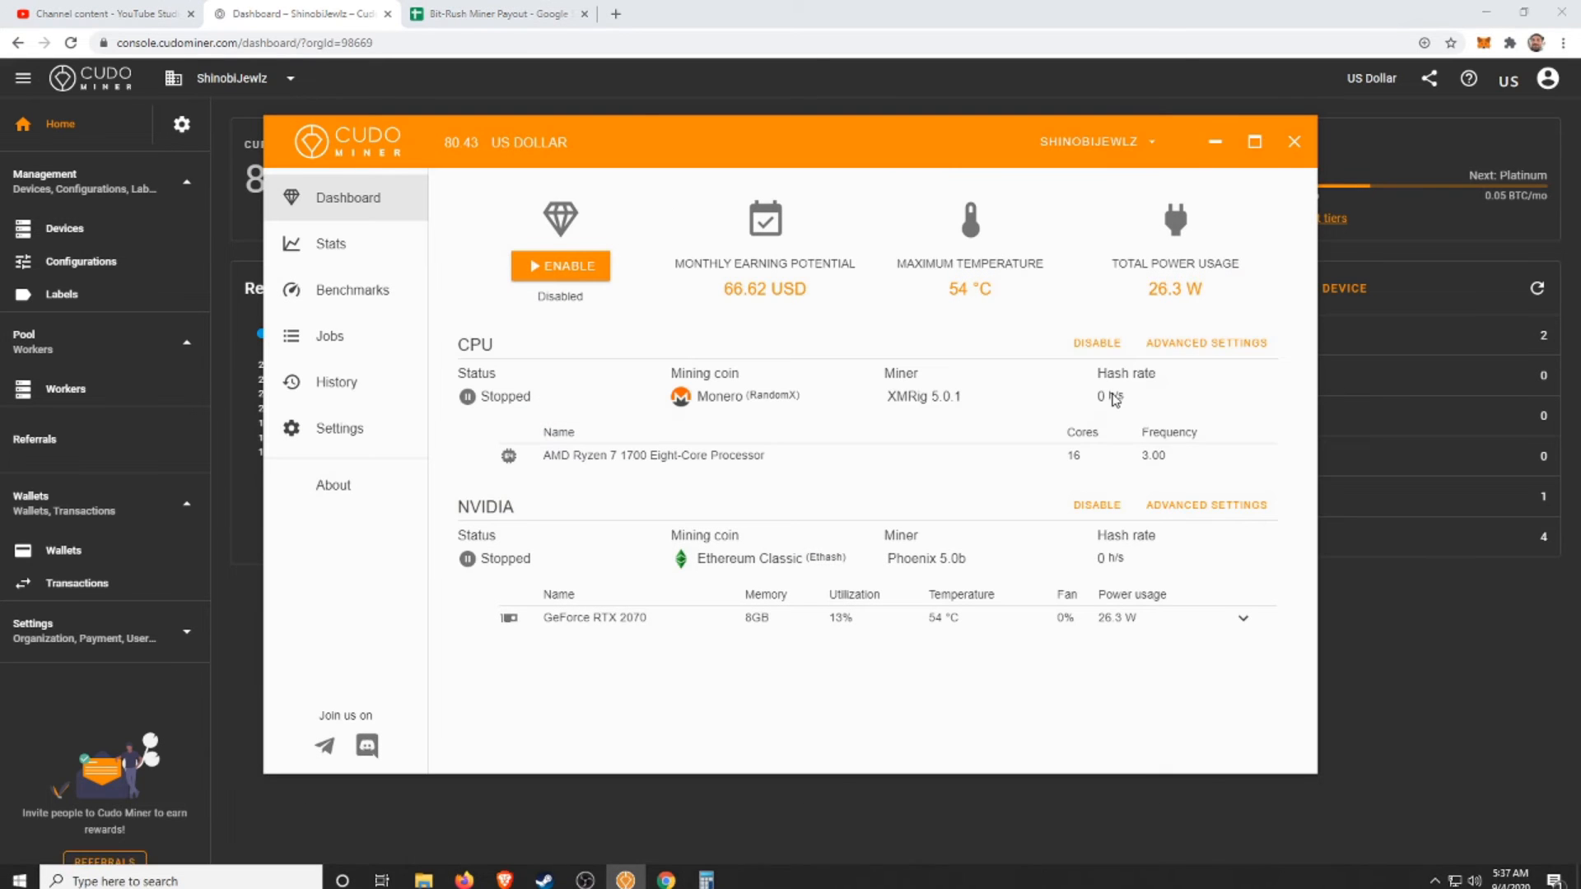
mouse_move(1208, 394)
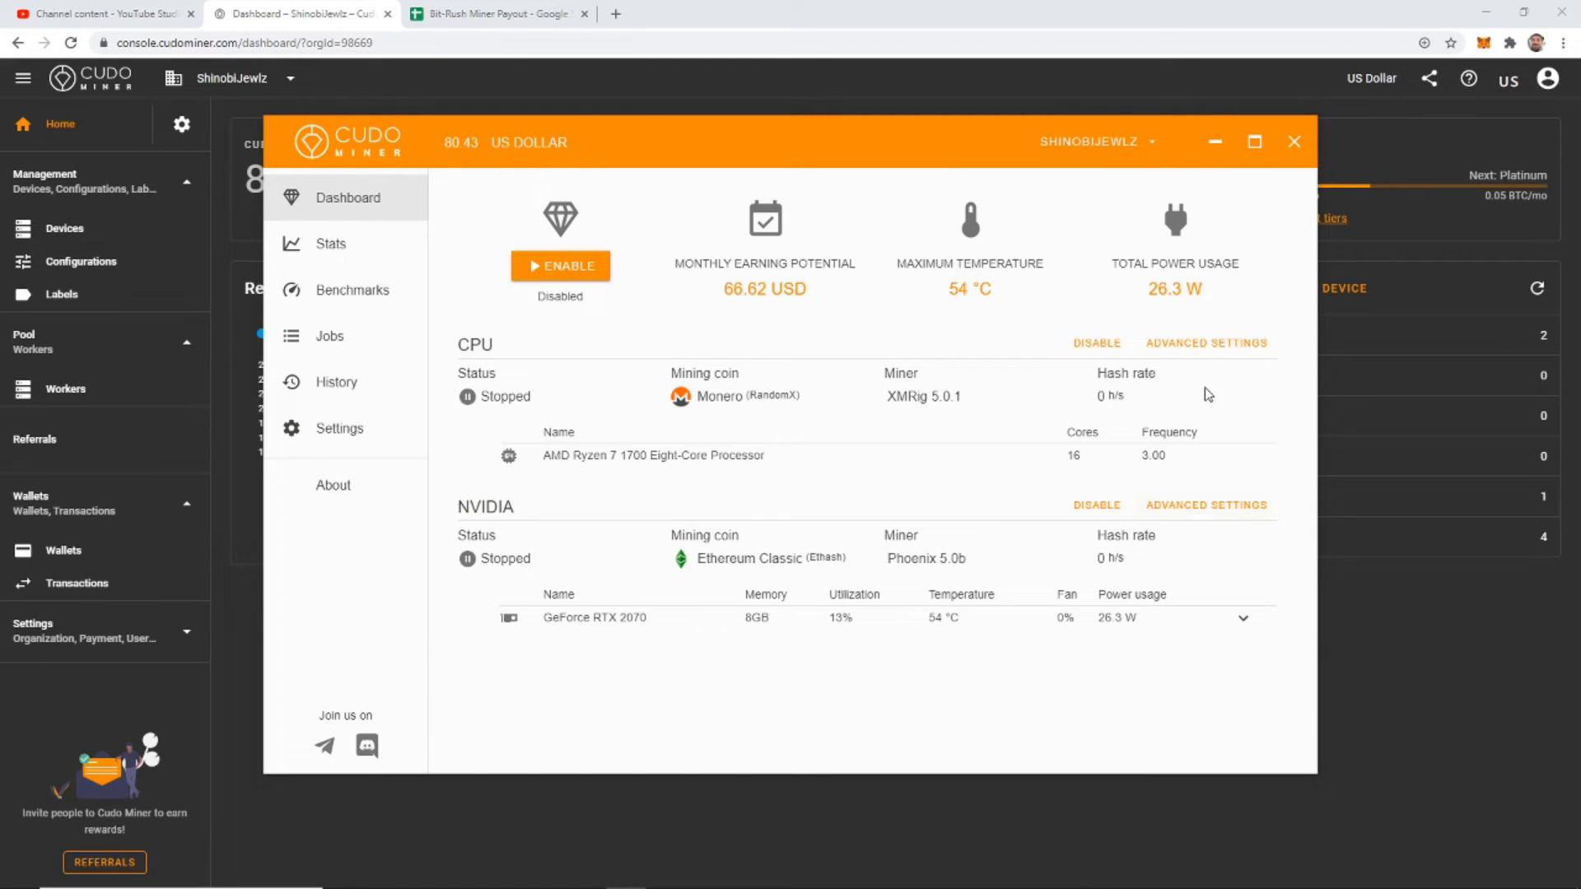
Review the NVIDIA advanced settings list of enabled mining algorithms
click(1205, 504)
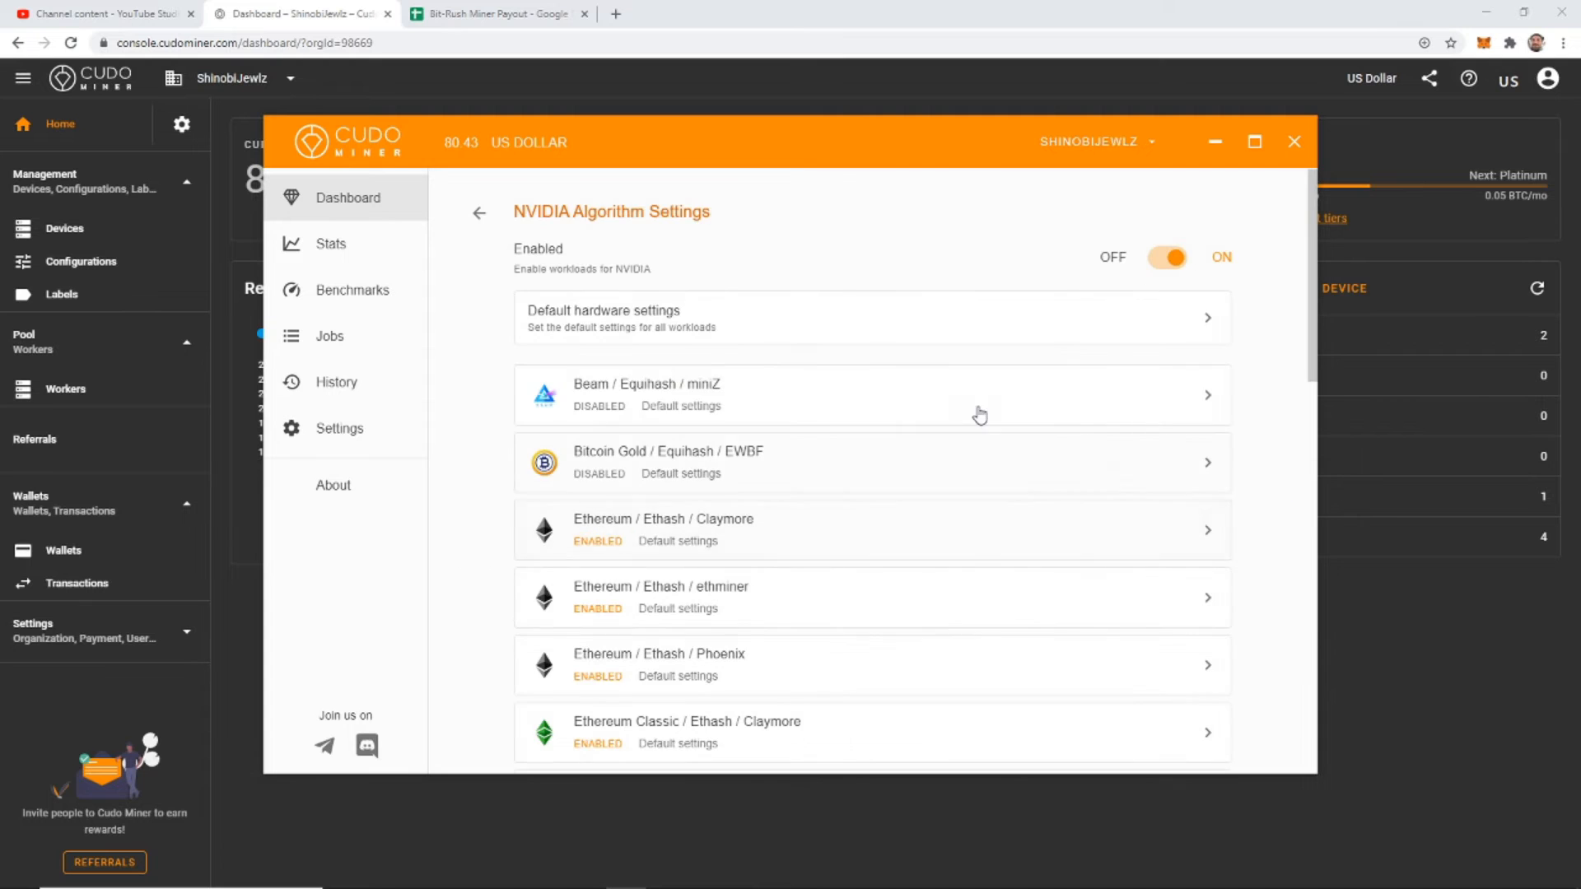
scroll(down, 3)
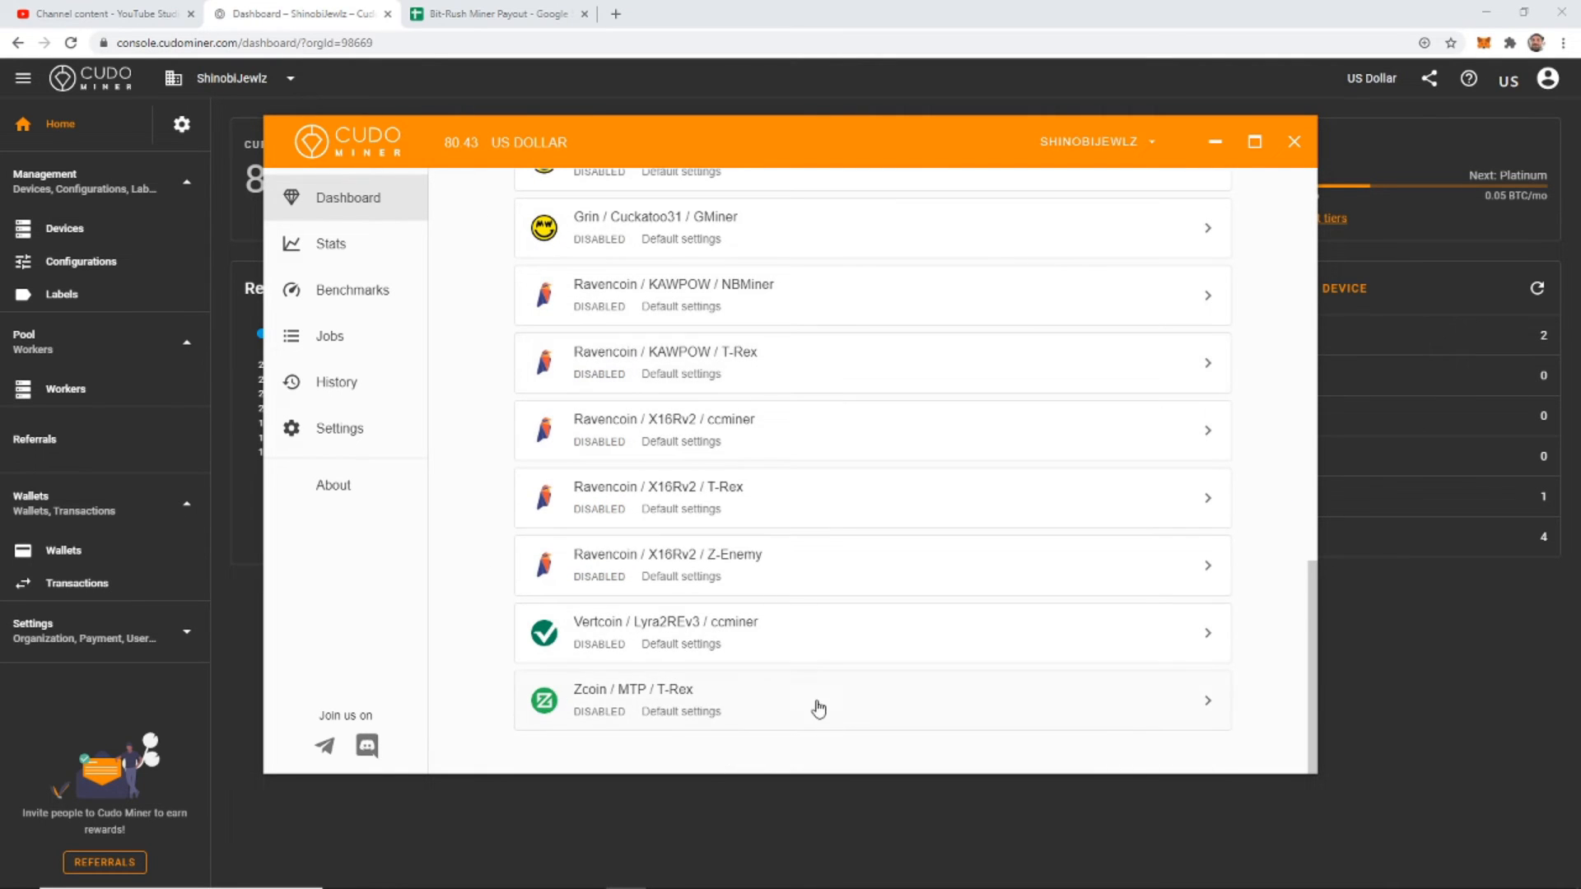
scroll(up, 3)
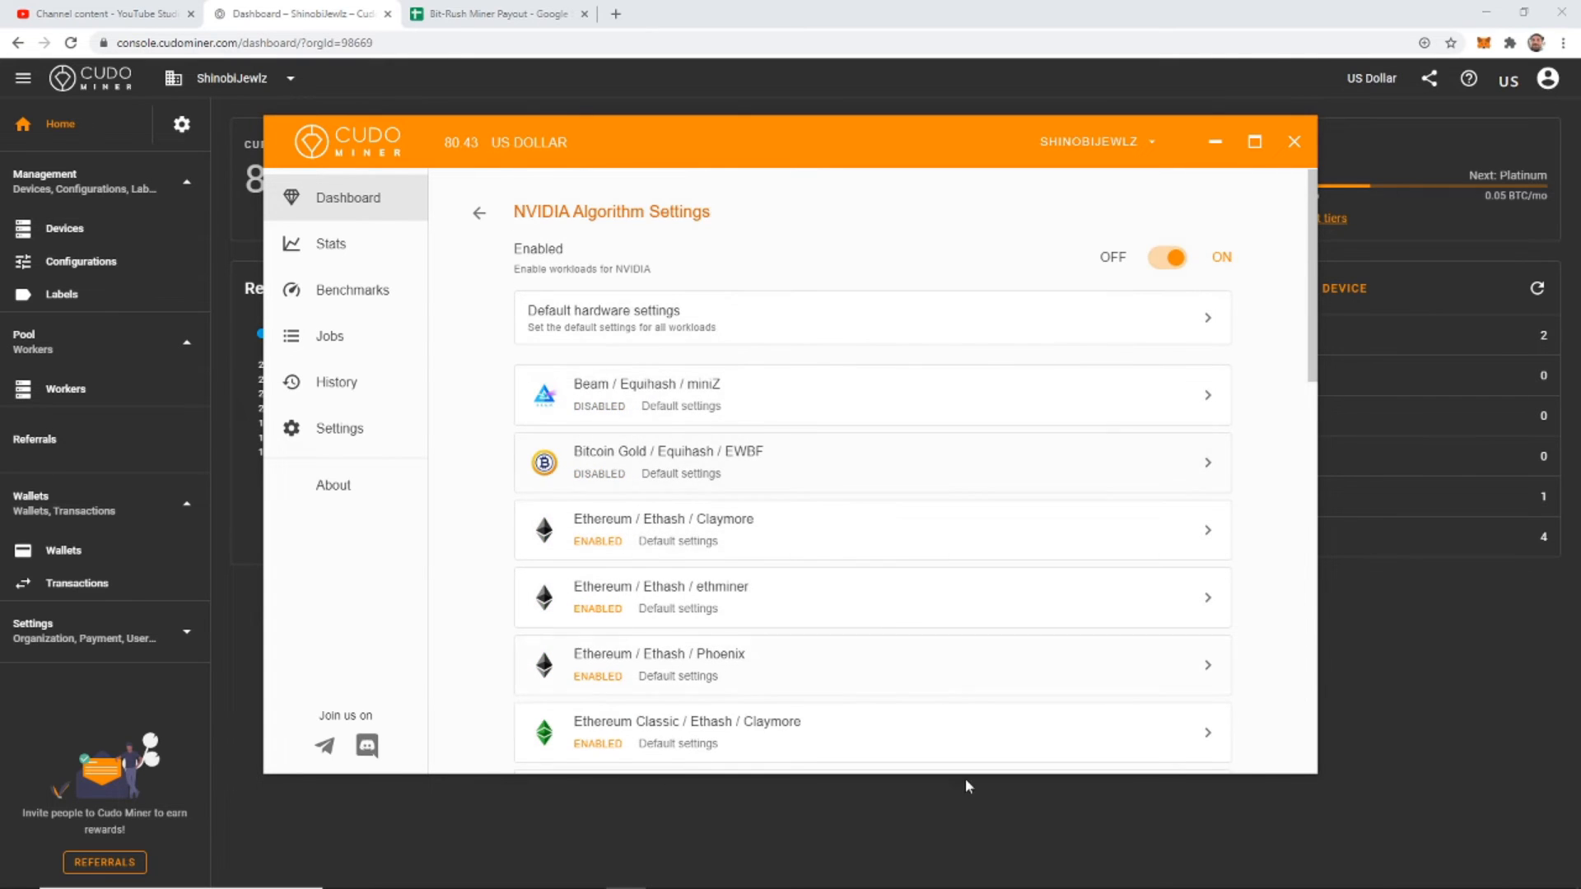
mouse_move(637, 172)
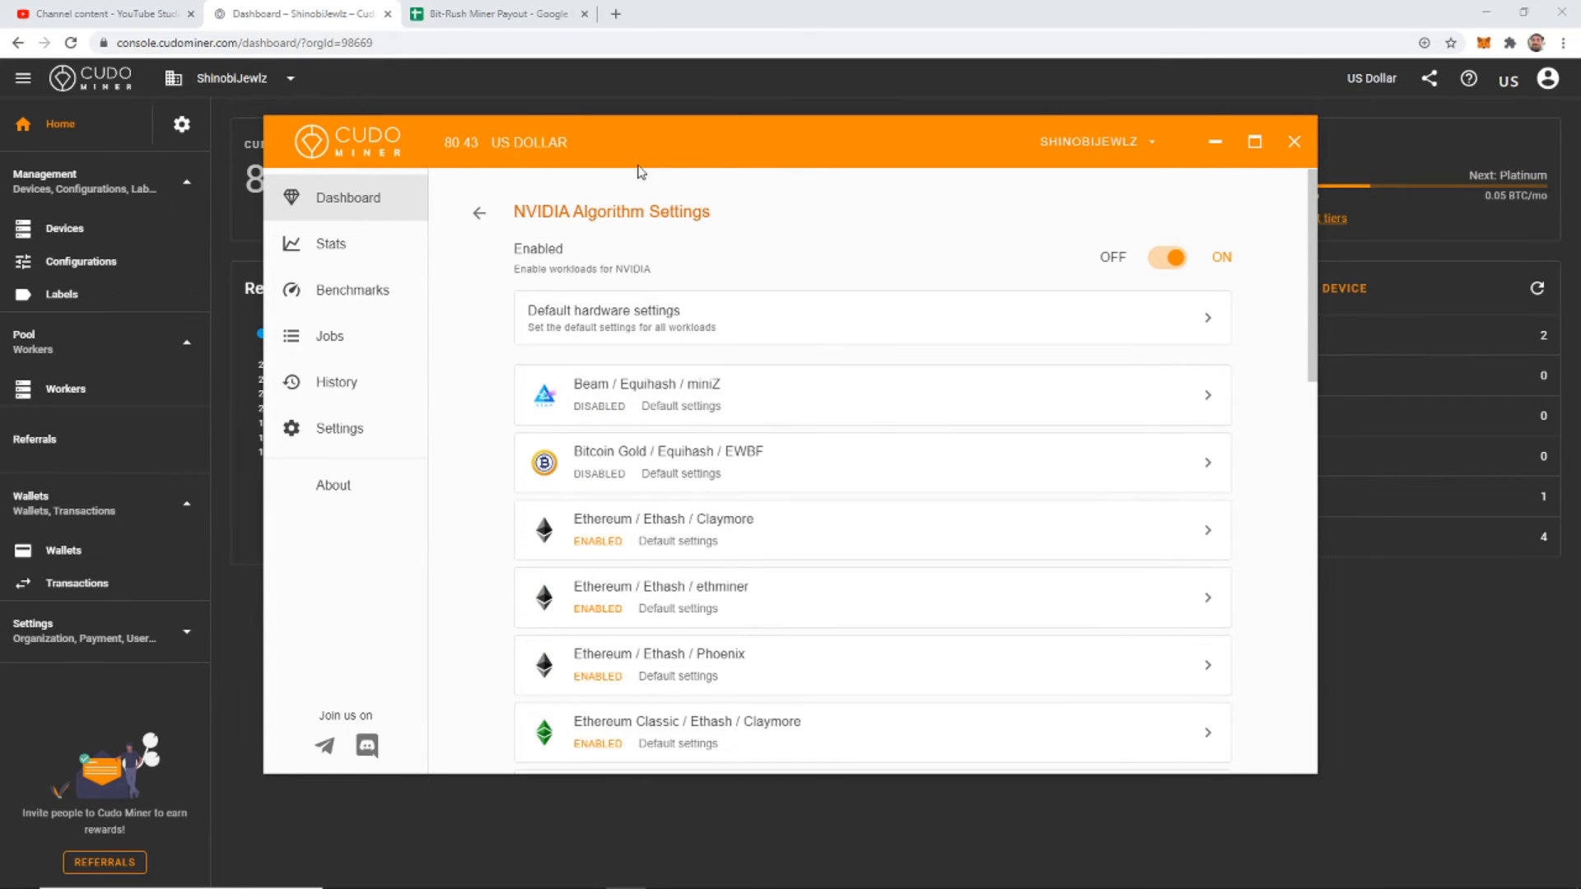
mouse_move(478, 217)
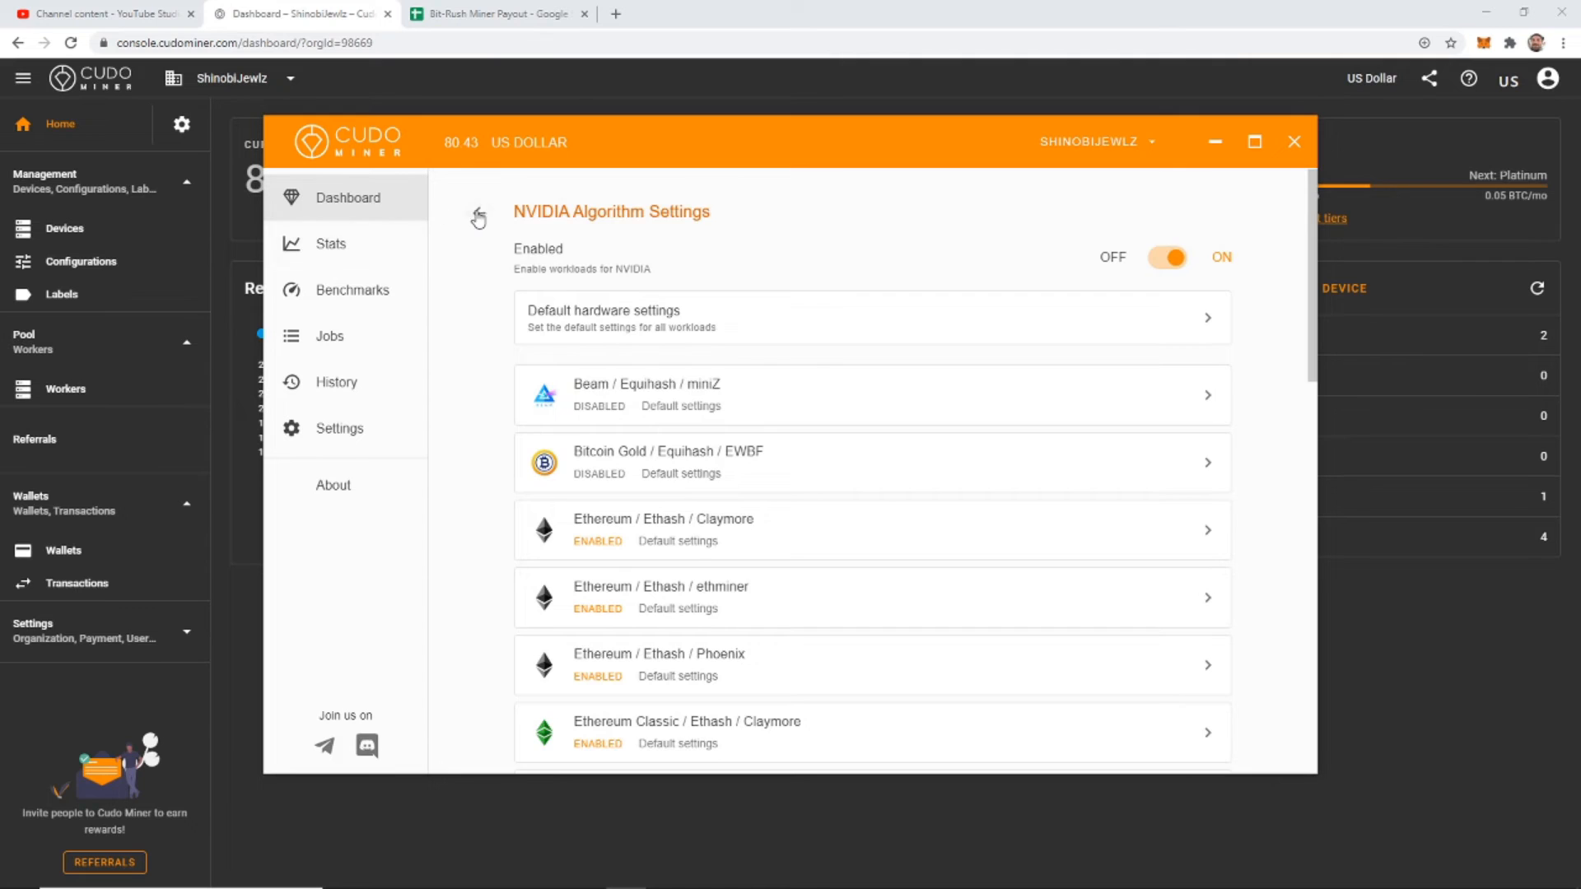
Enable CPU and NVIDIA mining in the desktop app, then minimize its window
click(479, 217)
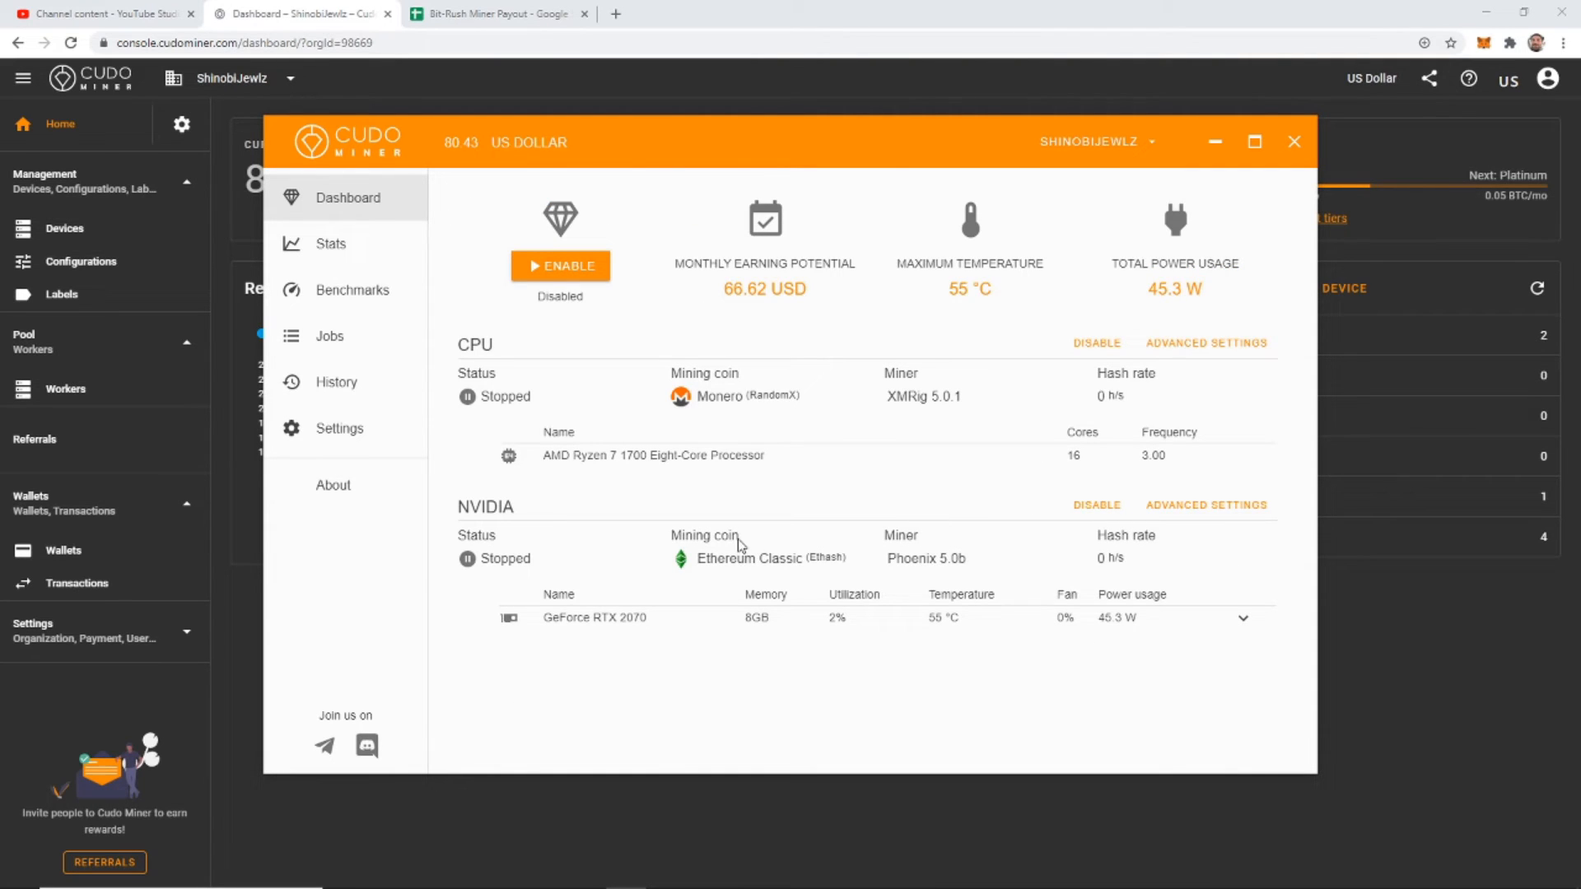
mouse_move(1247, 116)
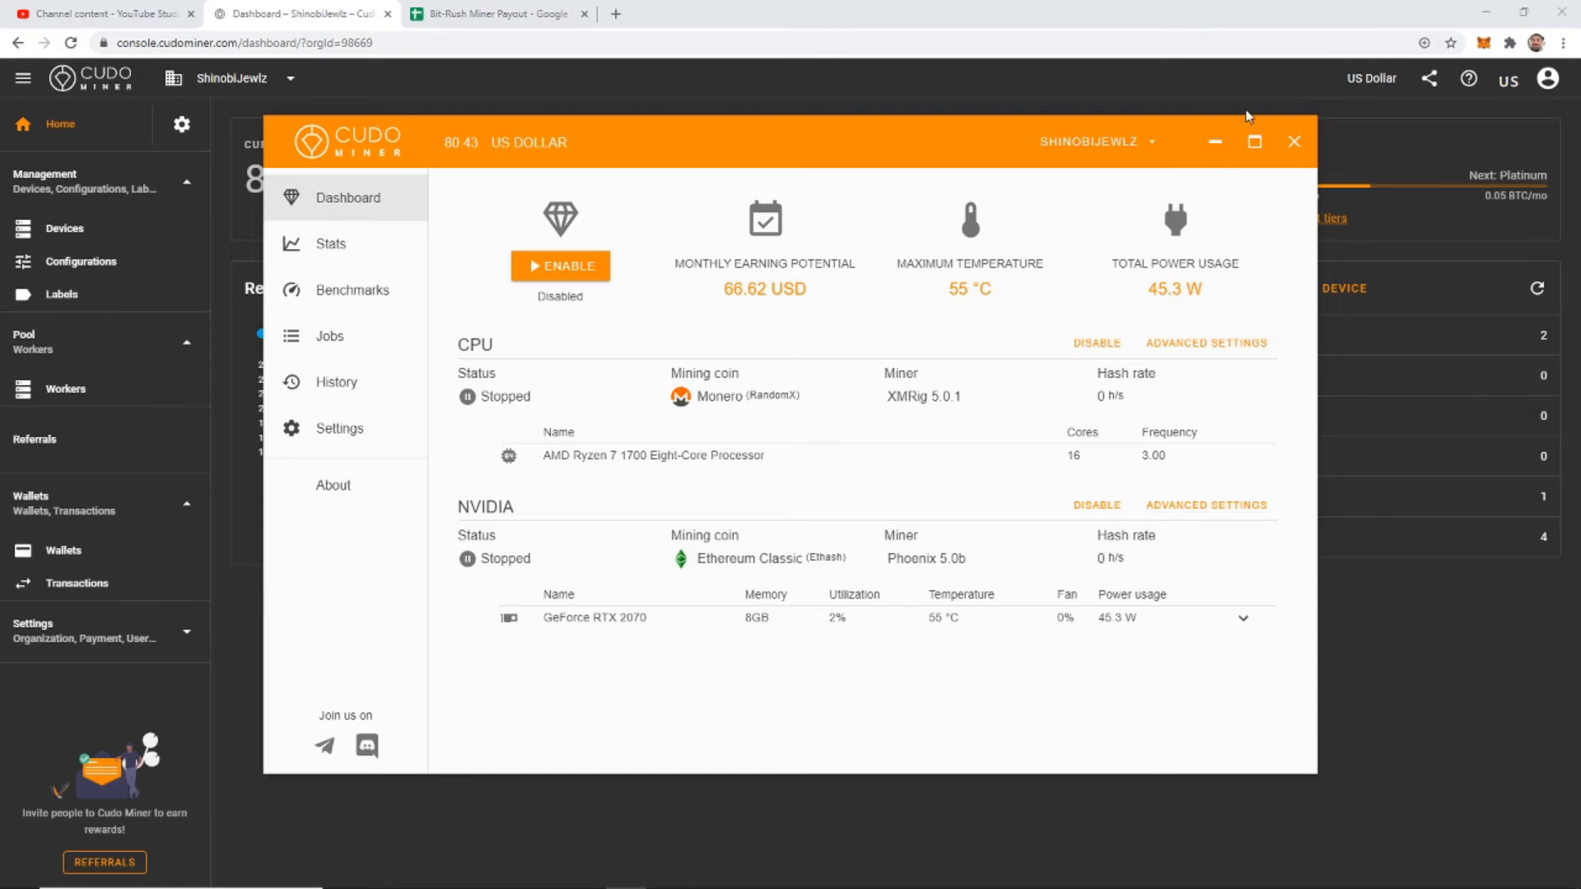
mouse_move(1216, 141)
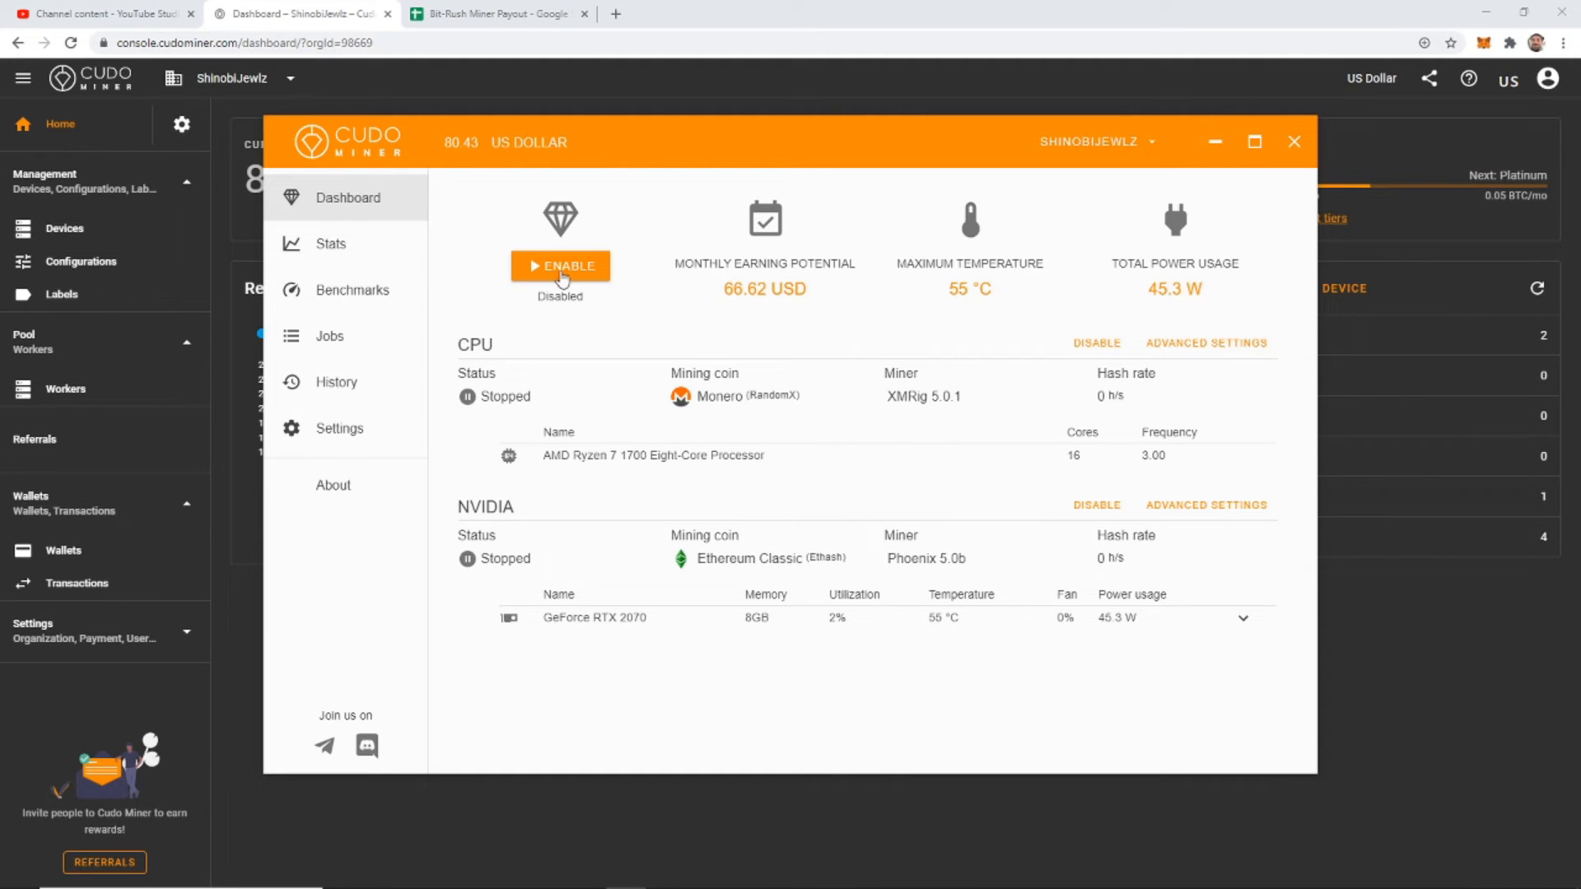
click(560, 266)
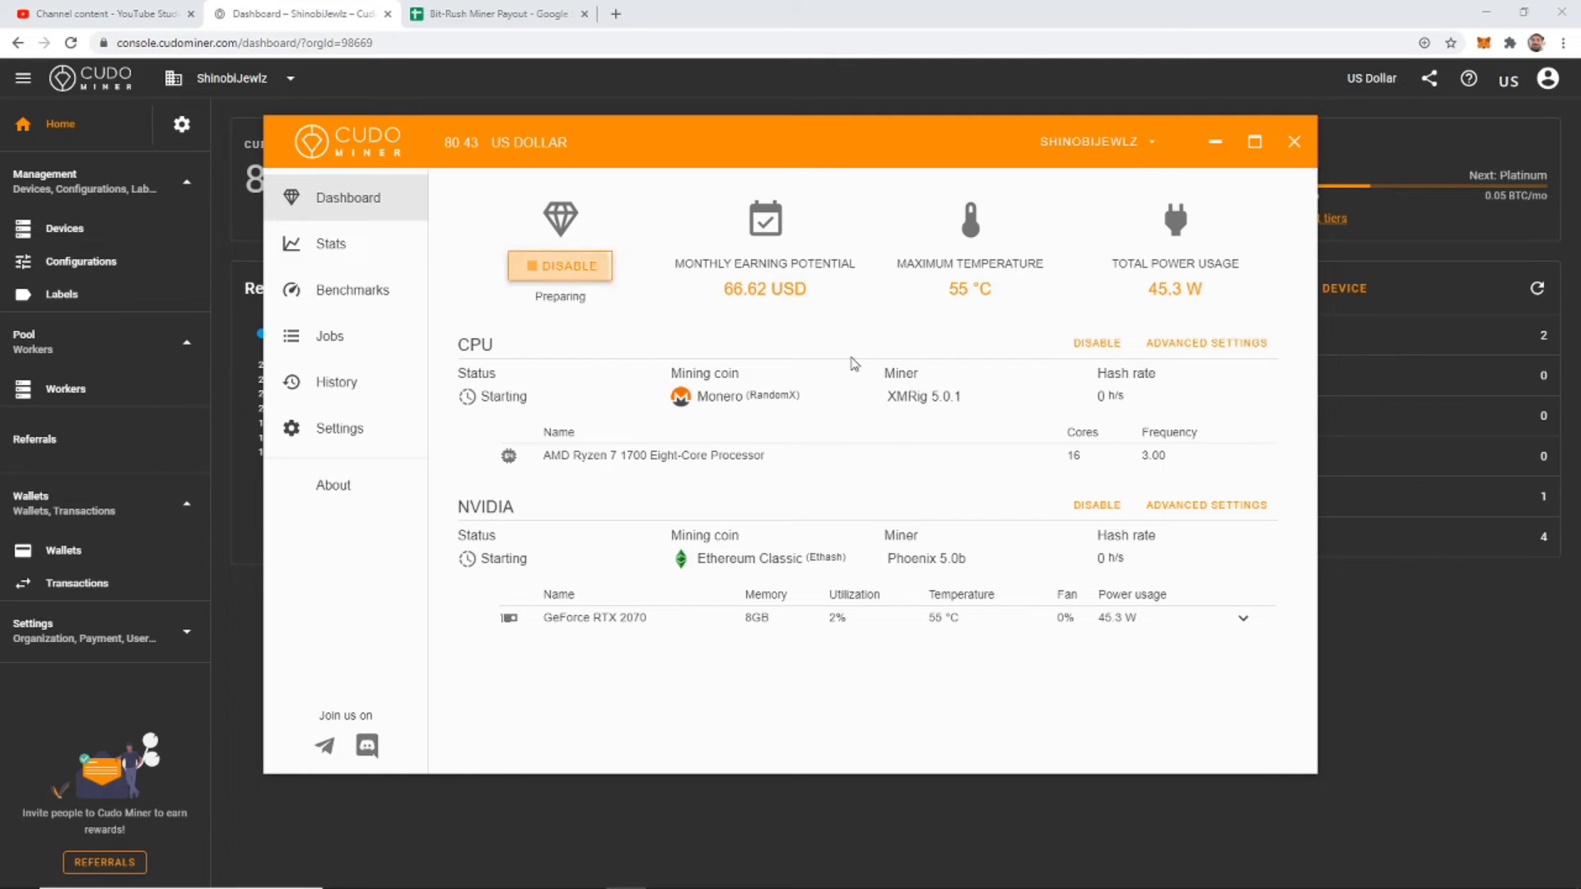
click(560, 266)
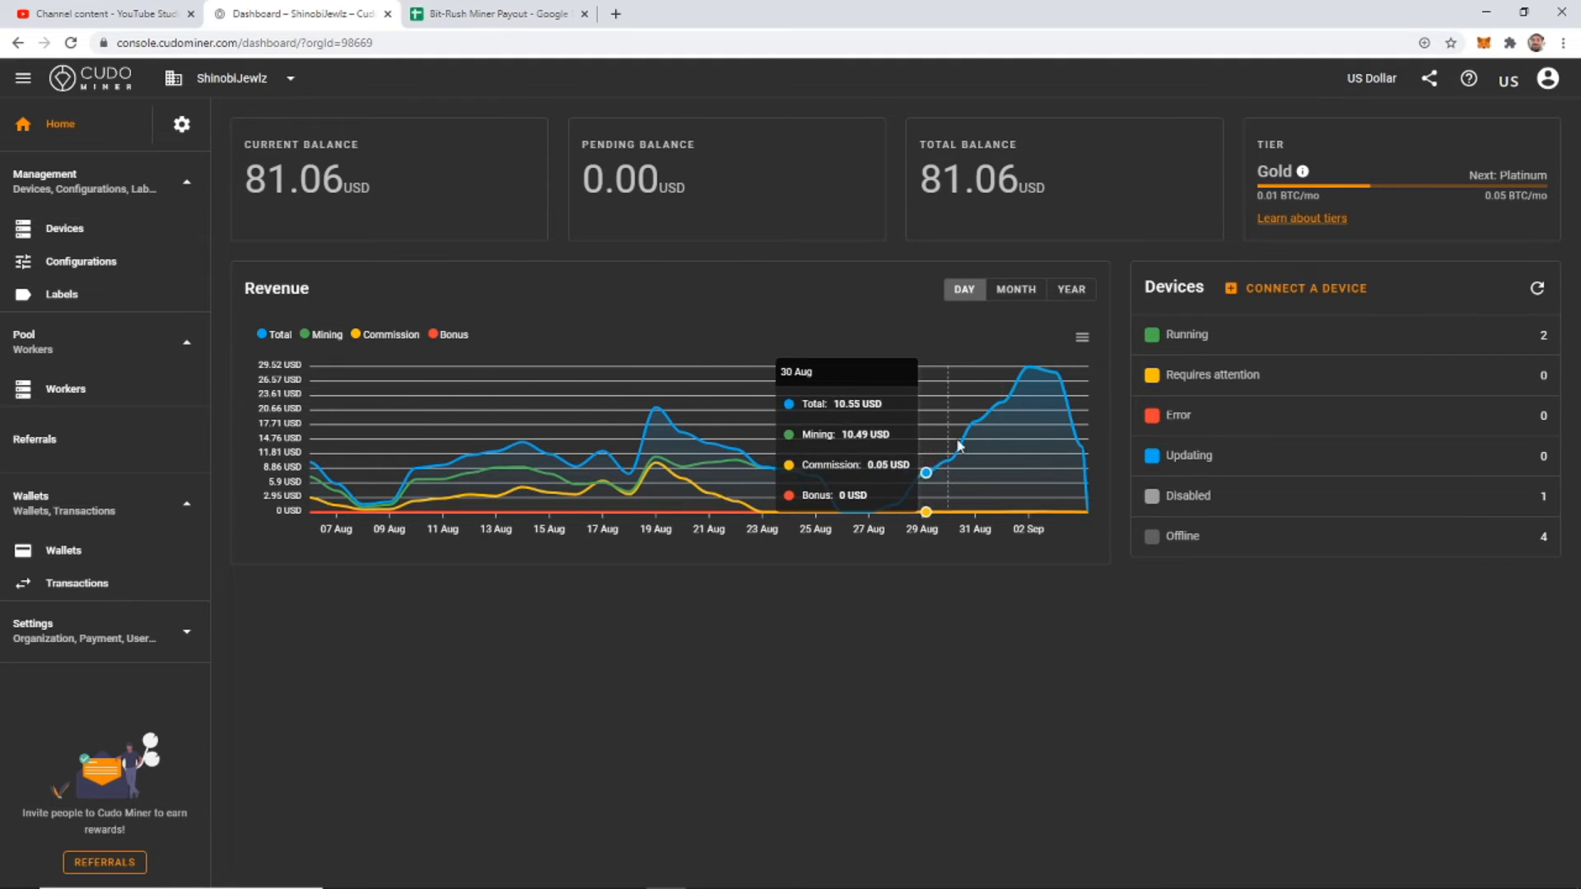
mouse_move(1028, 378)
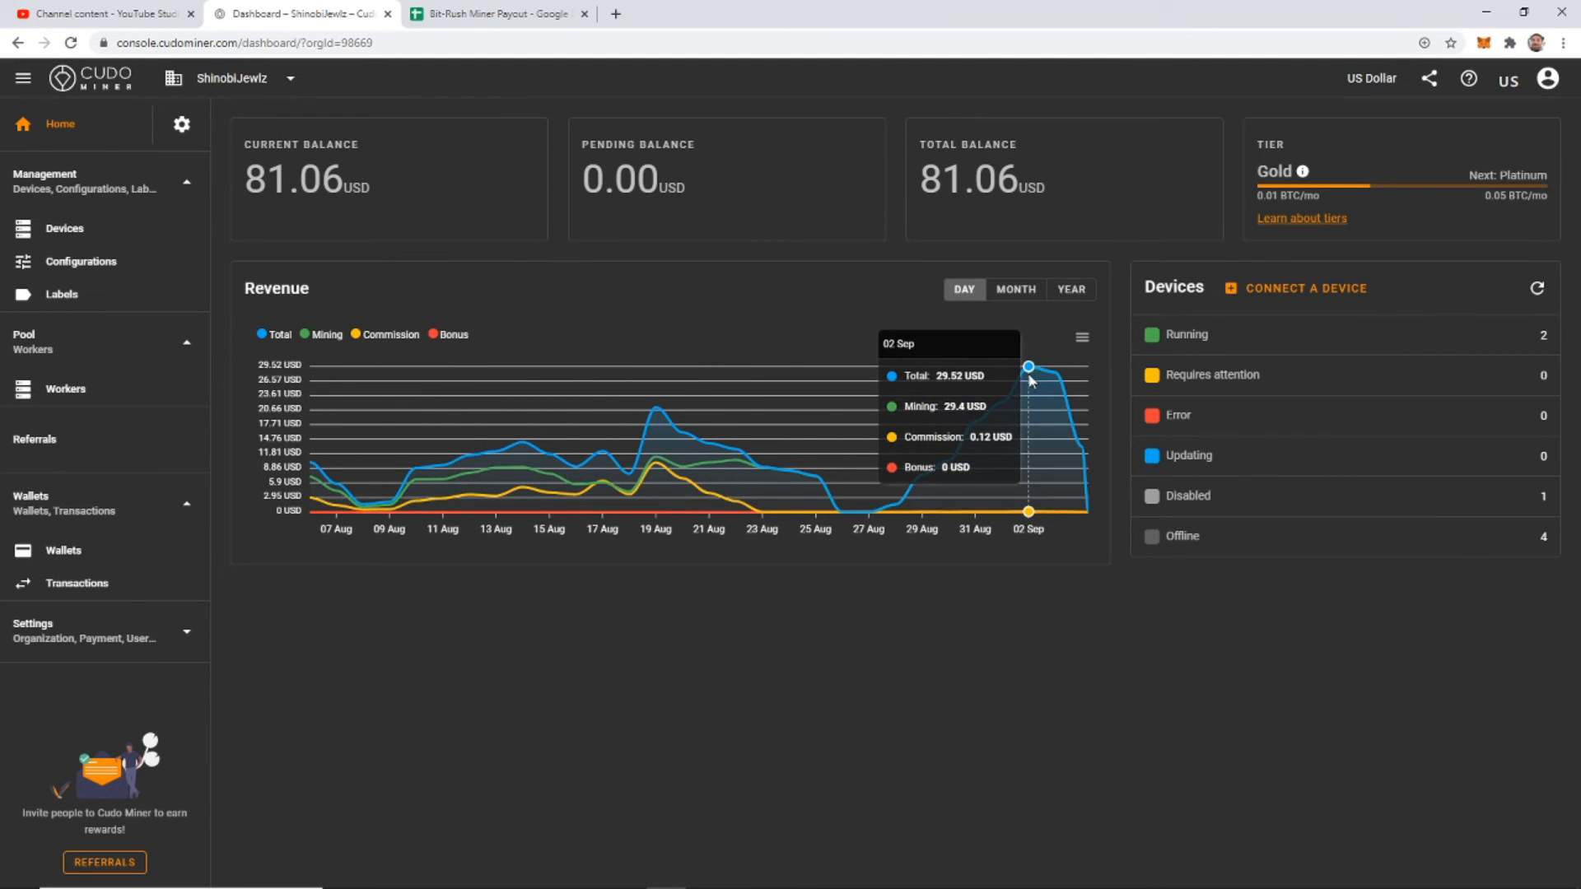
mouse_move(381, 422)
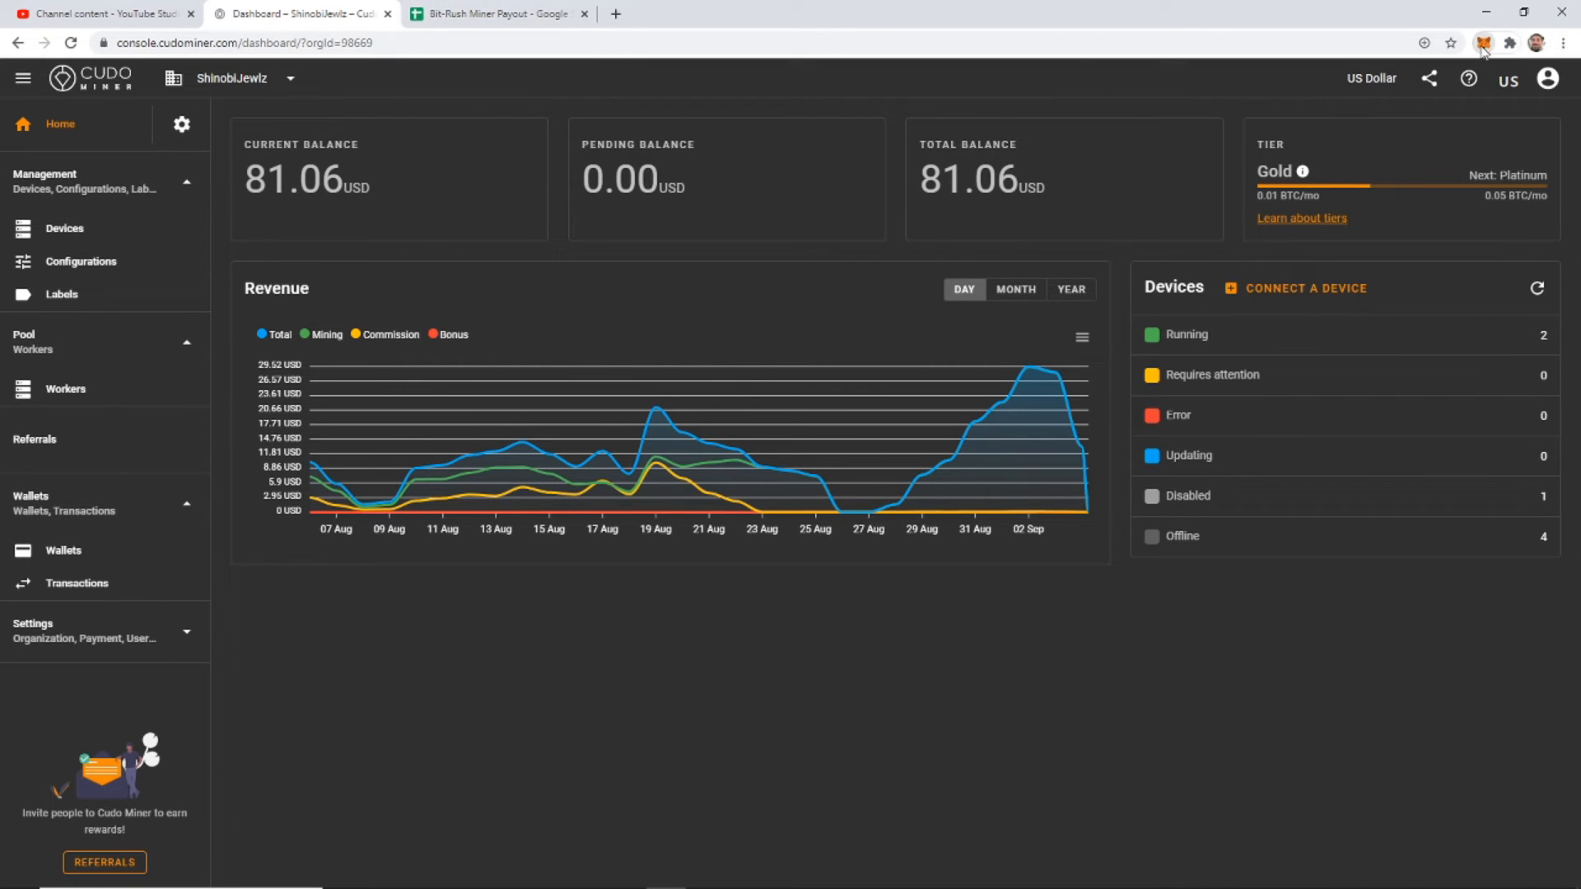
Check the ETH balance in MetaMask, then open Cudo Miner's Transactions page
click(1482, 42)
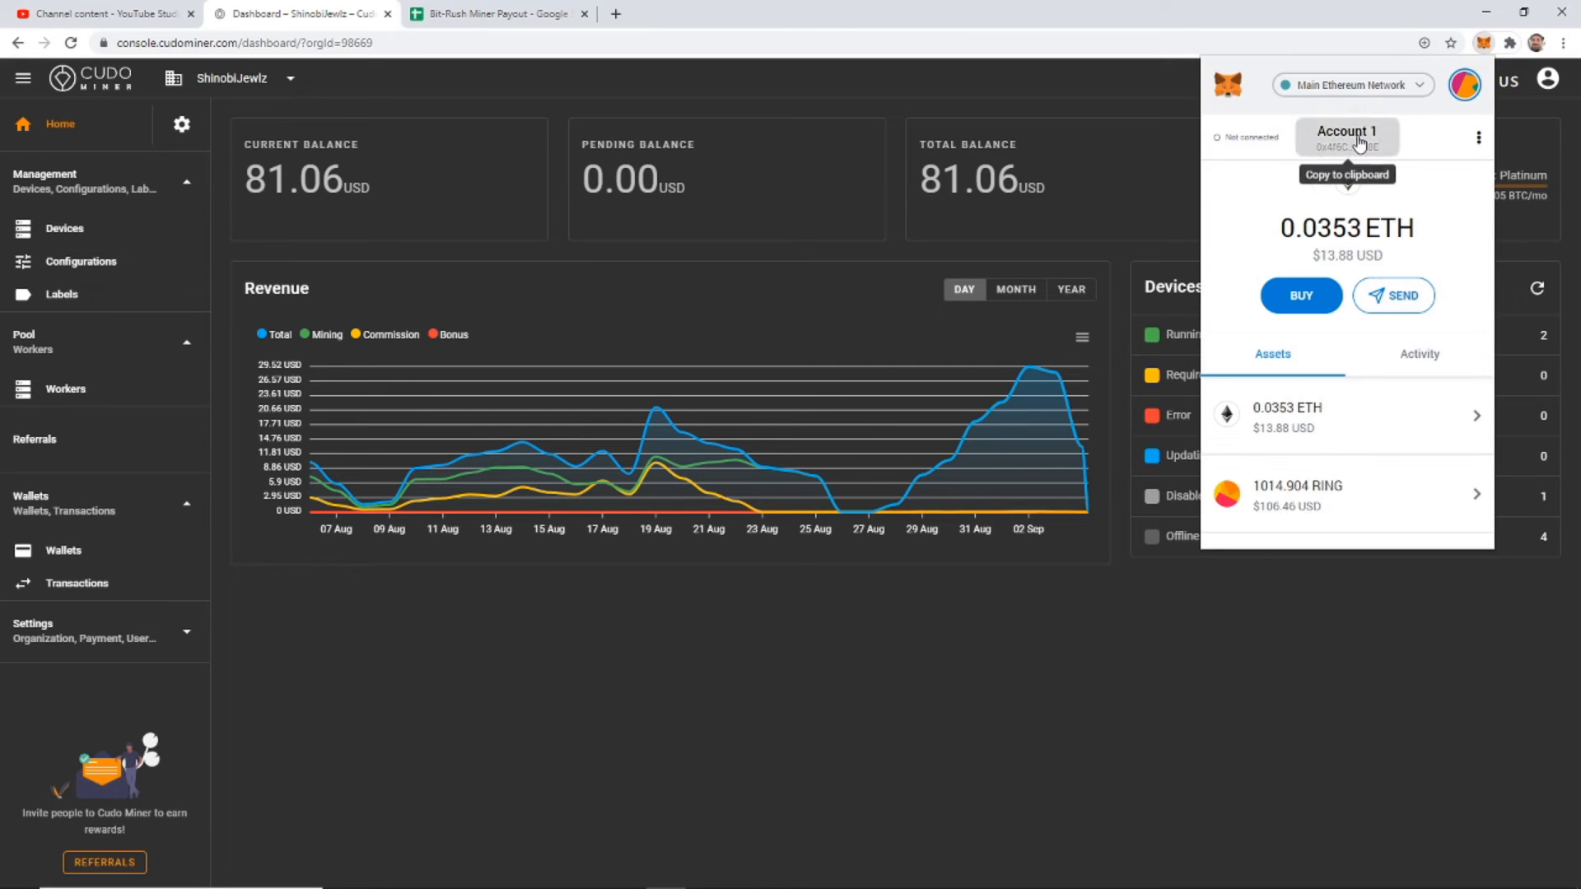
mouse_move(104, 503)
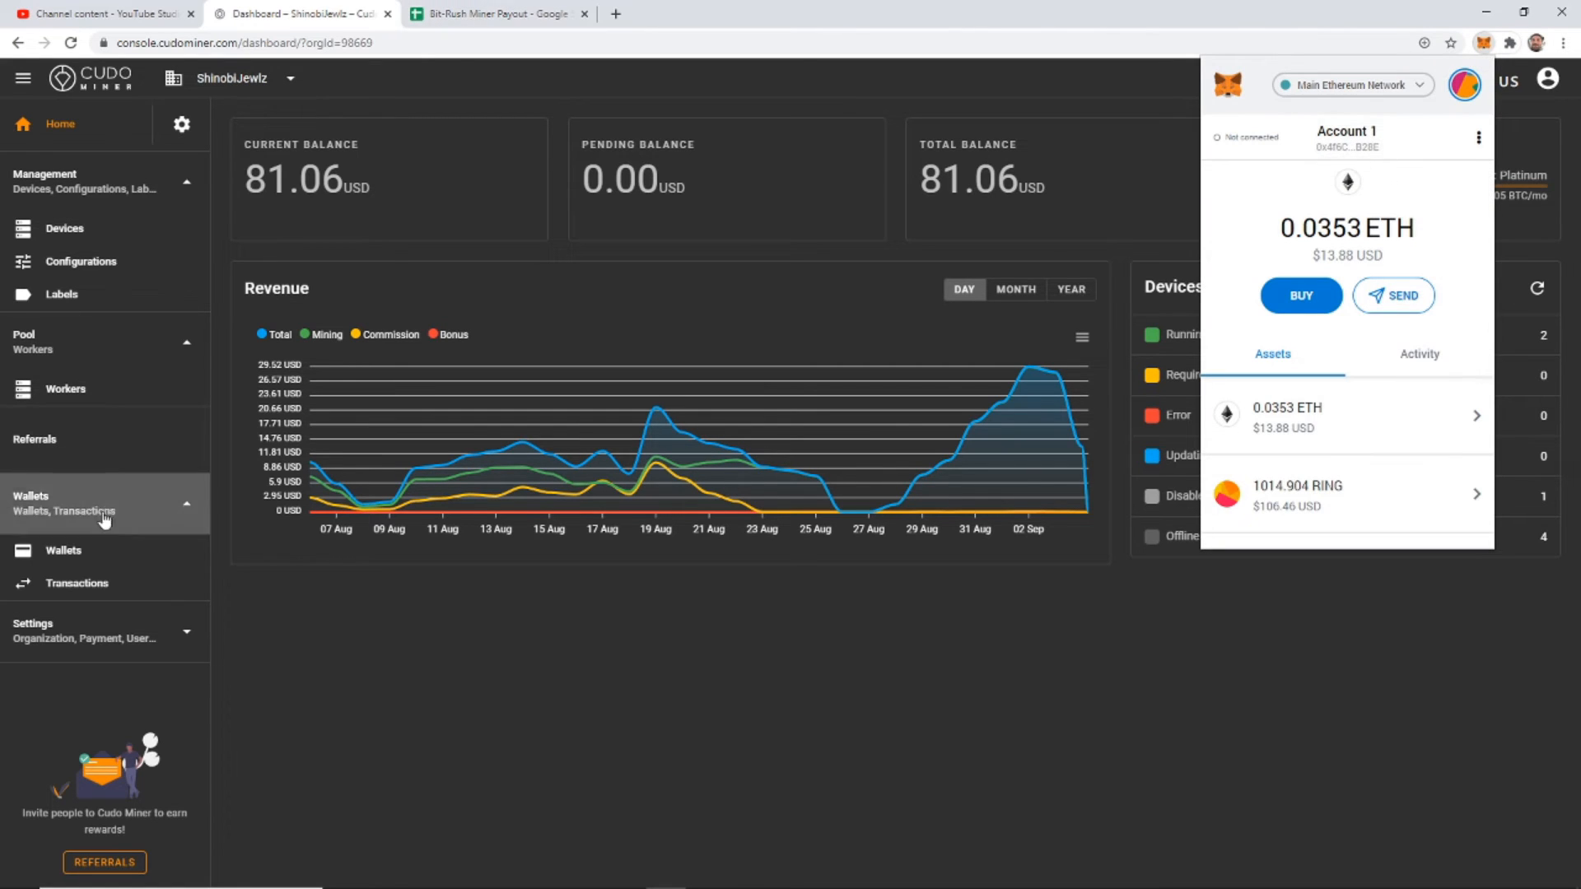
click(77, 583)
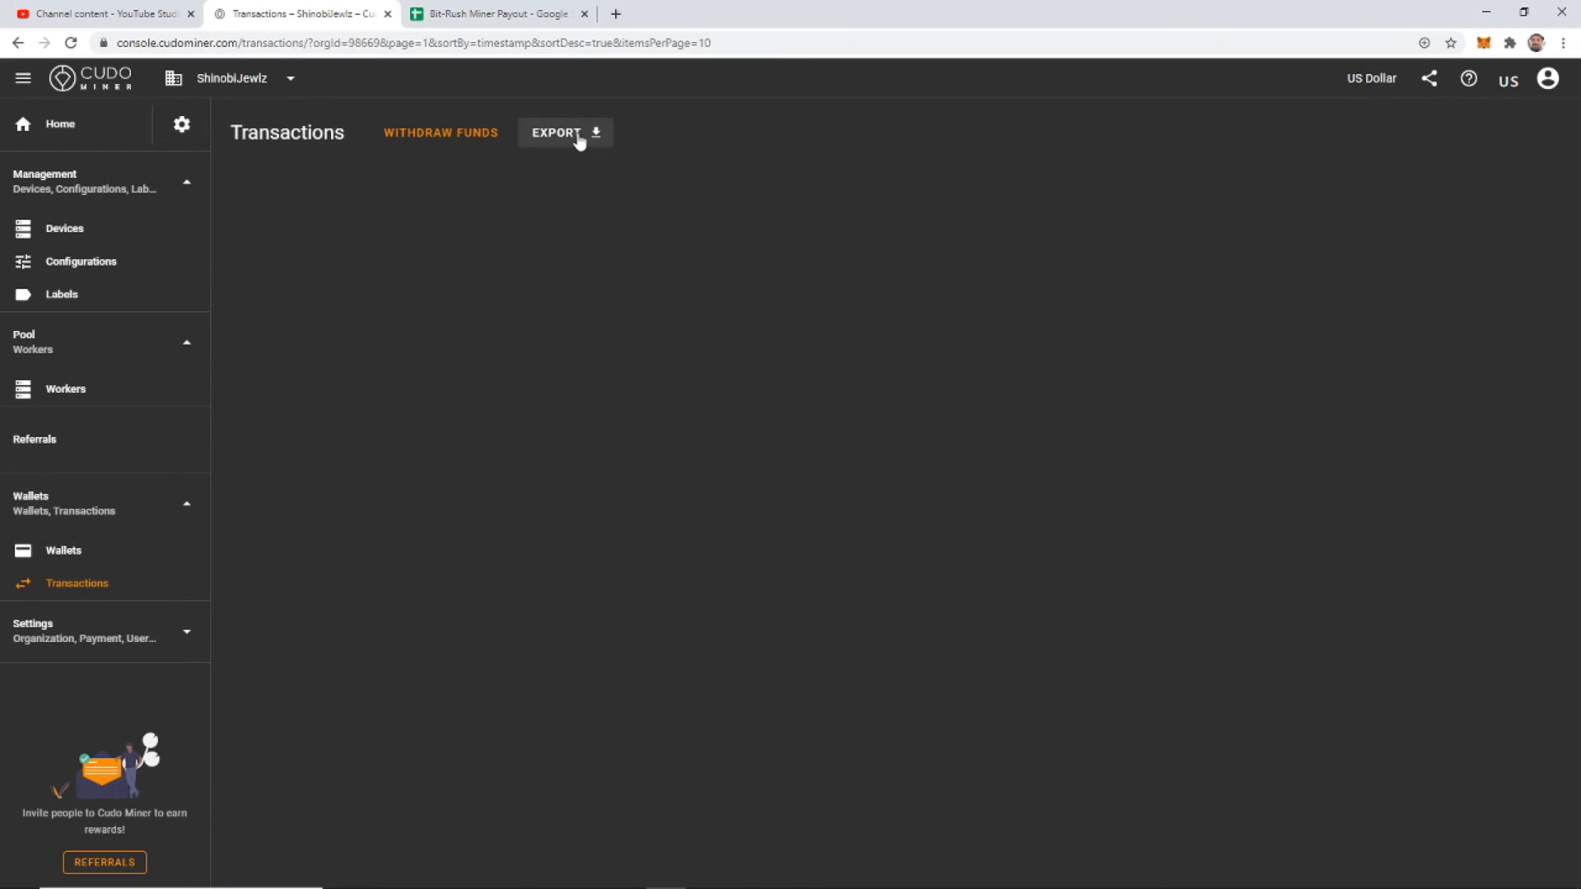
Start an Ethereum withdrawal for 0.3338 ETH and paste the destination wallet address
click(440, 132)
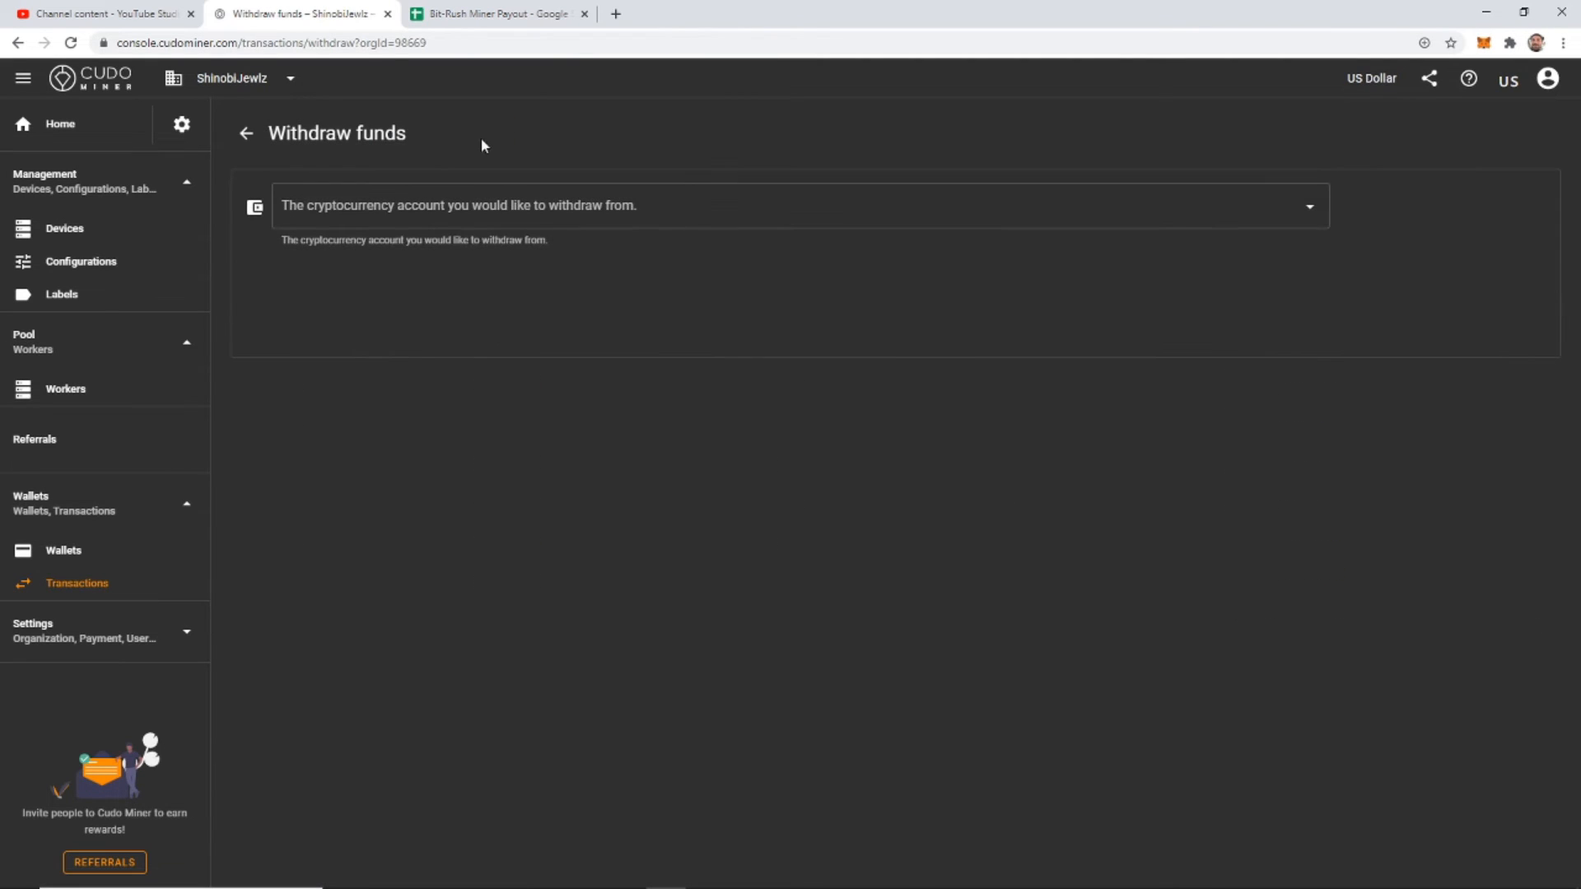
click(796, 206)
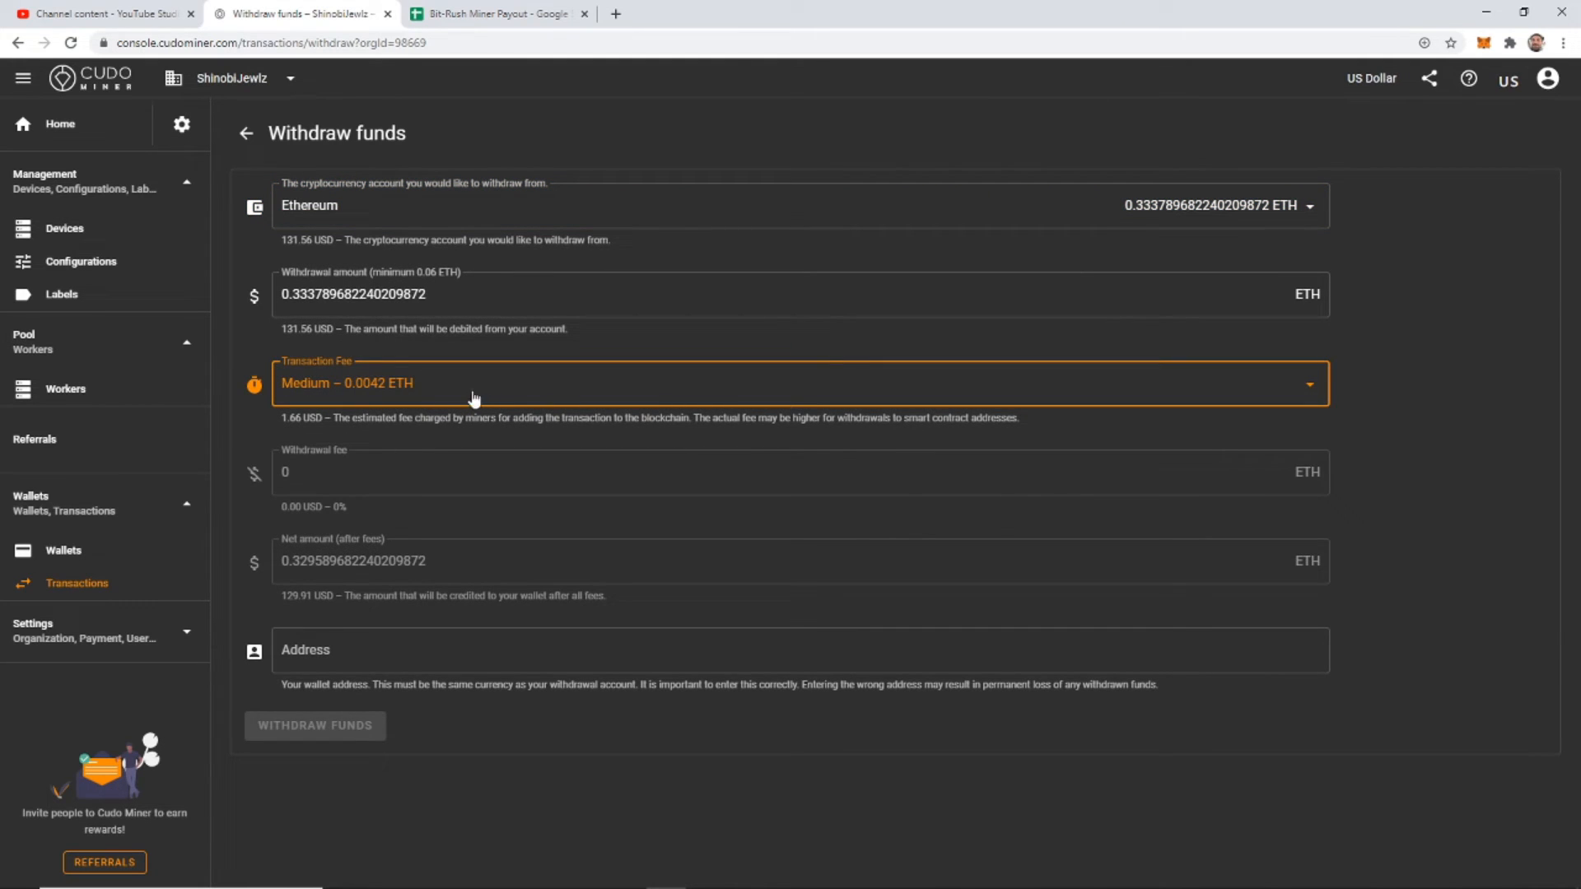
right_click(796, 649)
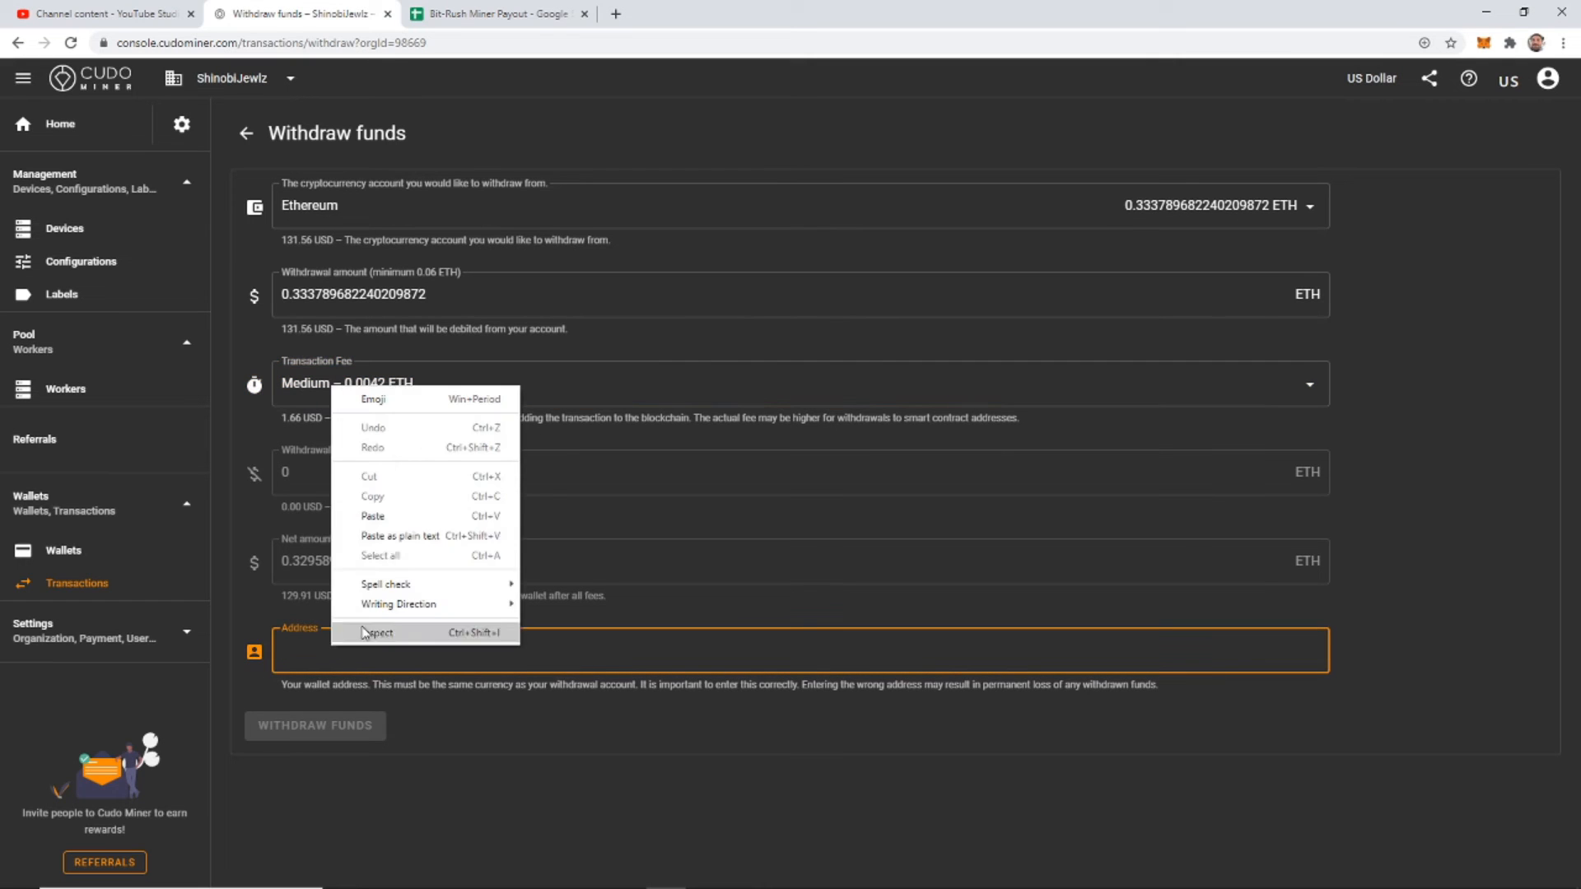
click(373, 516)
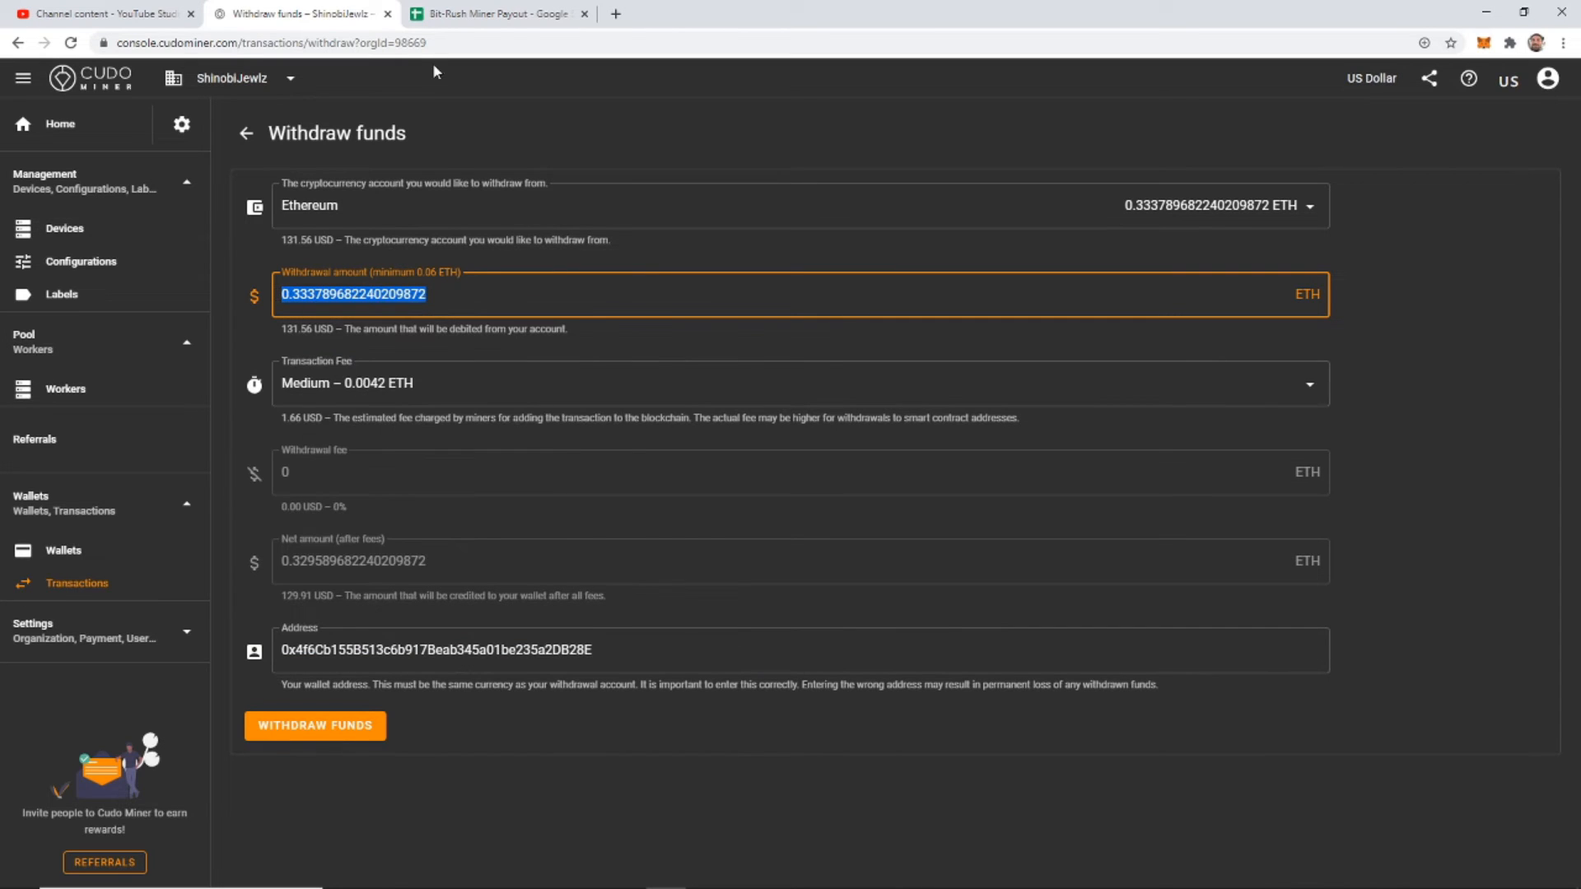
mouse_move(494, 13)
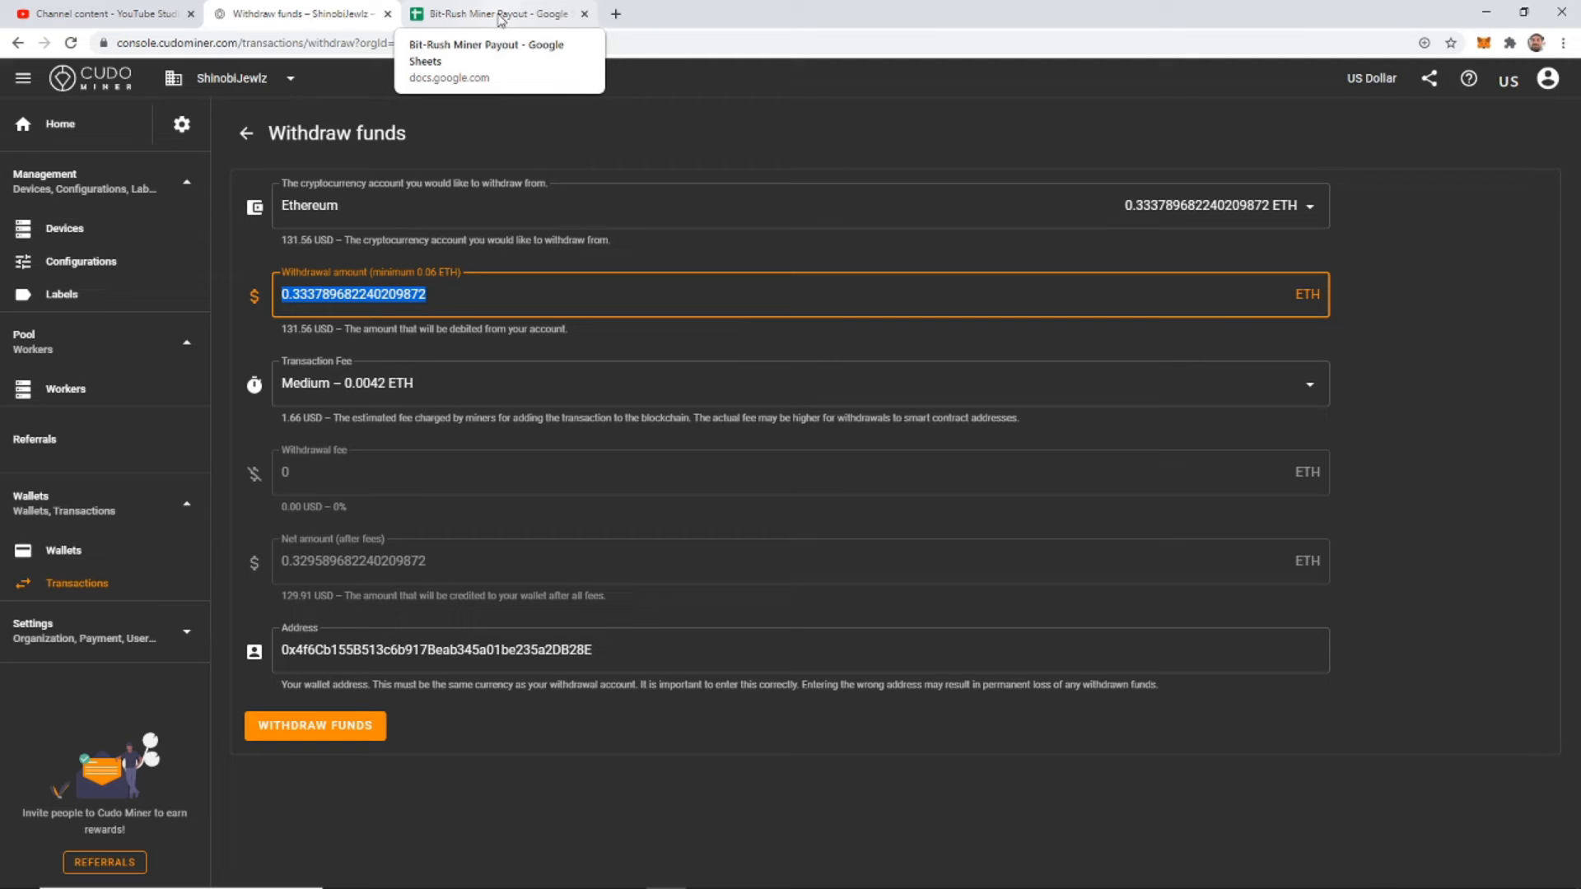
Paste 0.3337896822 ETH into the ETH table's first cell, then return to Cudo Miner
click(494, 13)
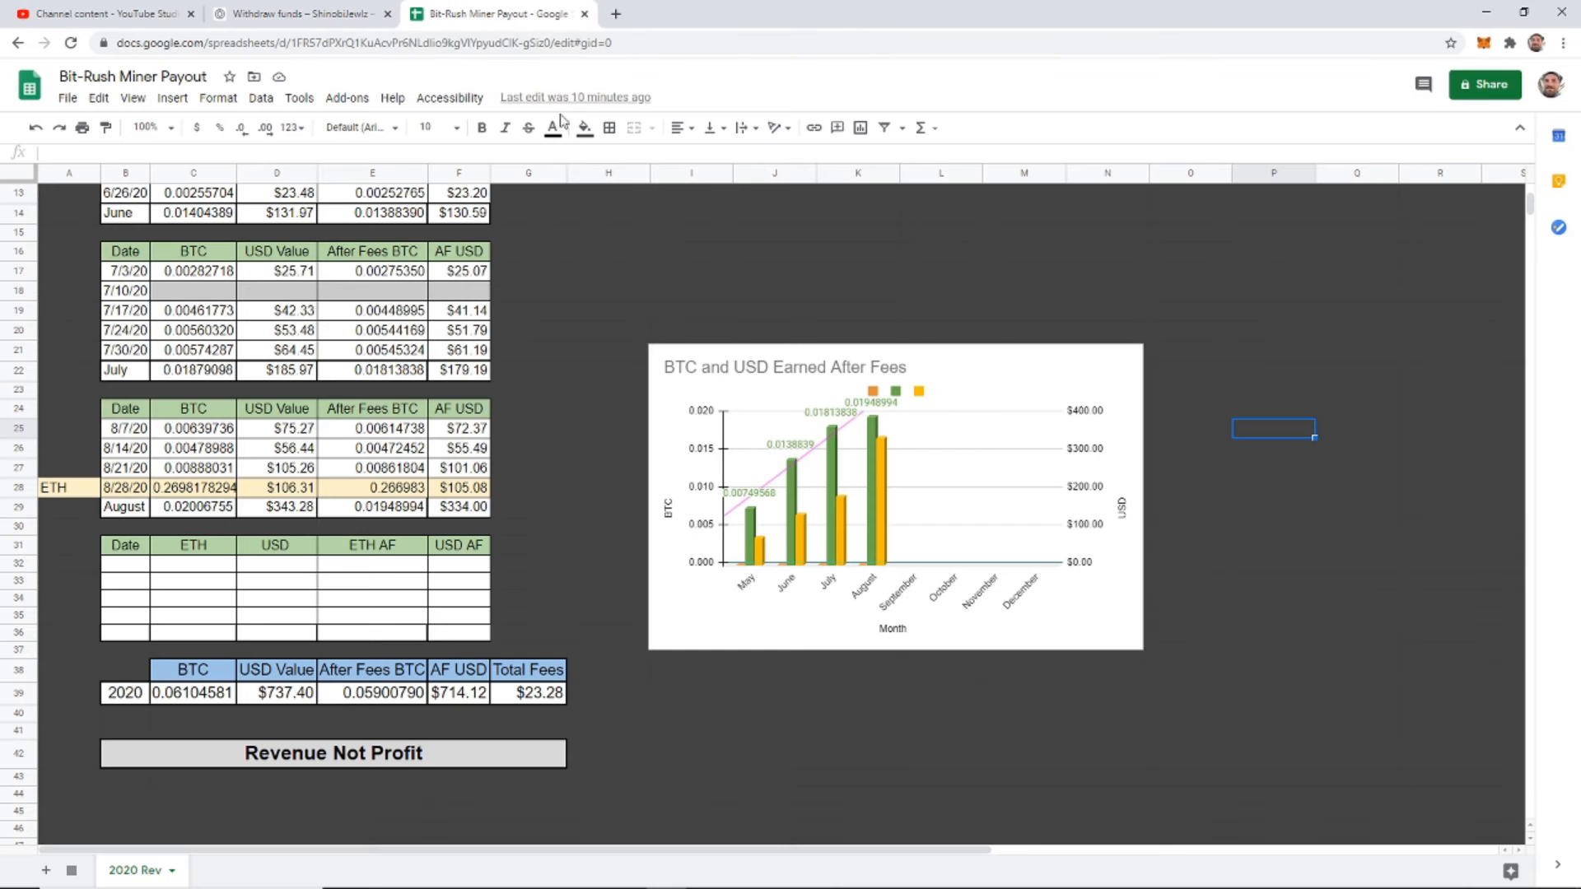
click(192, 565)
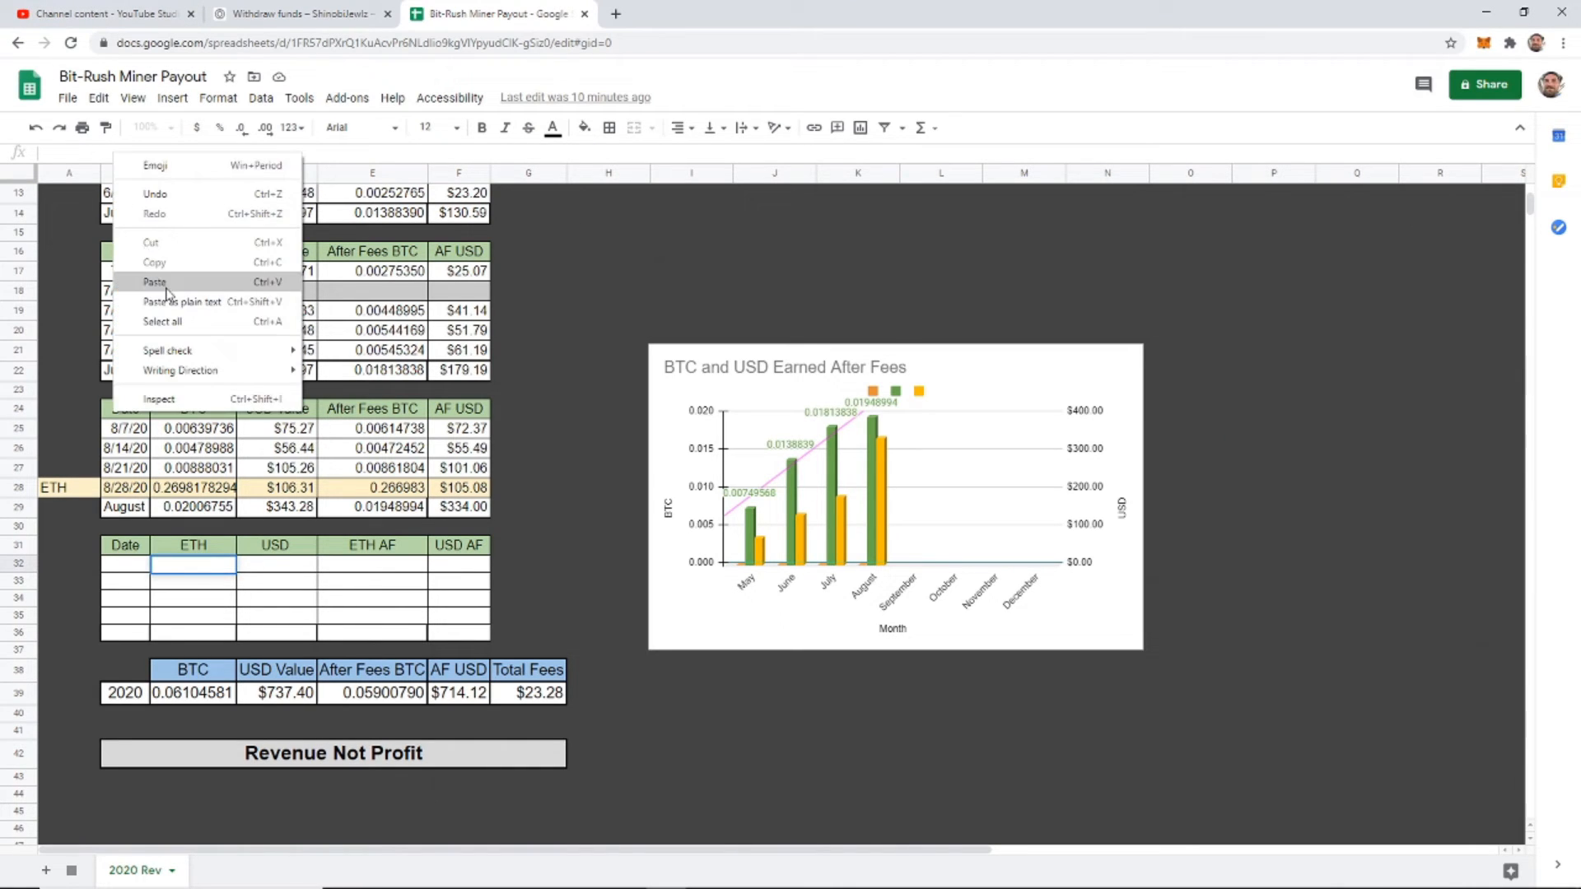
click(156, 282)
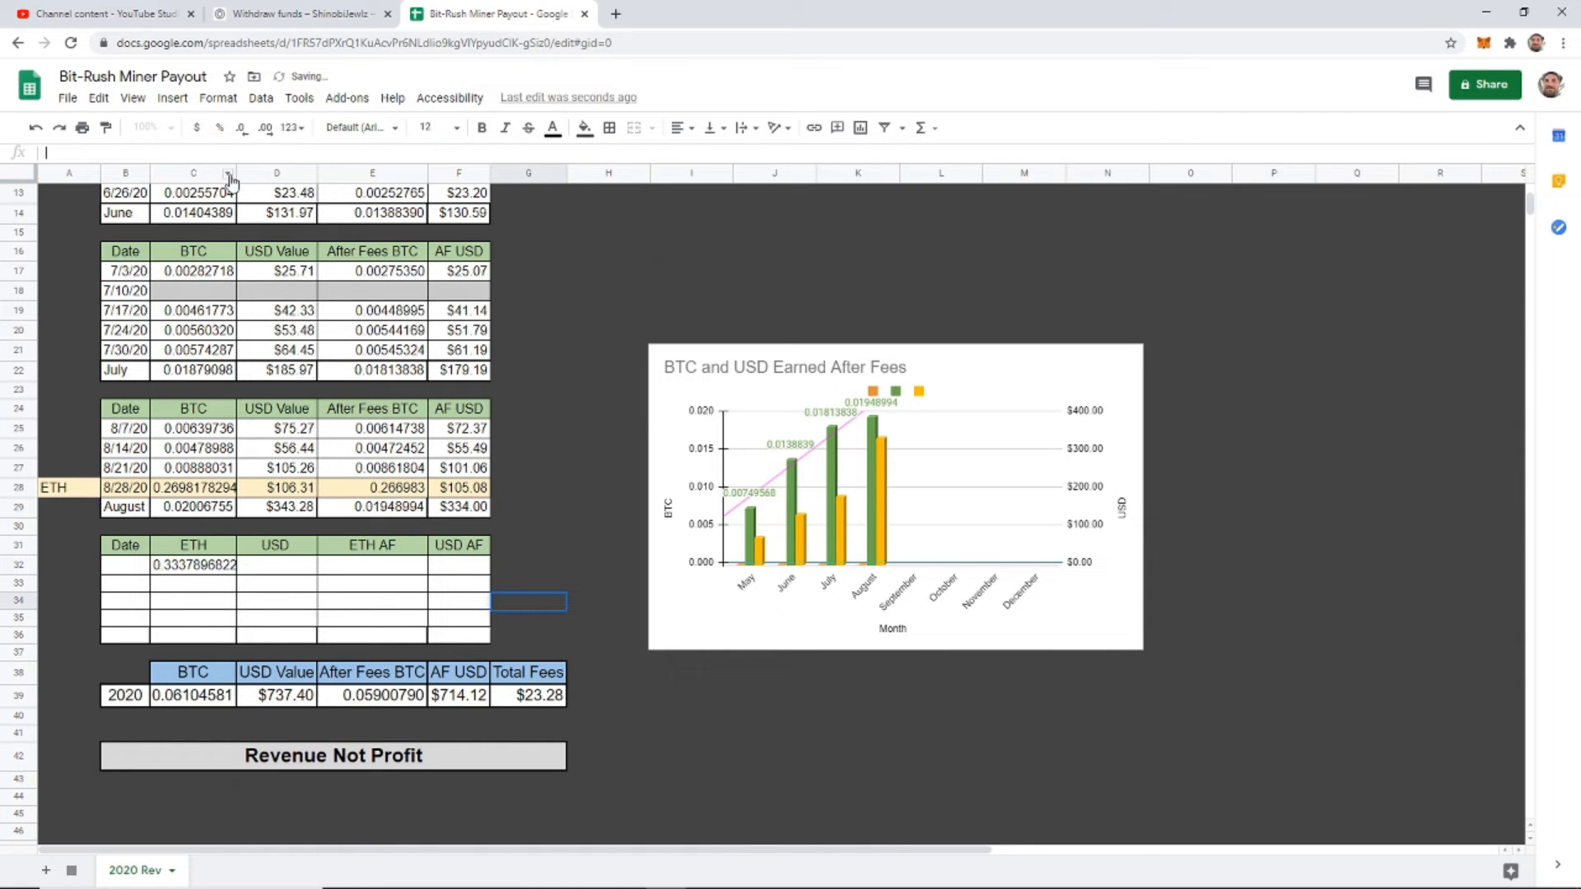
click(292, 14)
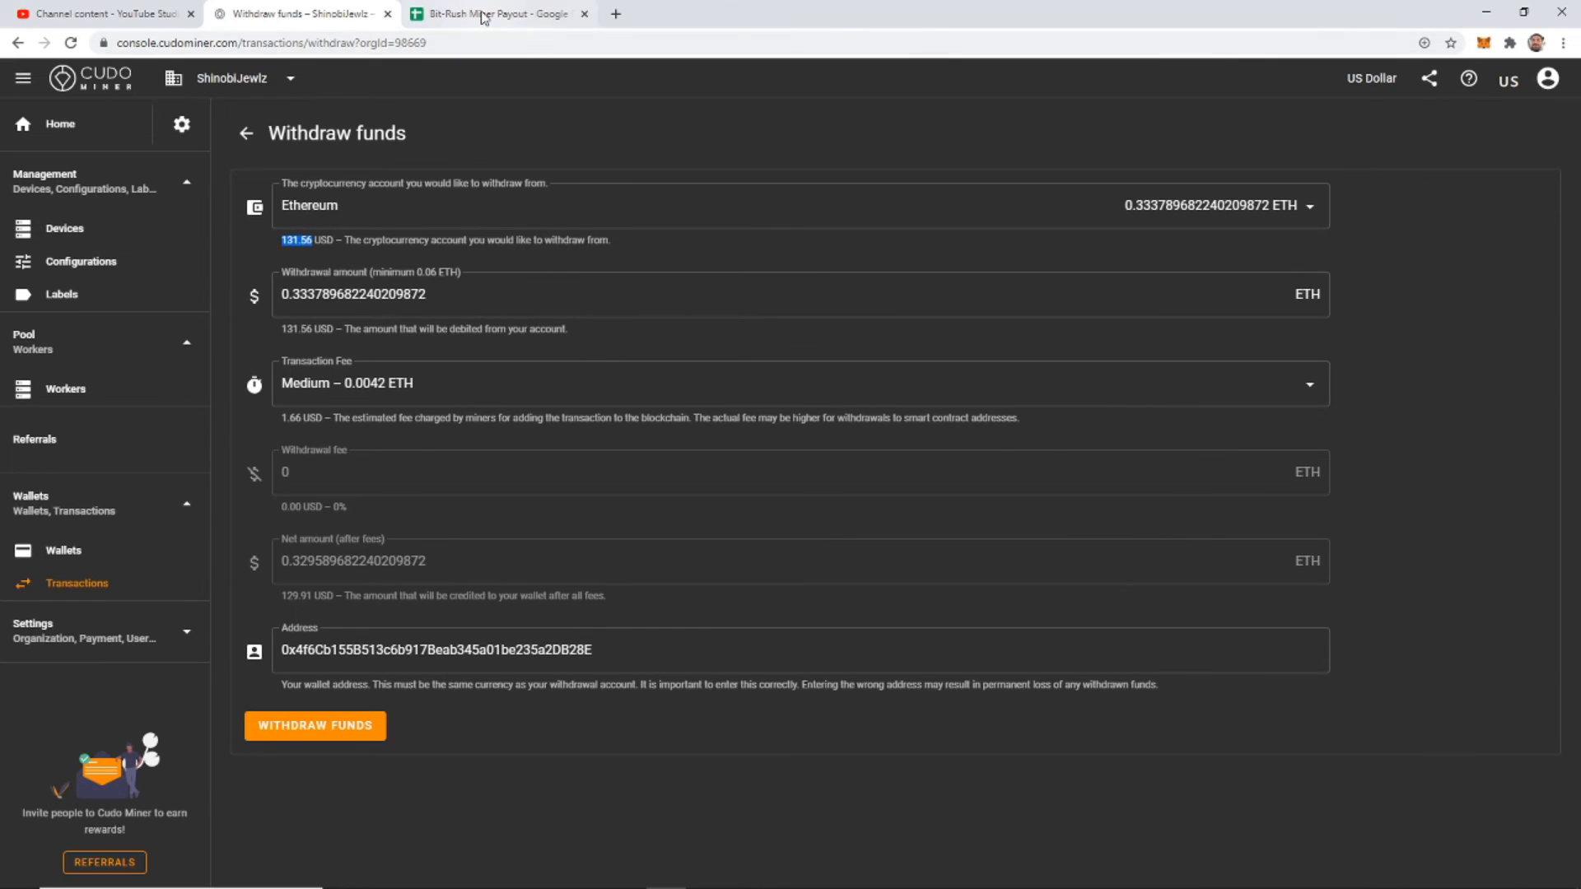
Log 131.56 USD in D32, then submit the Ethereum withdrawal in Cudo Miner
click(494, 14)
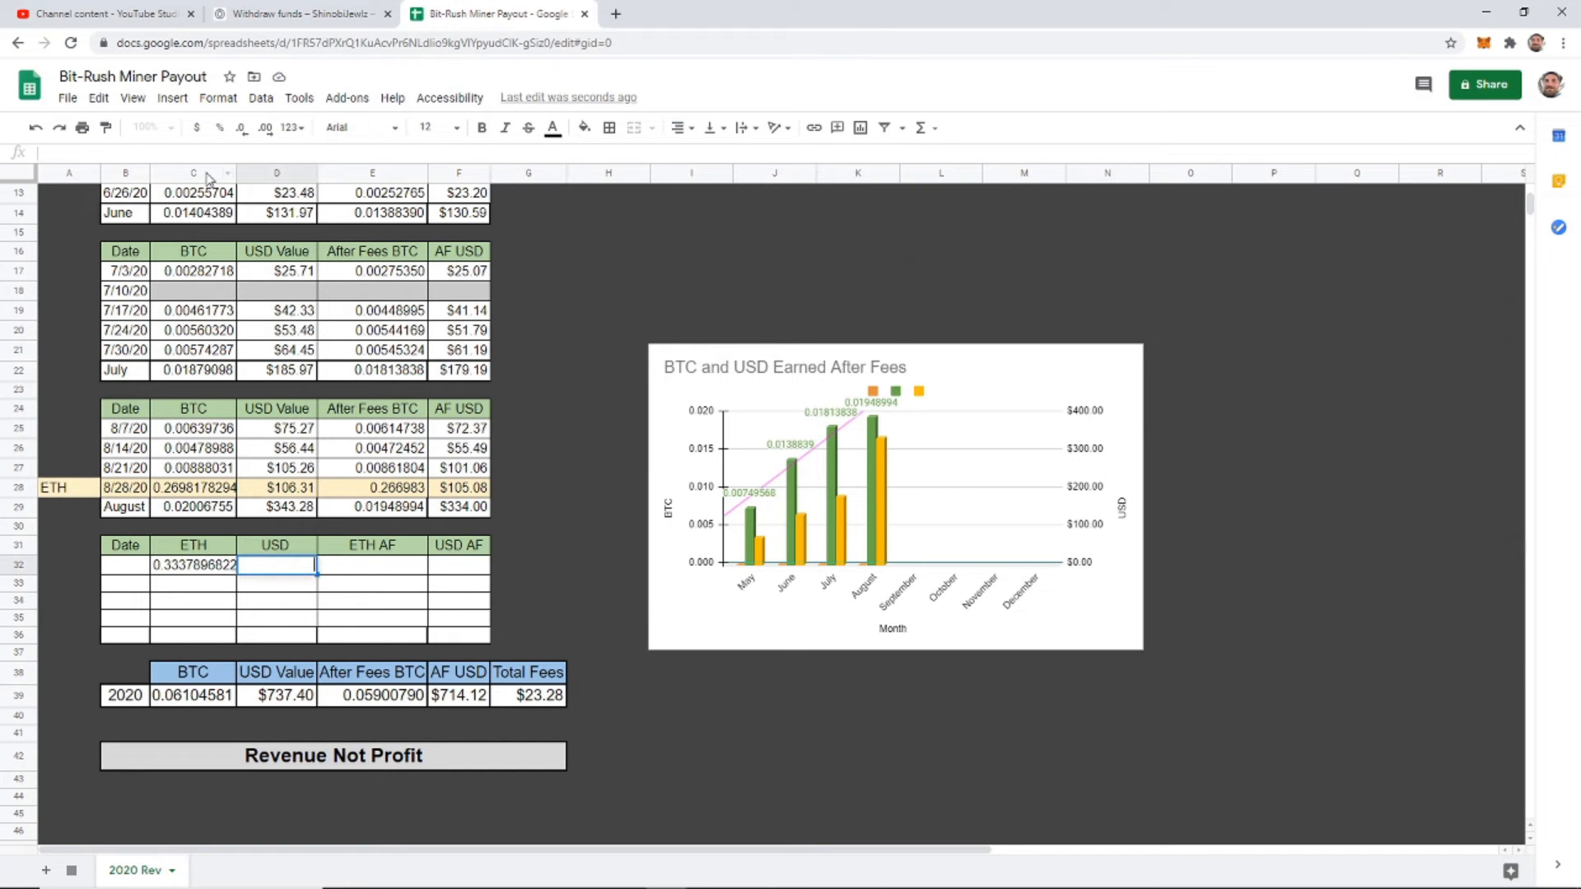
text(131.56)
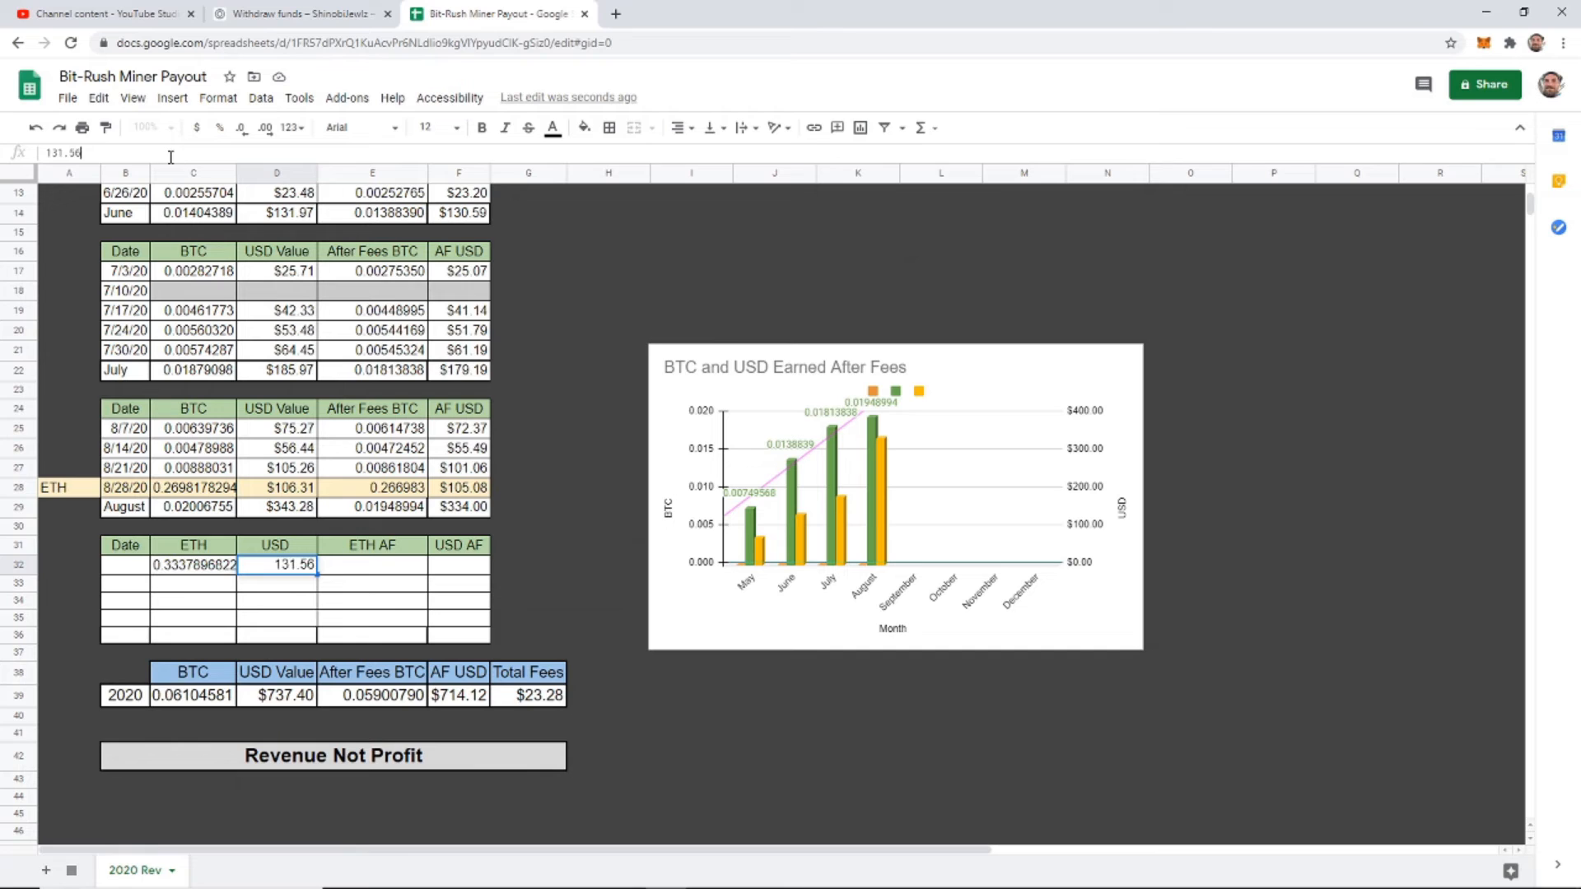
click(293, 13)
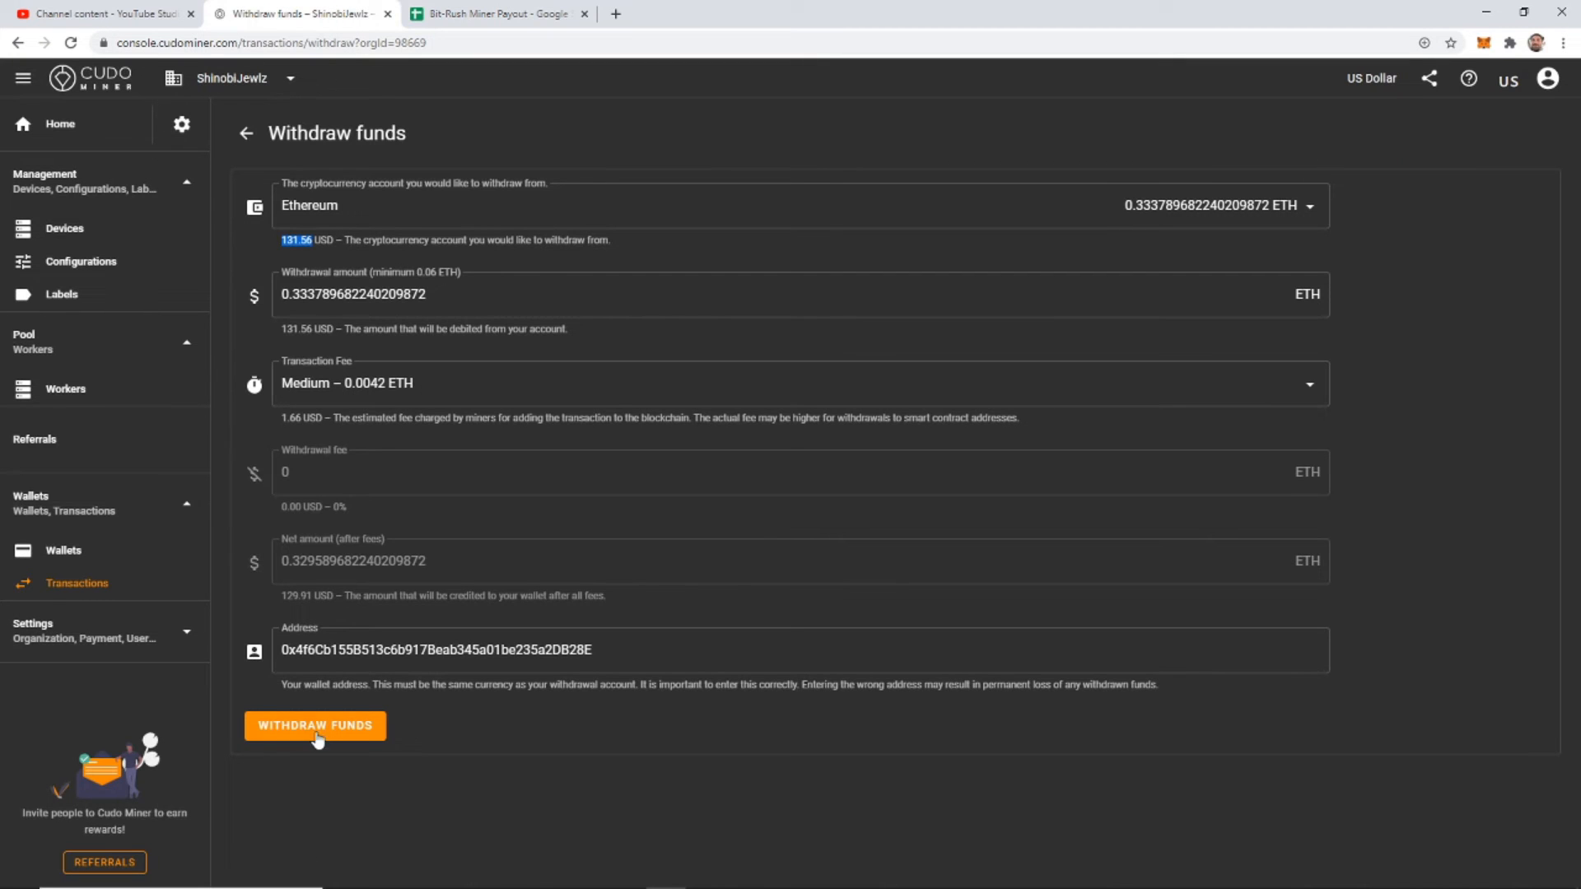
click(314, 725)
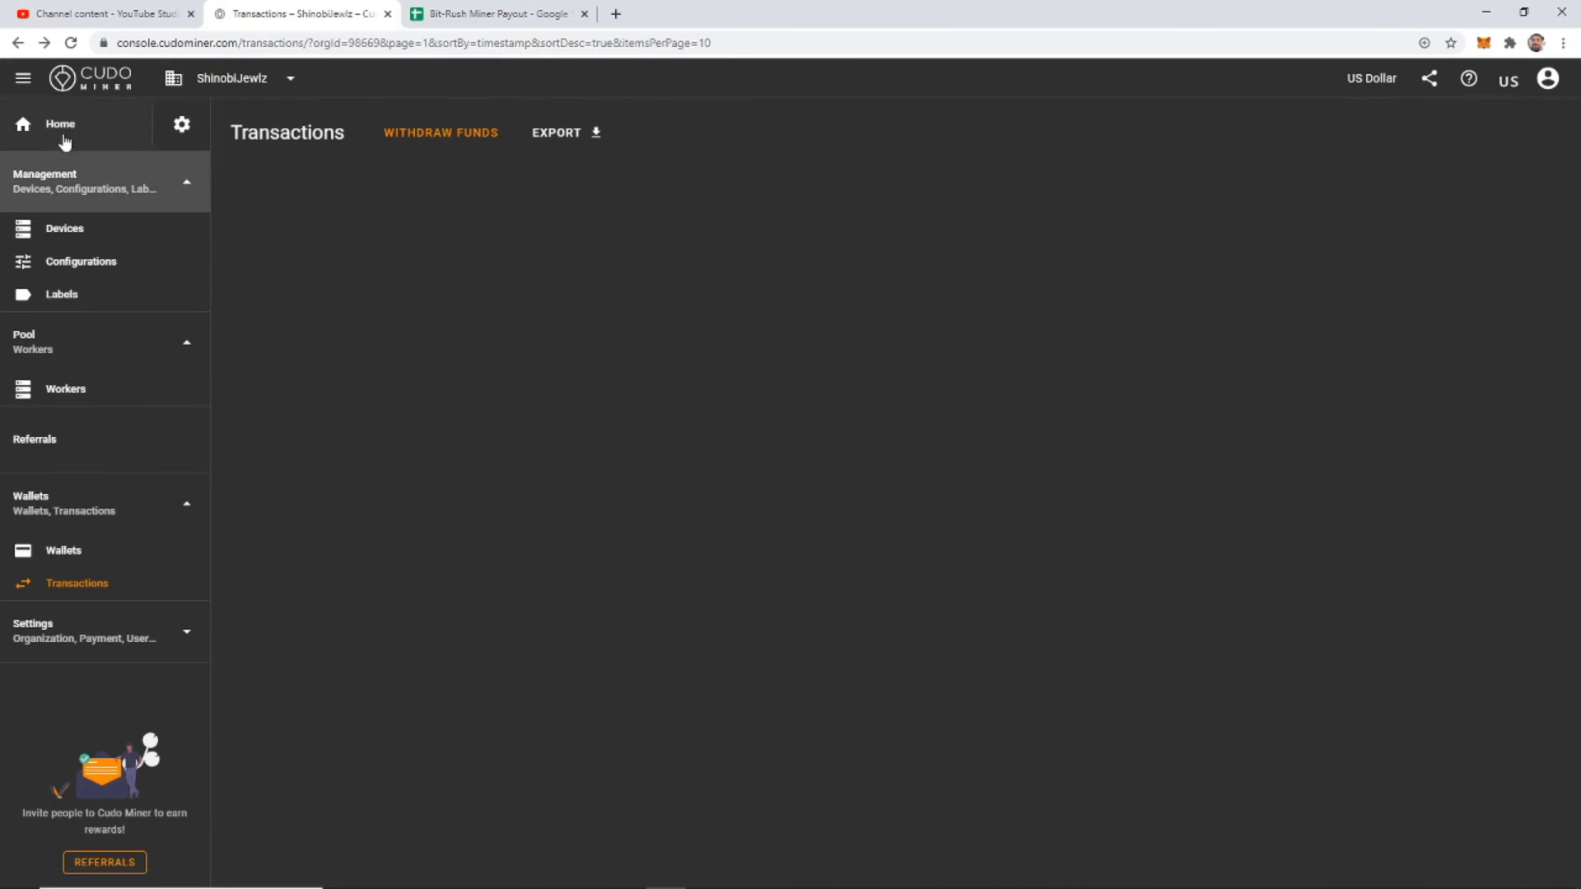
click(494, 13)
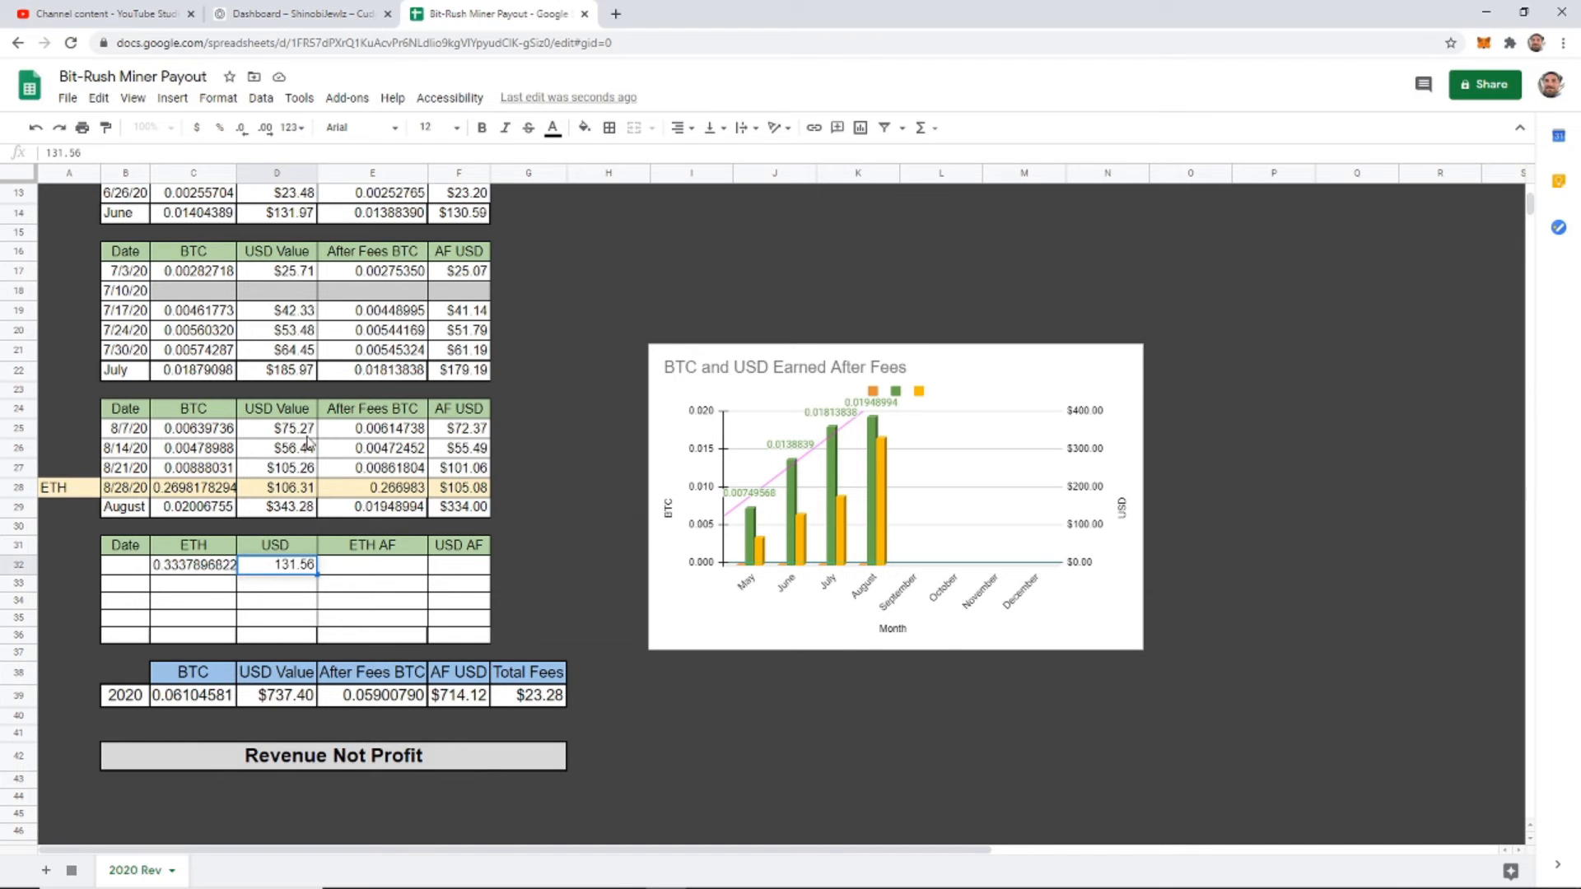
Format D32 as currency so the first ETH USD entry reads $131.56
scroll(up, 3)
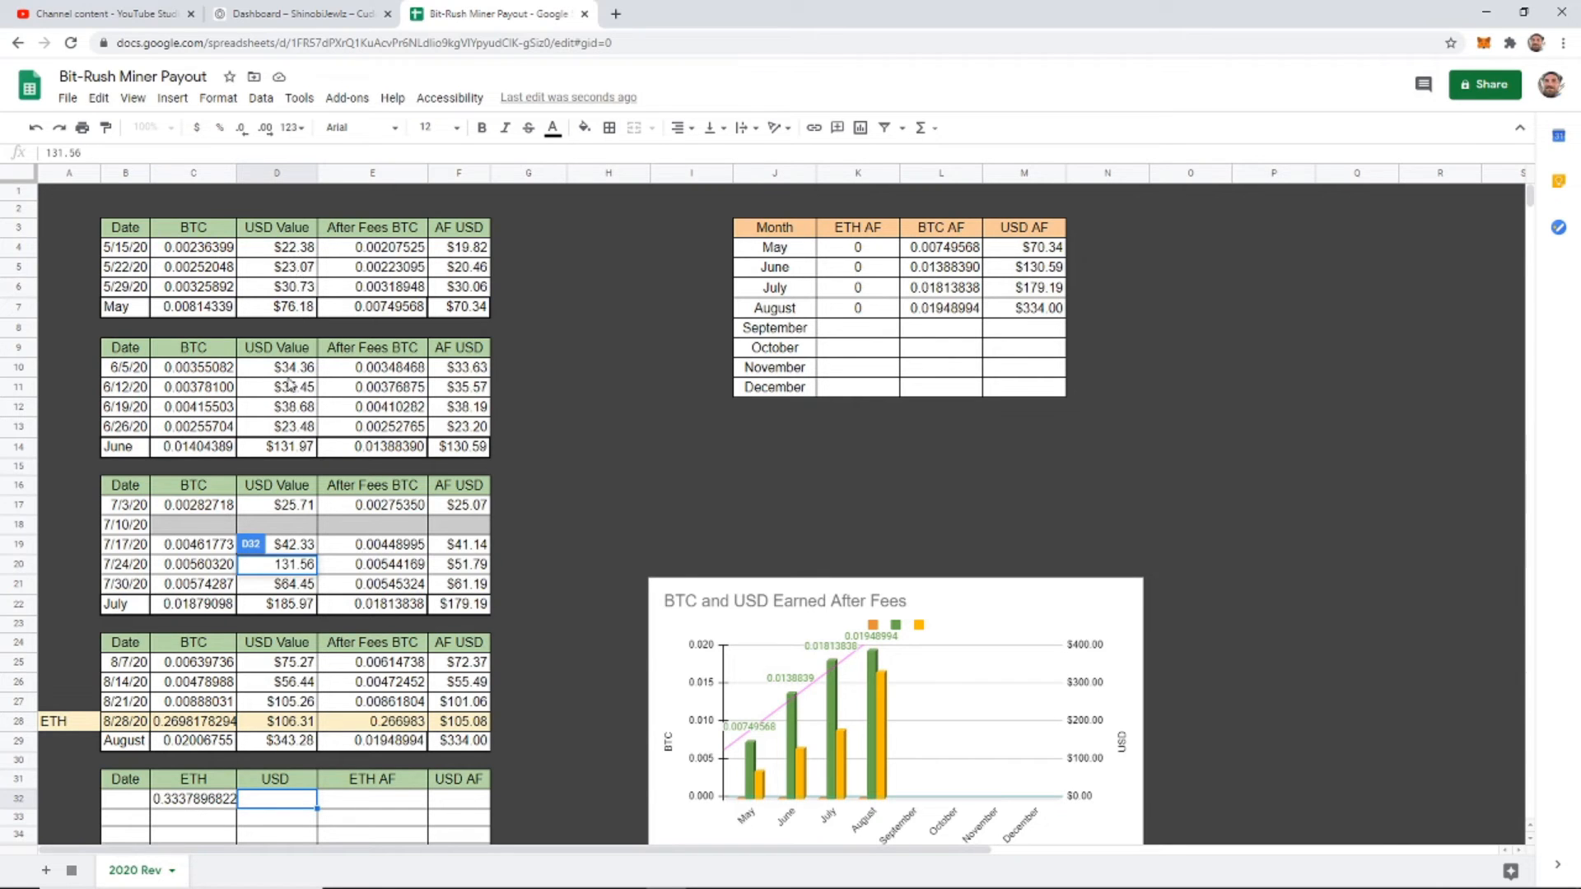
scroll(down, 3)
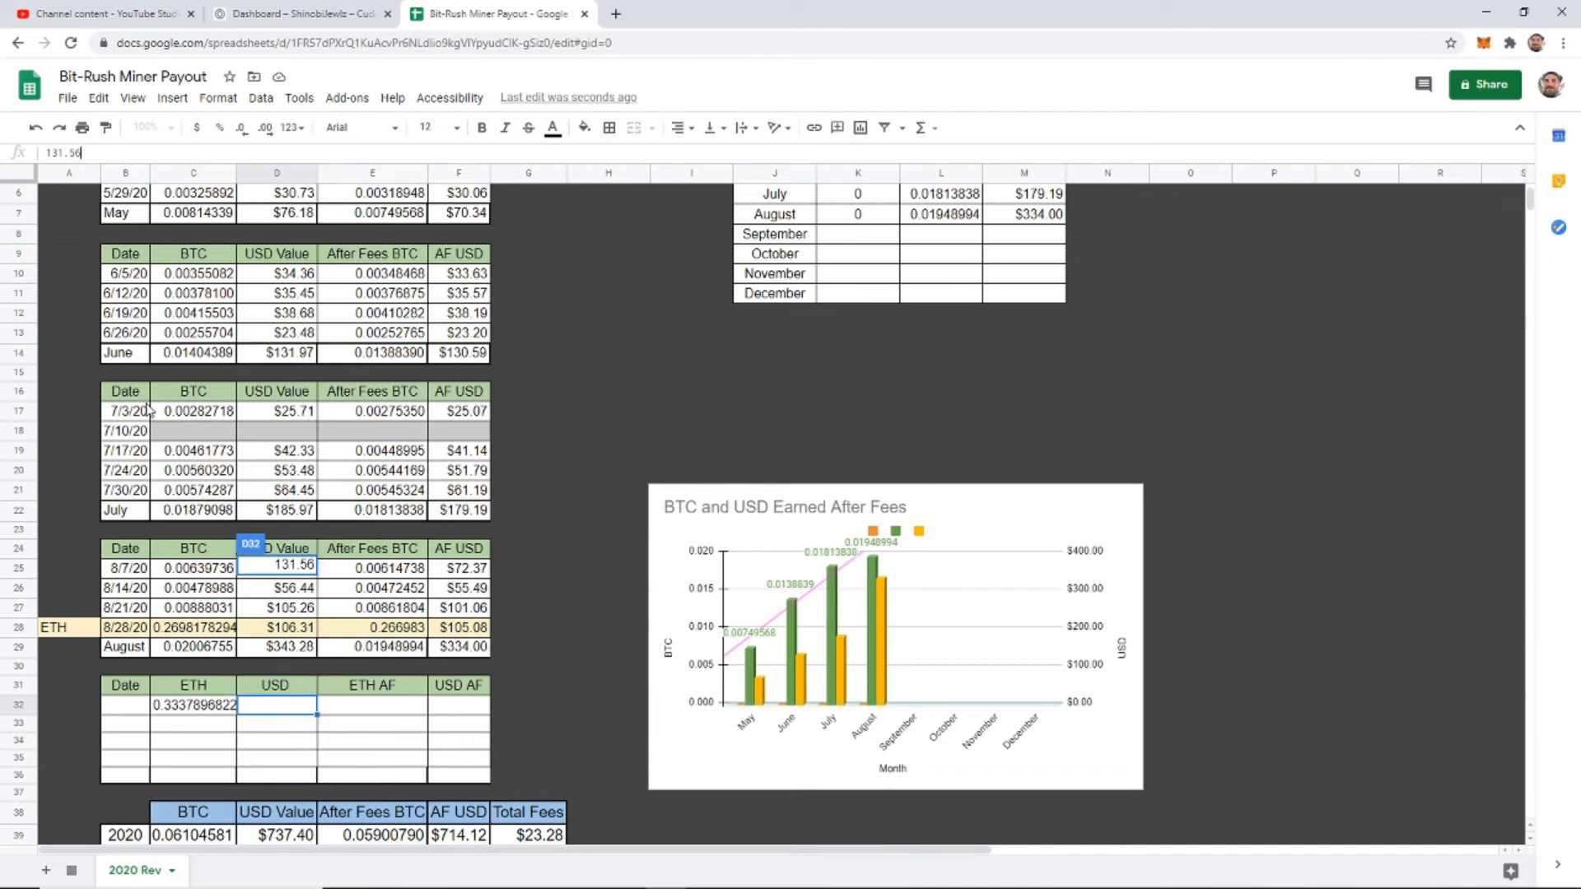
mouse_move(248, 448)
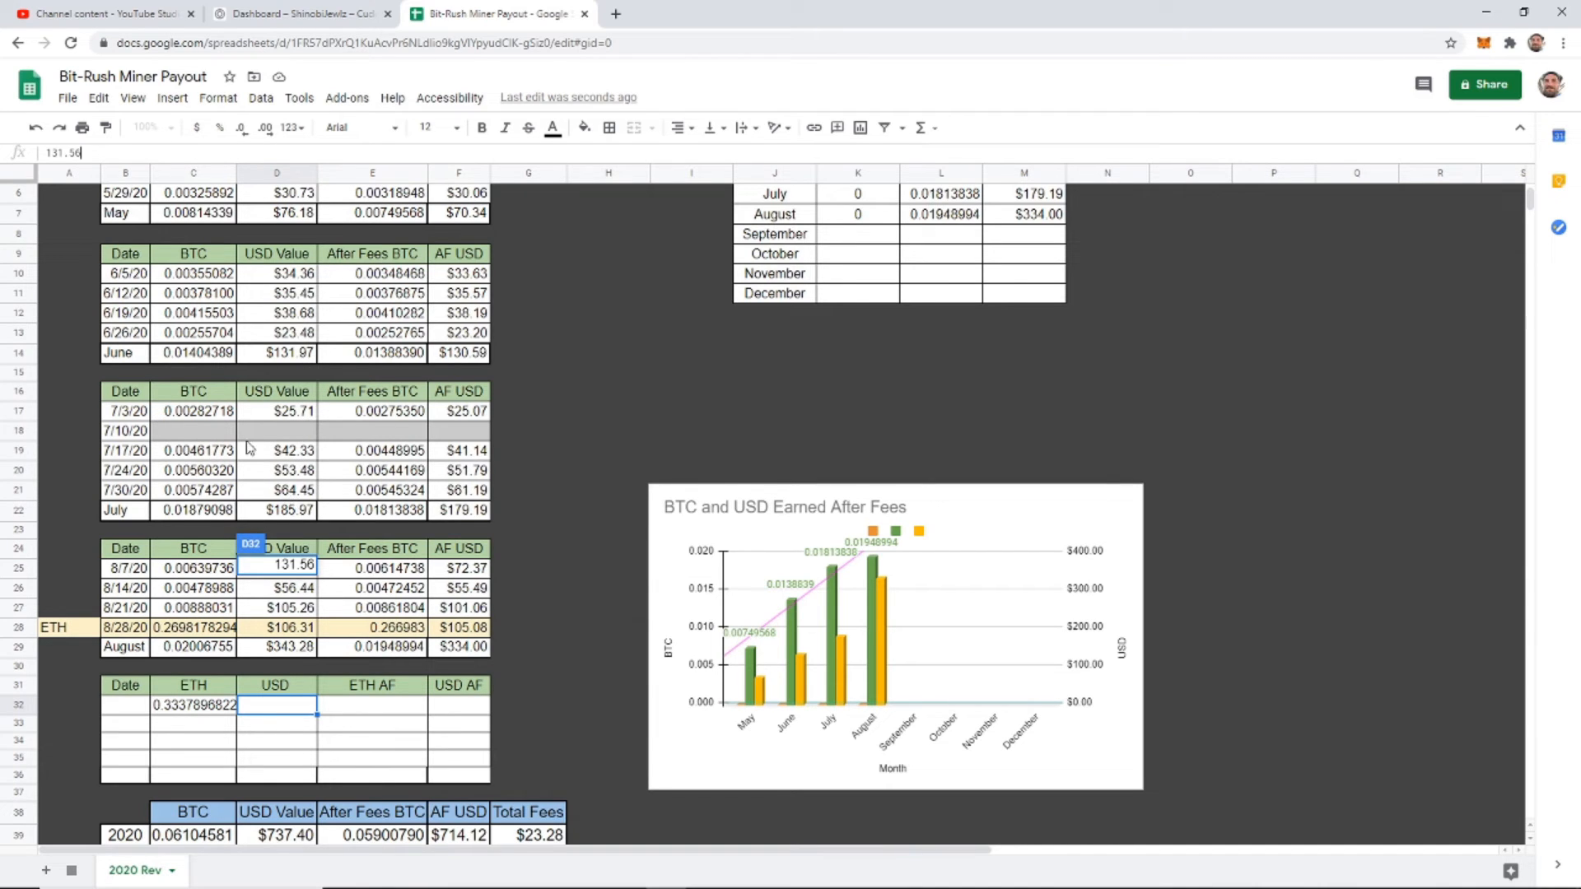
scroll(down, 3)
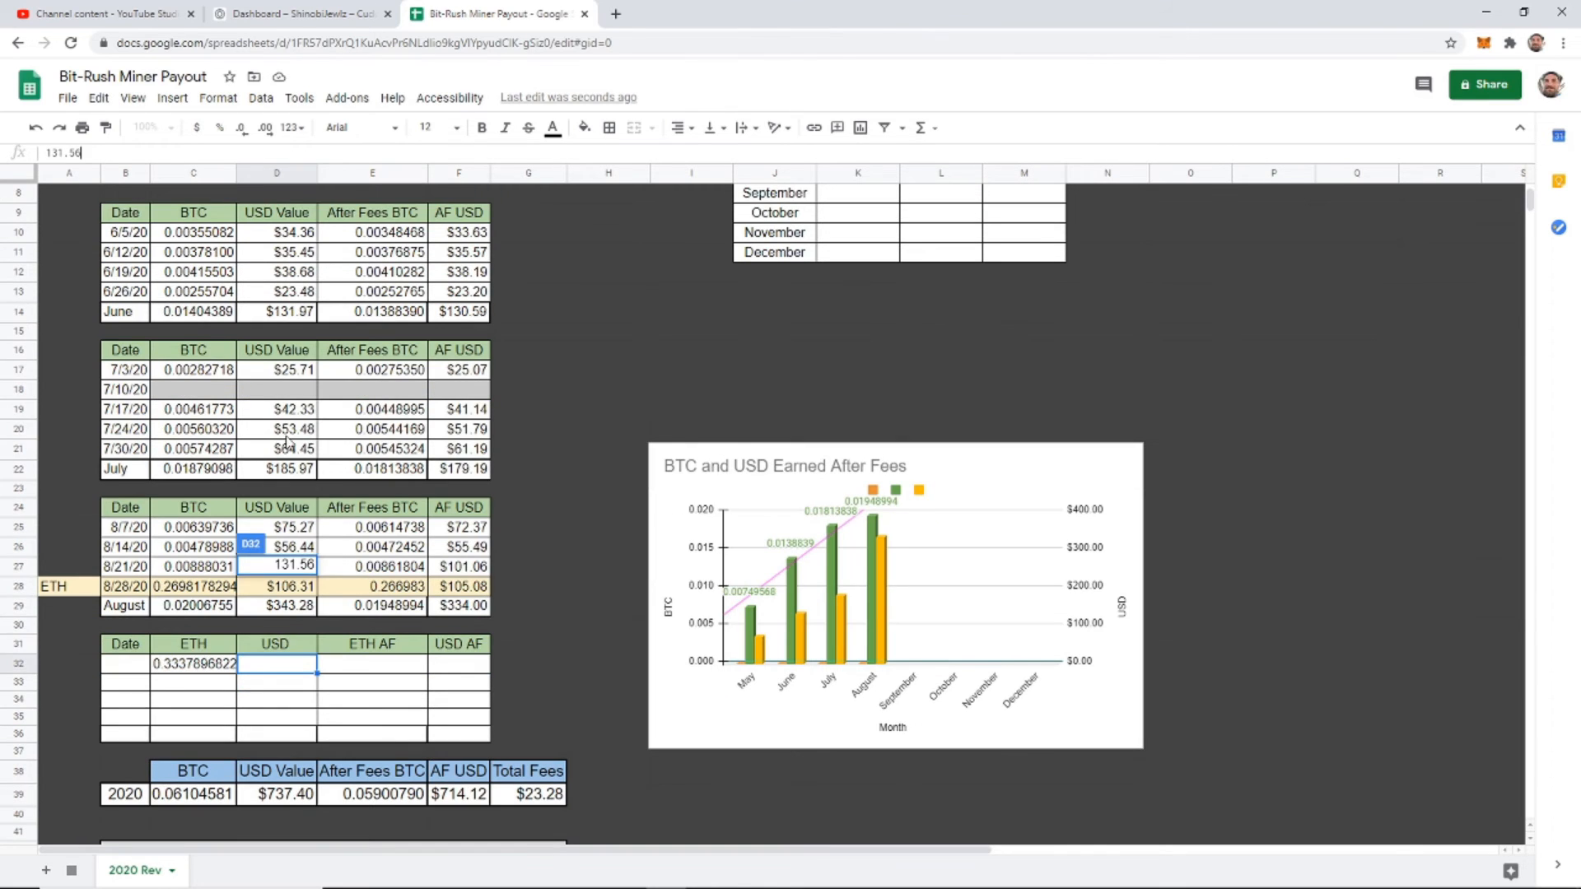
scroll(down, 3)
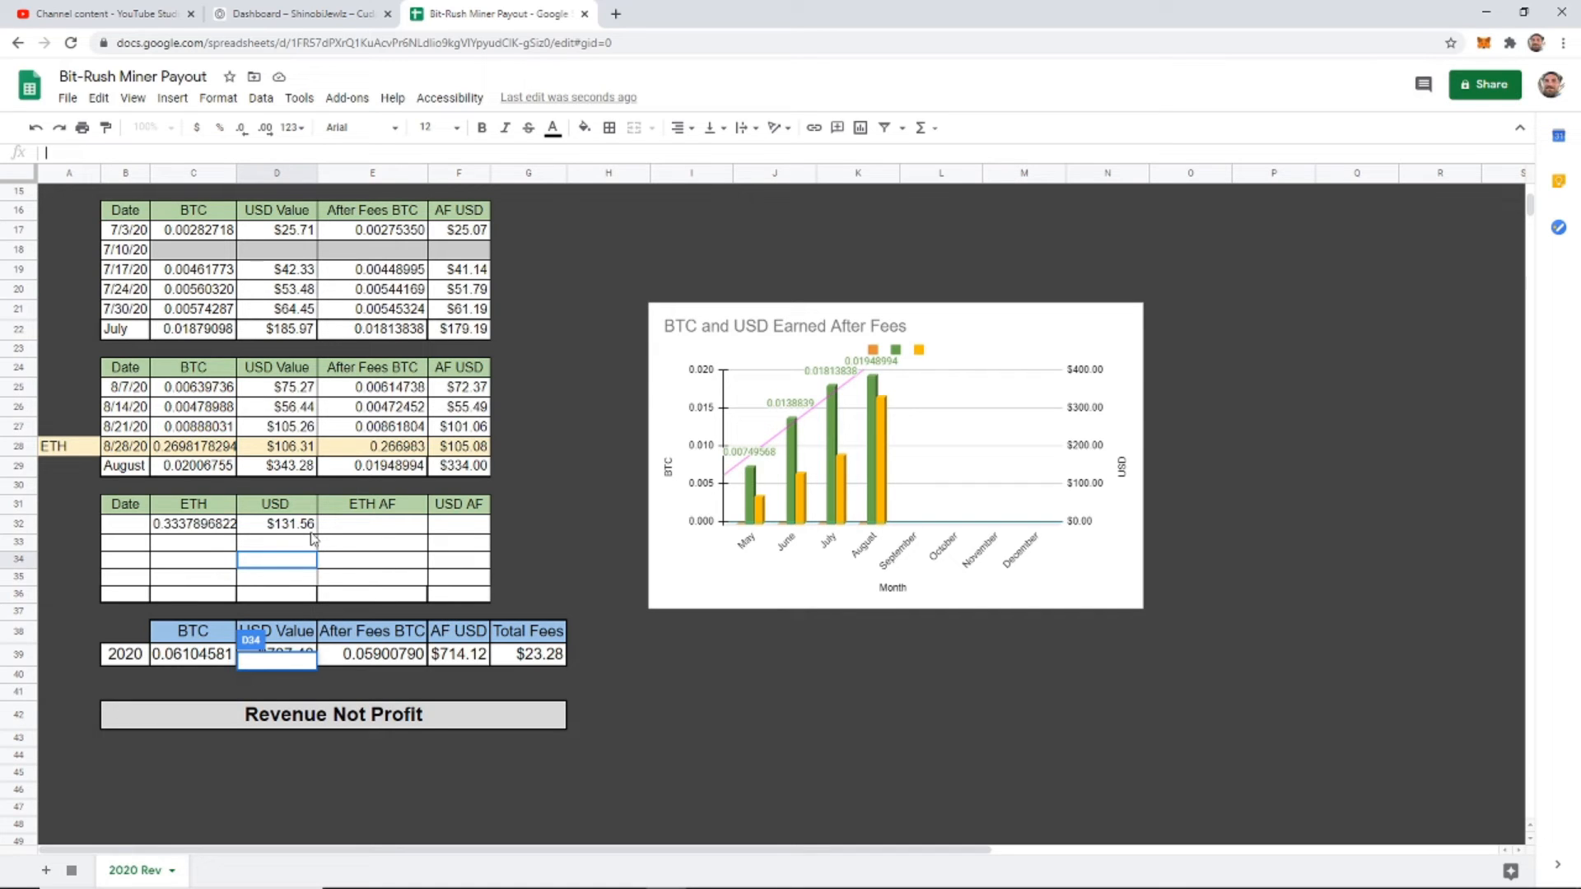
mouse_move(230, 544)
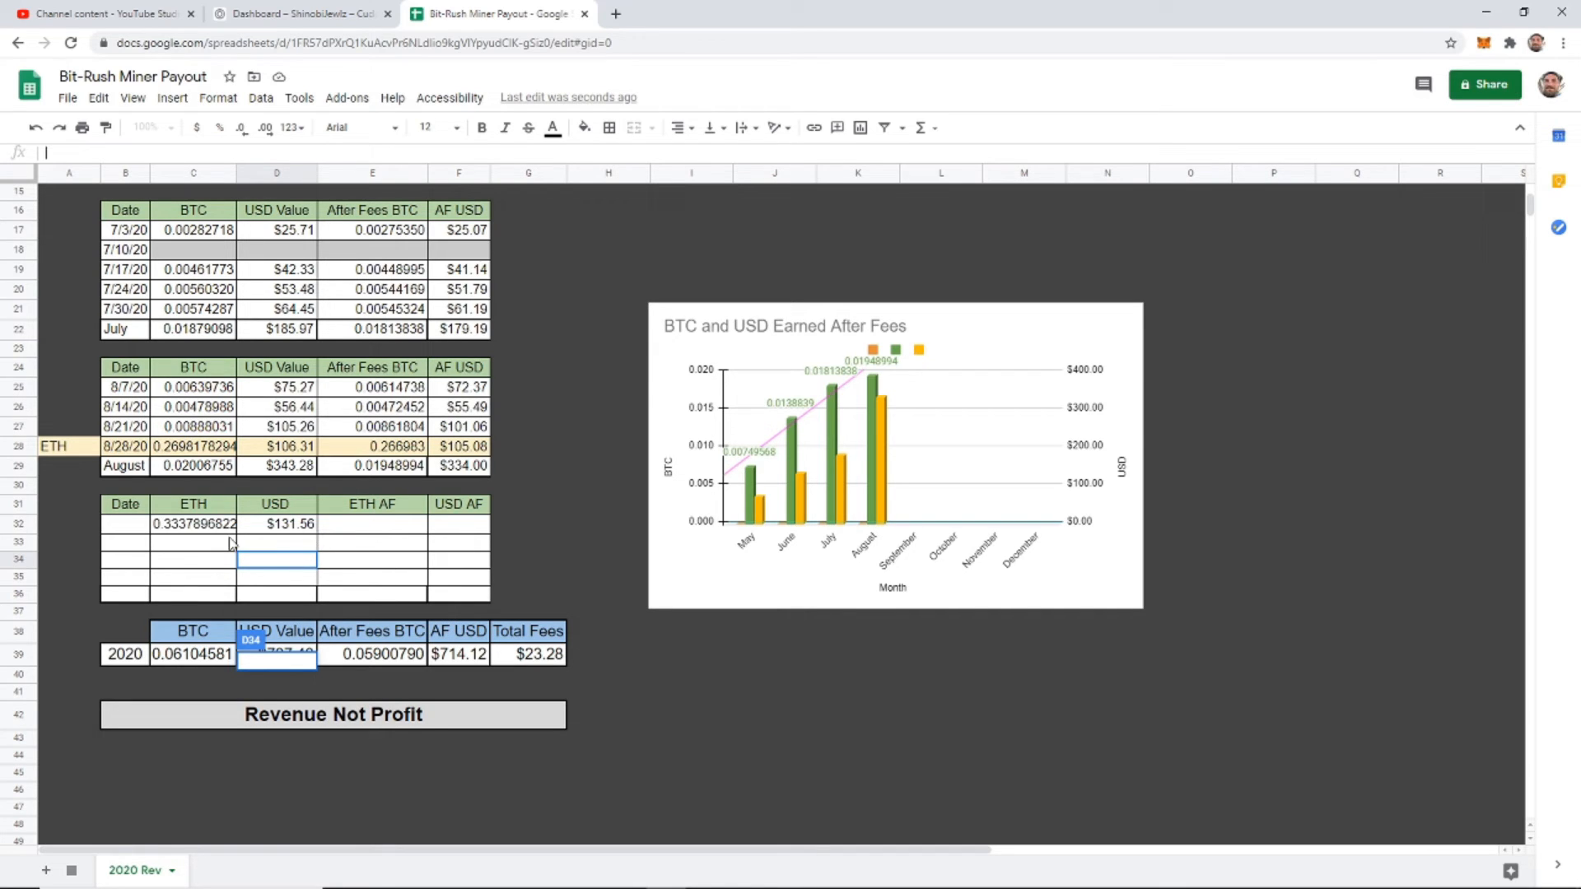
mouse_move(278, 552)
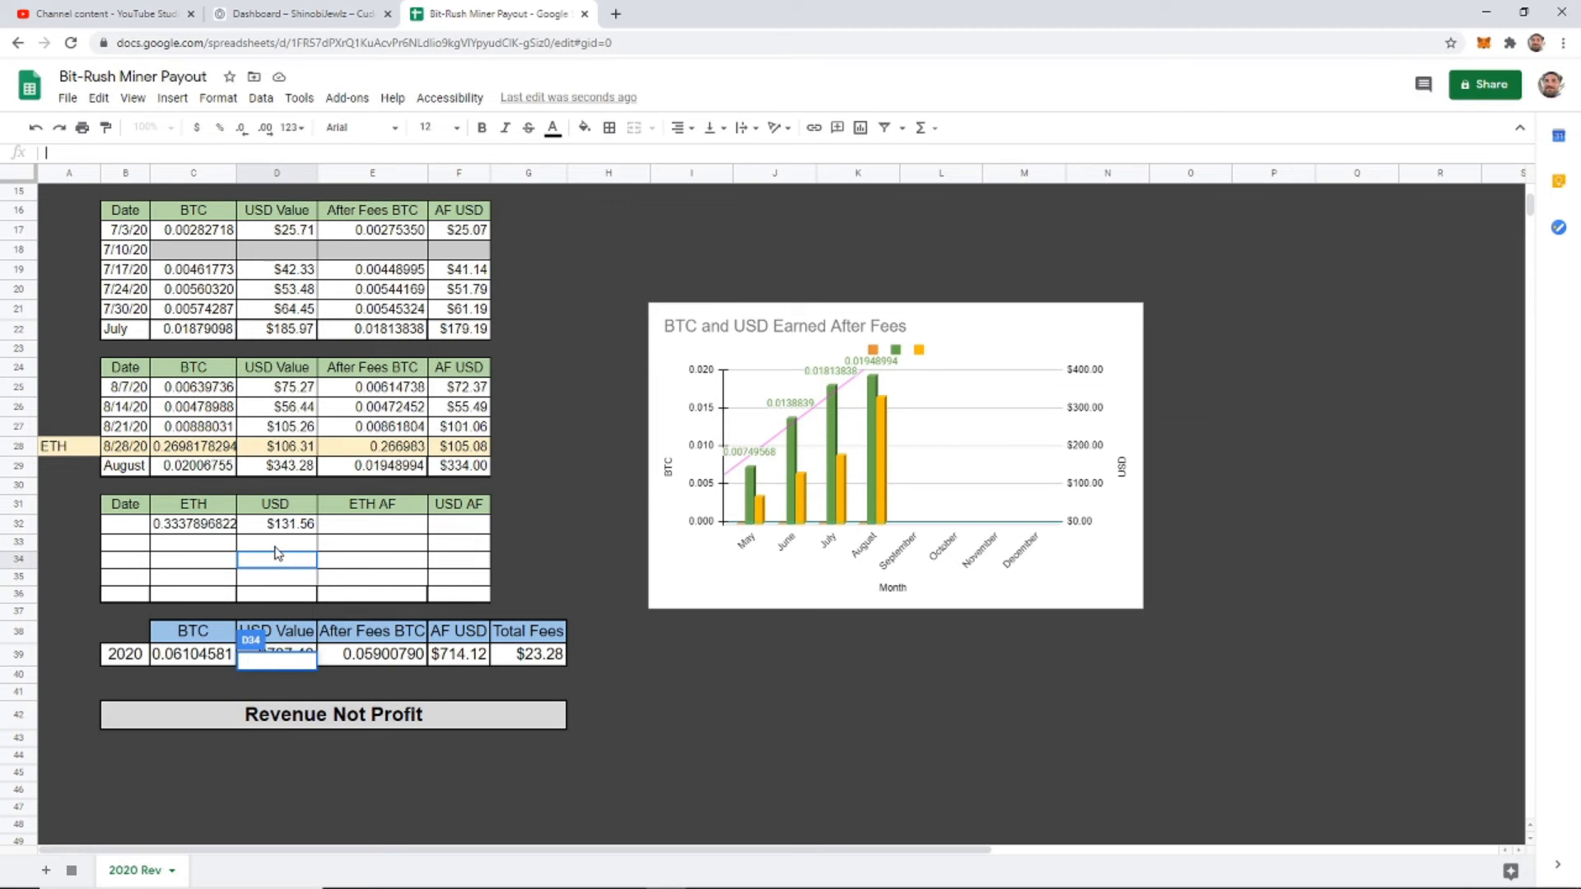
click(372, 523)
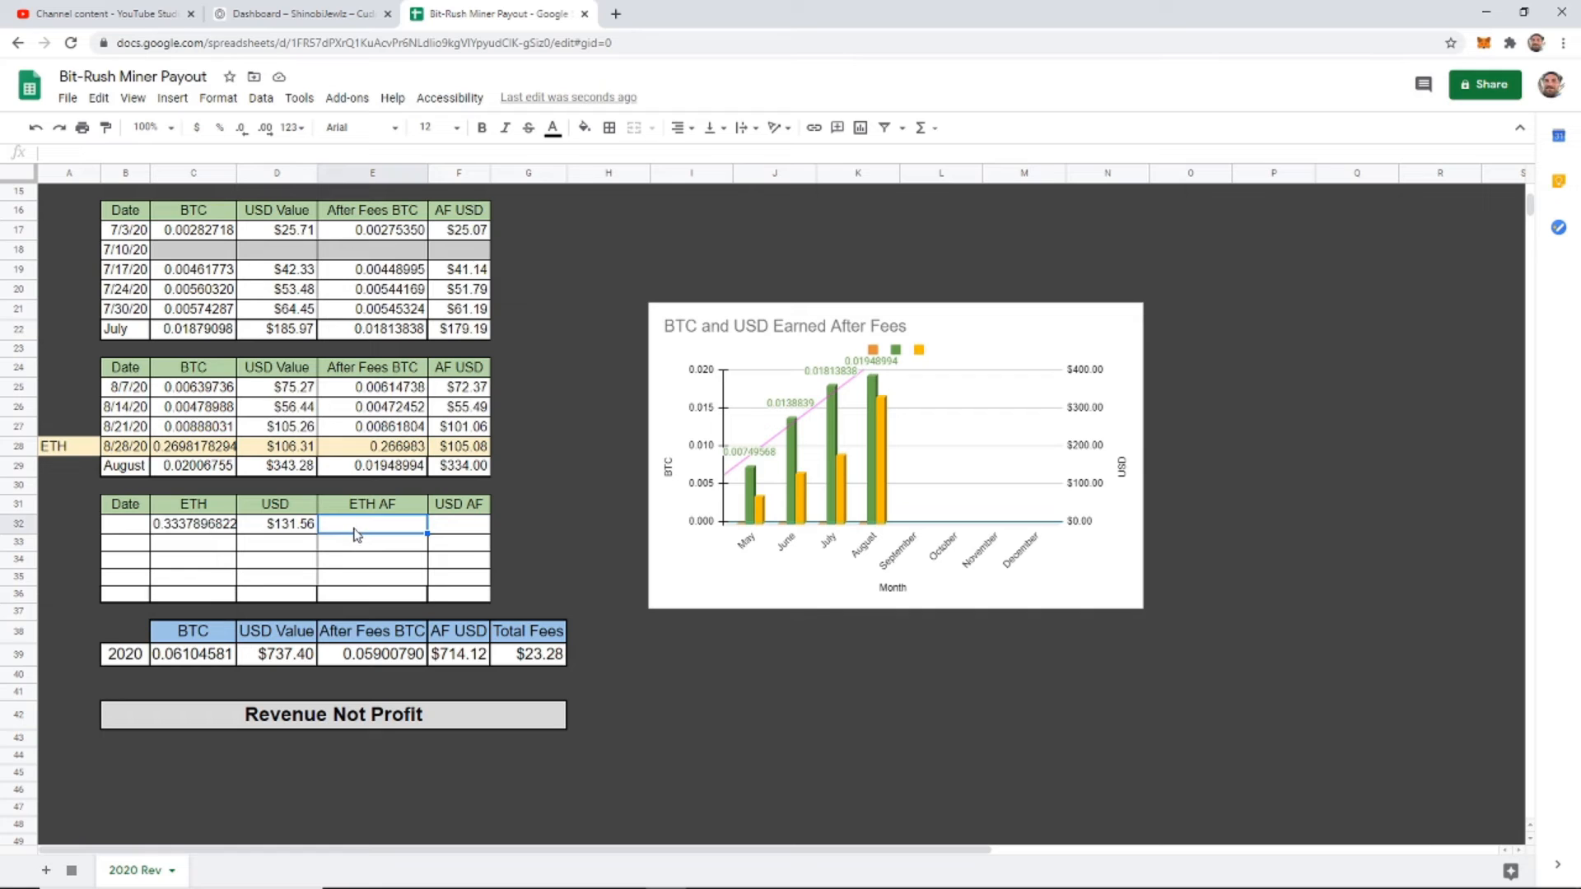
mouse_move(283, 547)
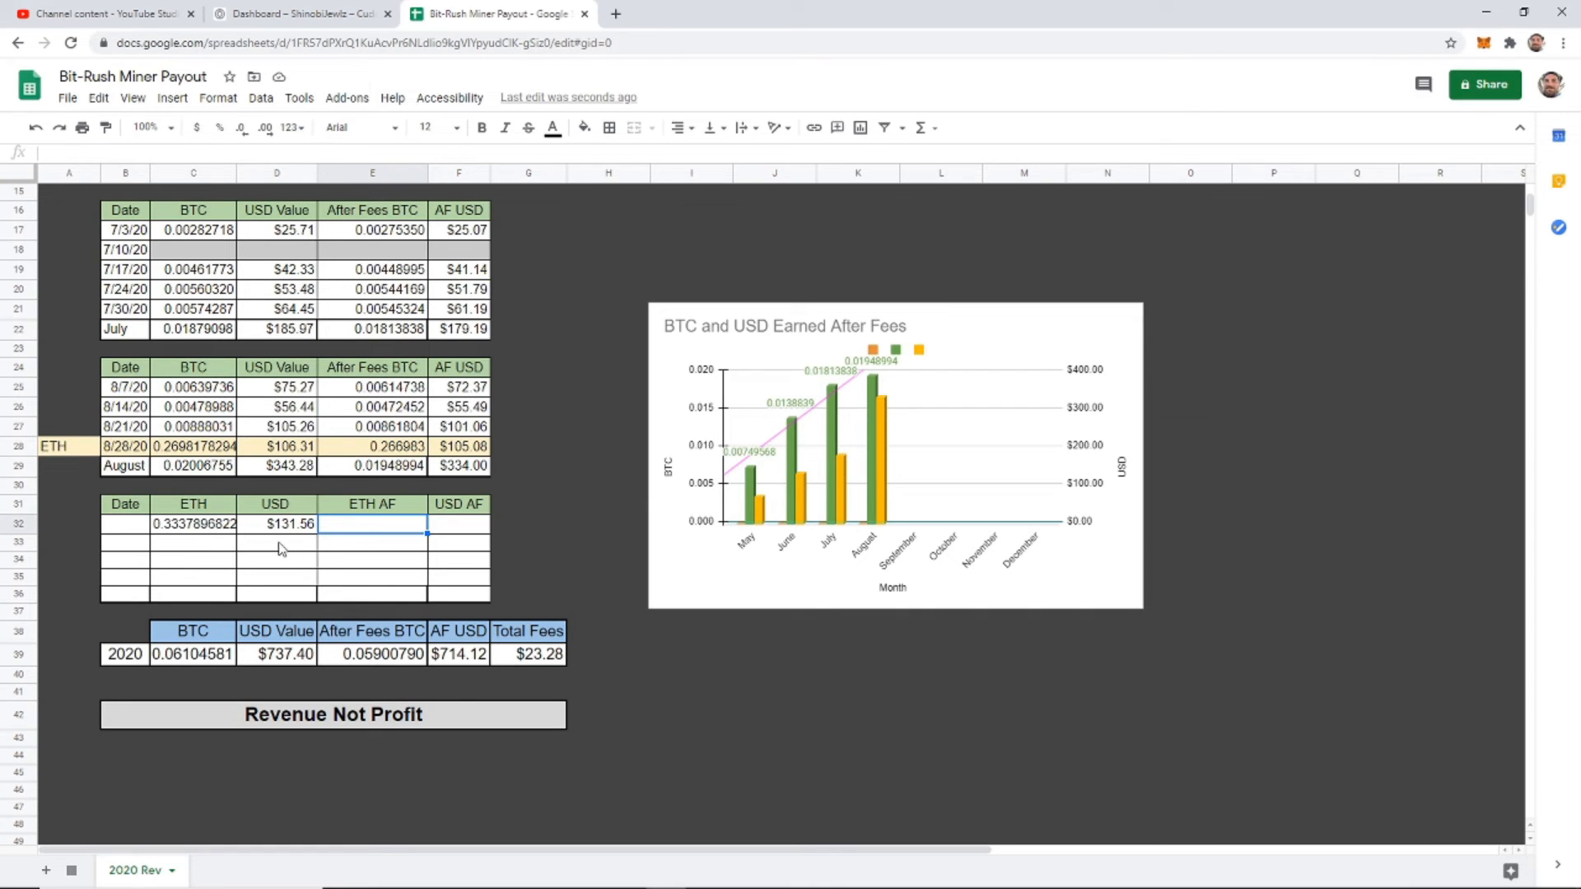
click(276, 543)
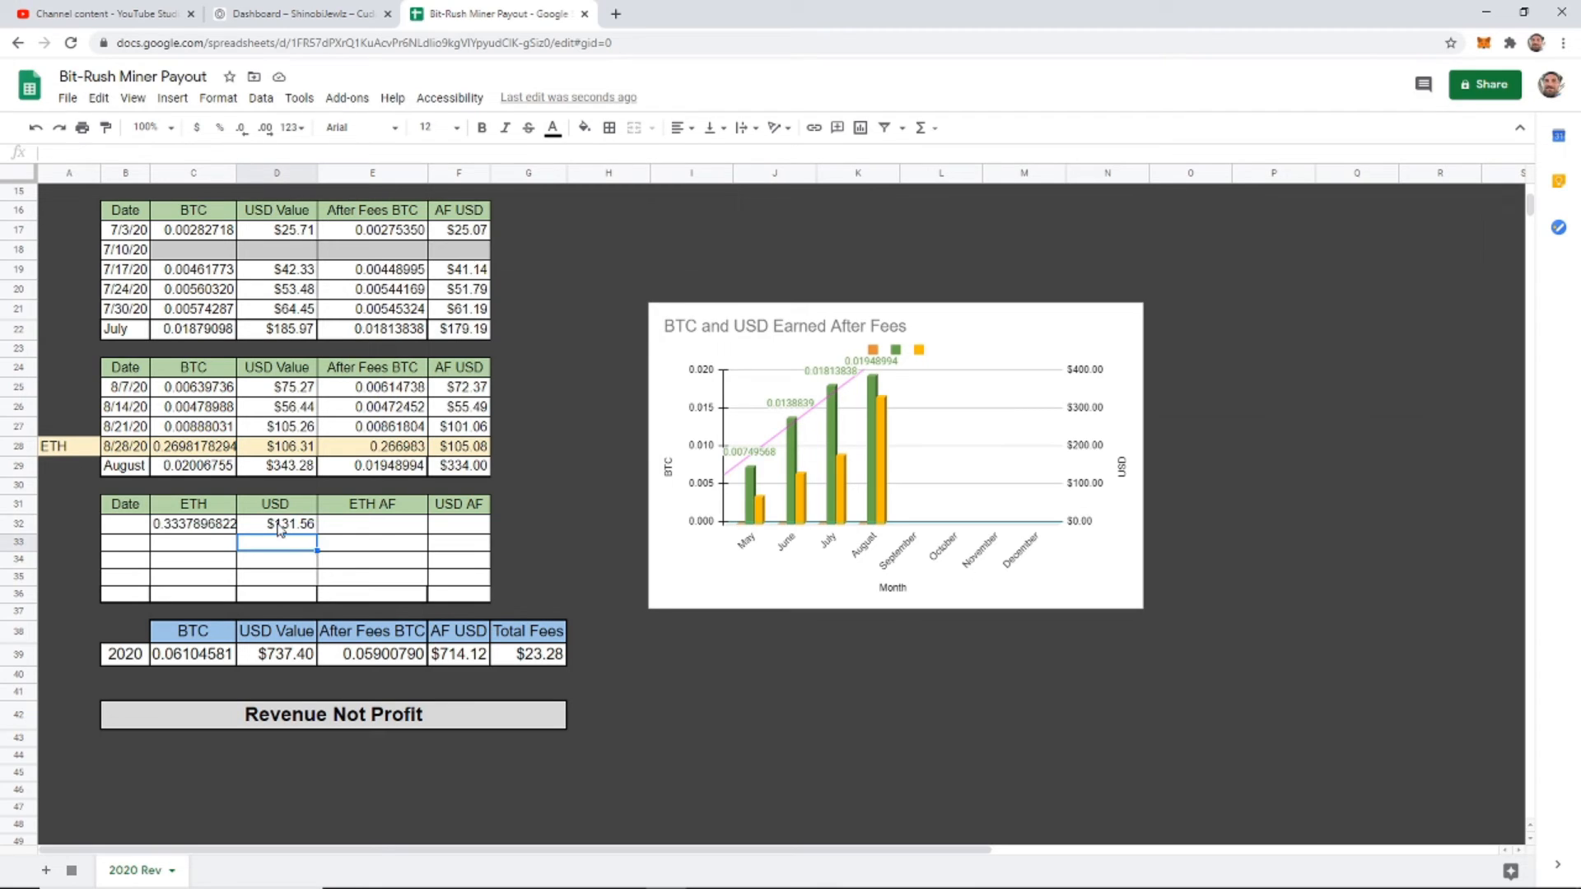
click(277, 525)
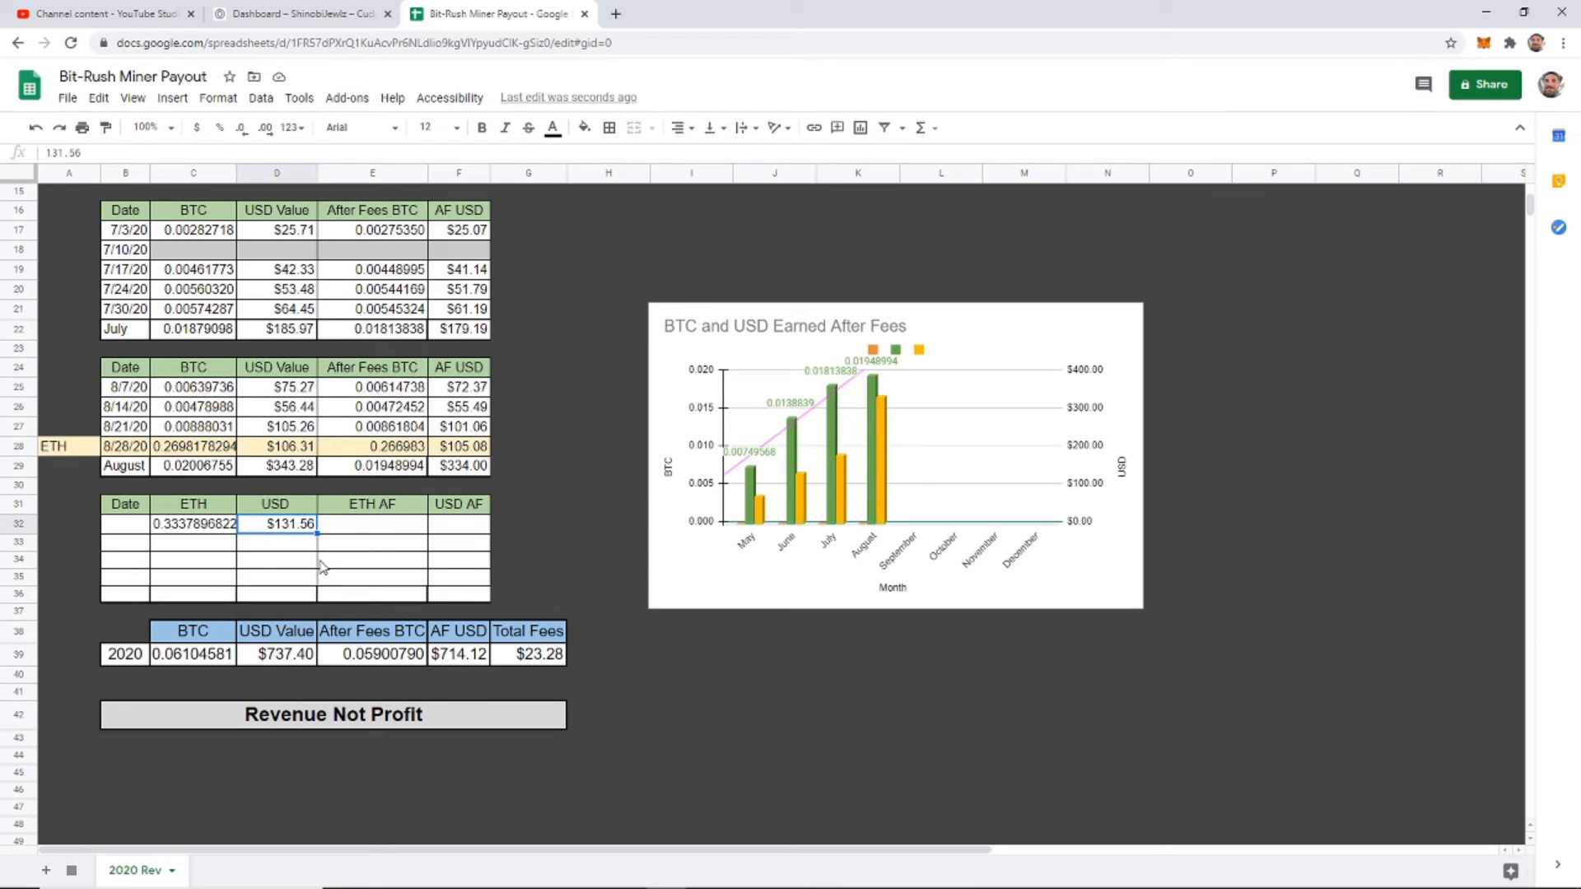
mouse_move(600, 159)
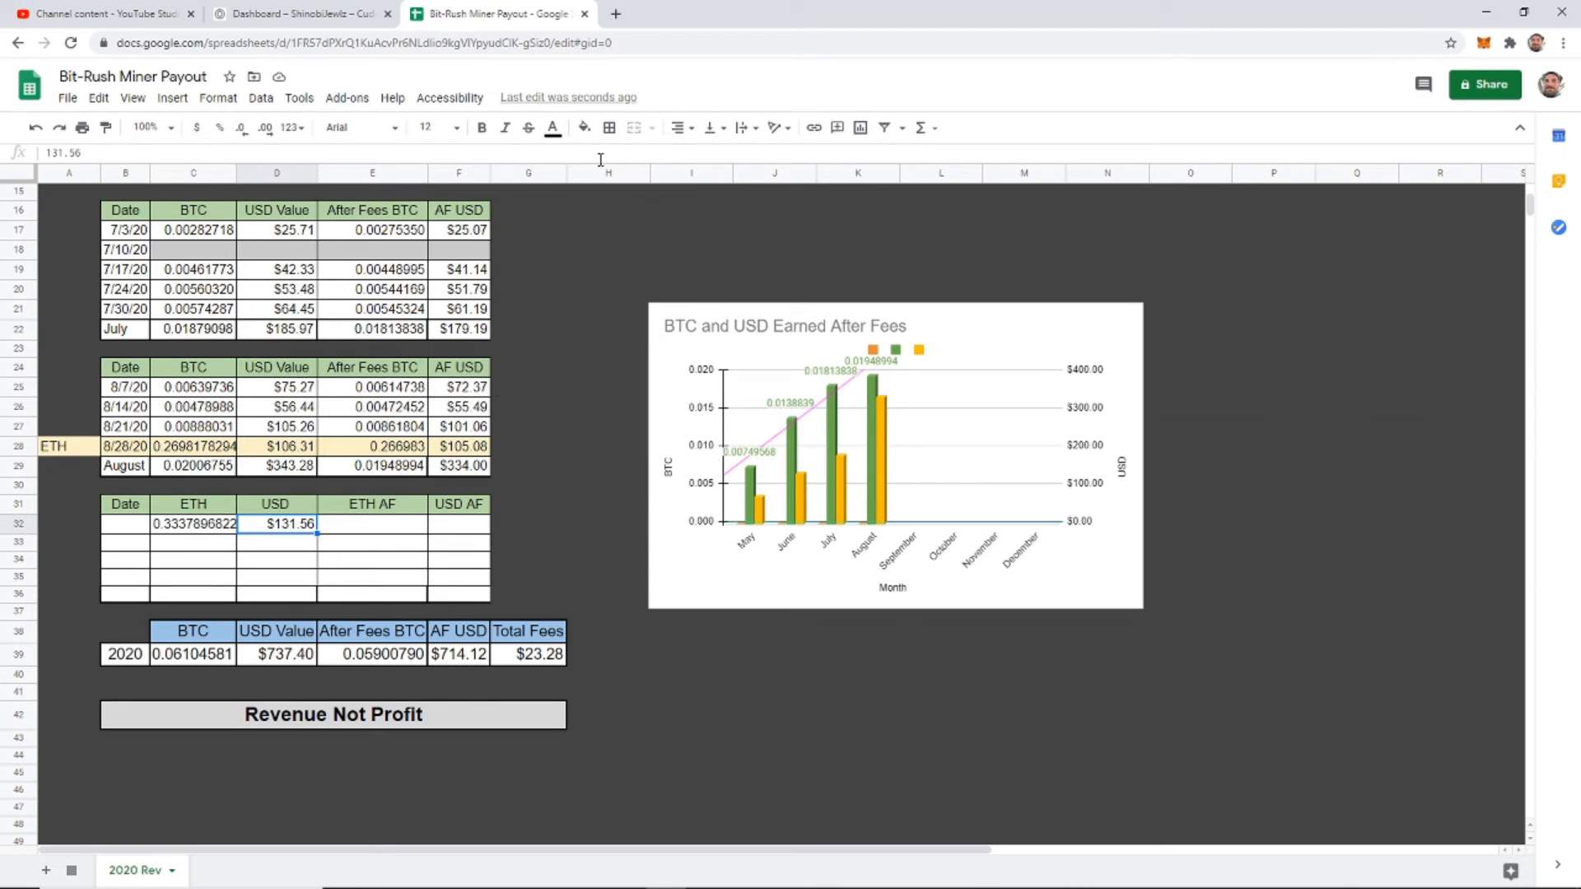
mouse_move(613, 12)
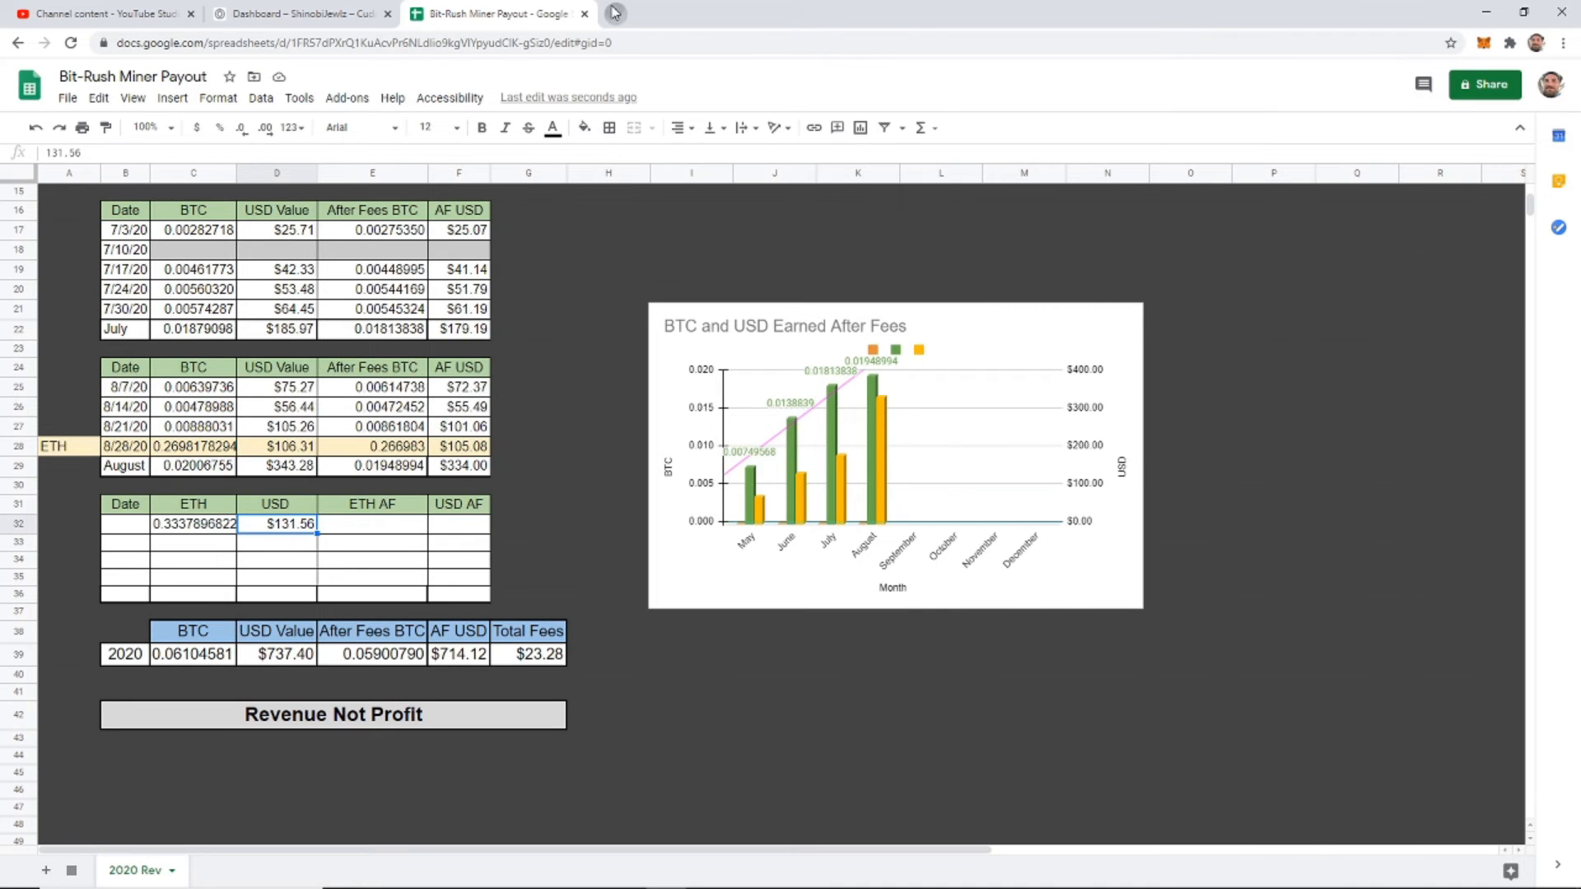
Check Ethereum's $393.31 price on CoinGecko, then return to the payout sheet
click(613, 14)
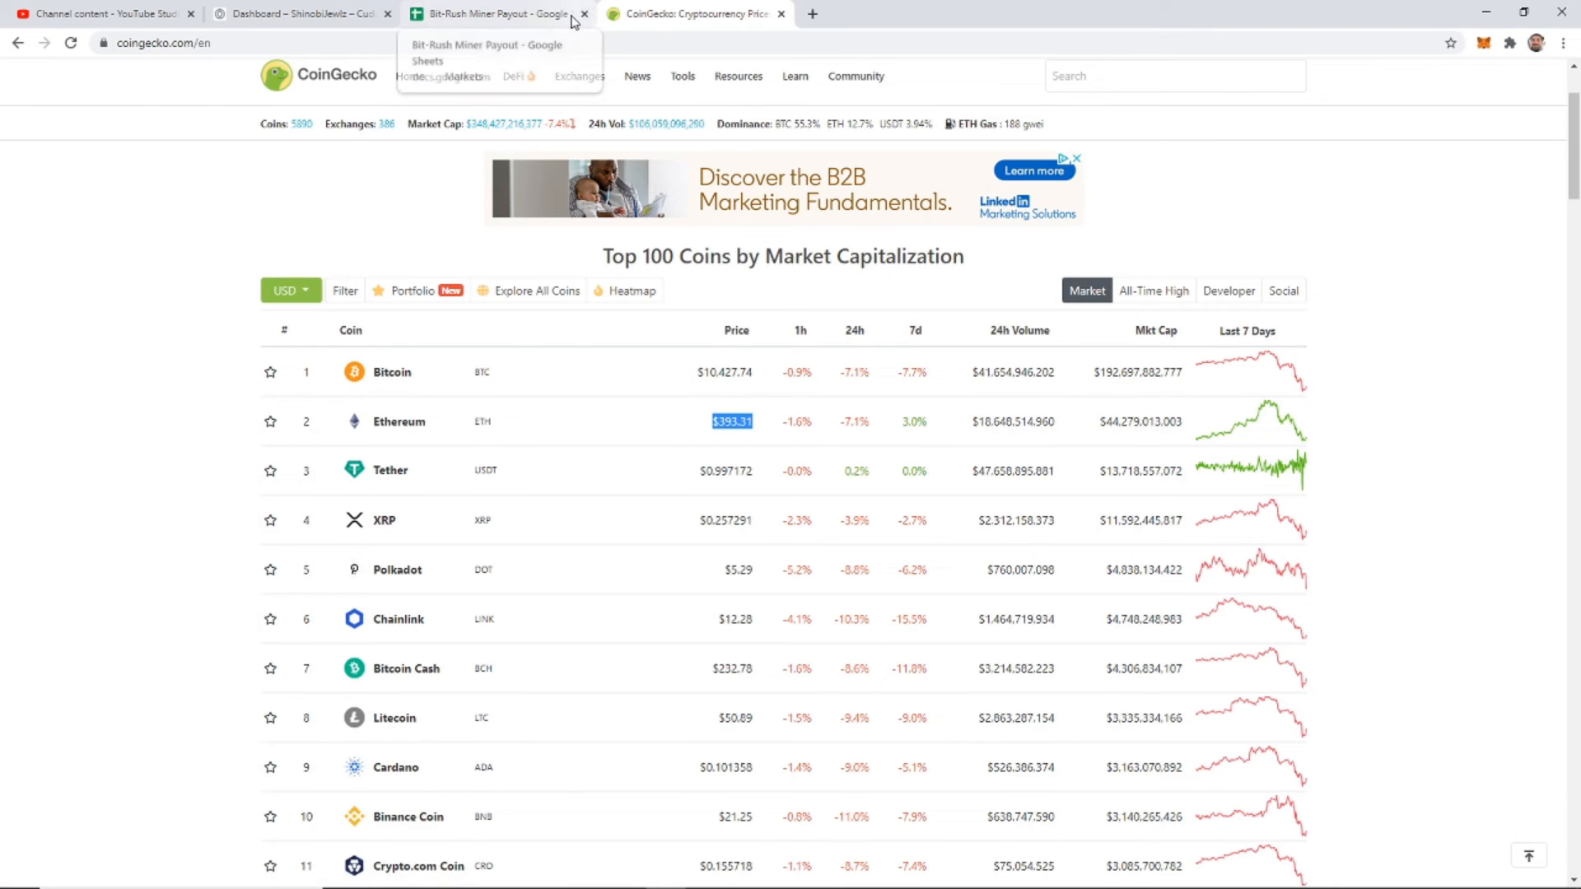
mouse_move(544, 26)
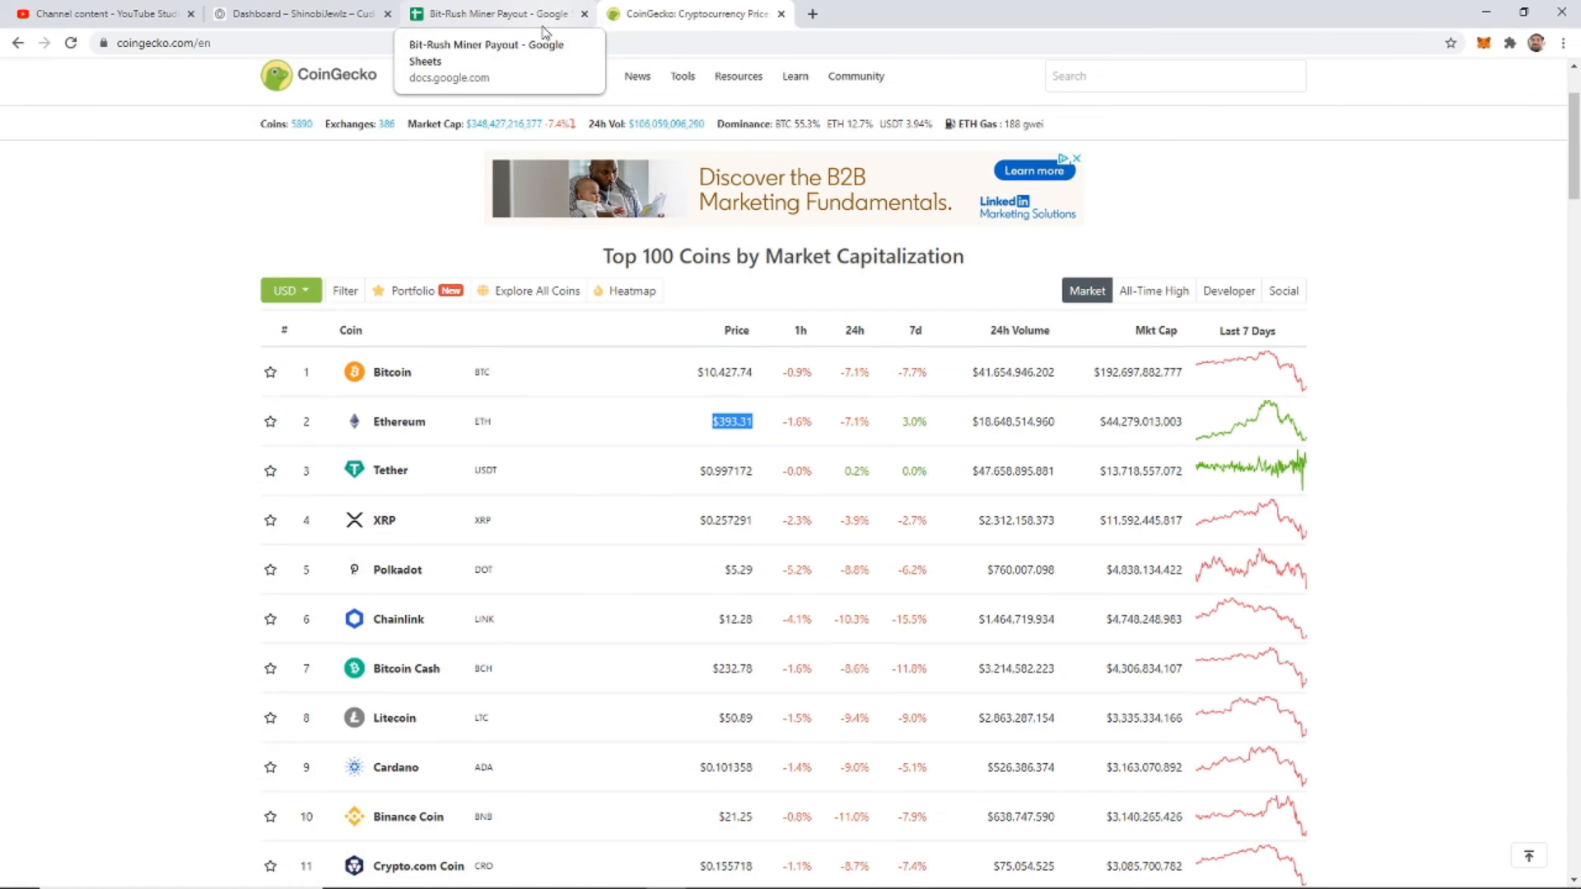
click(494, 13)
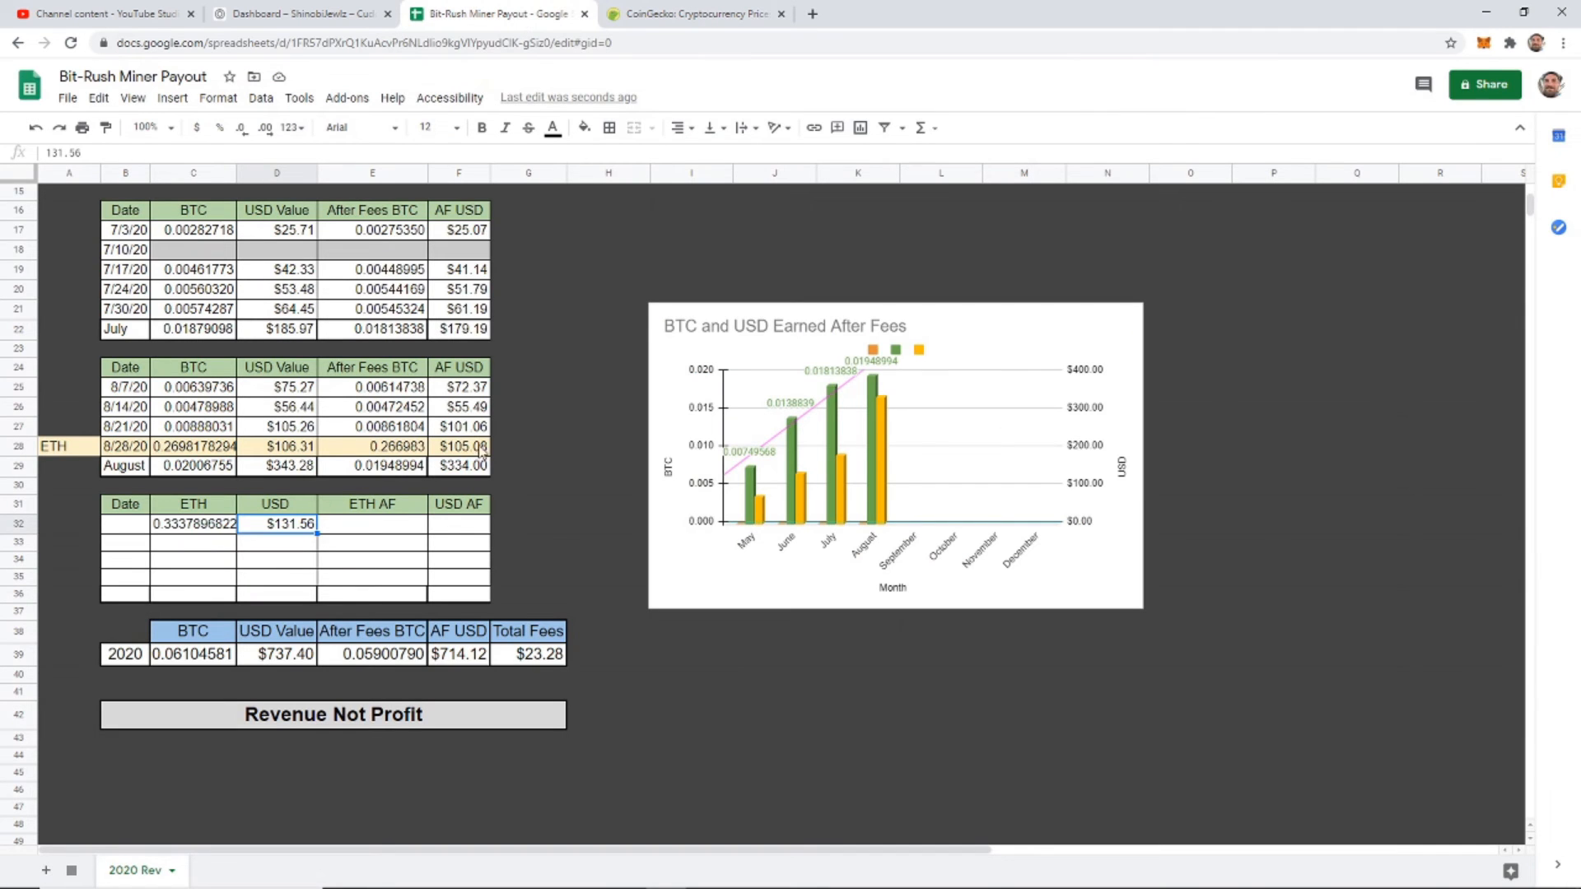
Enter dates 9/4/20, 9/11/20, 9/18/20, 9/25/20 from B32 and Sept in B36
click(124, 523)
text(9/)
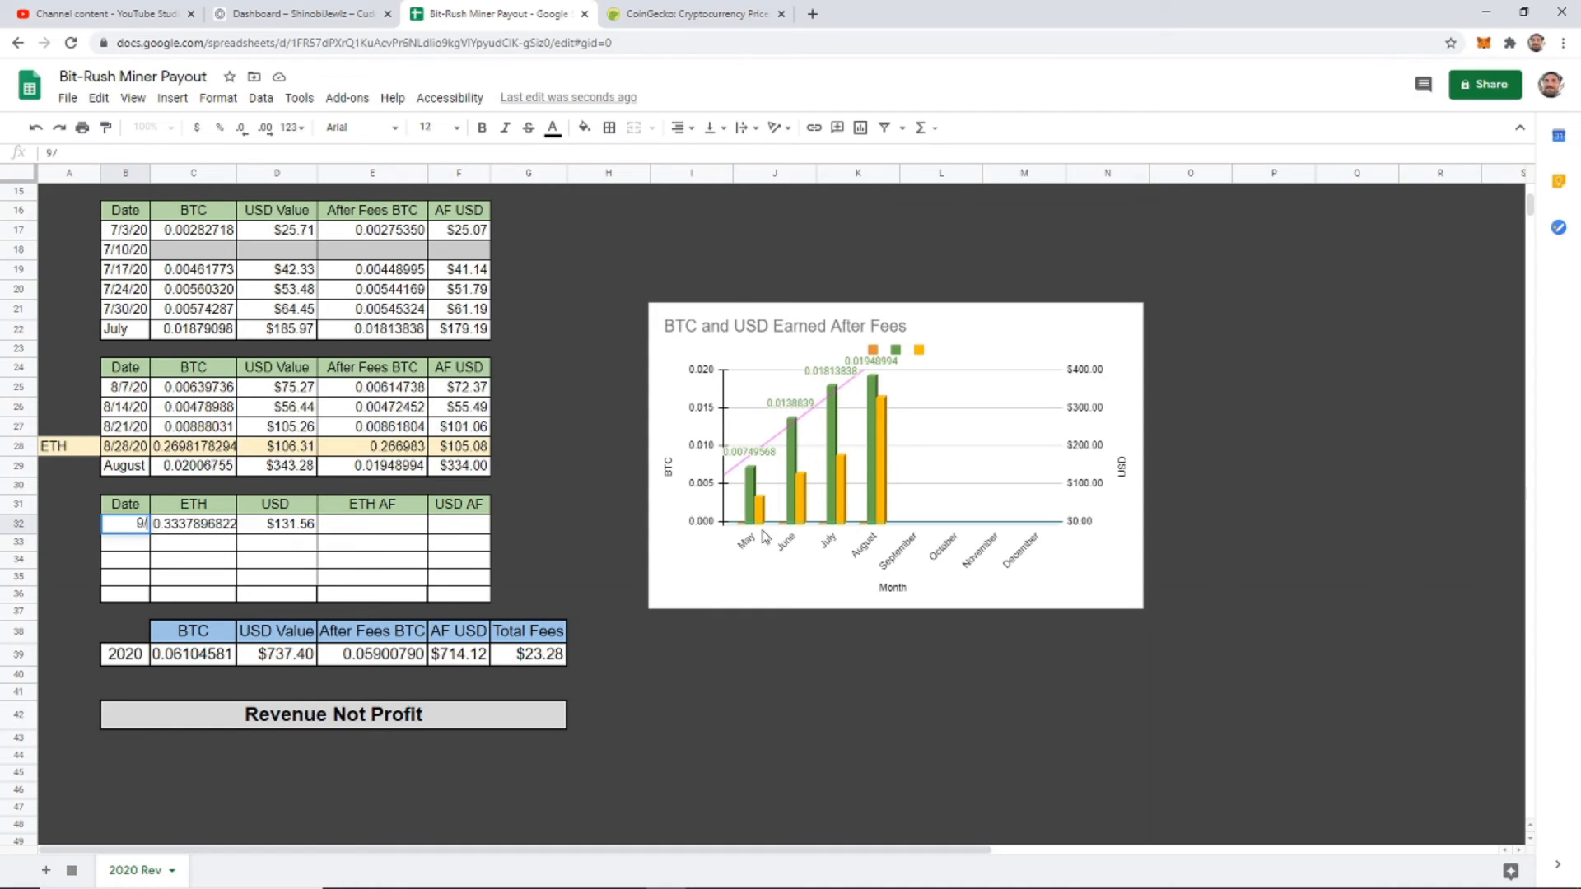
text(Sept)
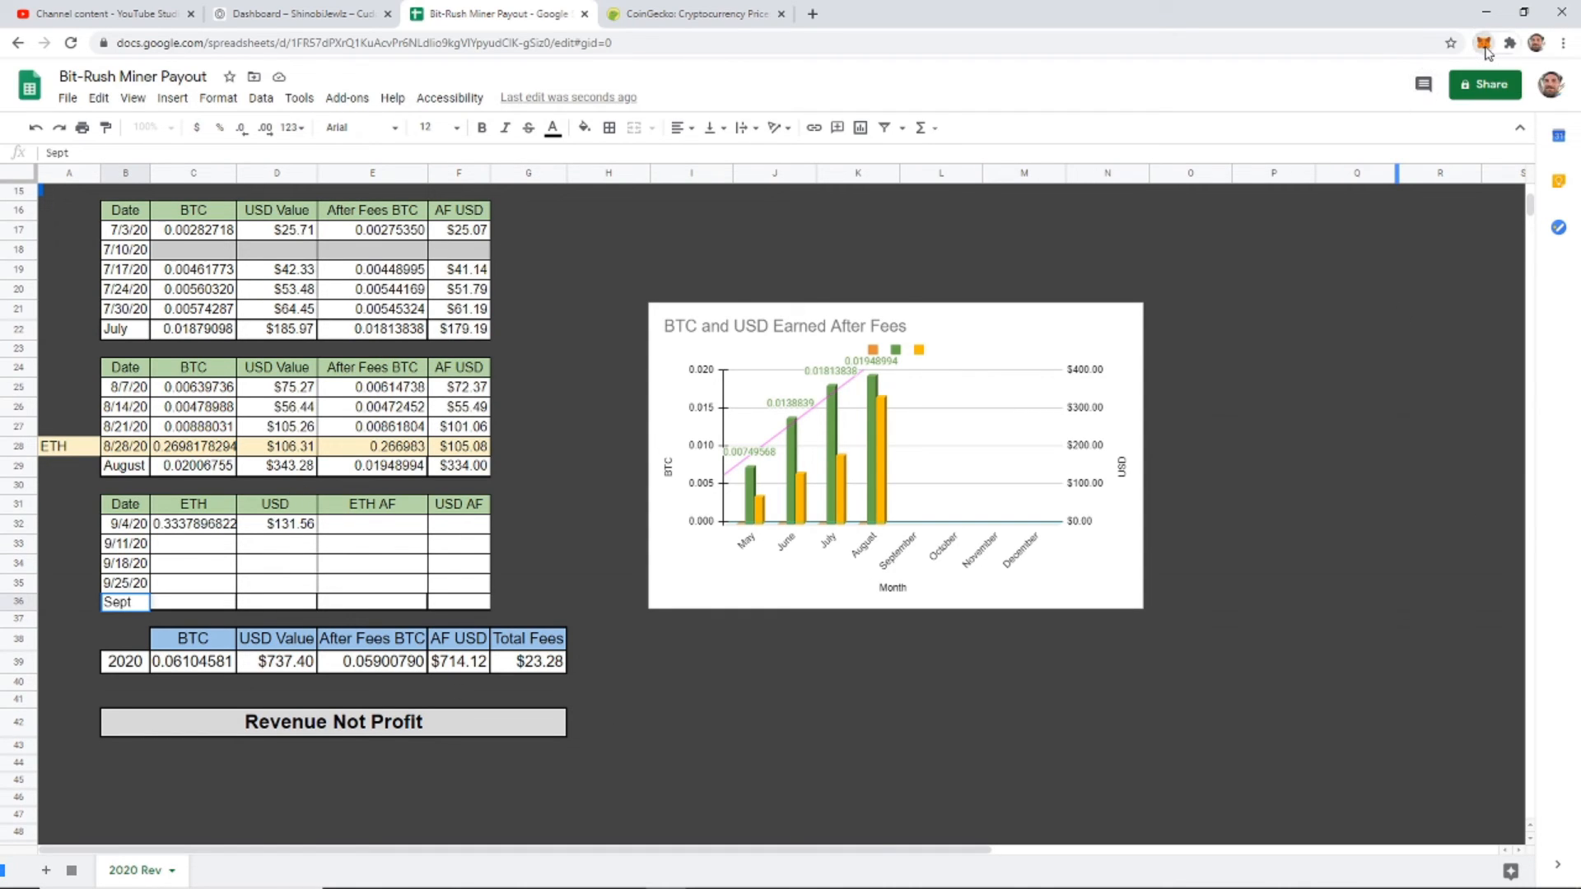
View MetaMask's Sep 4 receipt of 0.32959 ETH ($131.44), then close the wallet
click(1482, 42)
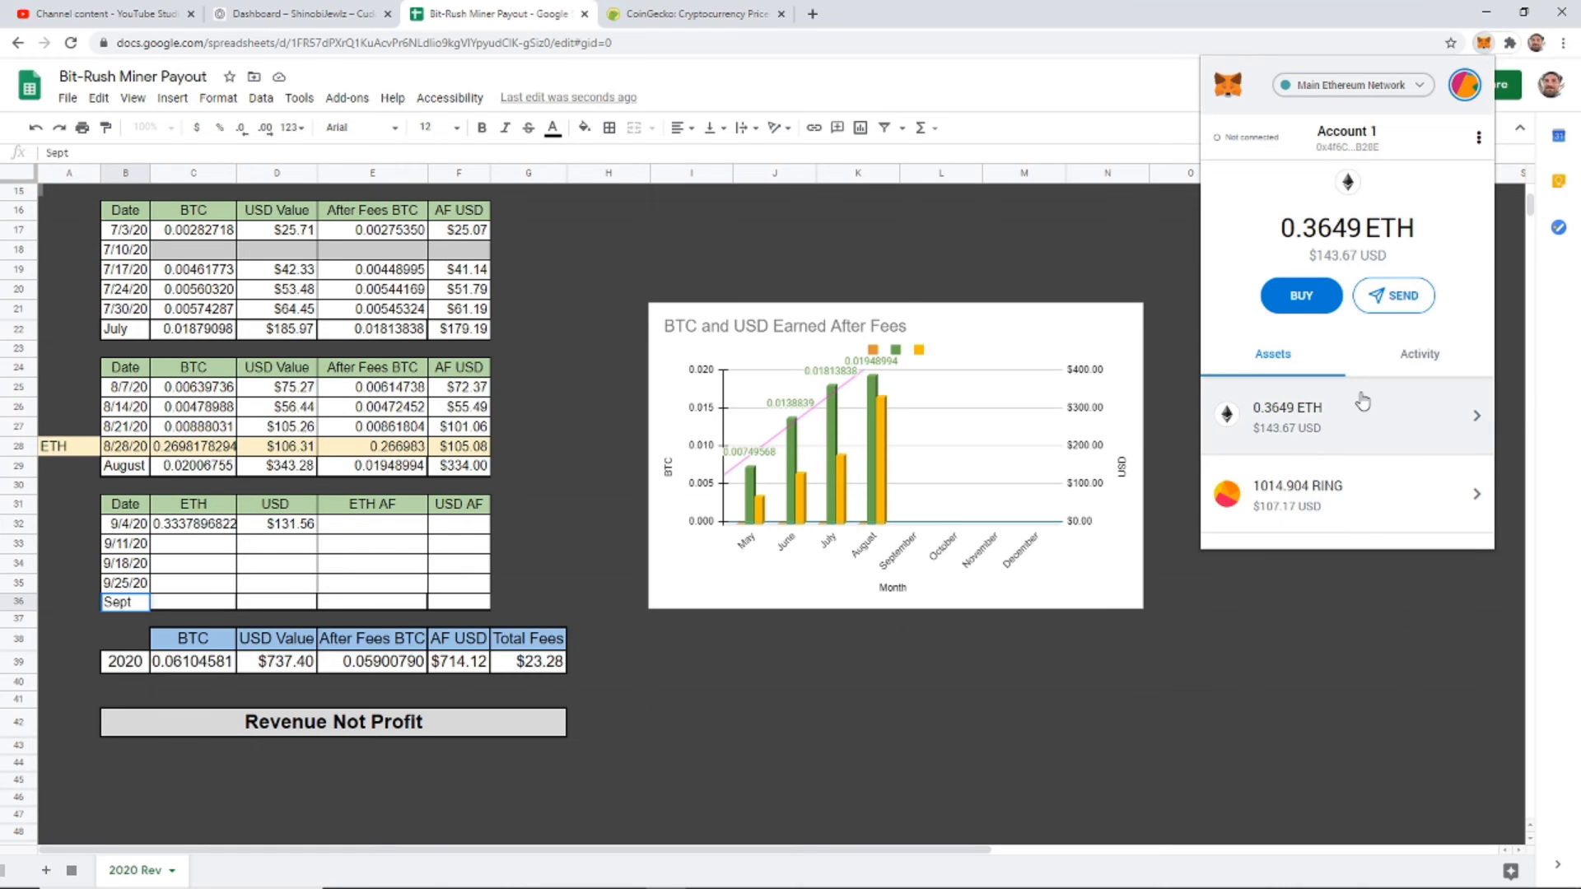
click(1417, 354)
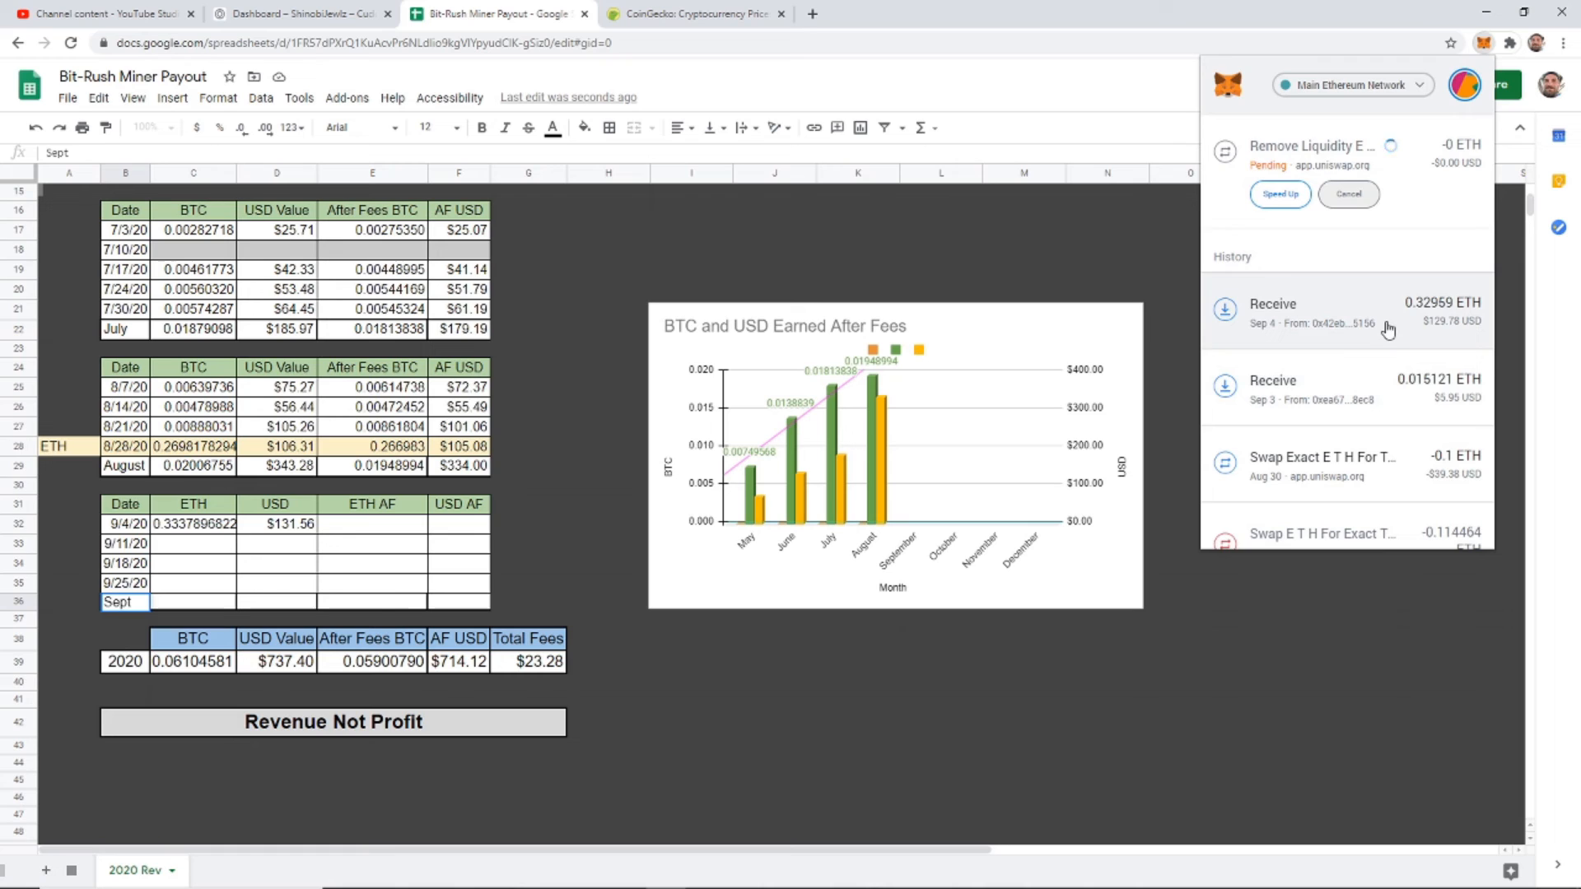
click(1300, 311)
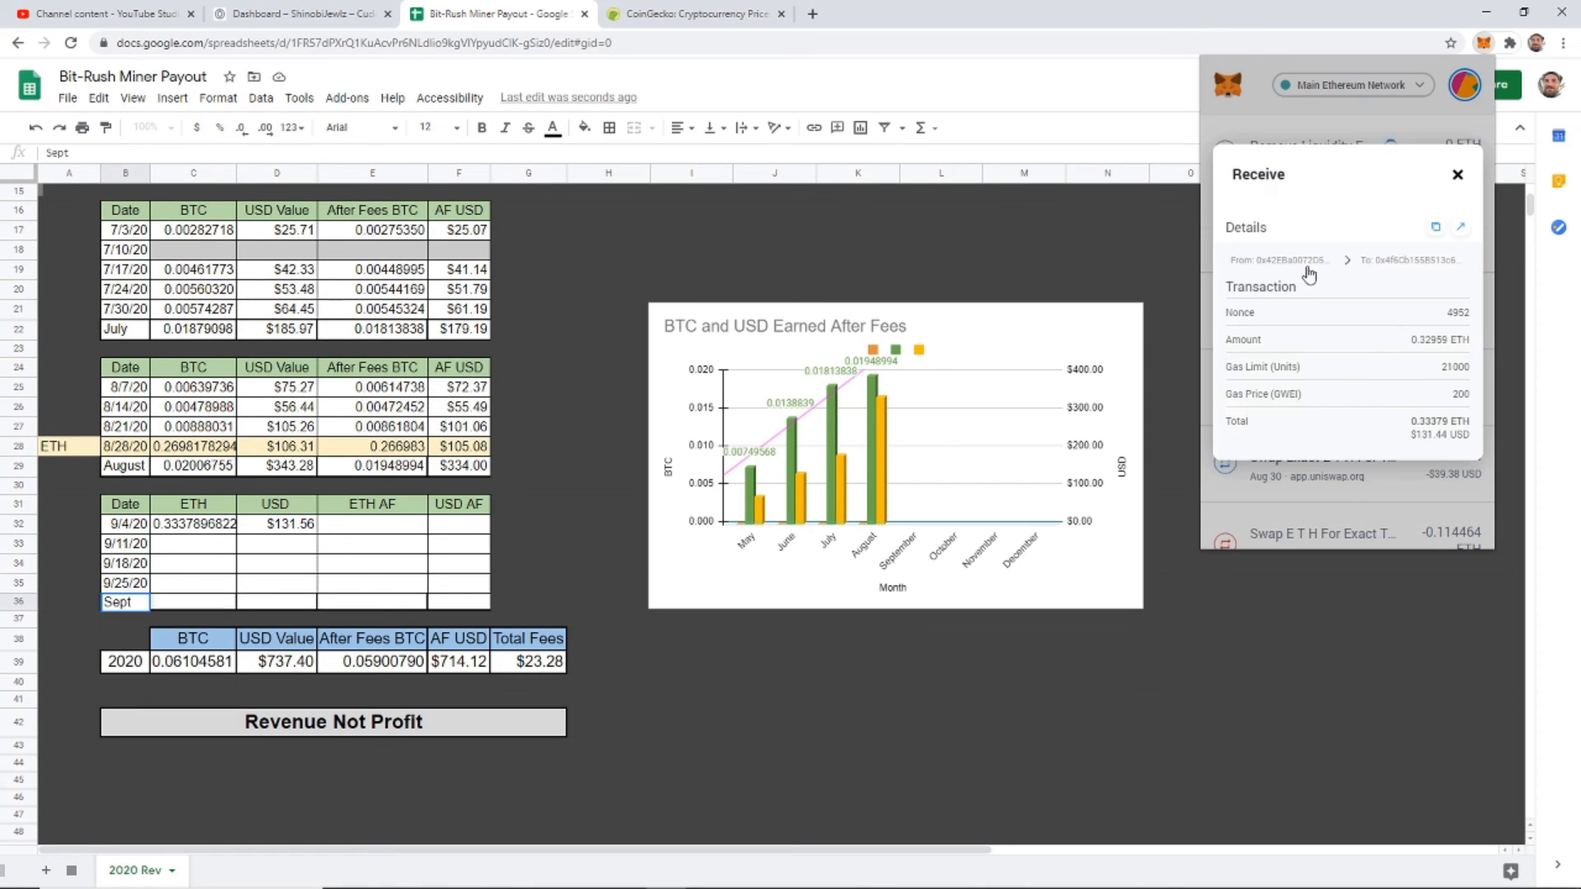
mouse_move(1411, 345)
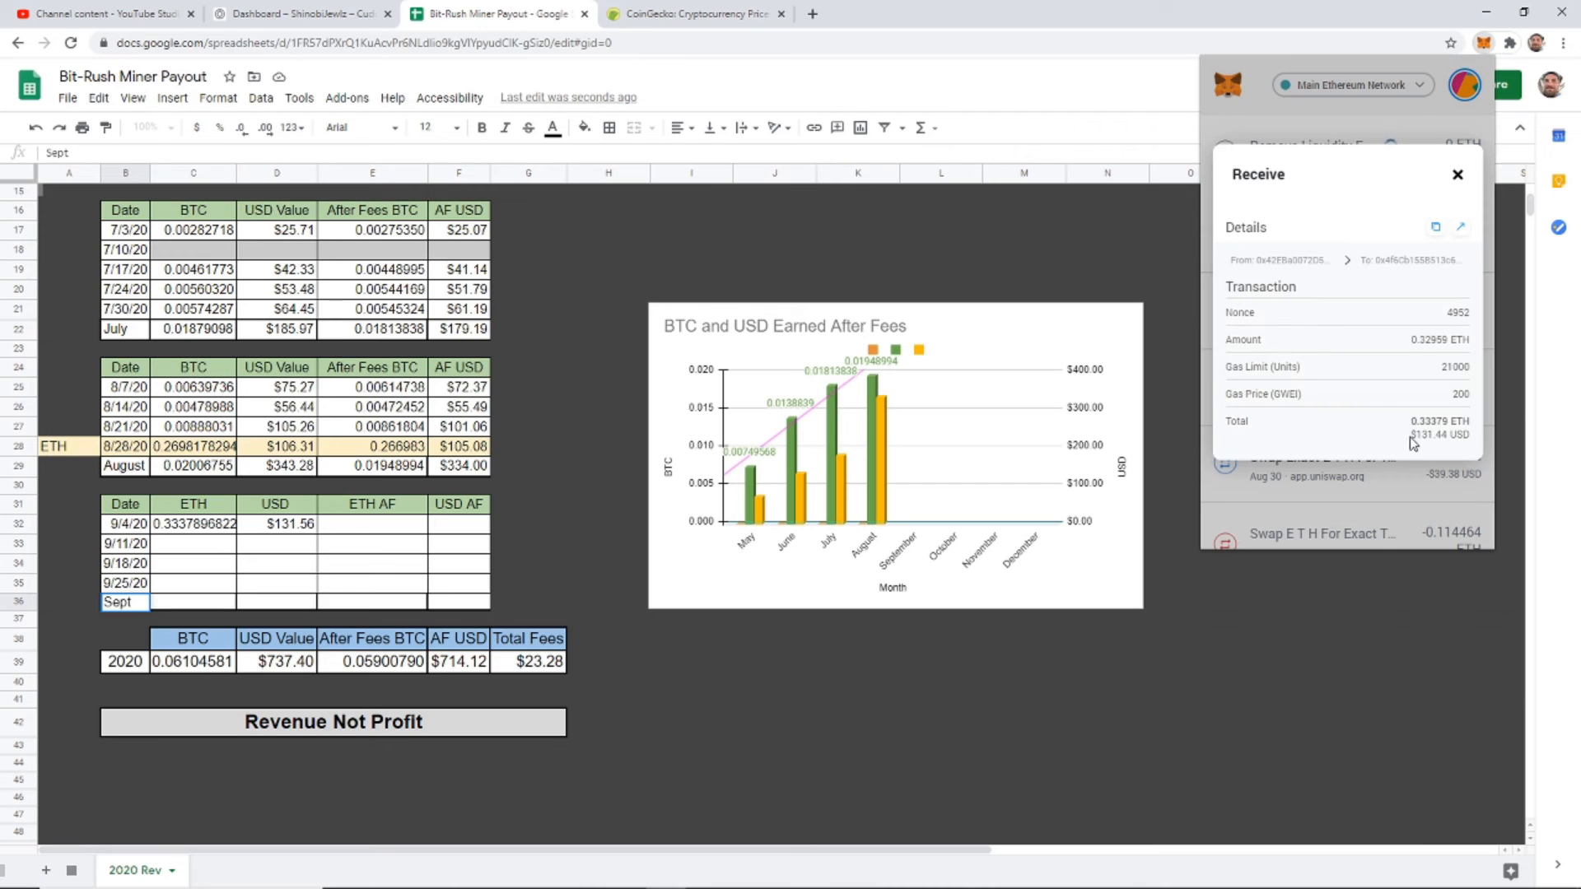
right_click(1427, 435)
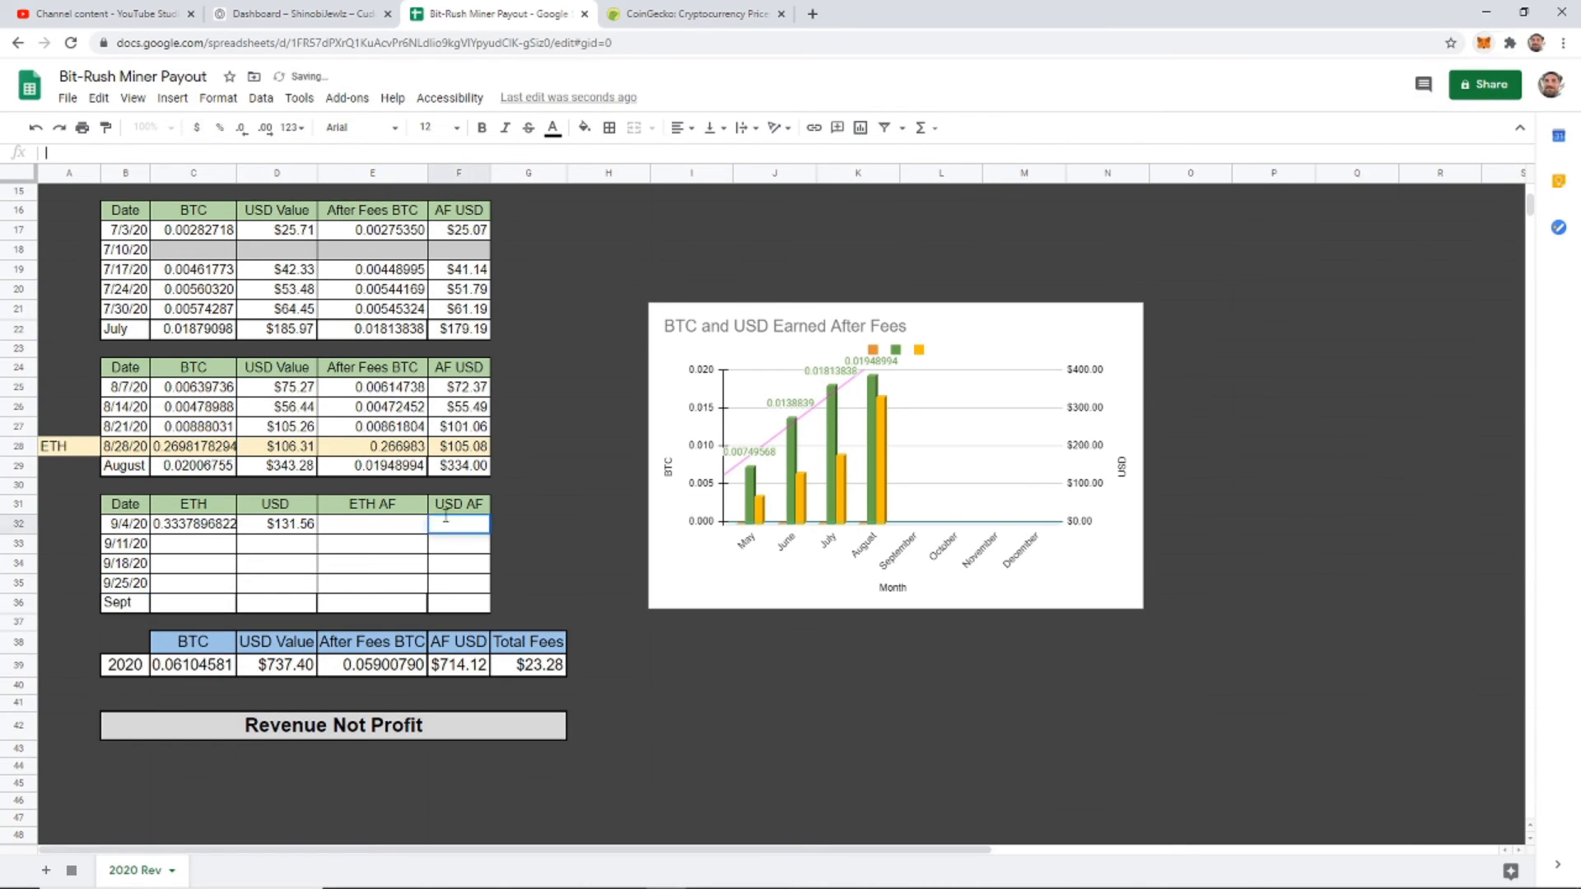
Enter 0.32959 ETH AF and $131.44 USD AF for 9/4, reviewing Sept summary and chart
scroll(up, 3)
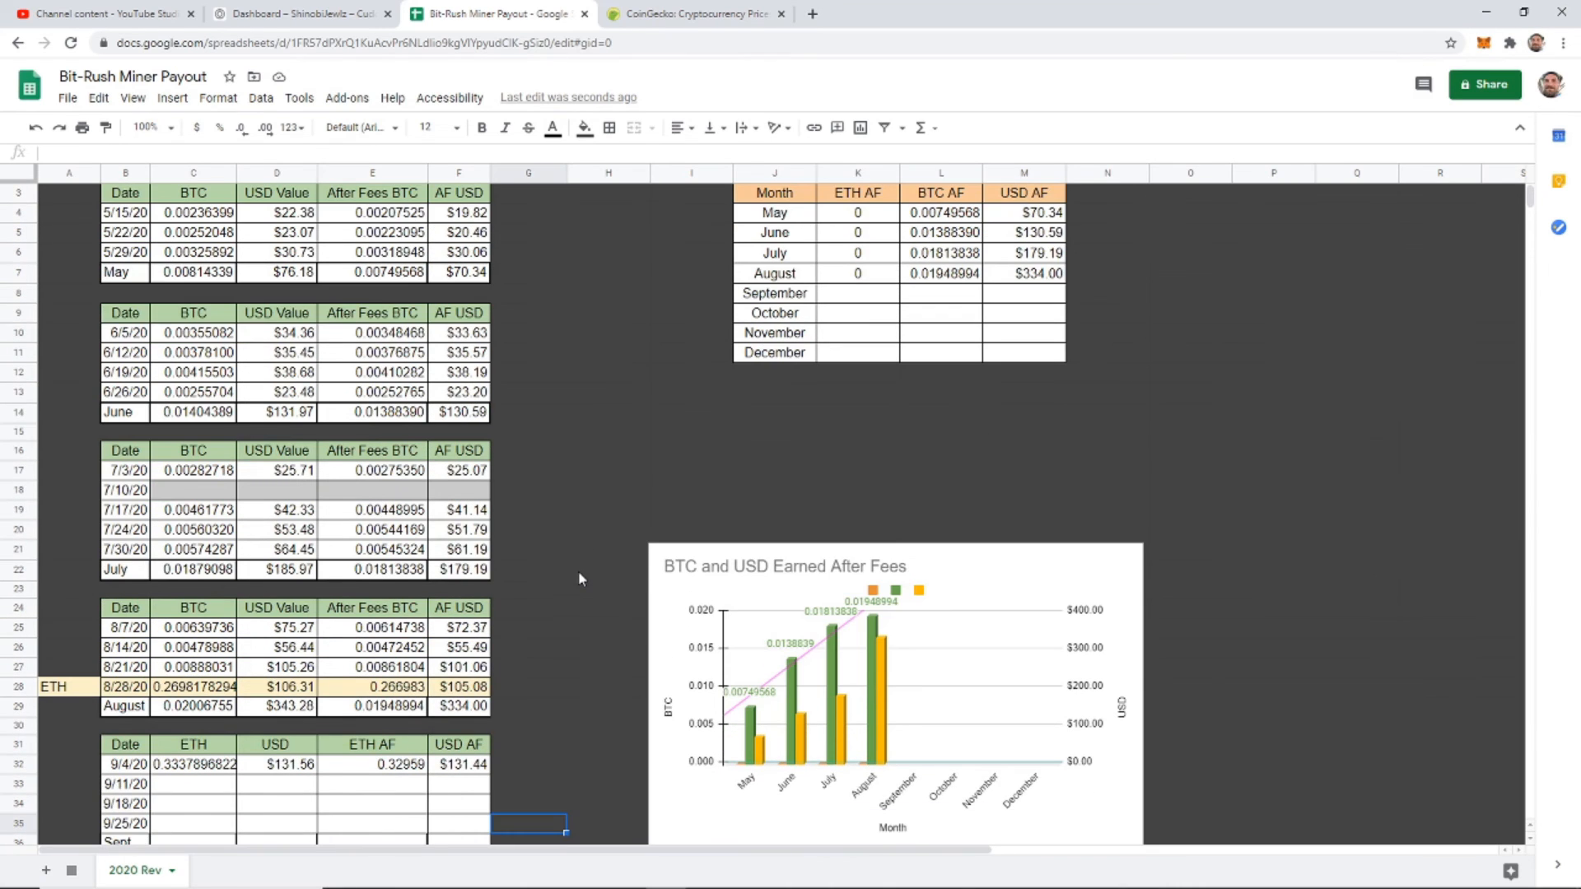
scroll(down, 3)
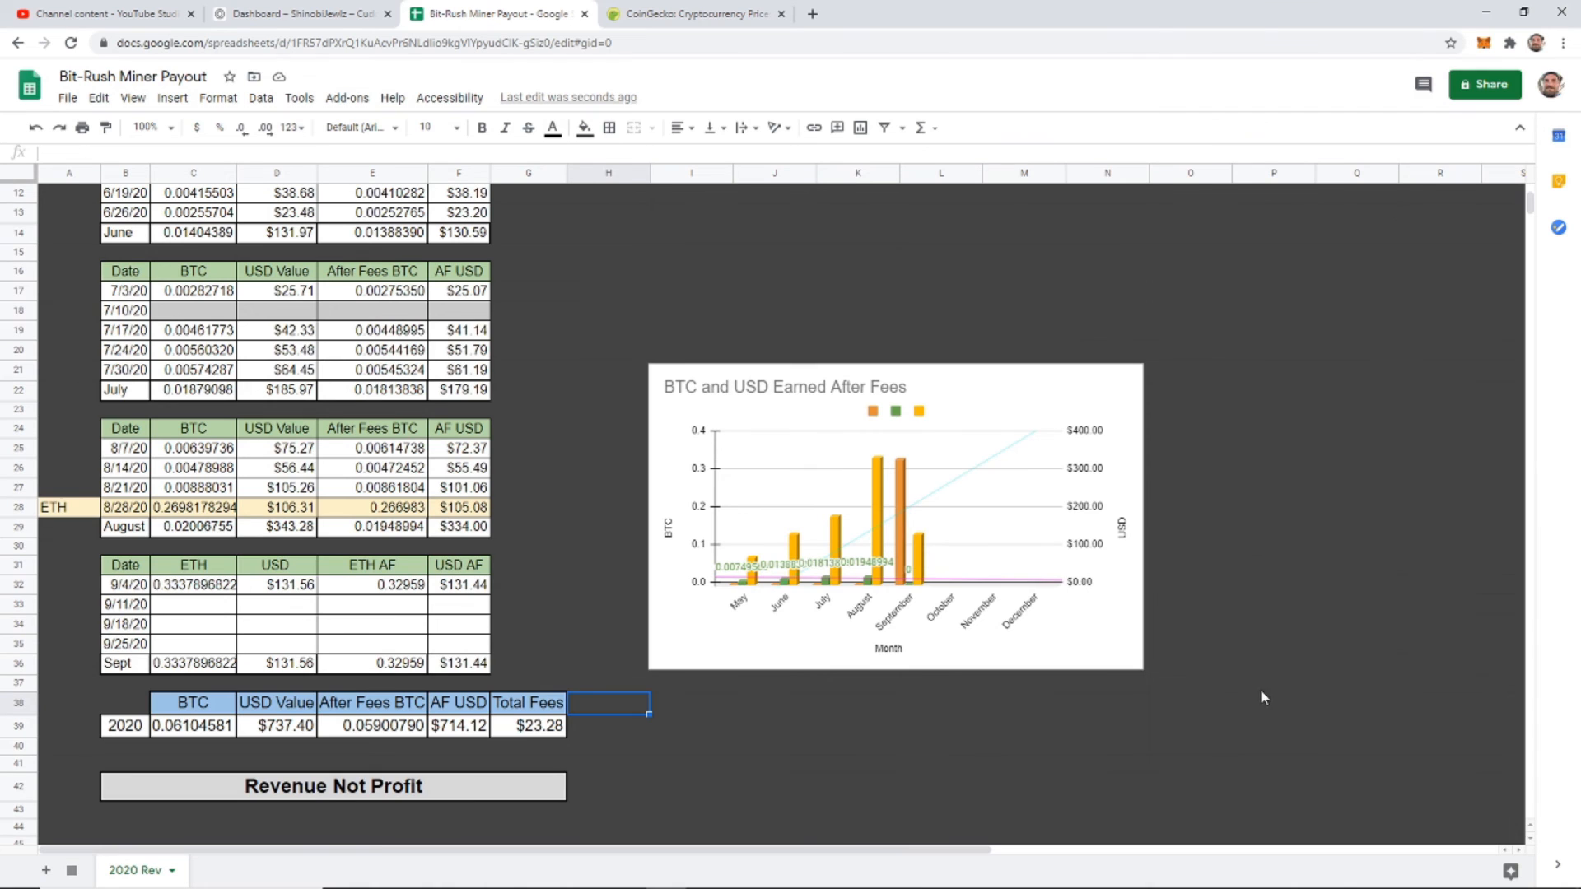
scroll(up, 3)
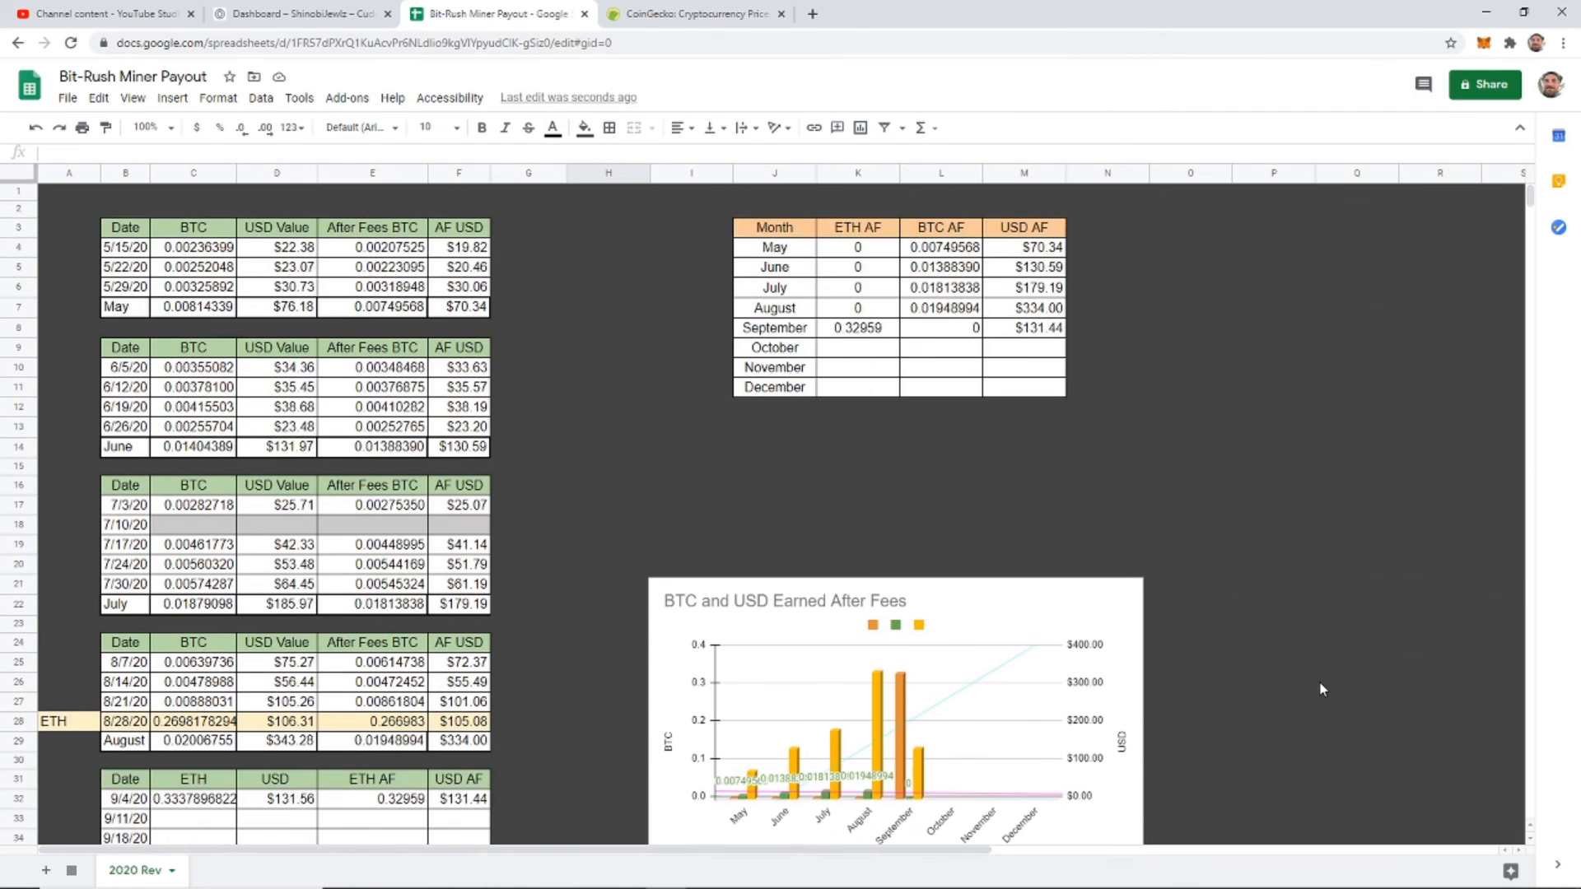
scroll(down, 3)
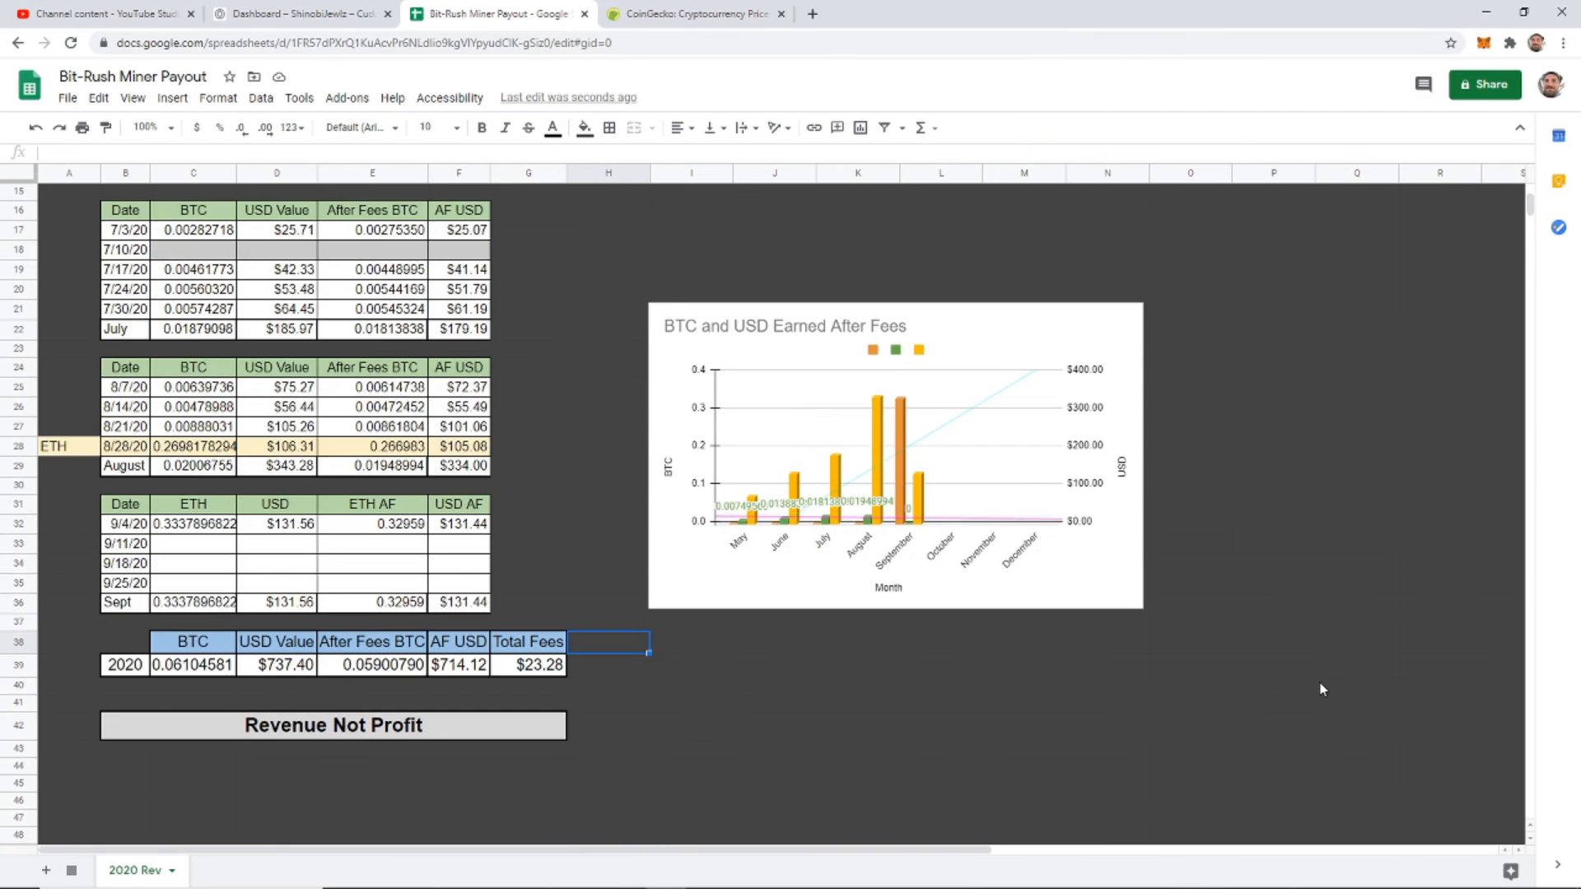
scroll(up, 3)
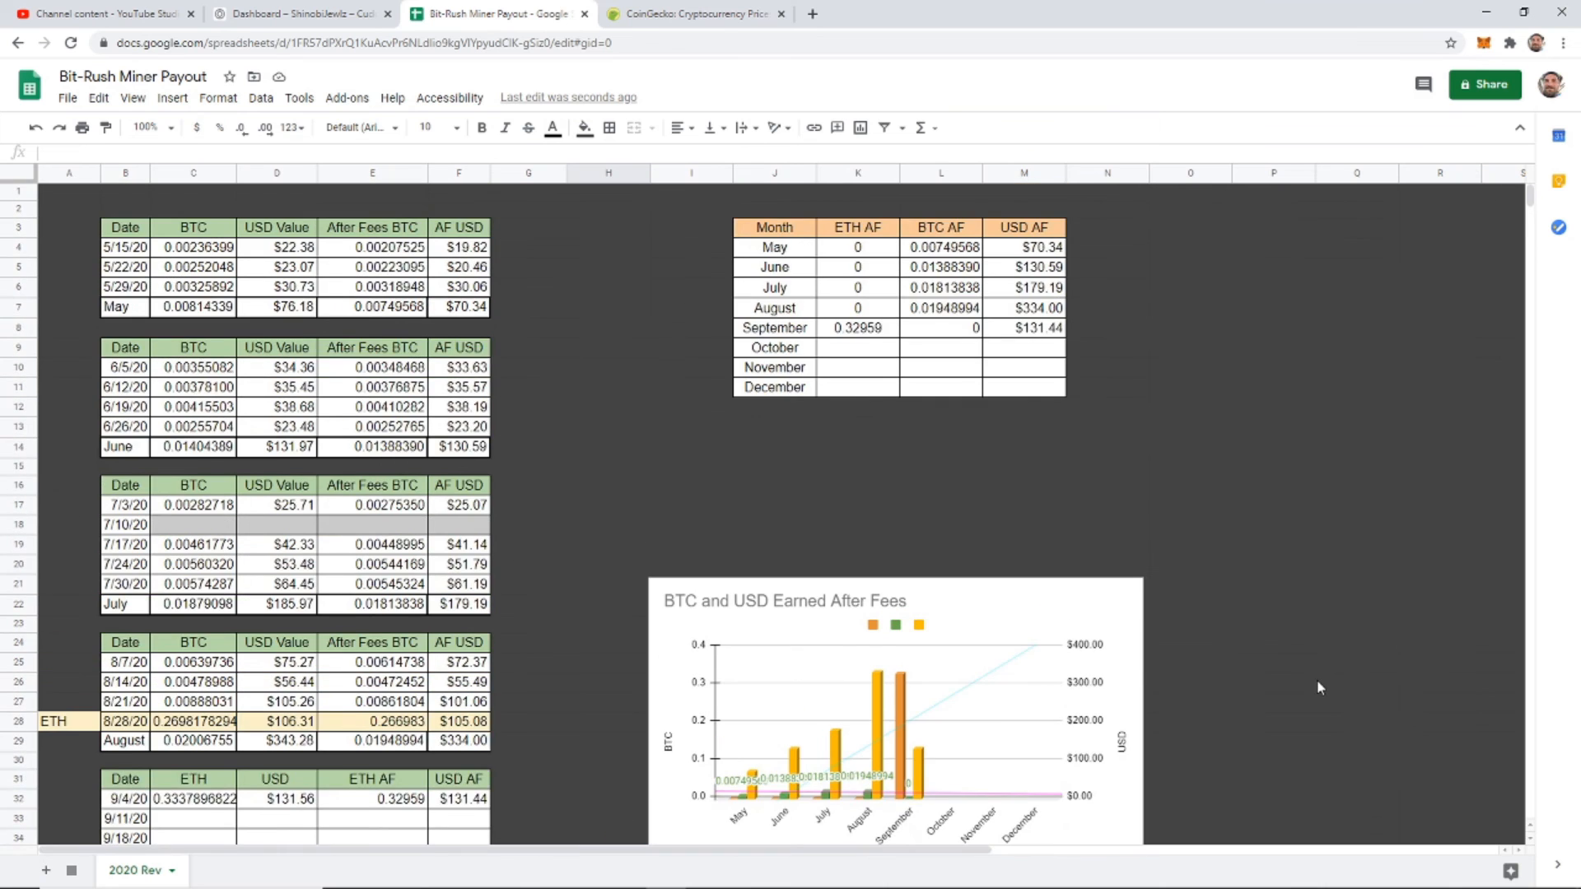
scroll(down, 3)
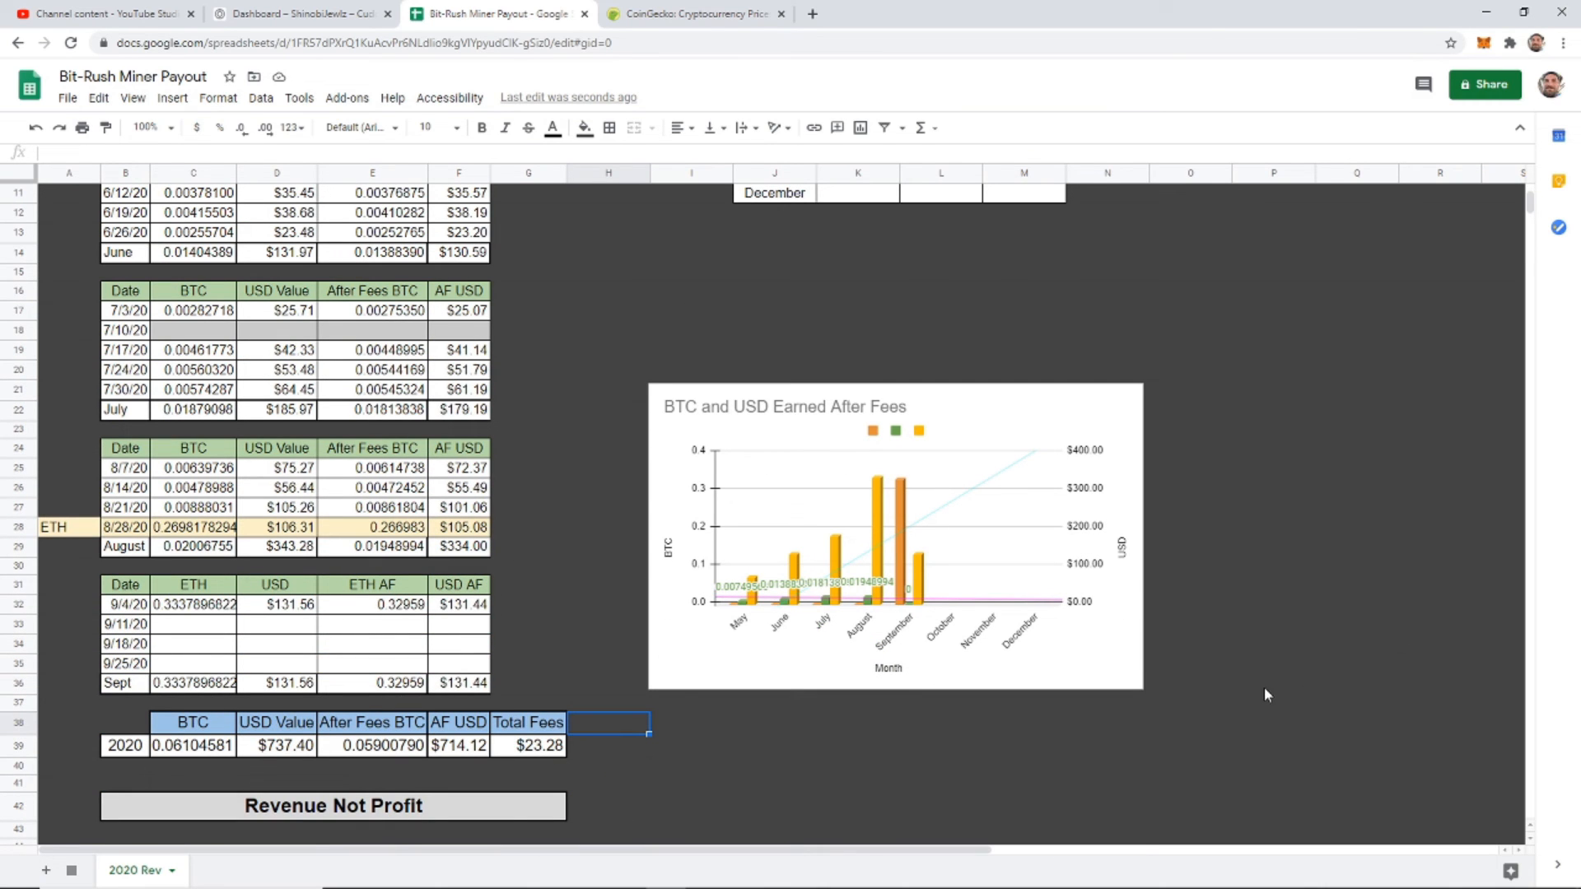
mouse_move(872, 410)
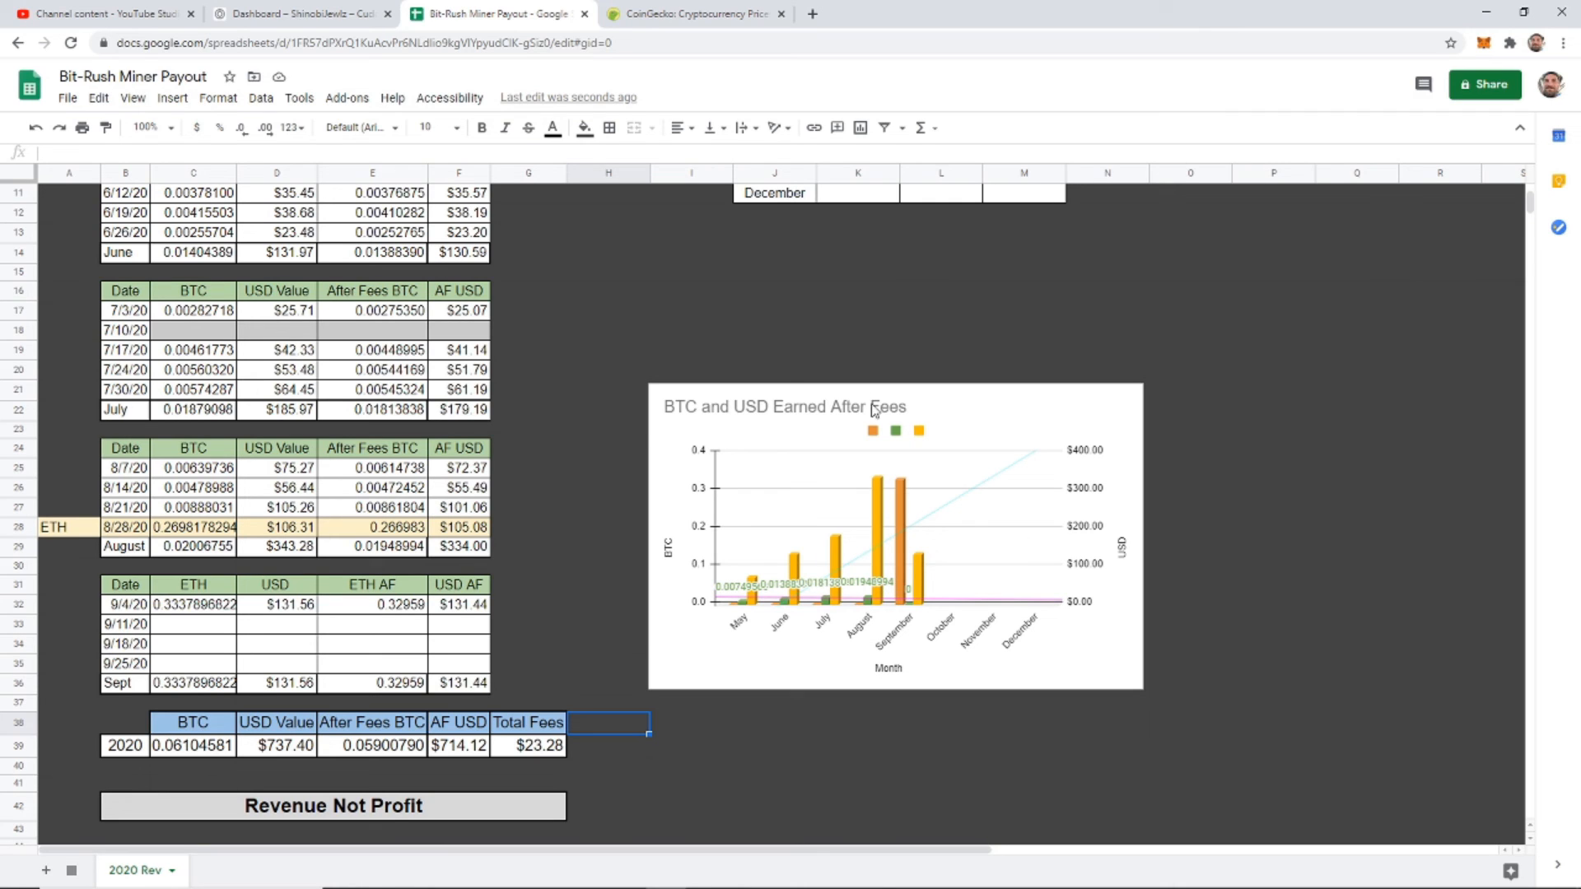
mouse_move(870, 453)
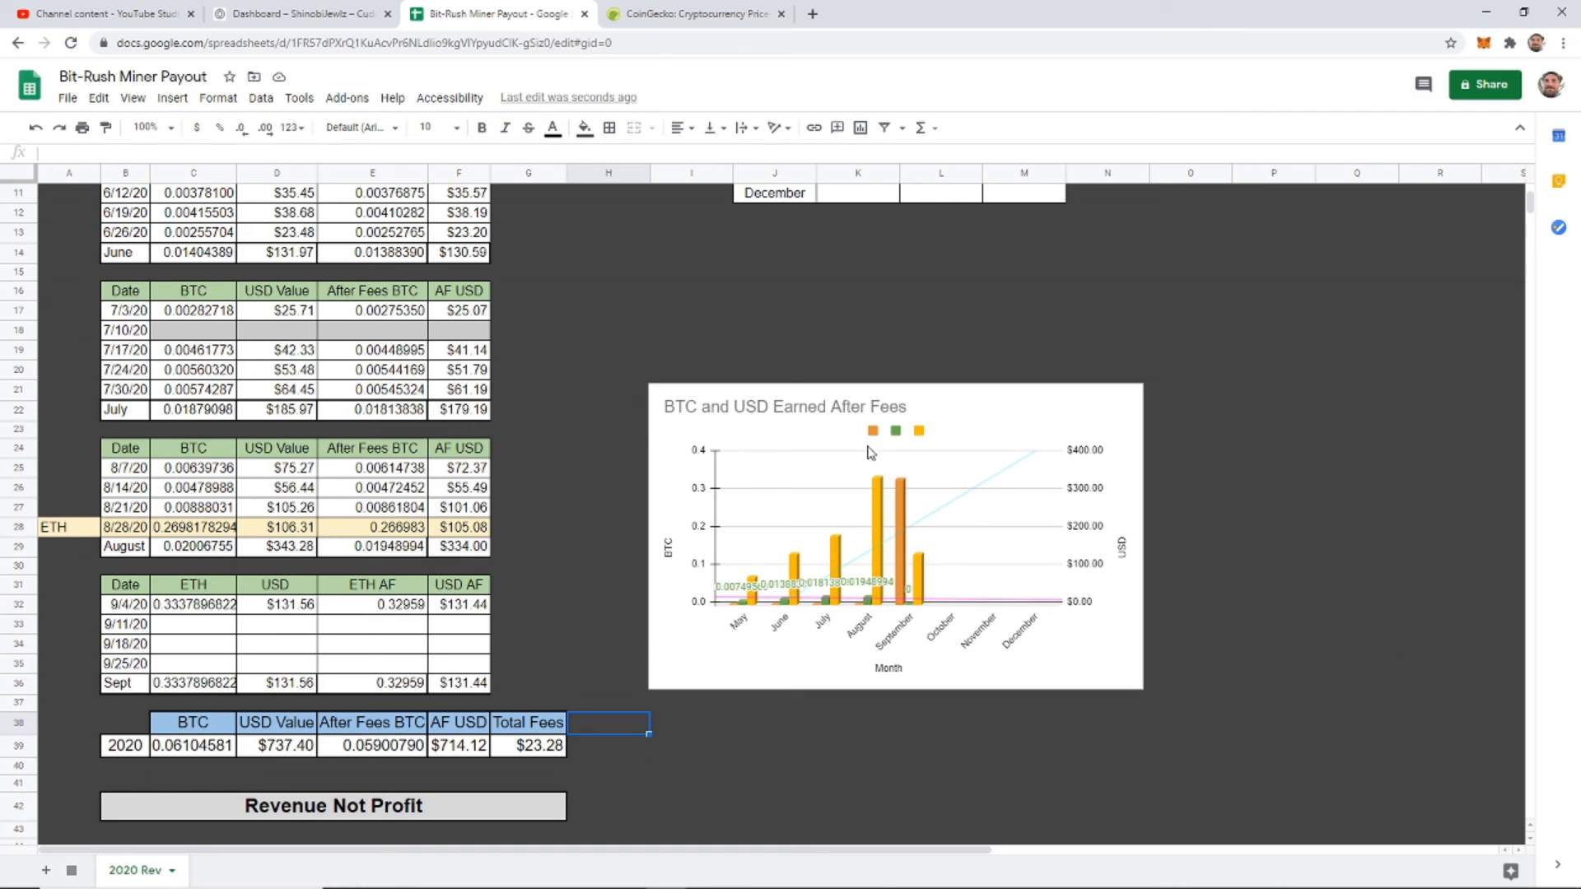
mouse_move(870, 608)
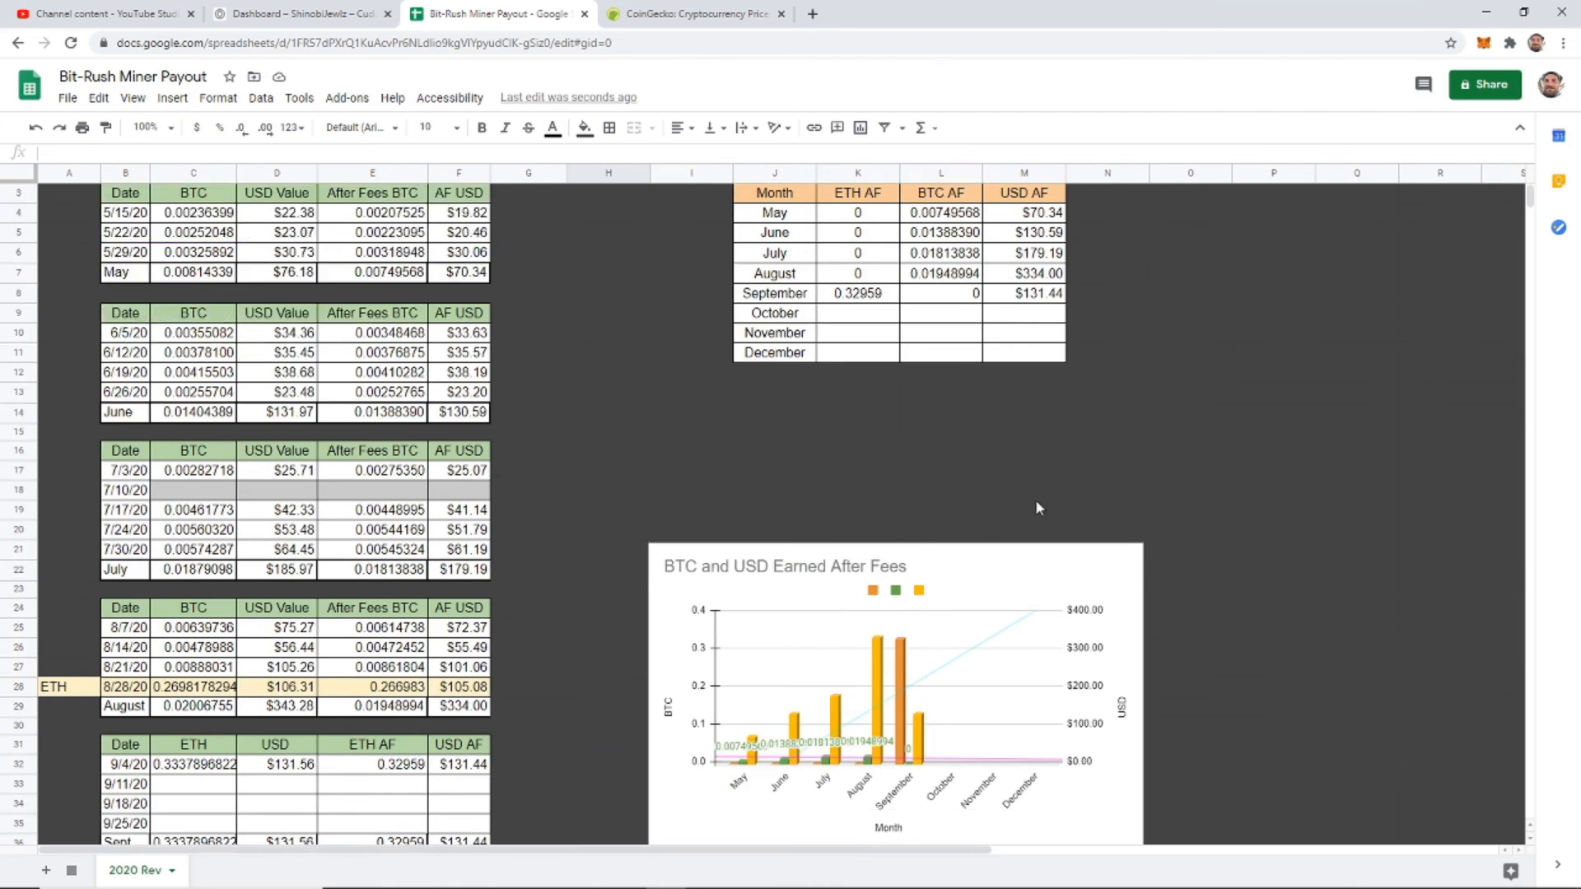
scroll(up, 3)
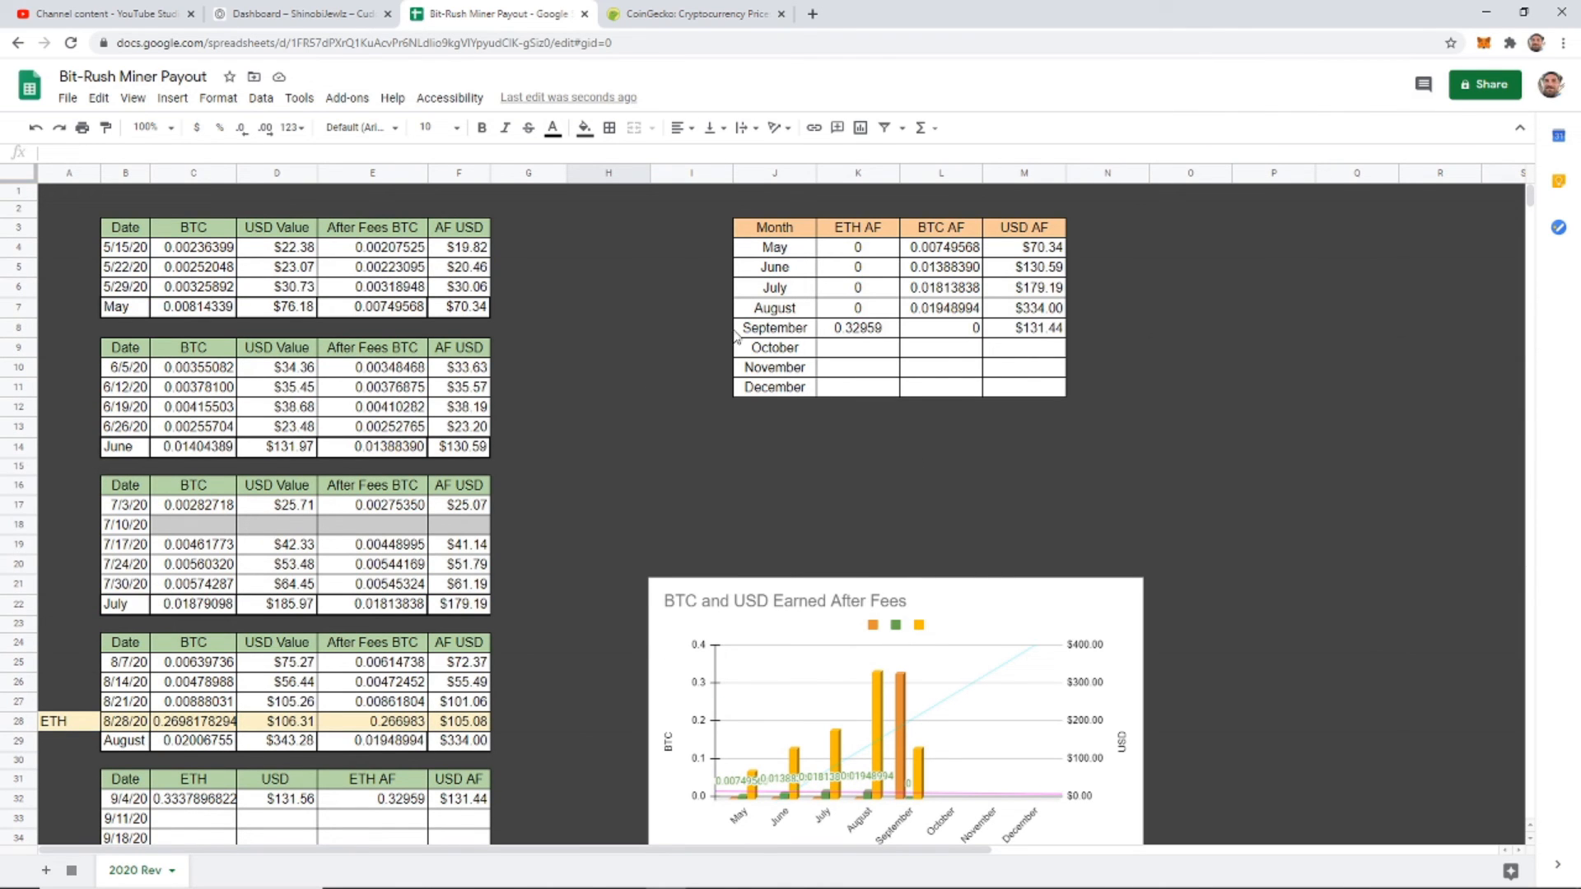
scroll(down, 3)
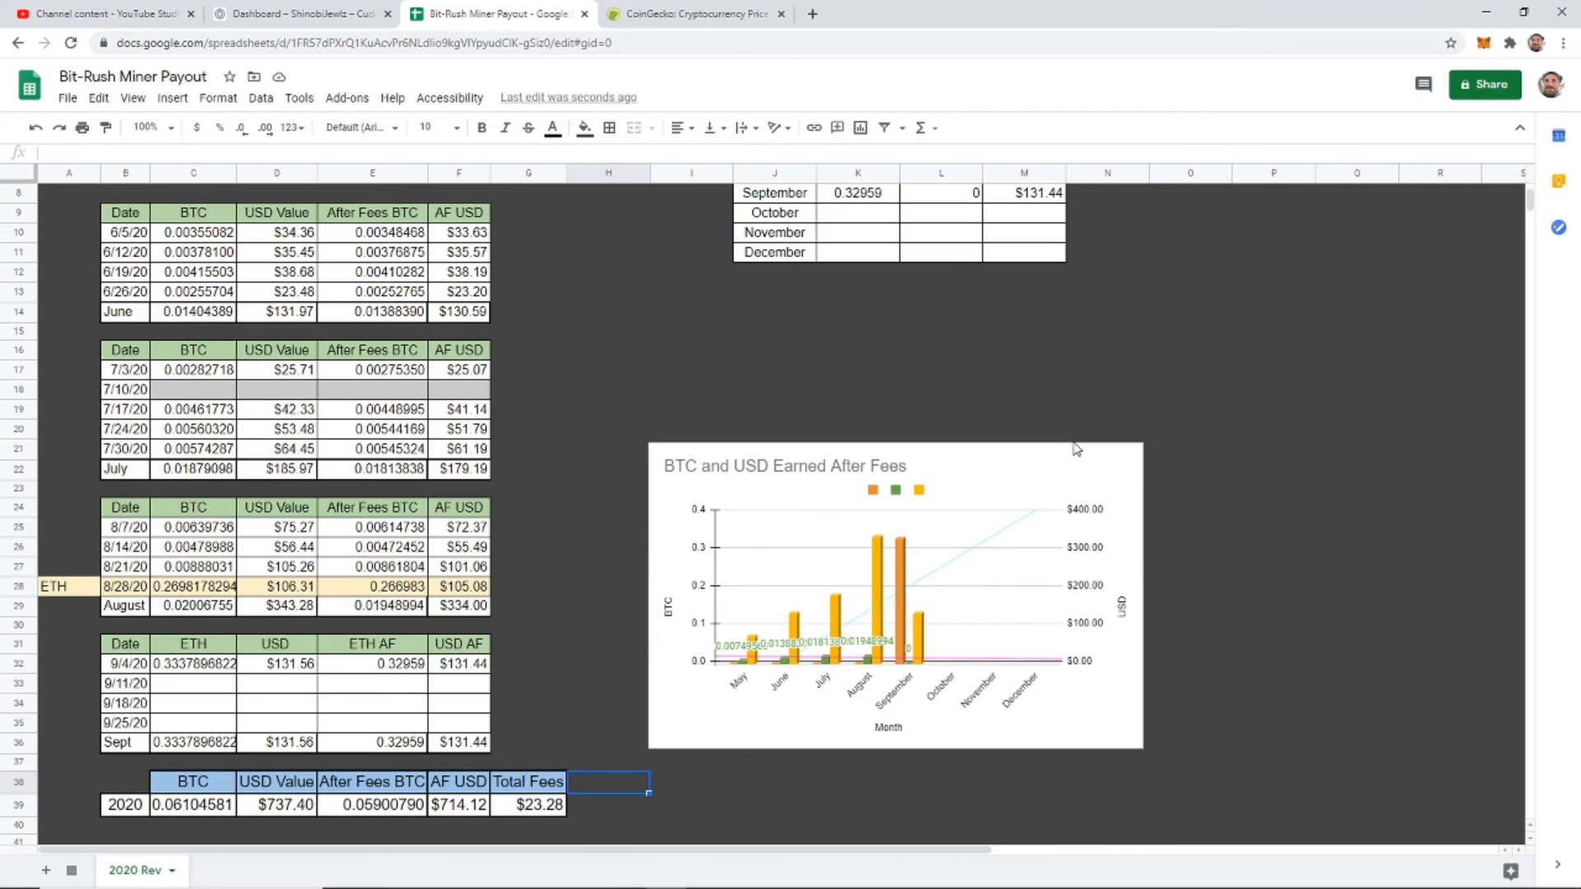
scroll(down, 3)
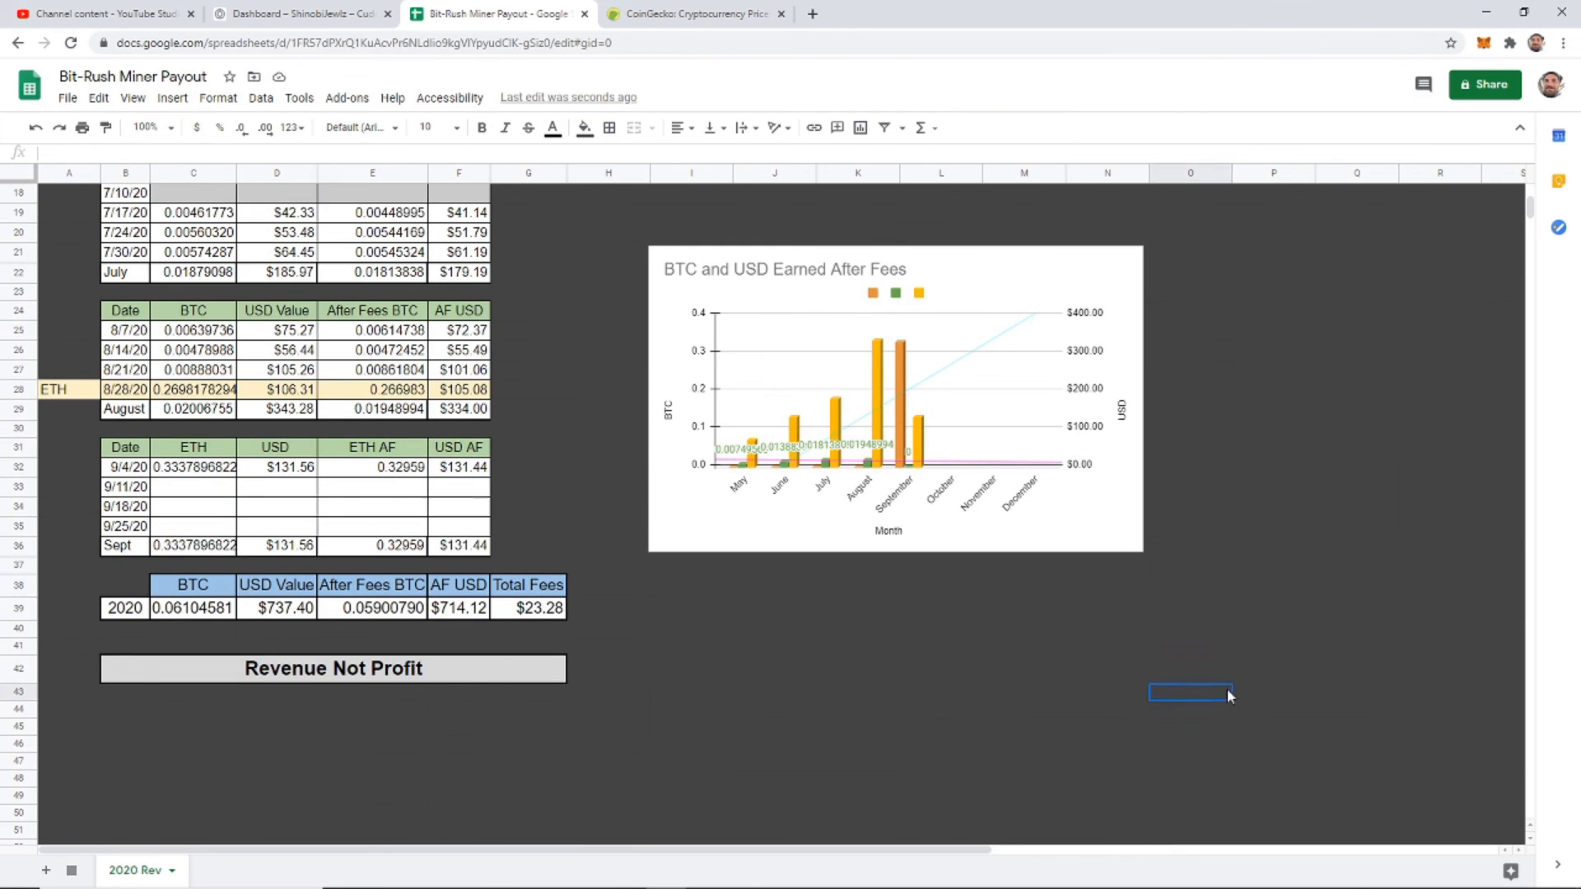
scroll(down, 3)
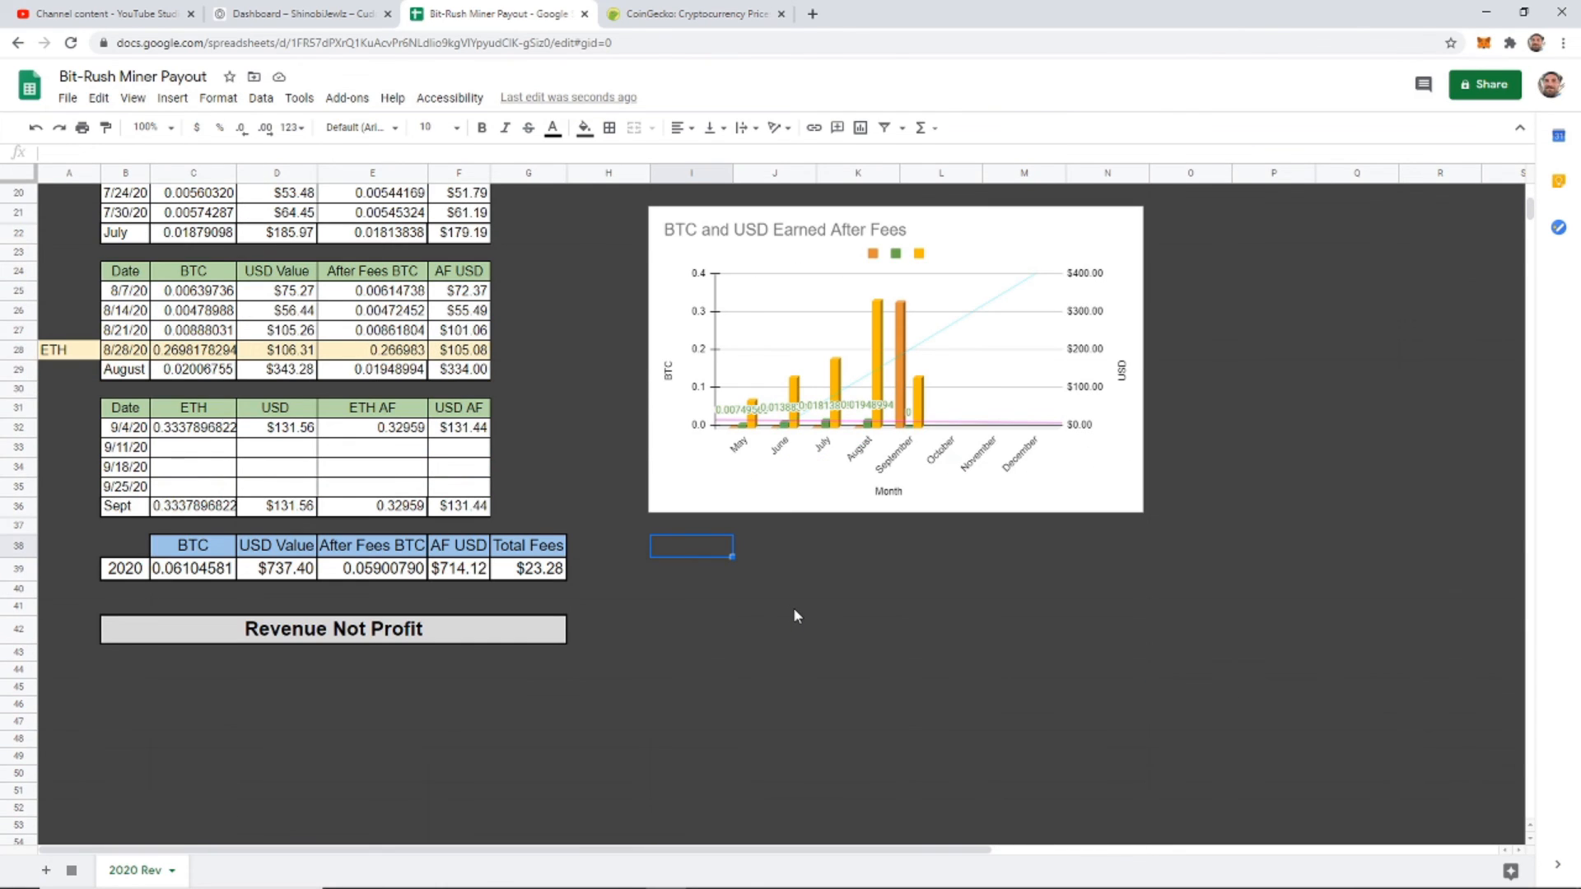
mouse_move(823, 629)
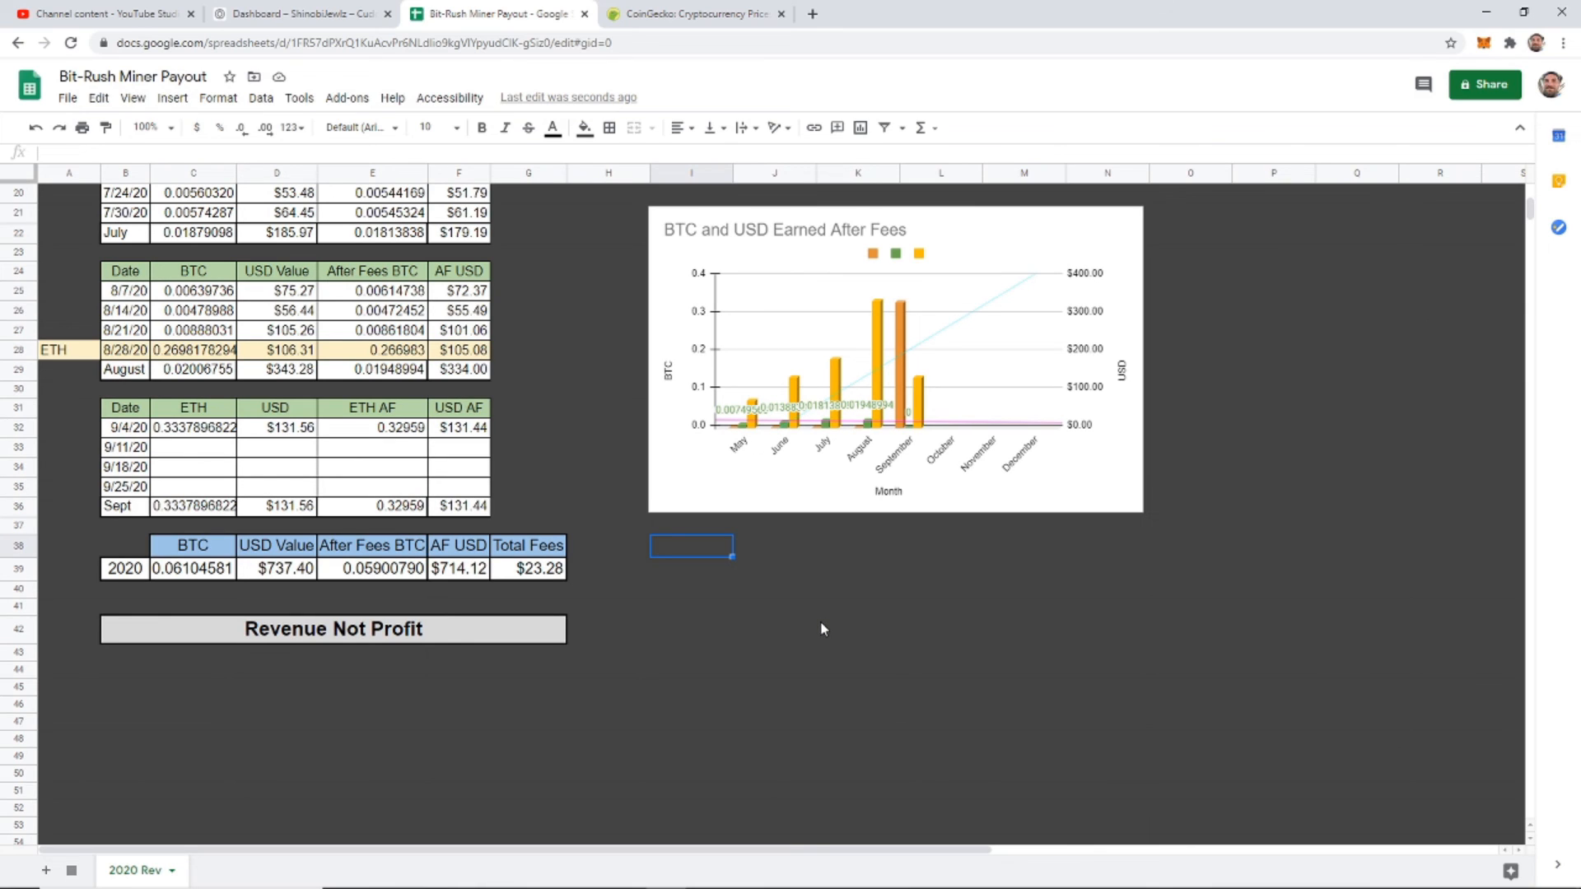
mouse_move(850, 648)
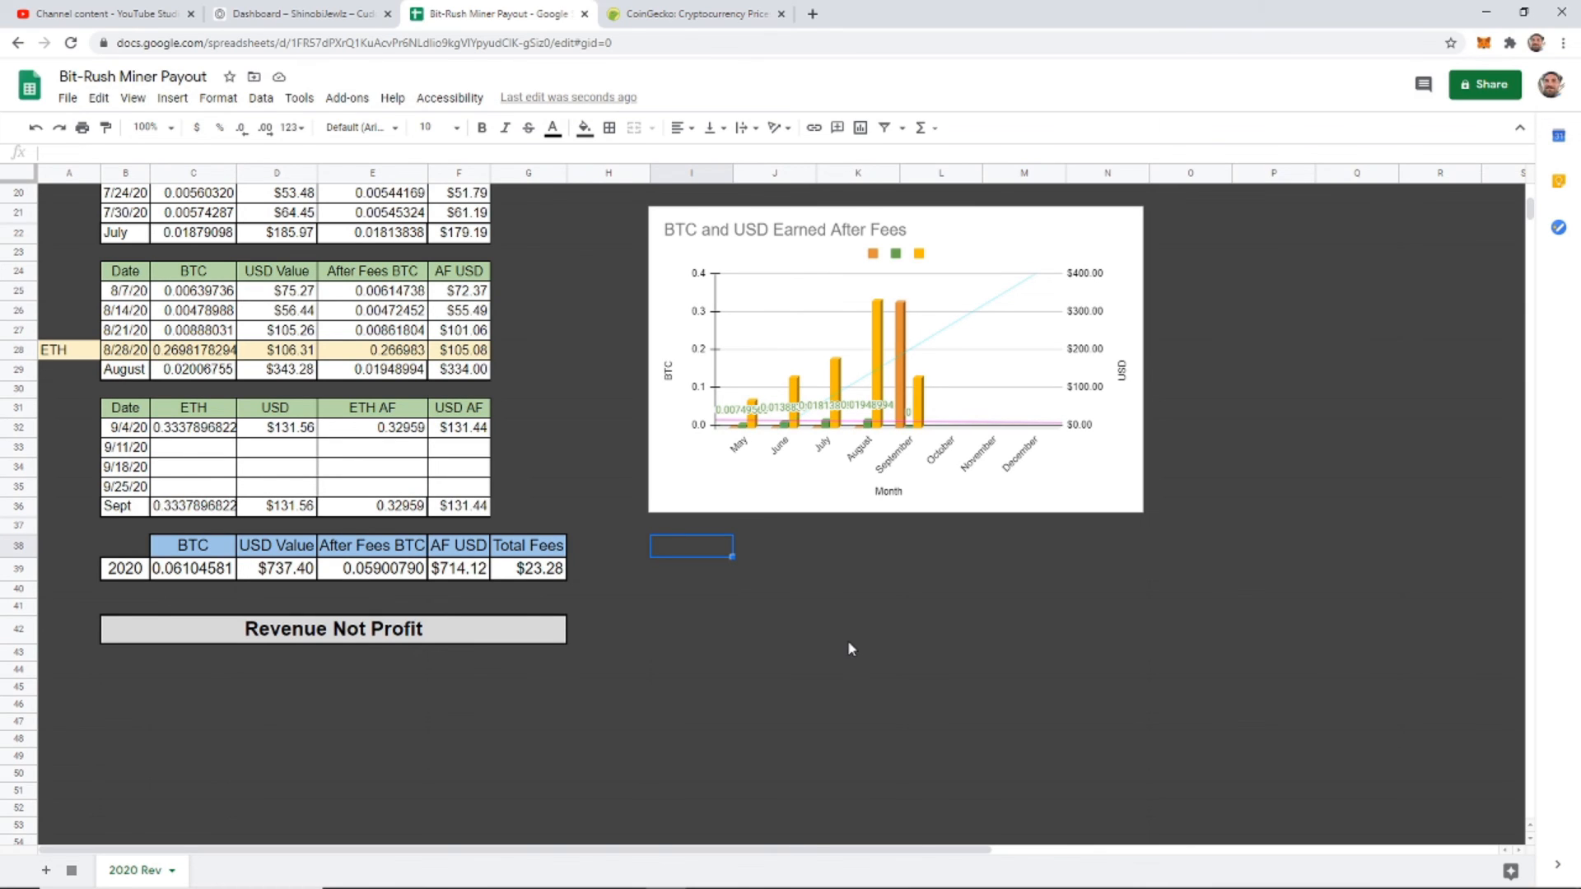
mouse_move(845, 646)
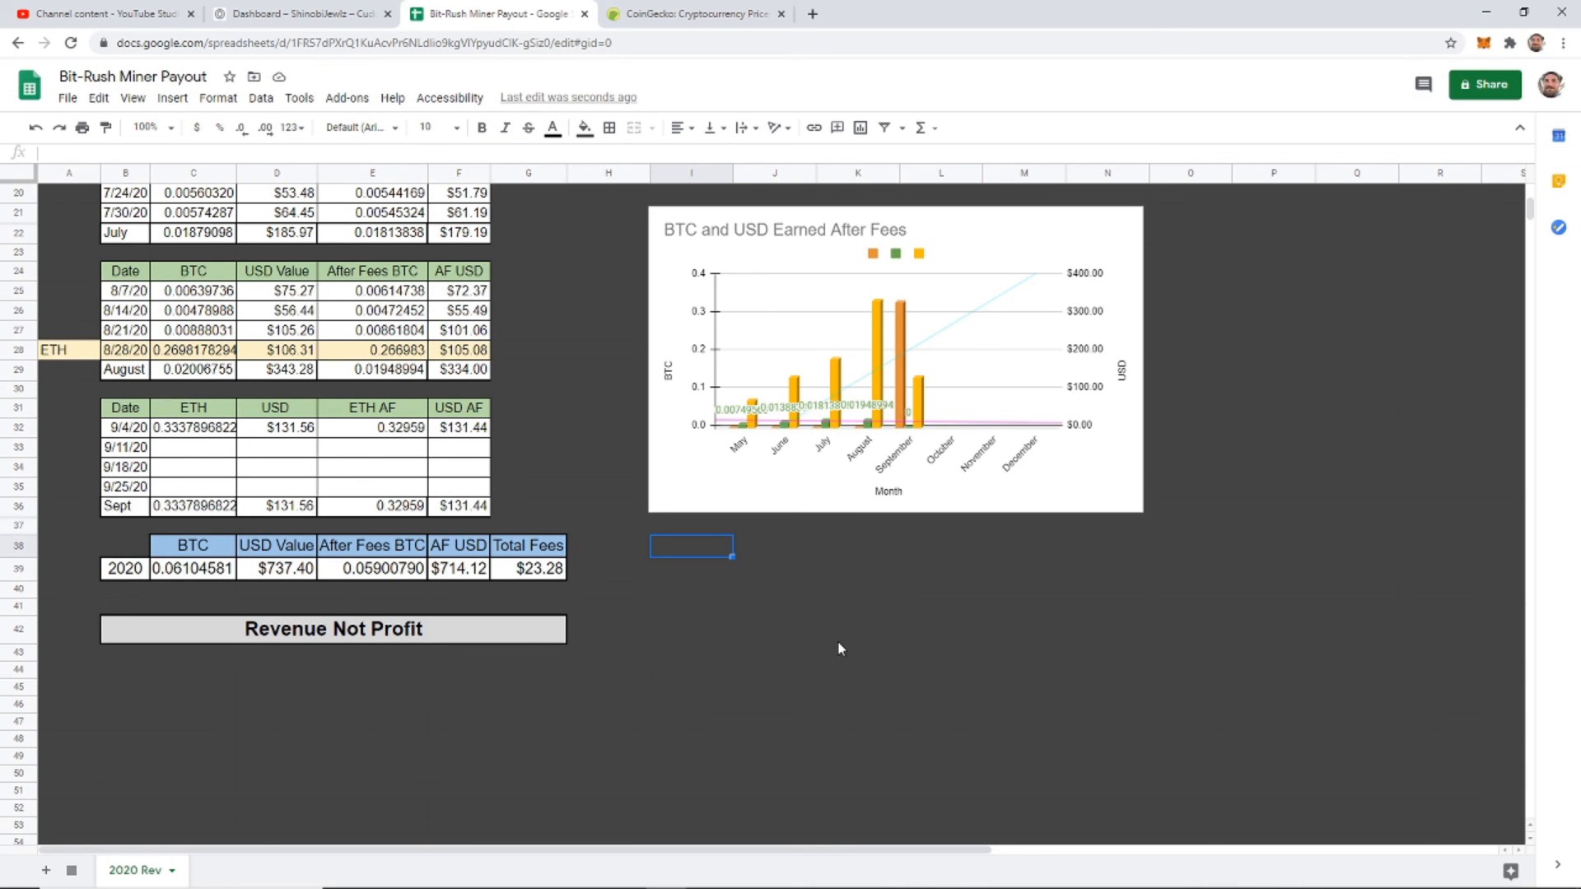
mouse_move(872, 652)
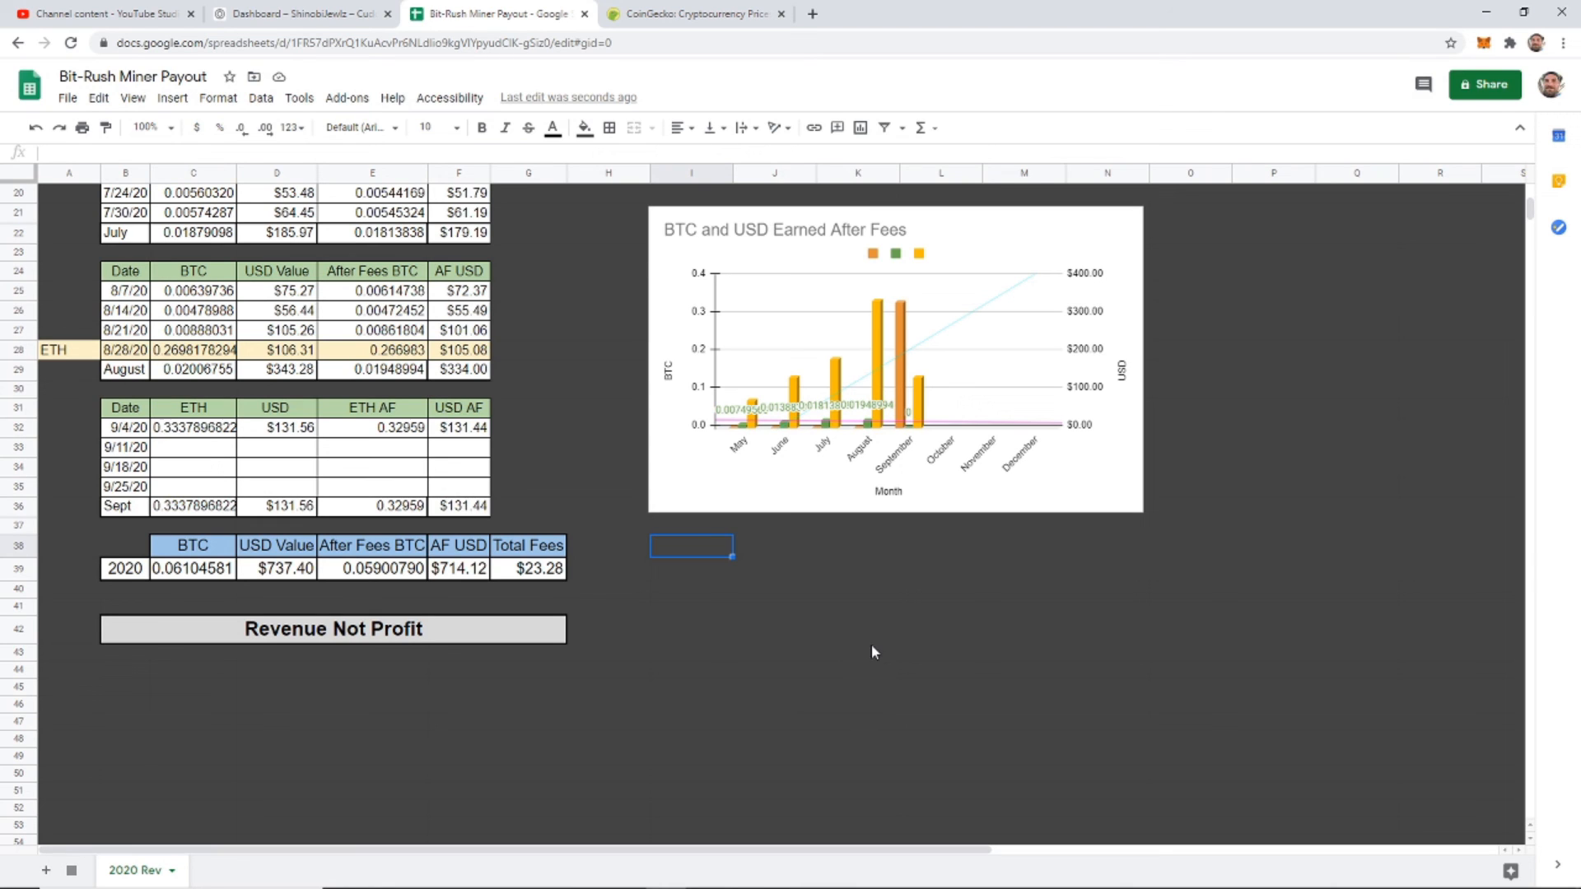
mouse_move(858, 653)
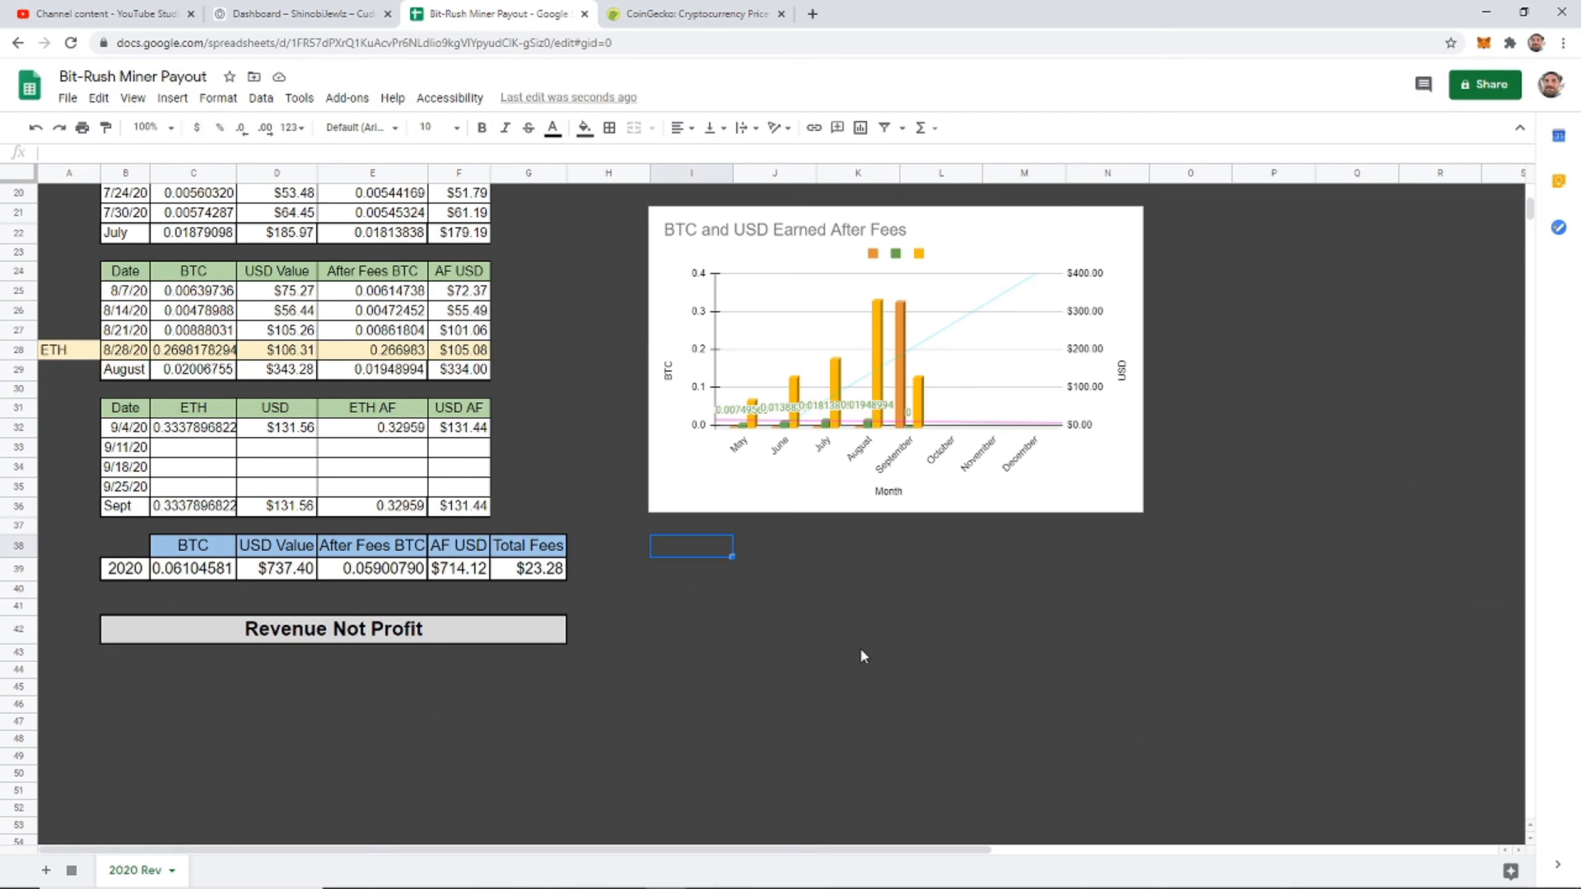
mouse_move(854, 666)
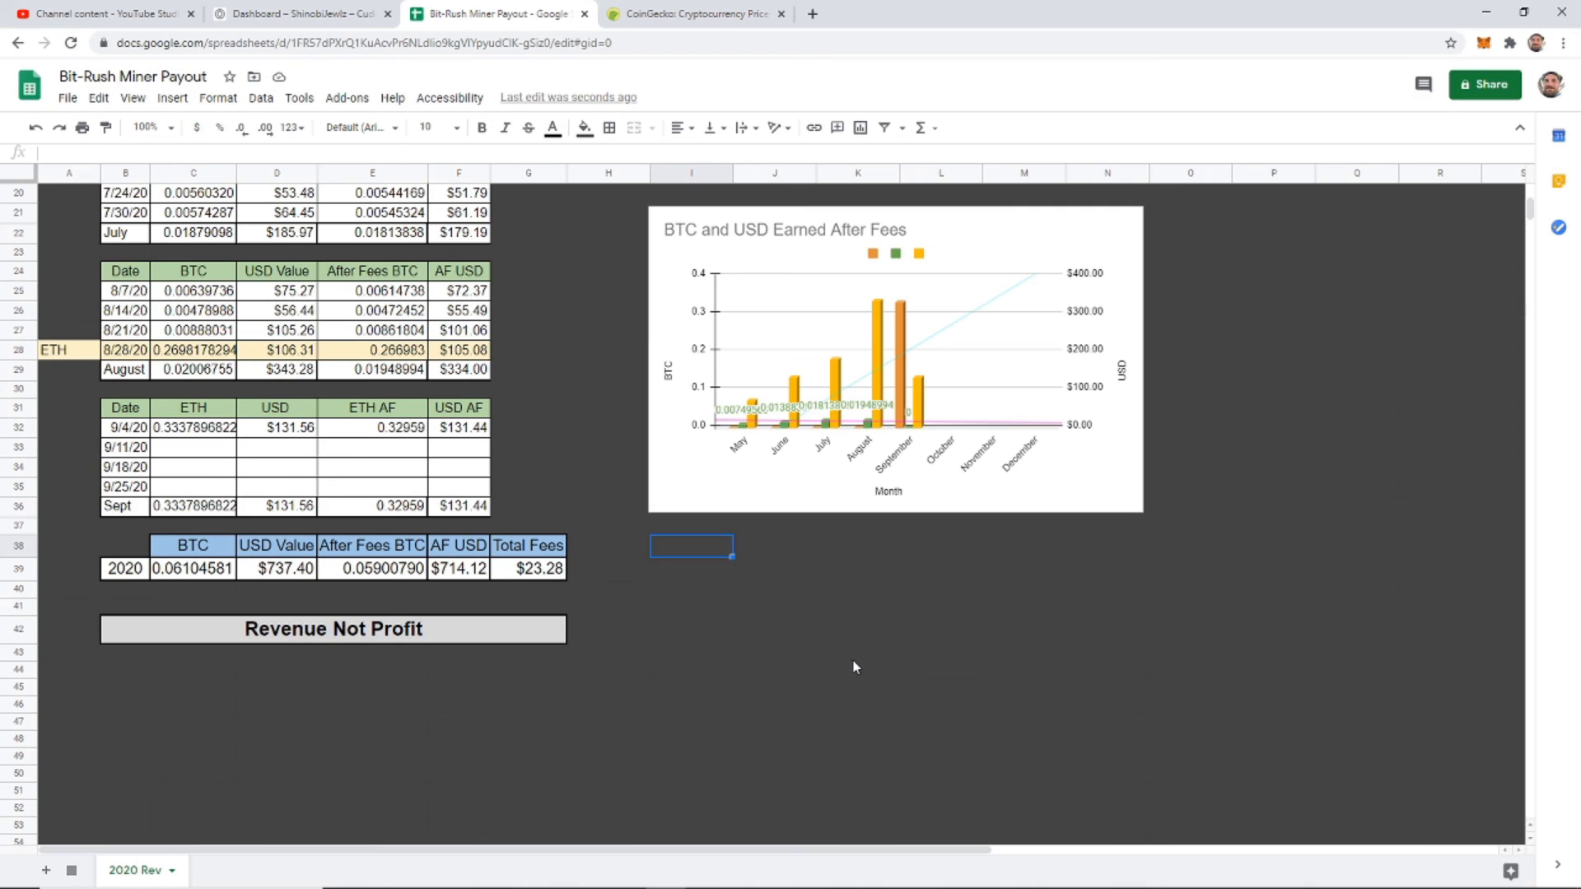
mouse_move(865, 653)
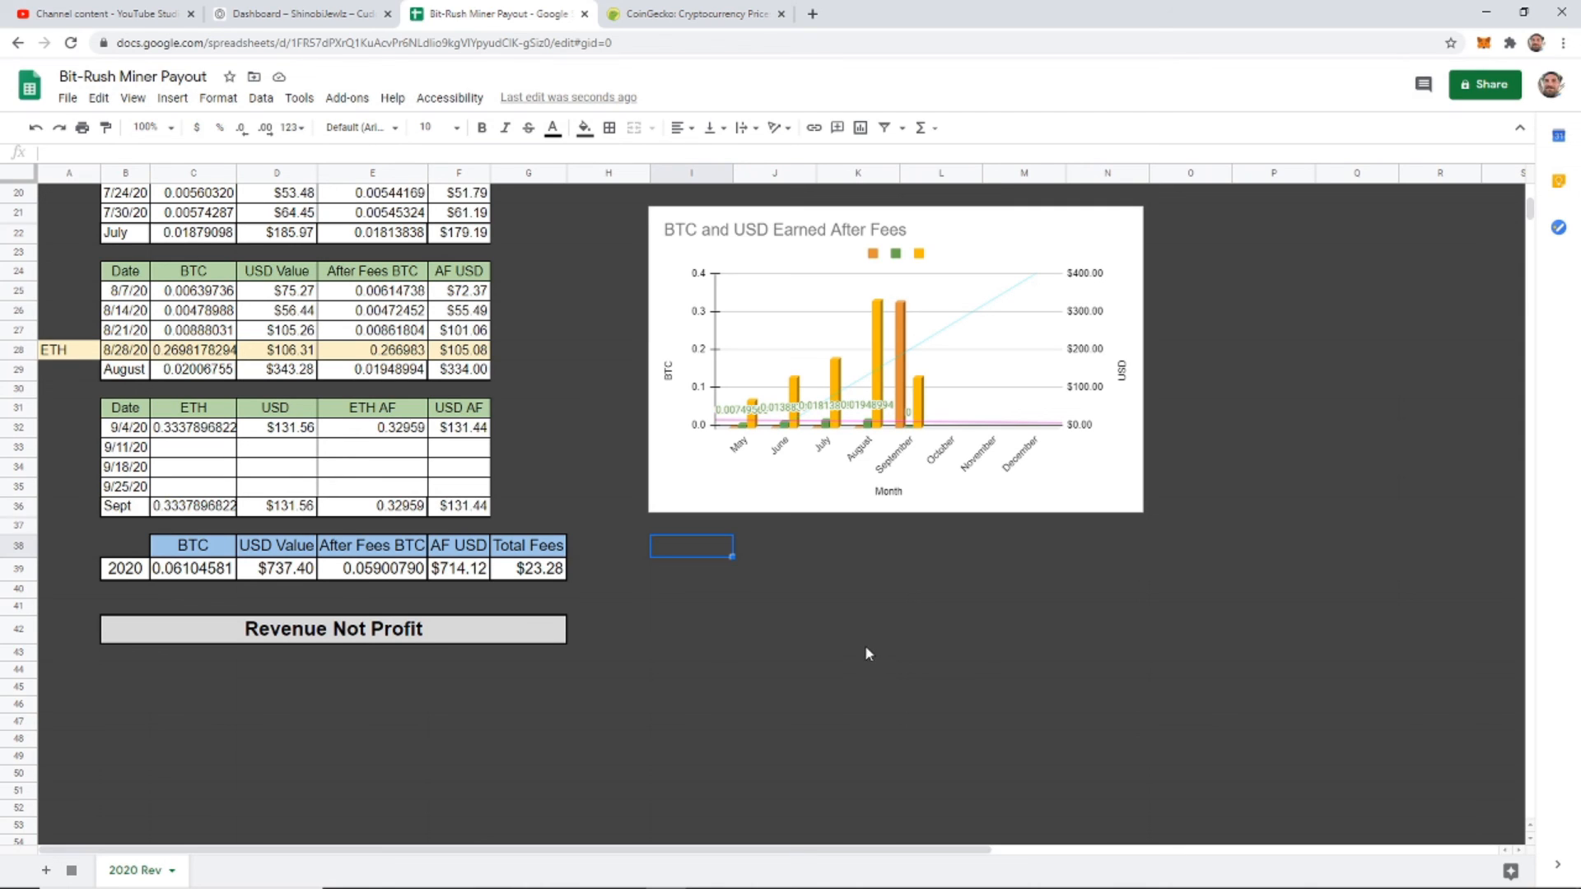
mouse_move(876, 650)
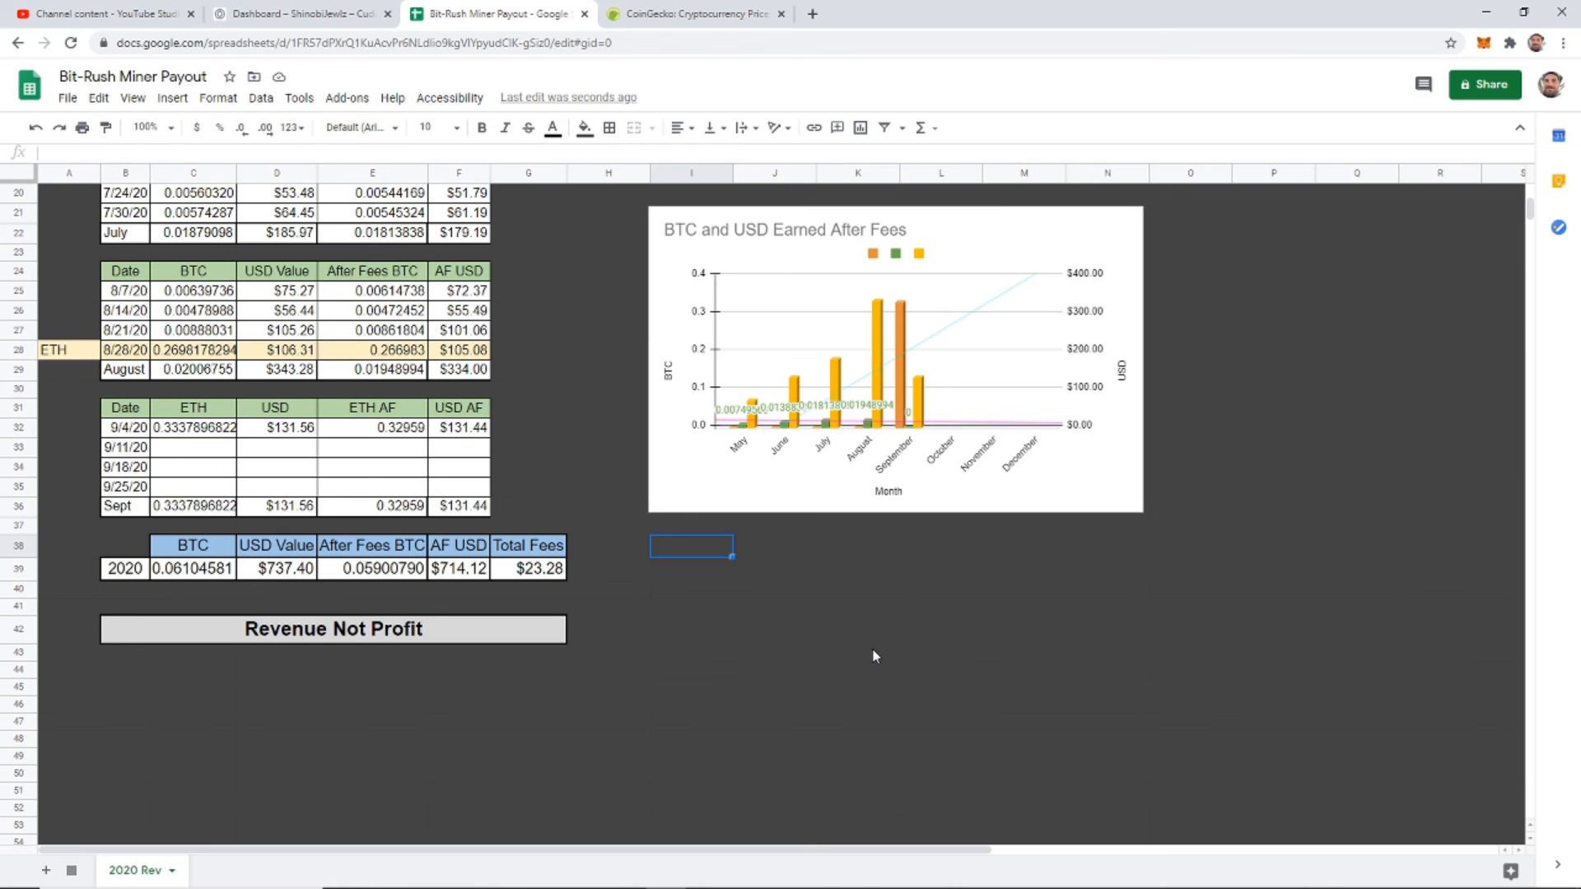
mouse_move(910, 676)
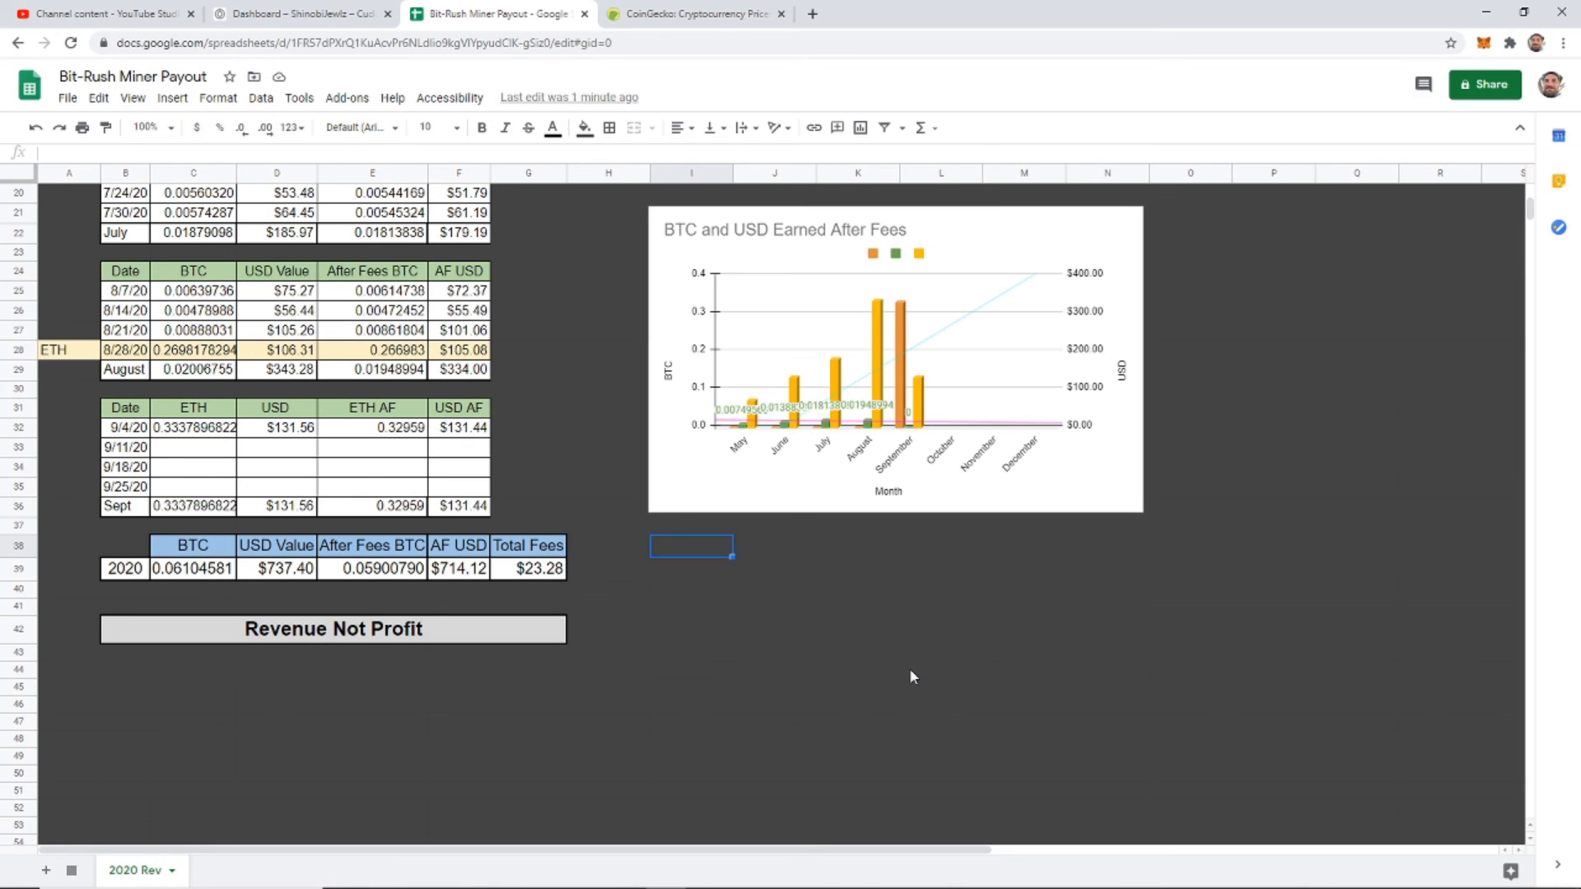
mouse_move(925, 685)
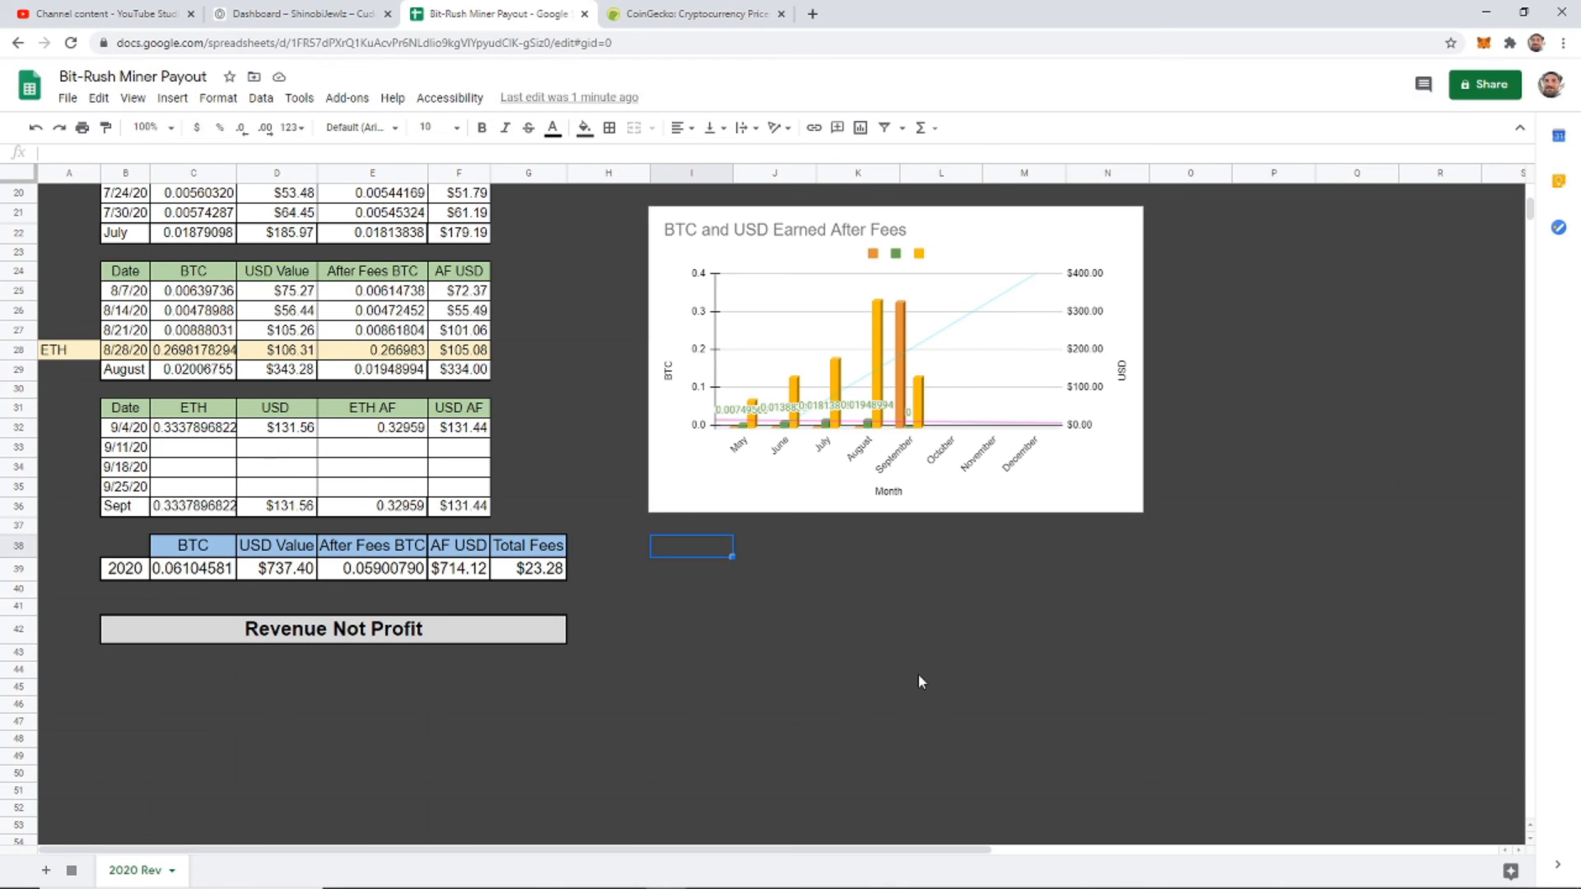
mouse_move(935, 686)
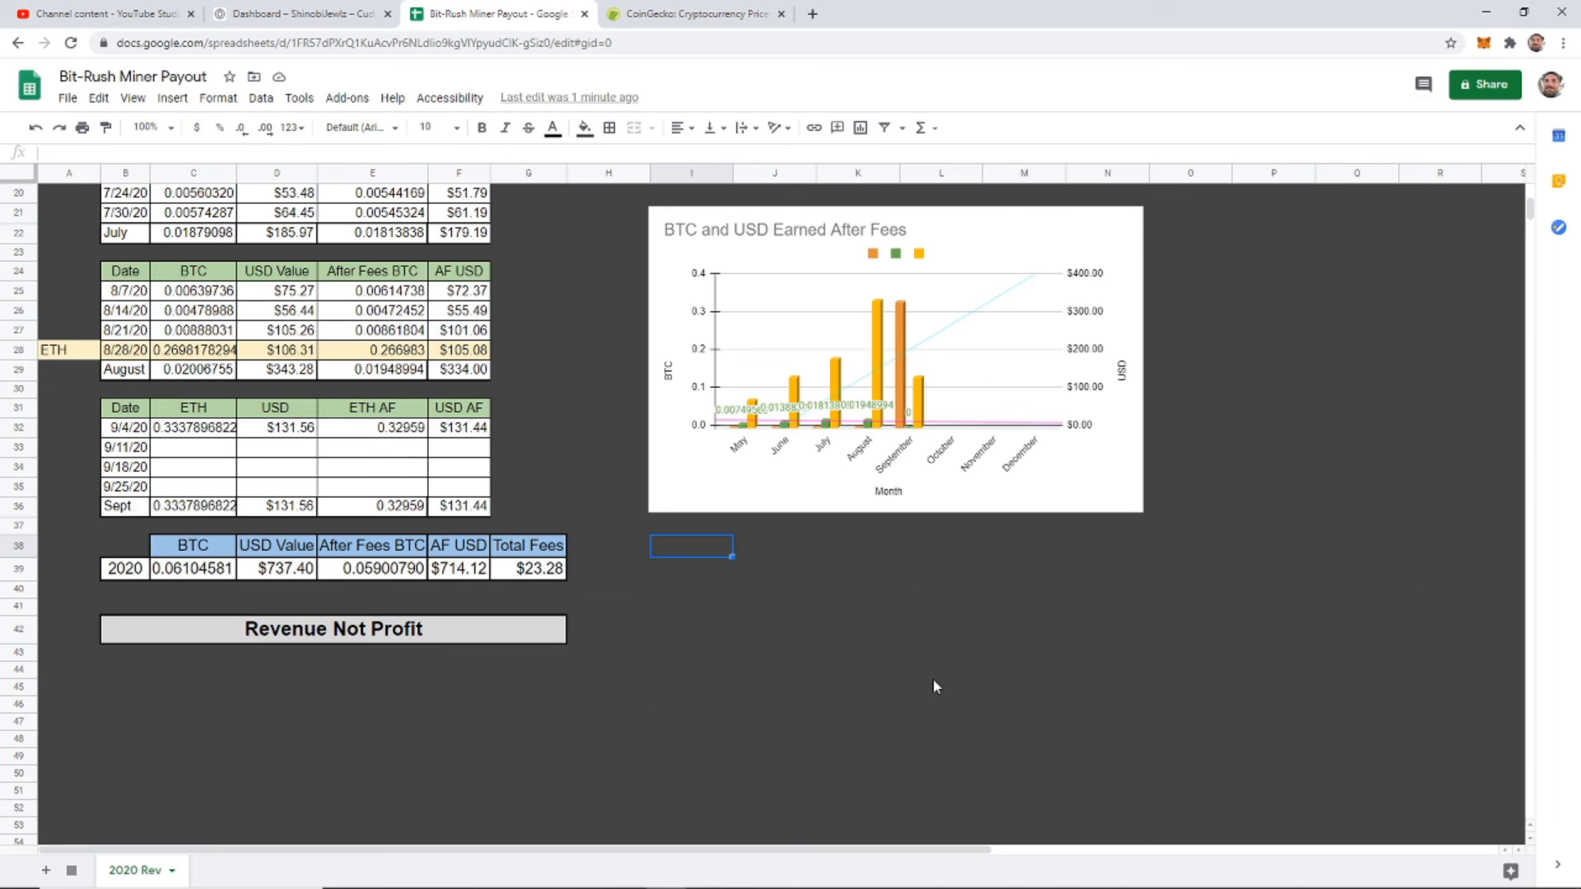